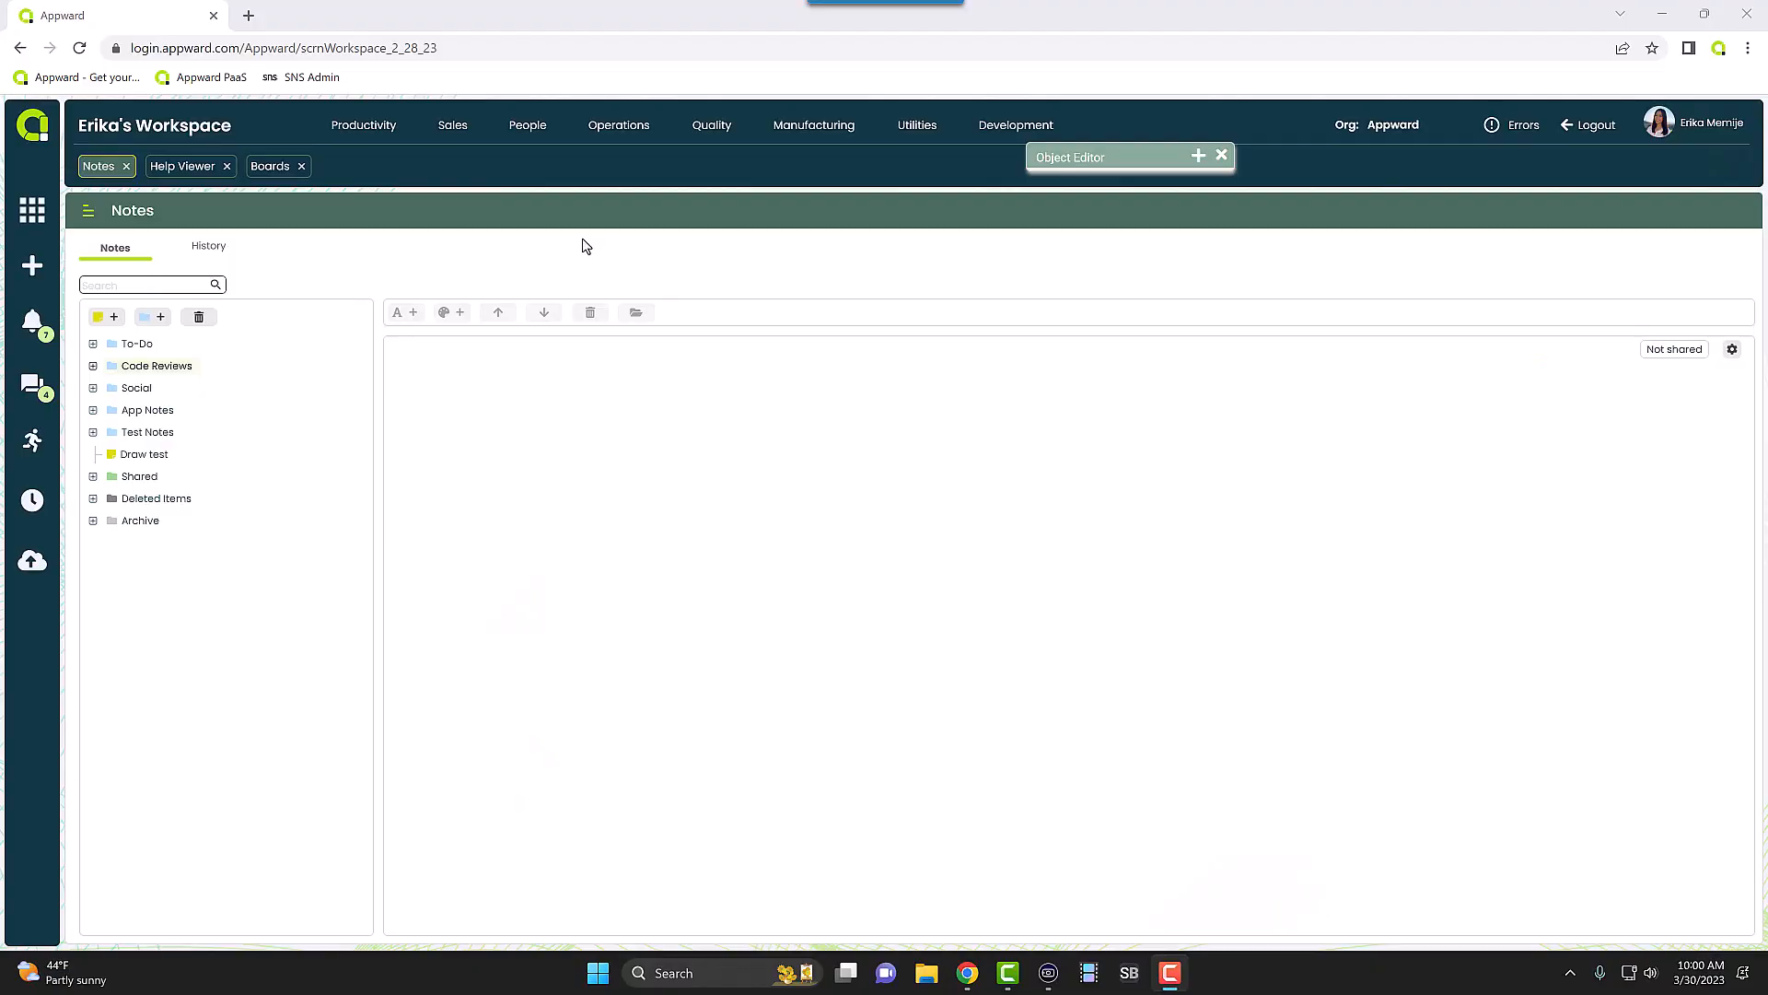
mouse_move(505, 256)
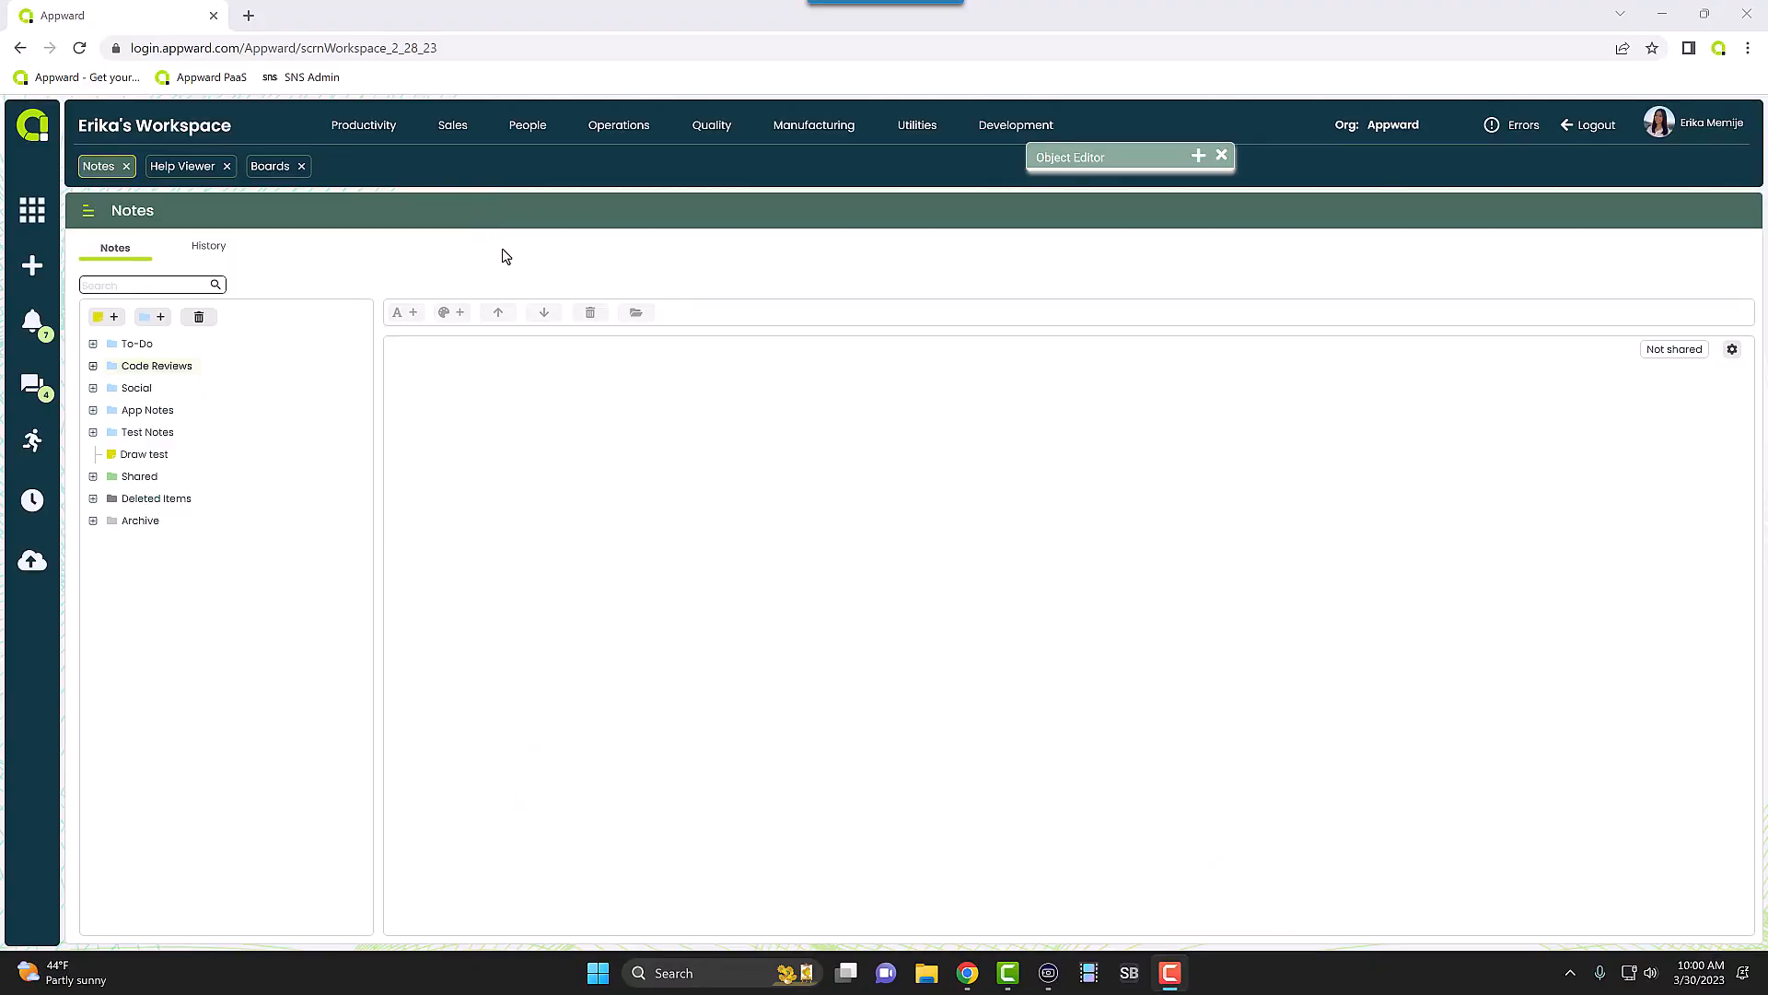
mouse_move(361, 279)
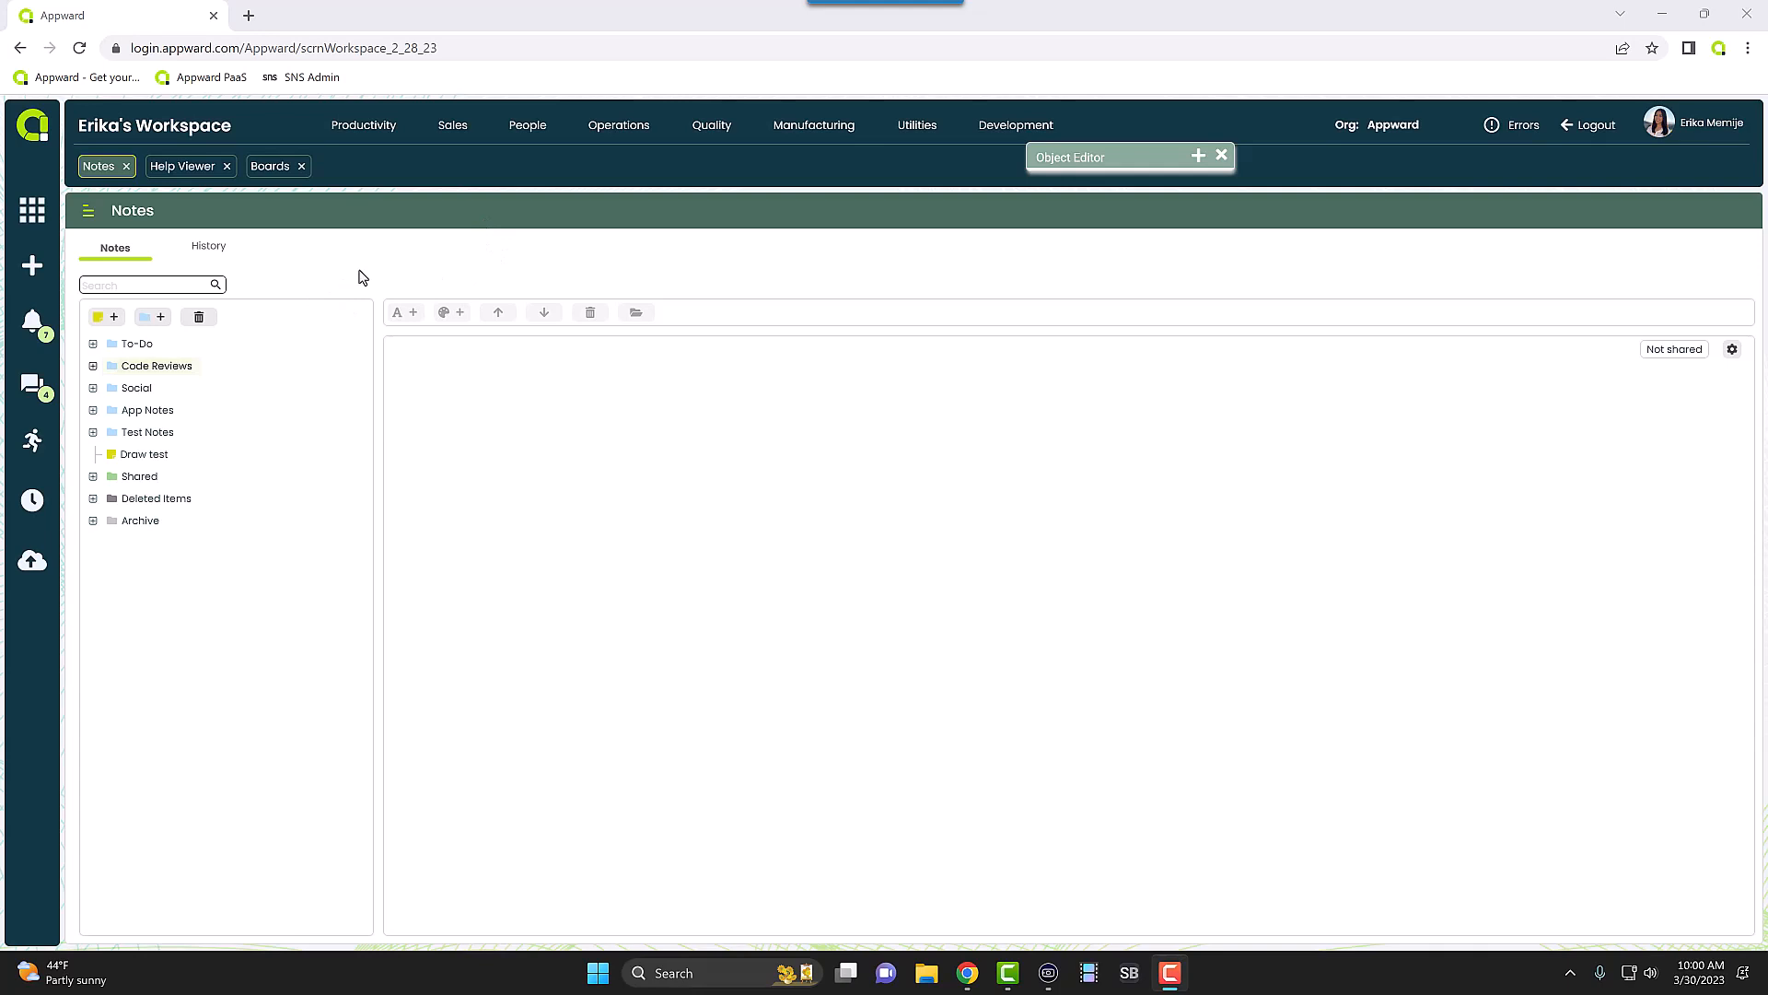
mouse_move(108, 150)
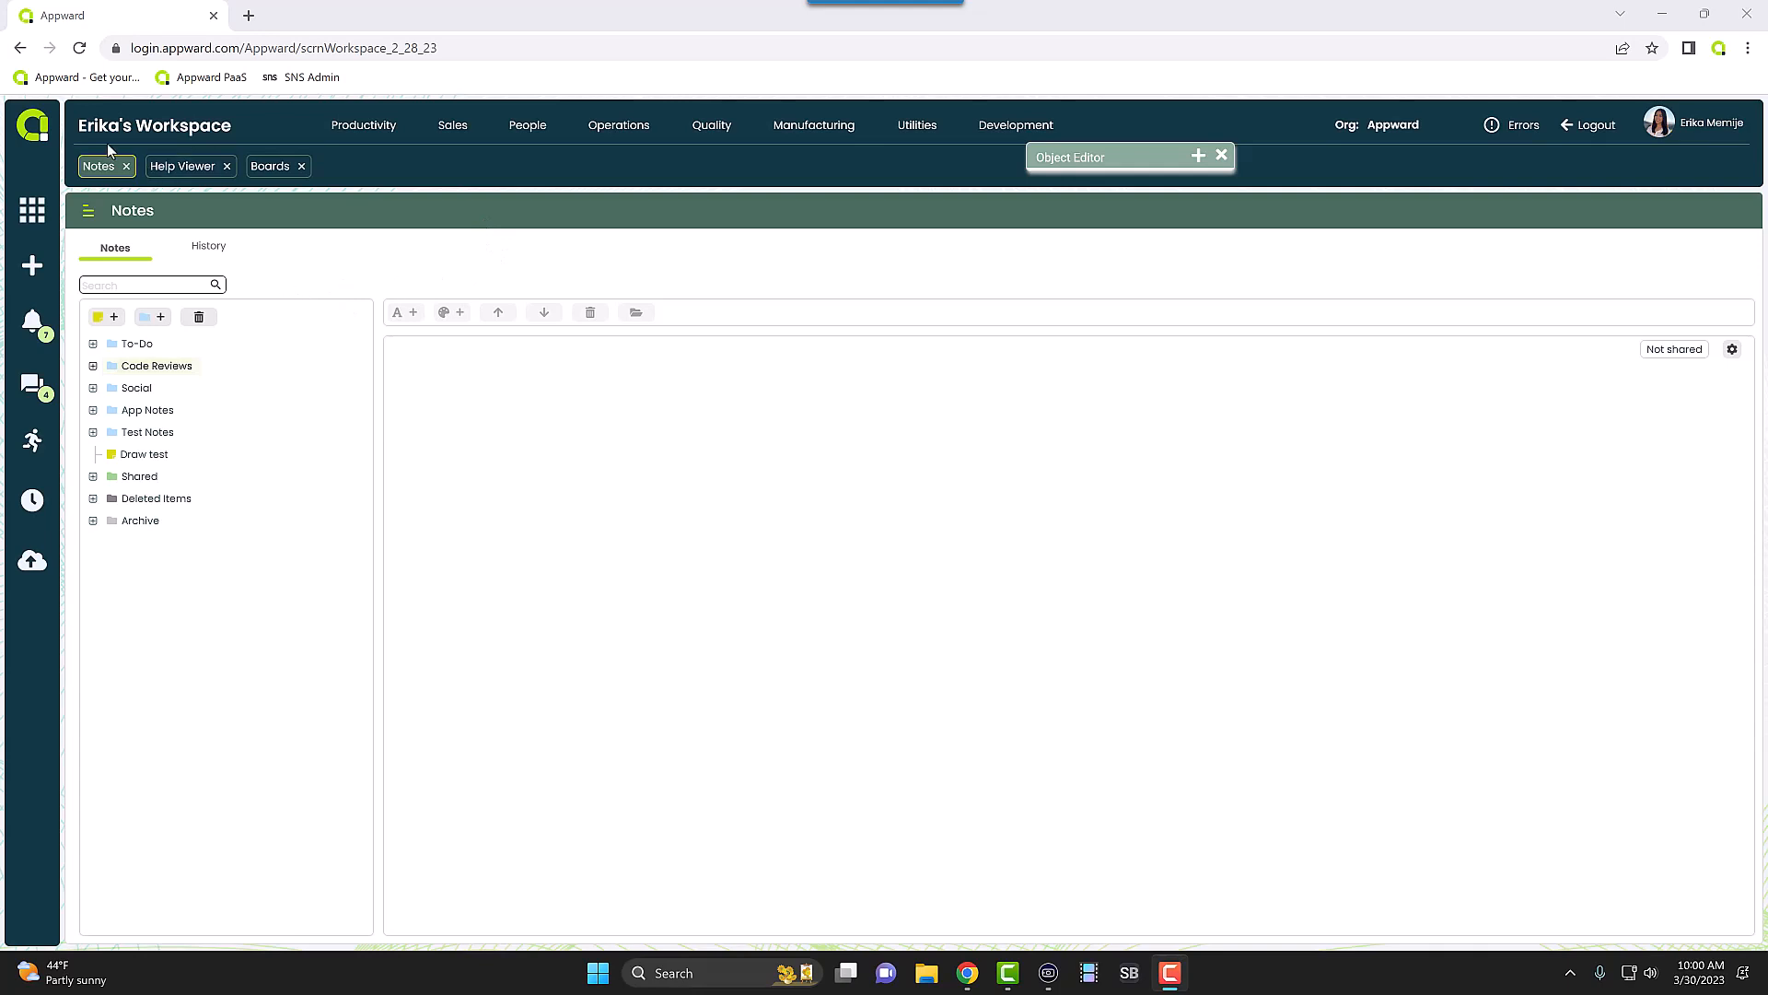
mouse_move(208, 402)
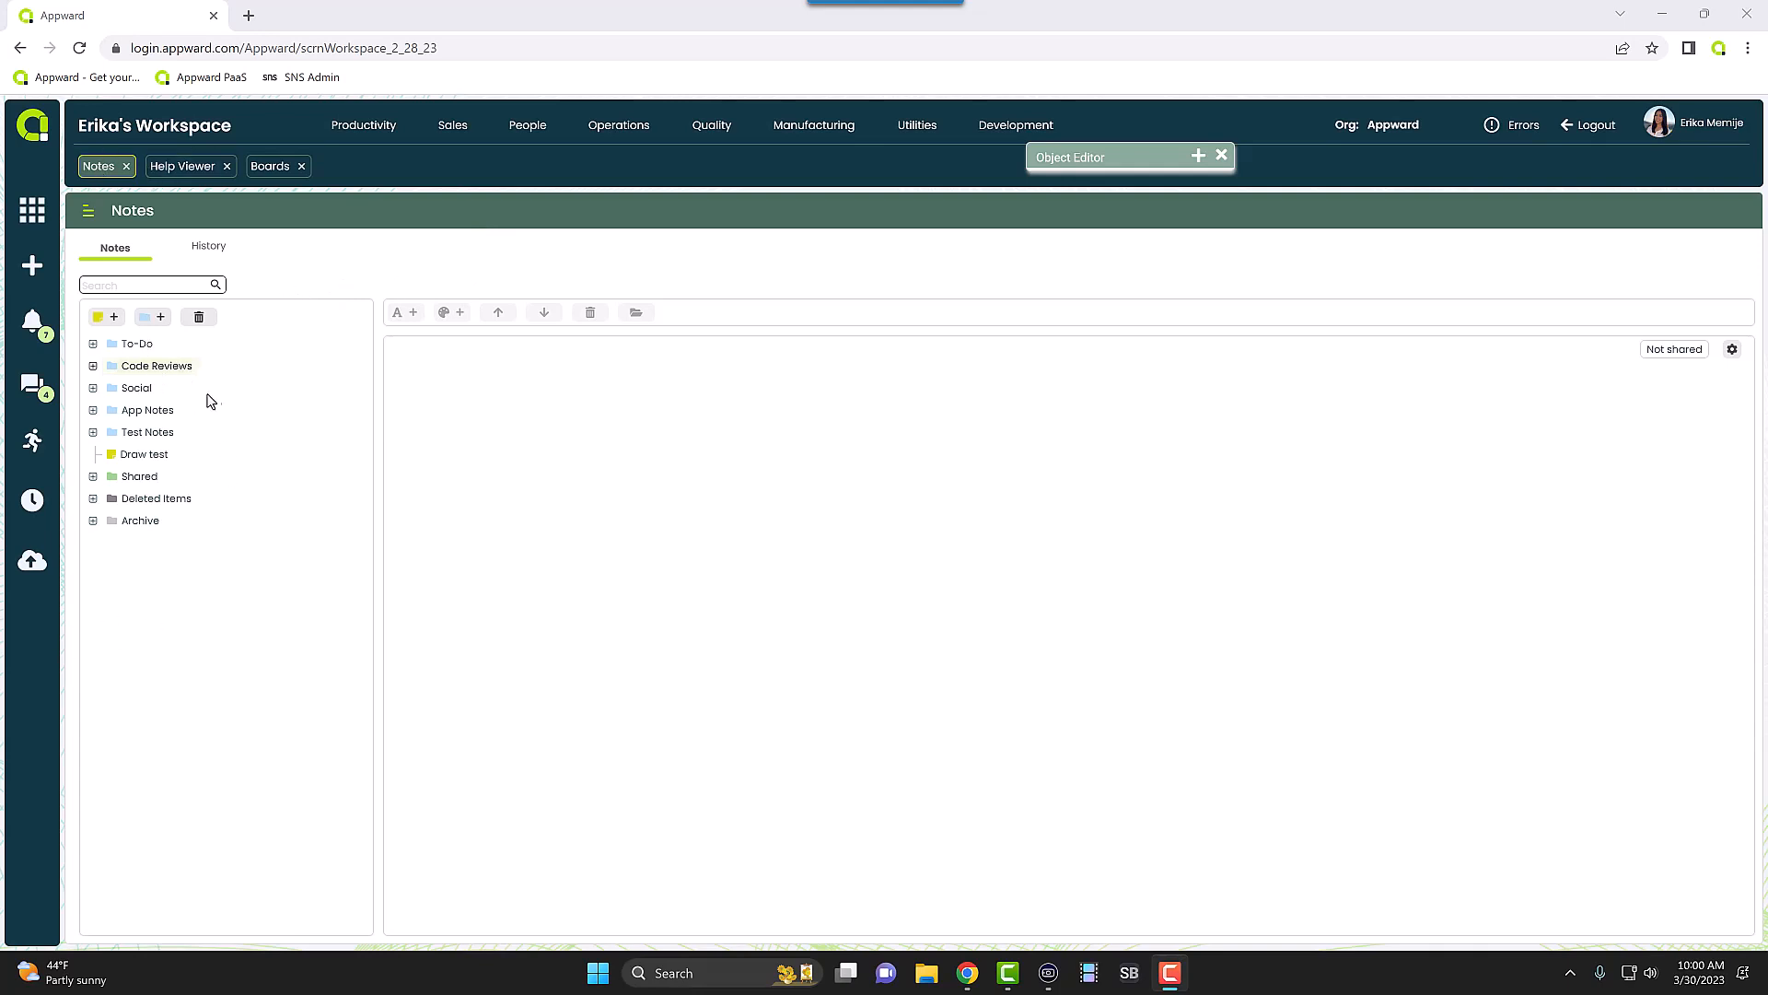
mouse_move(153, 387)
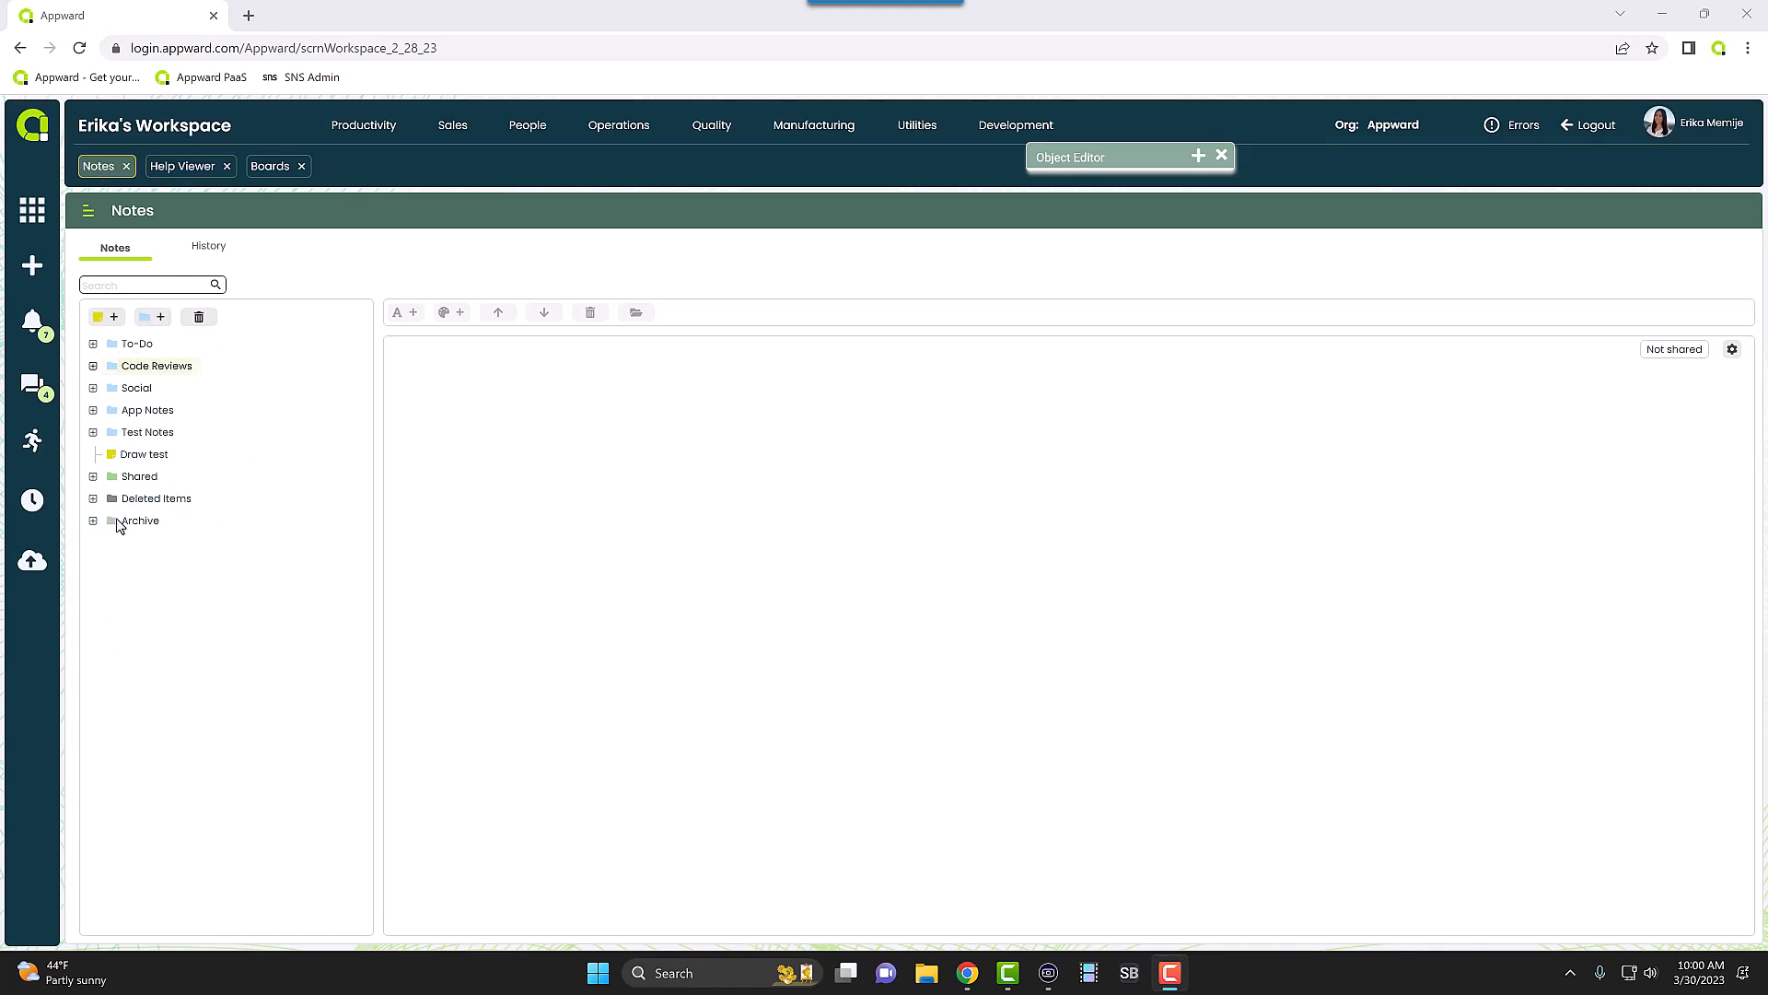
mouse_move(113, 522)
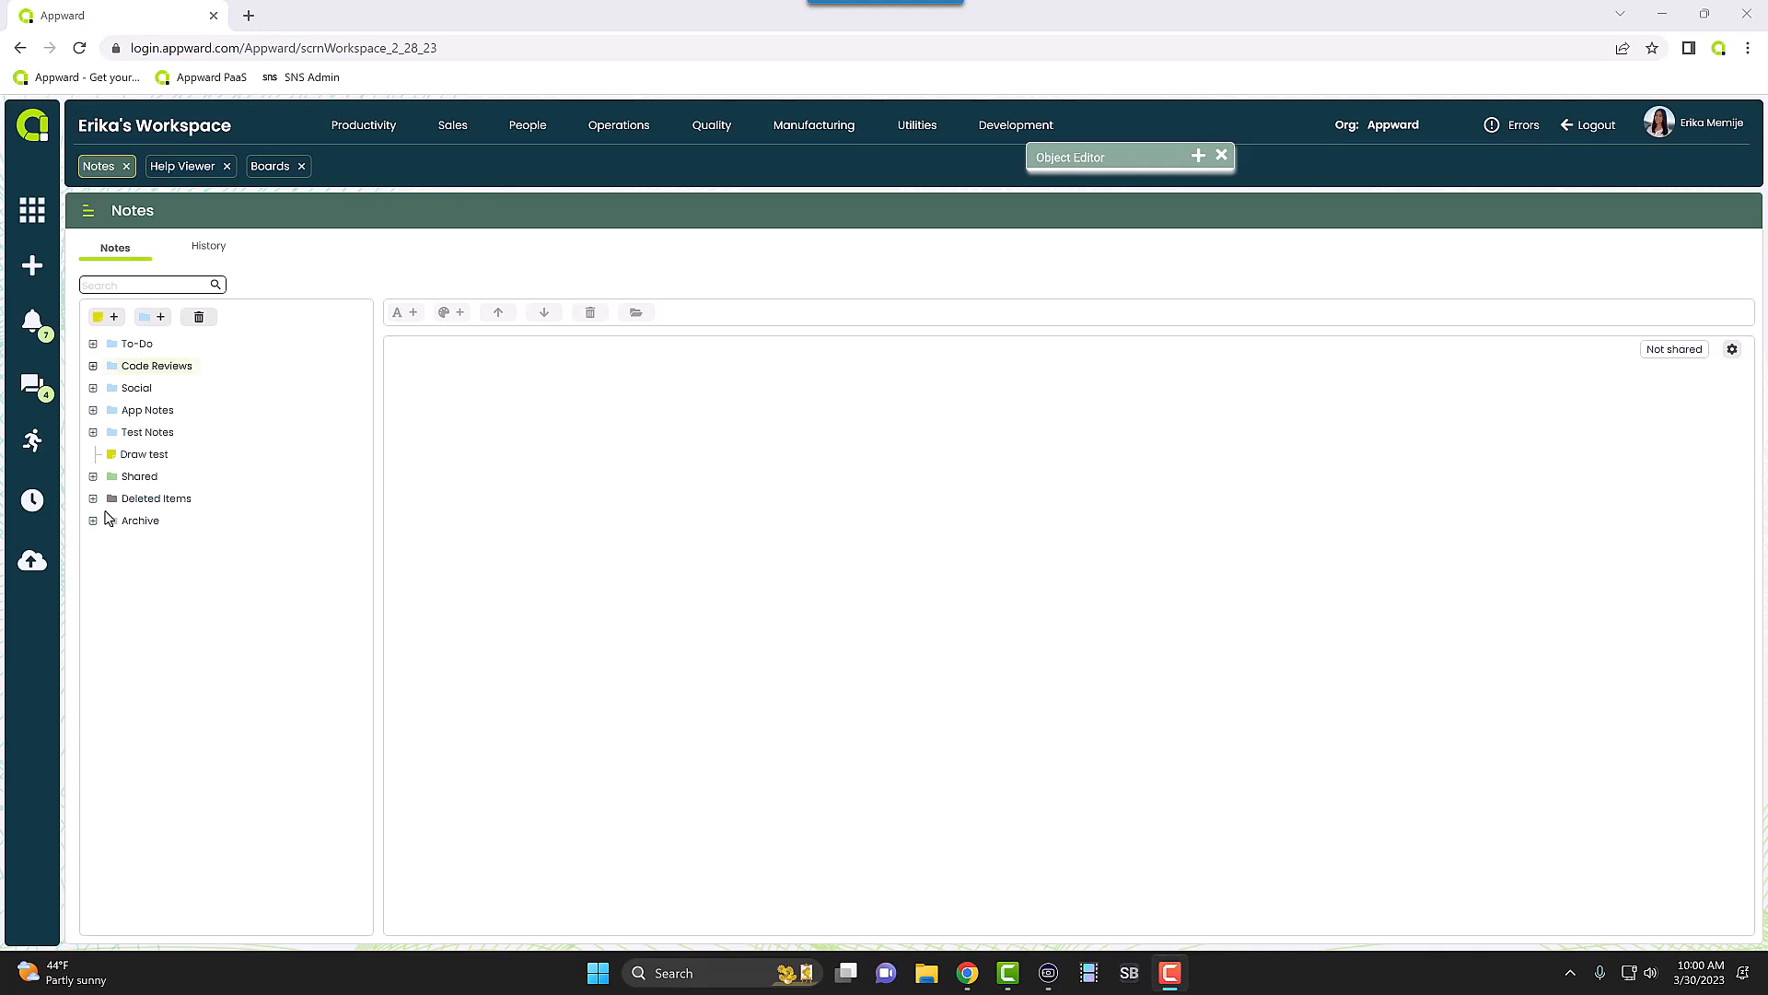
mouse_move(171, 369)
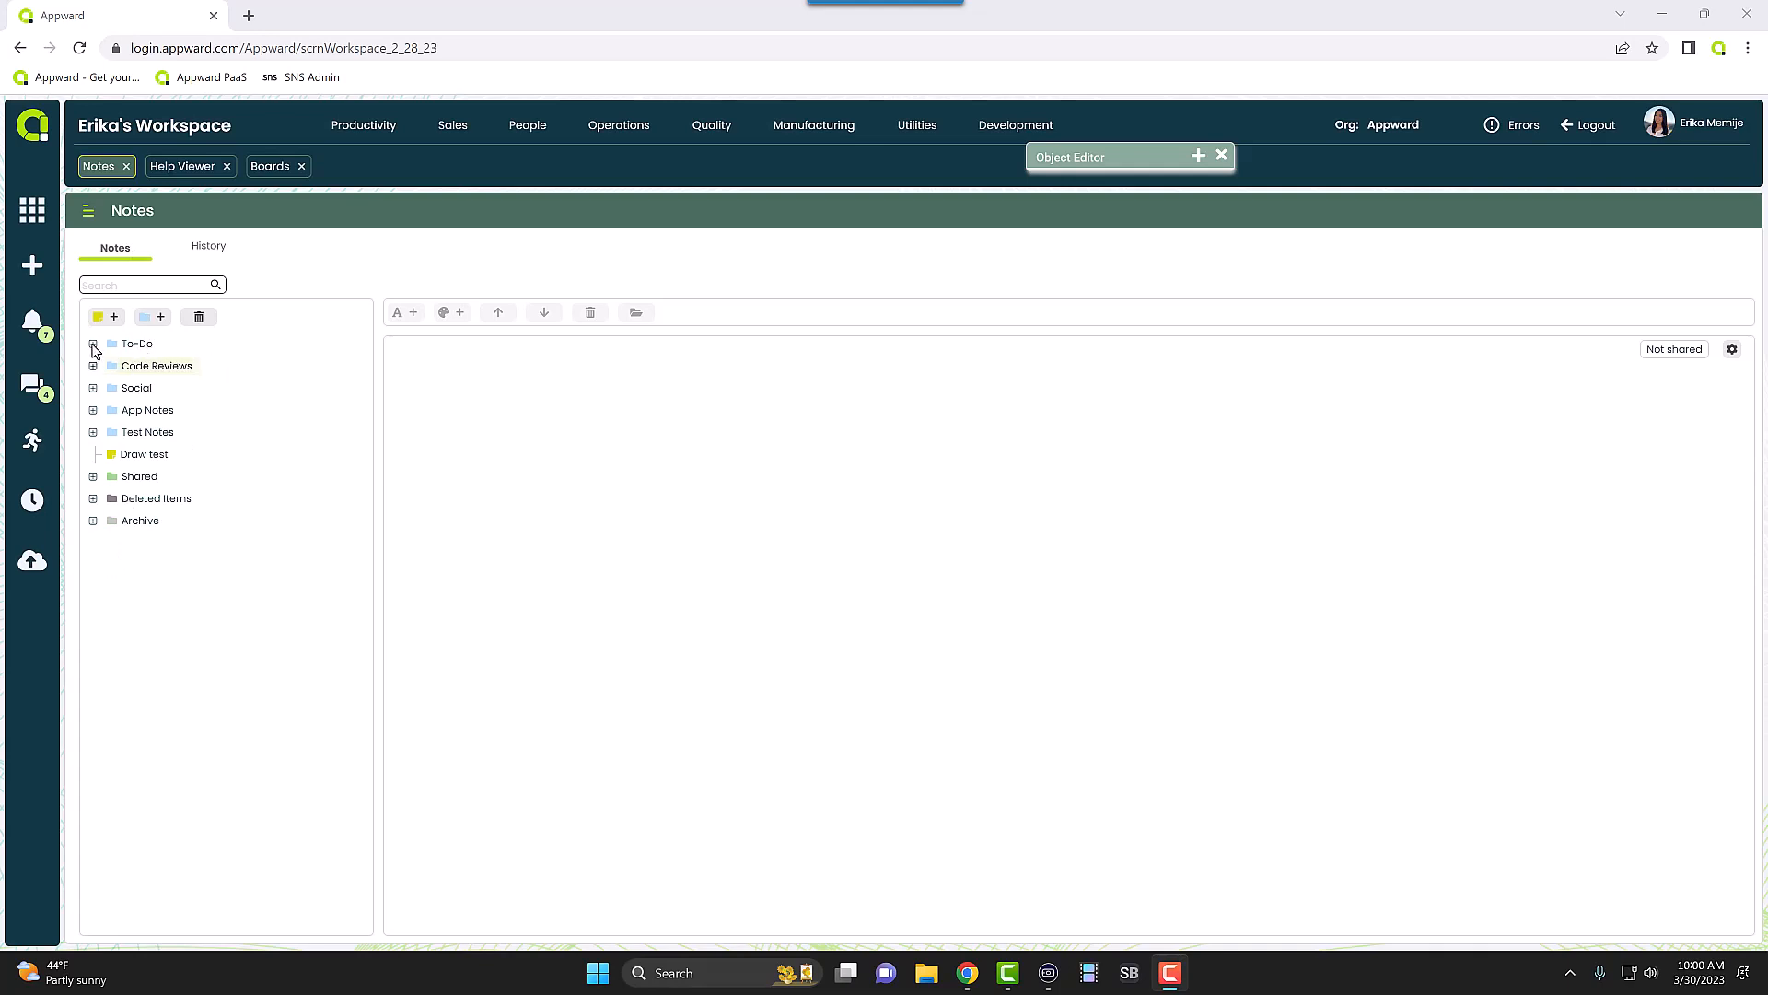
mouse_move(103, 367)
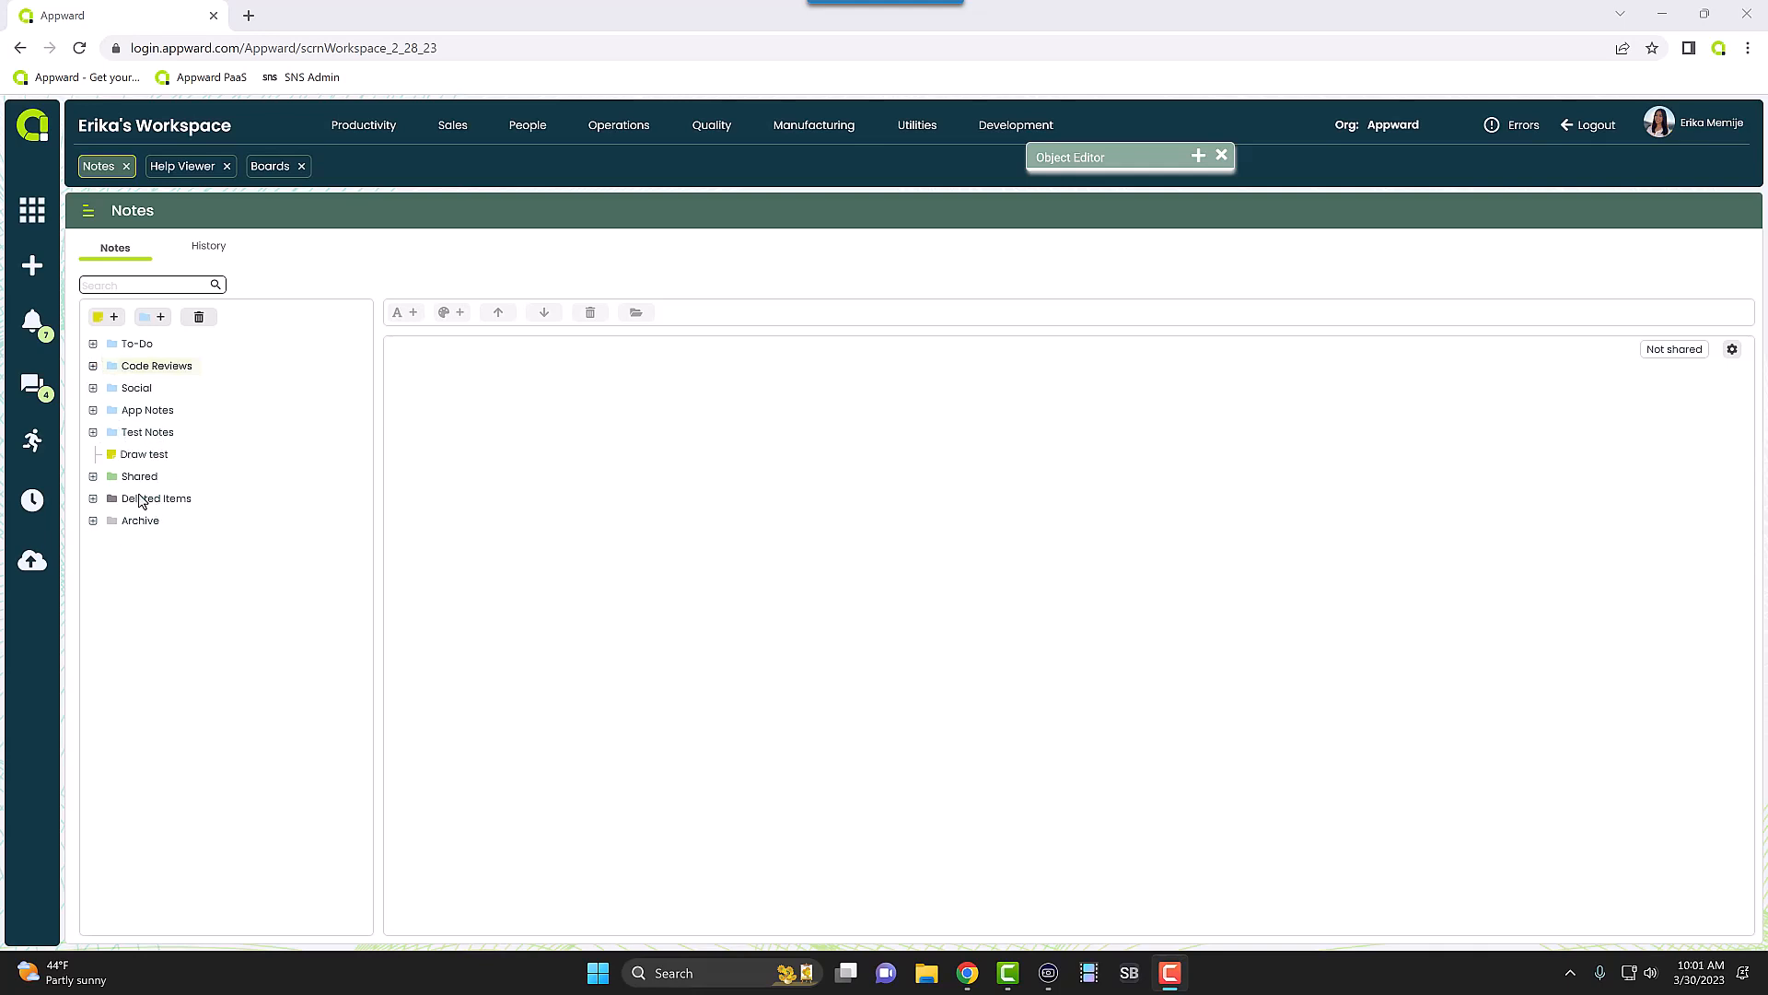
mouse_move(127, 353)
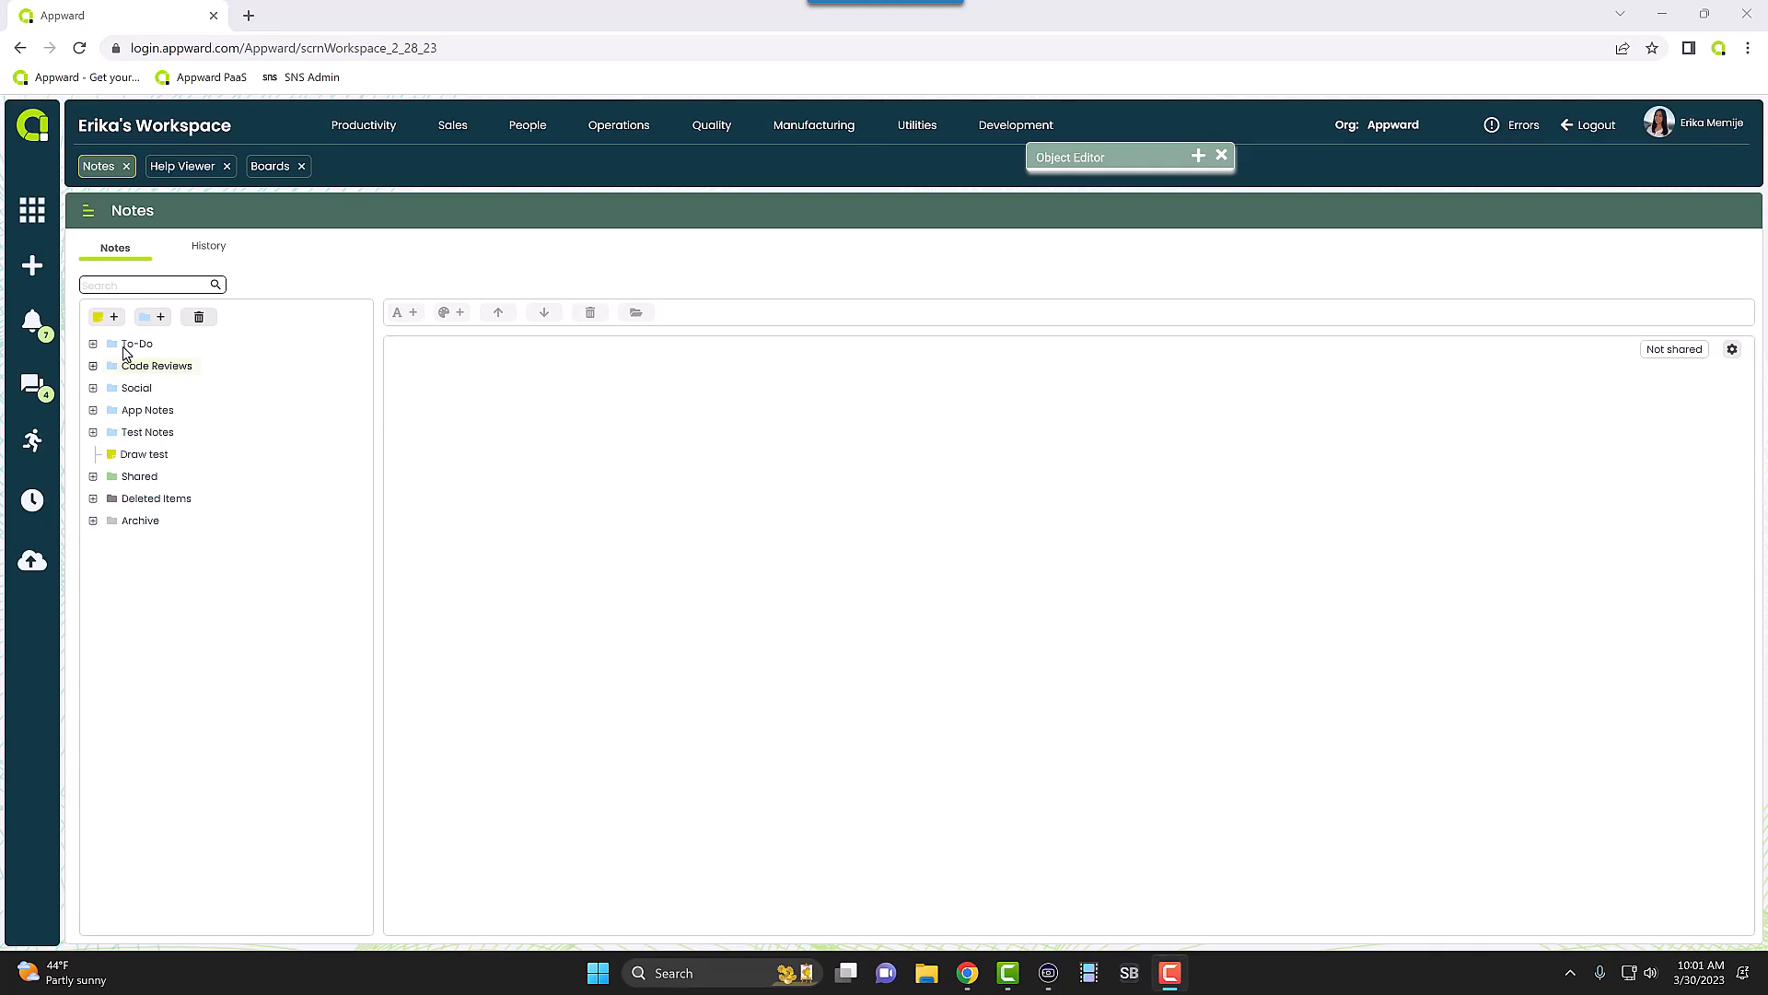
- Expand the To-Do, Code Reviews and Social folders so their notes are listed
click(93, 344)
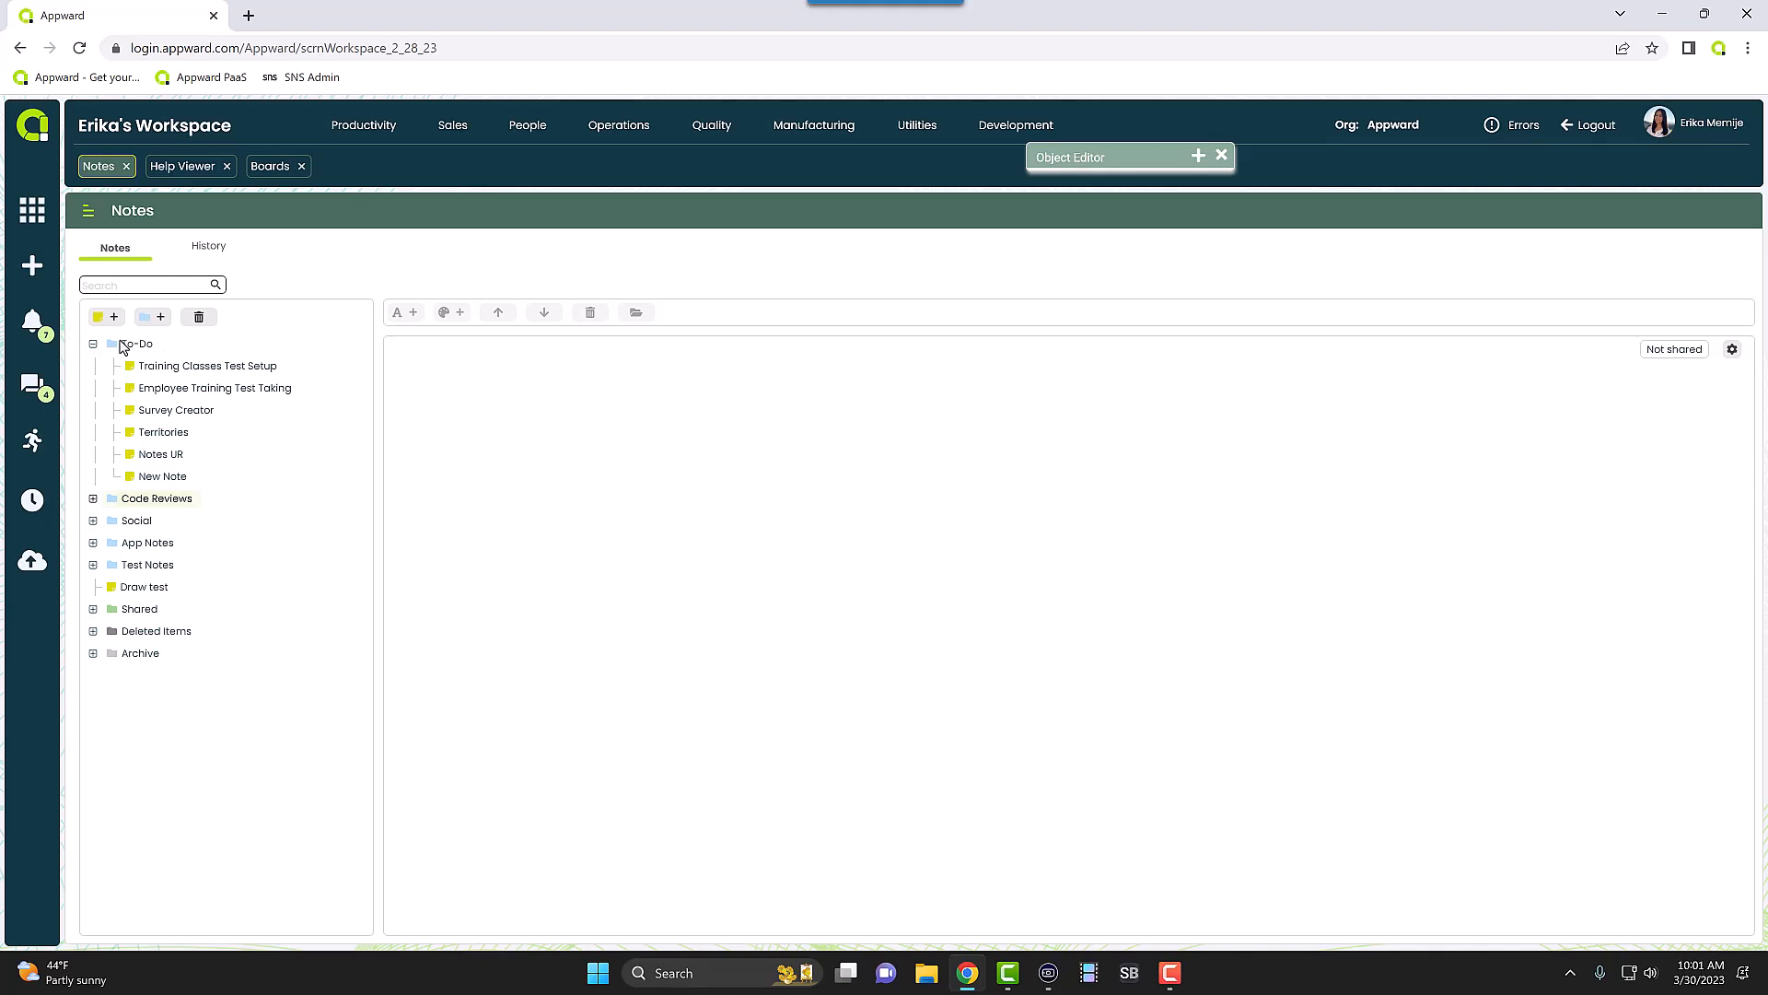
mouse_move(177, 505)
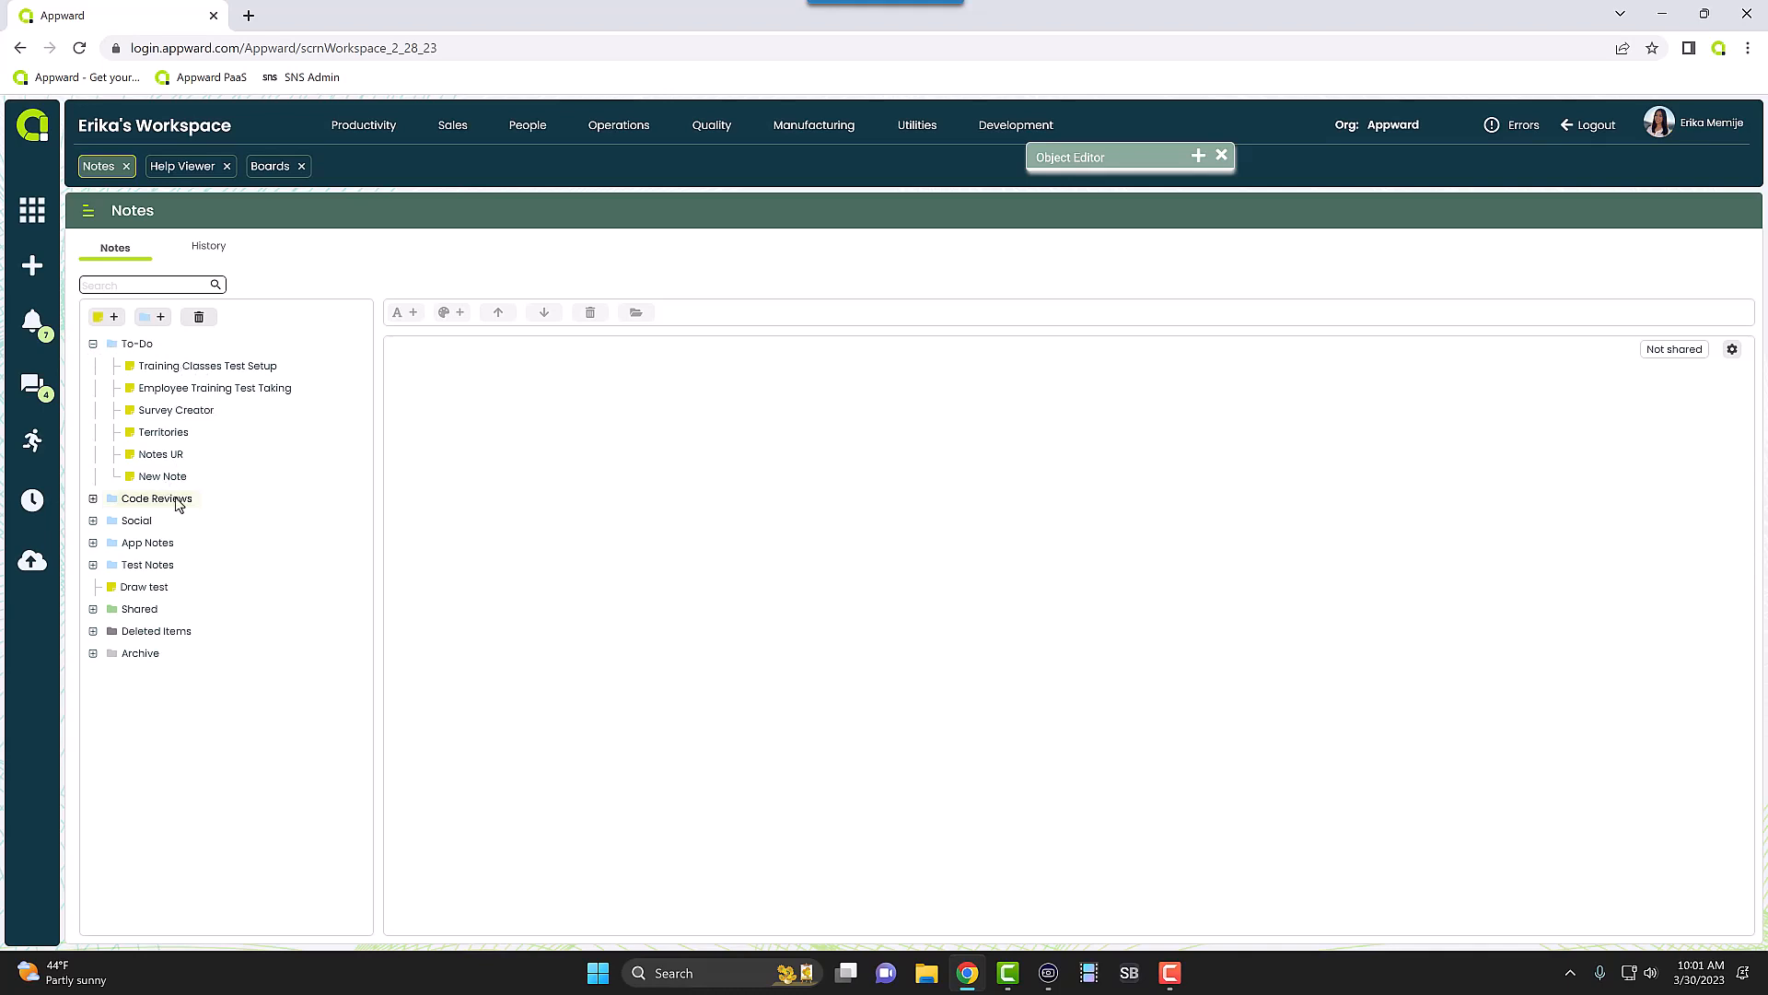
mouse_move(147, 359)
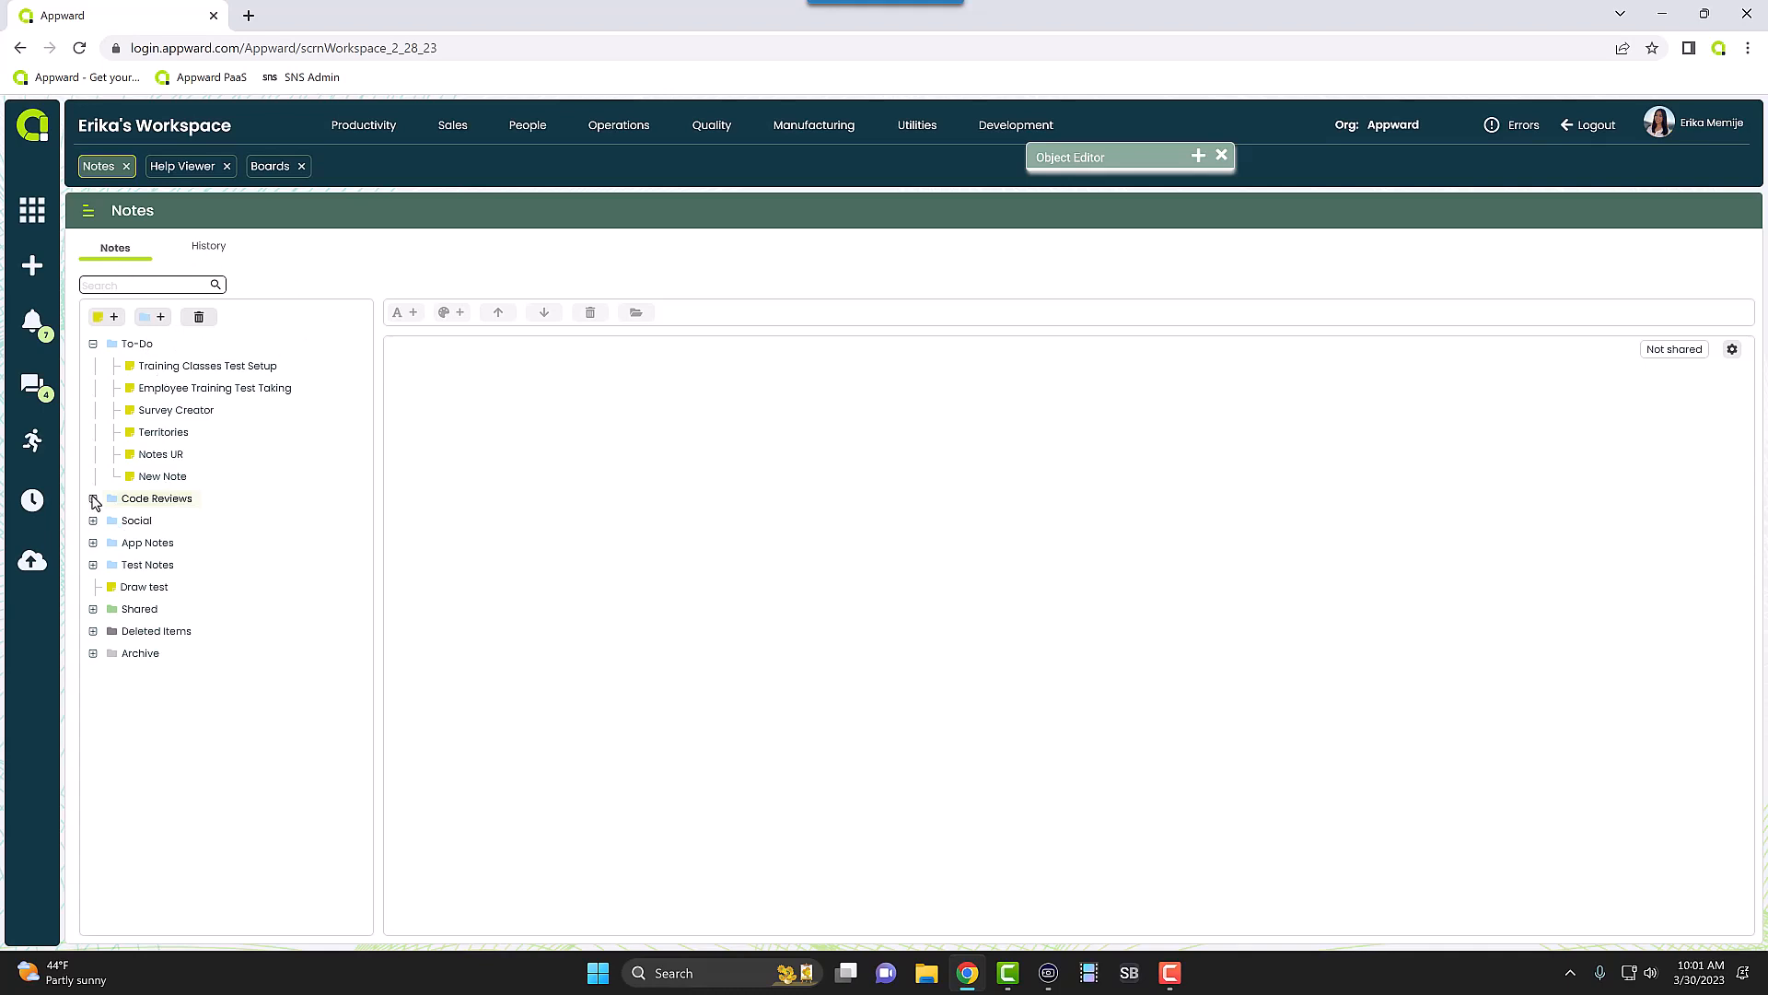
click(94, 497)
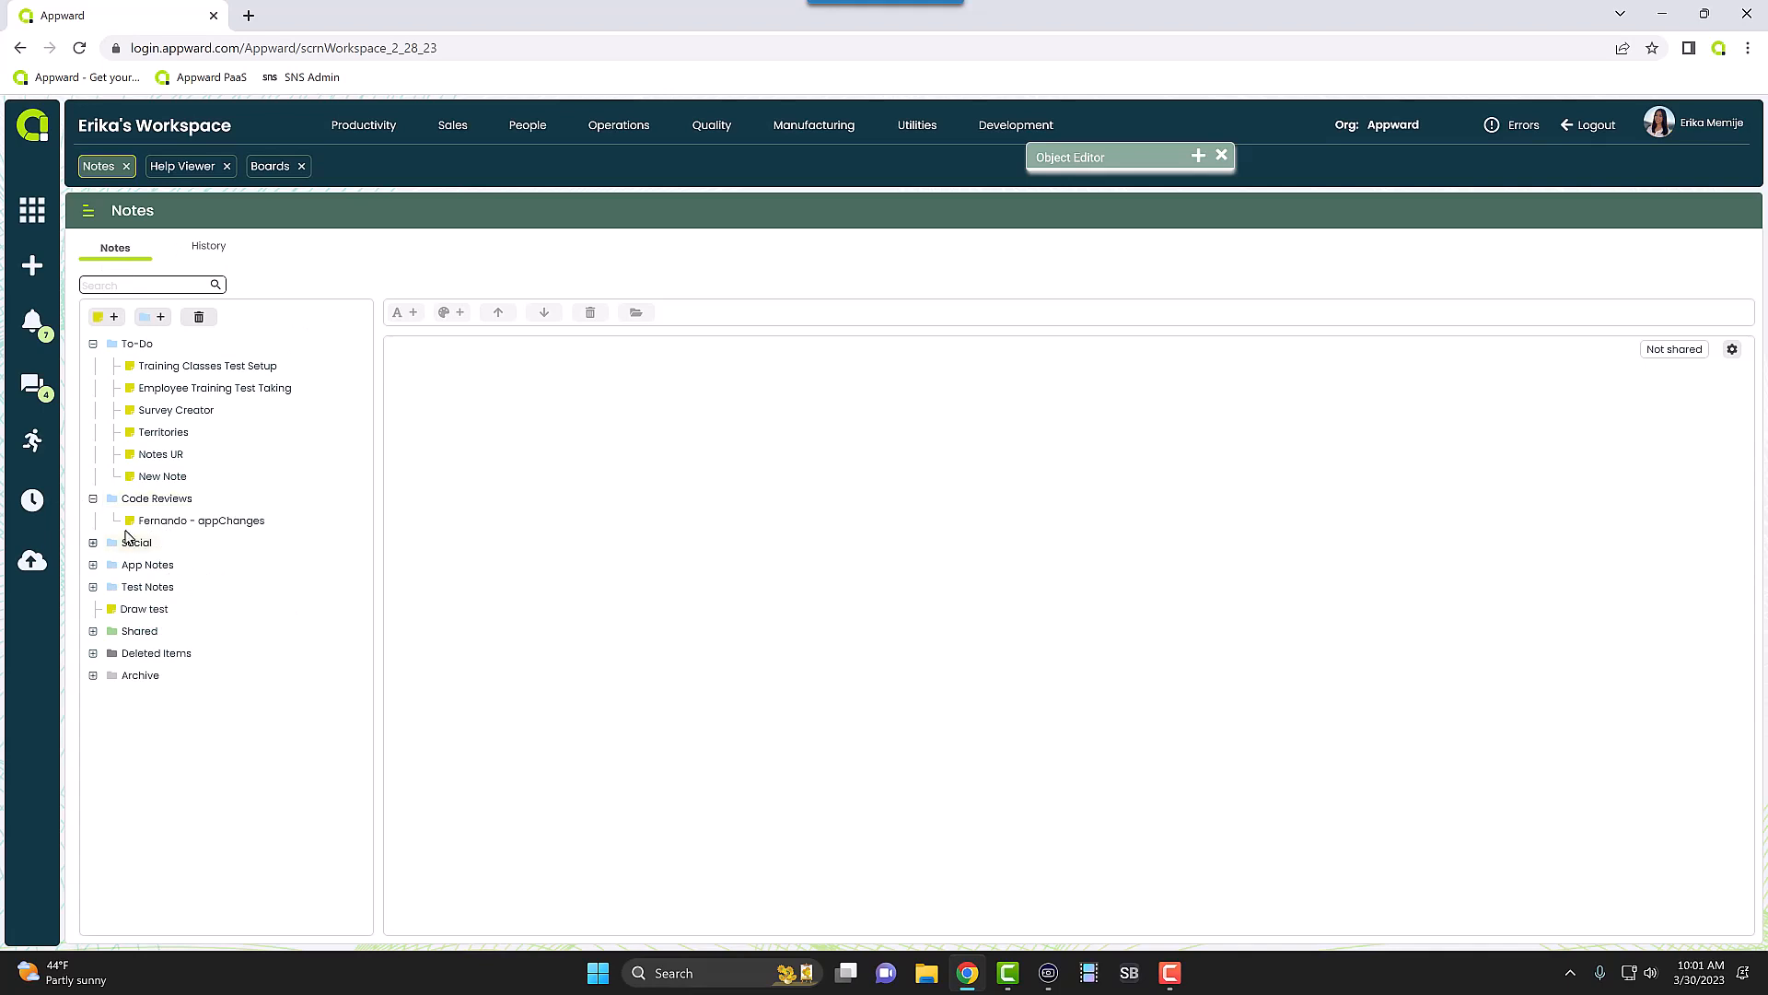
click(94, 541)
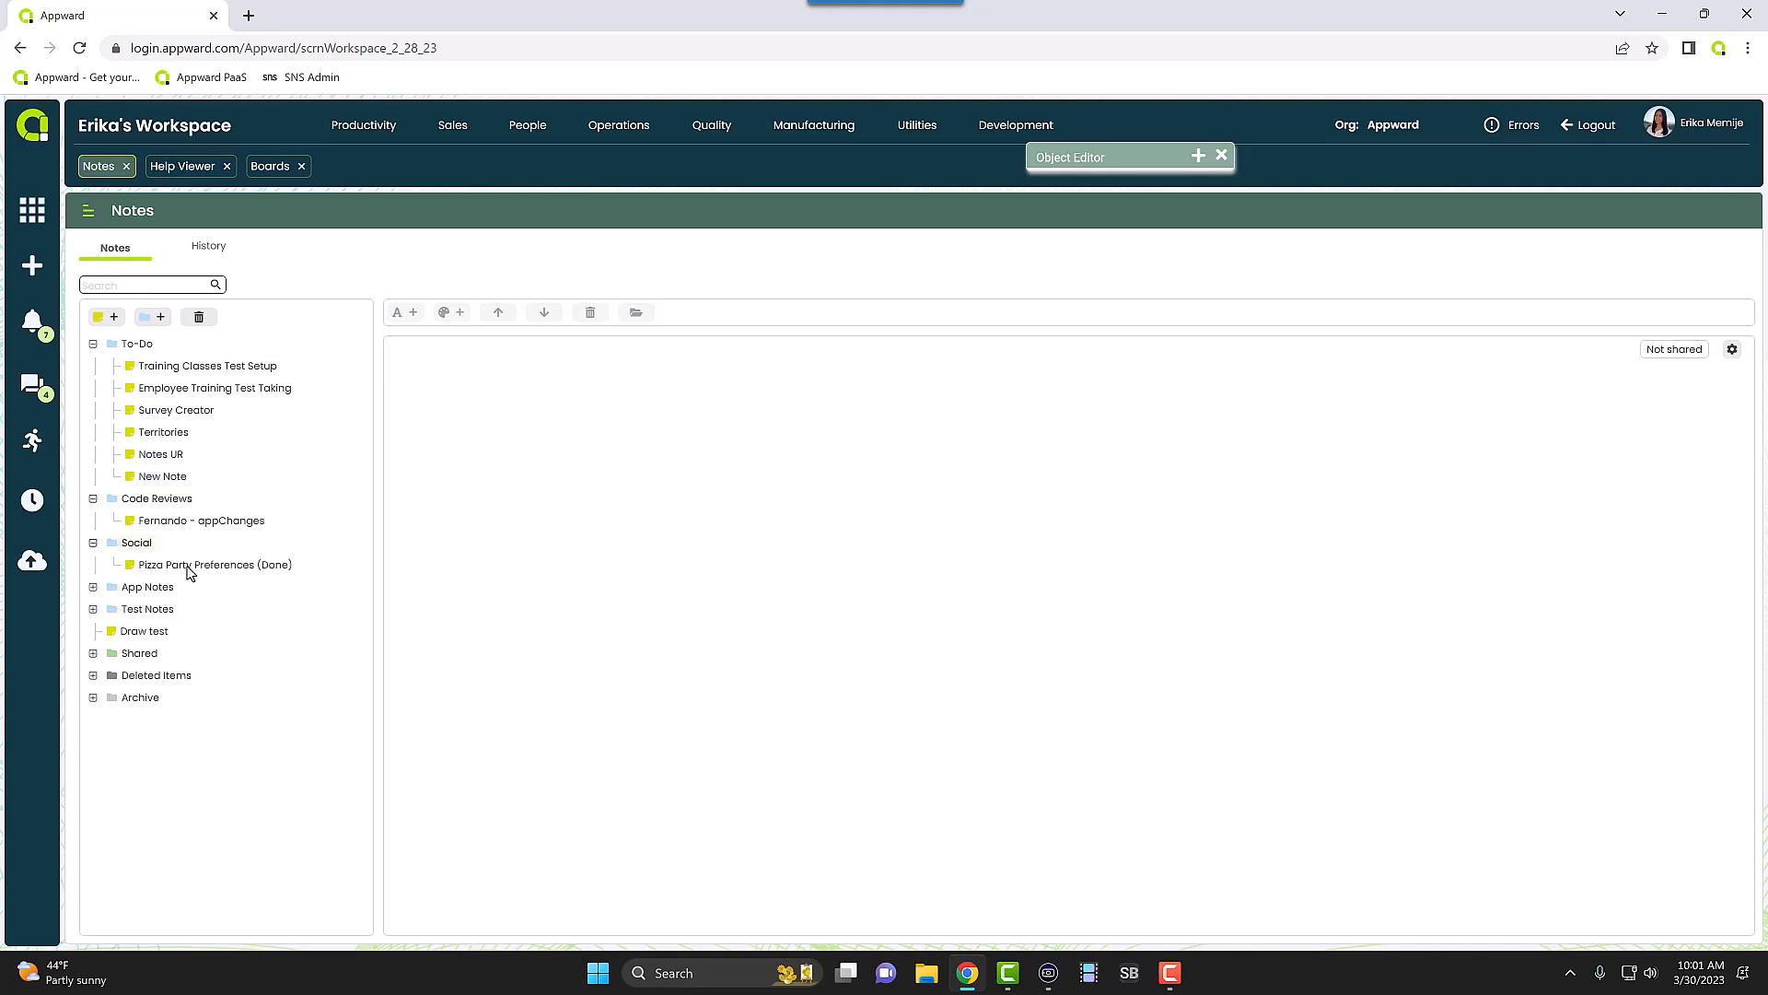
mouse_move(184, 355)
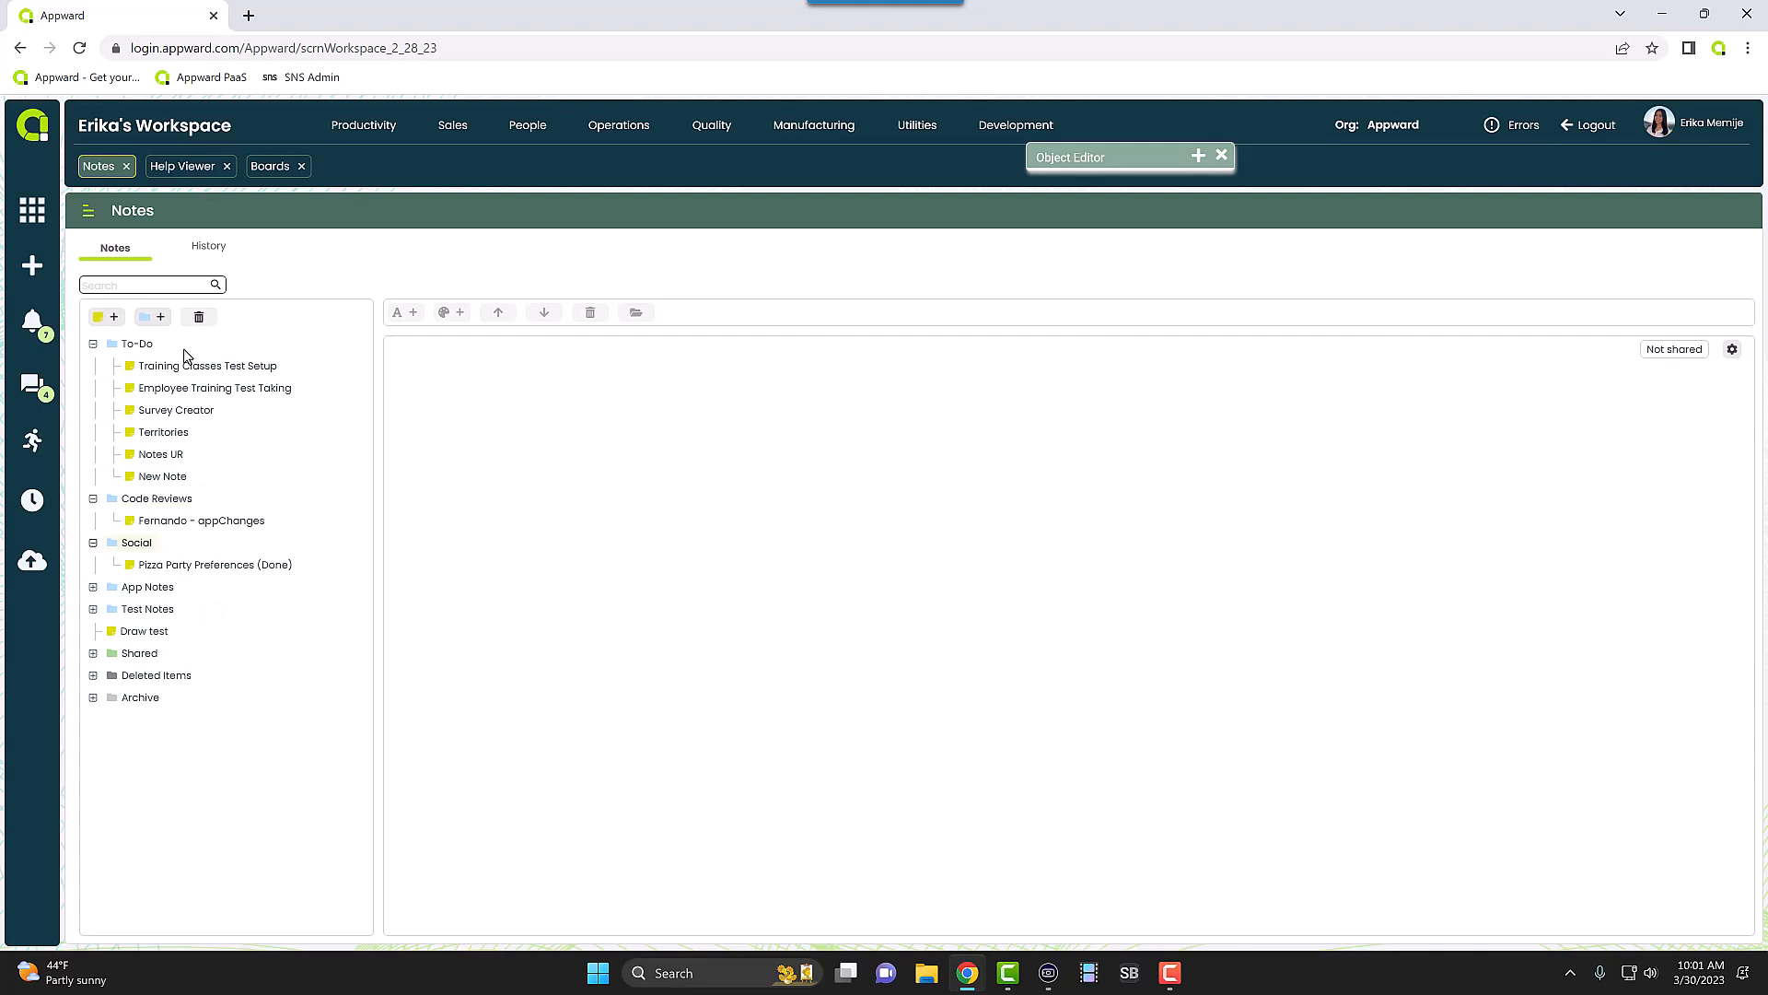
mouse_move(186, 166)
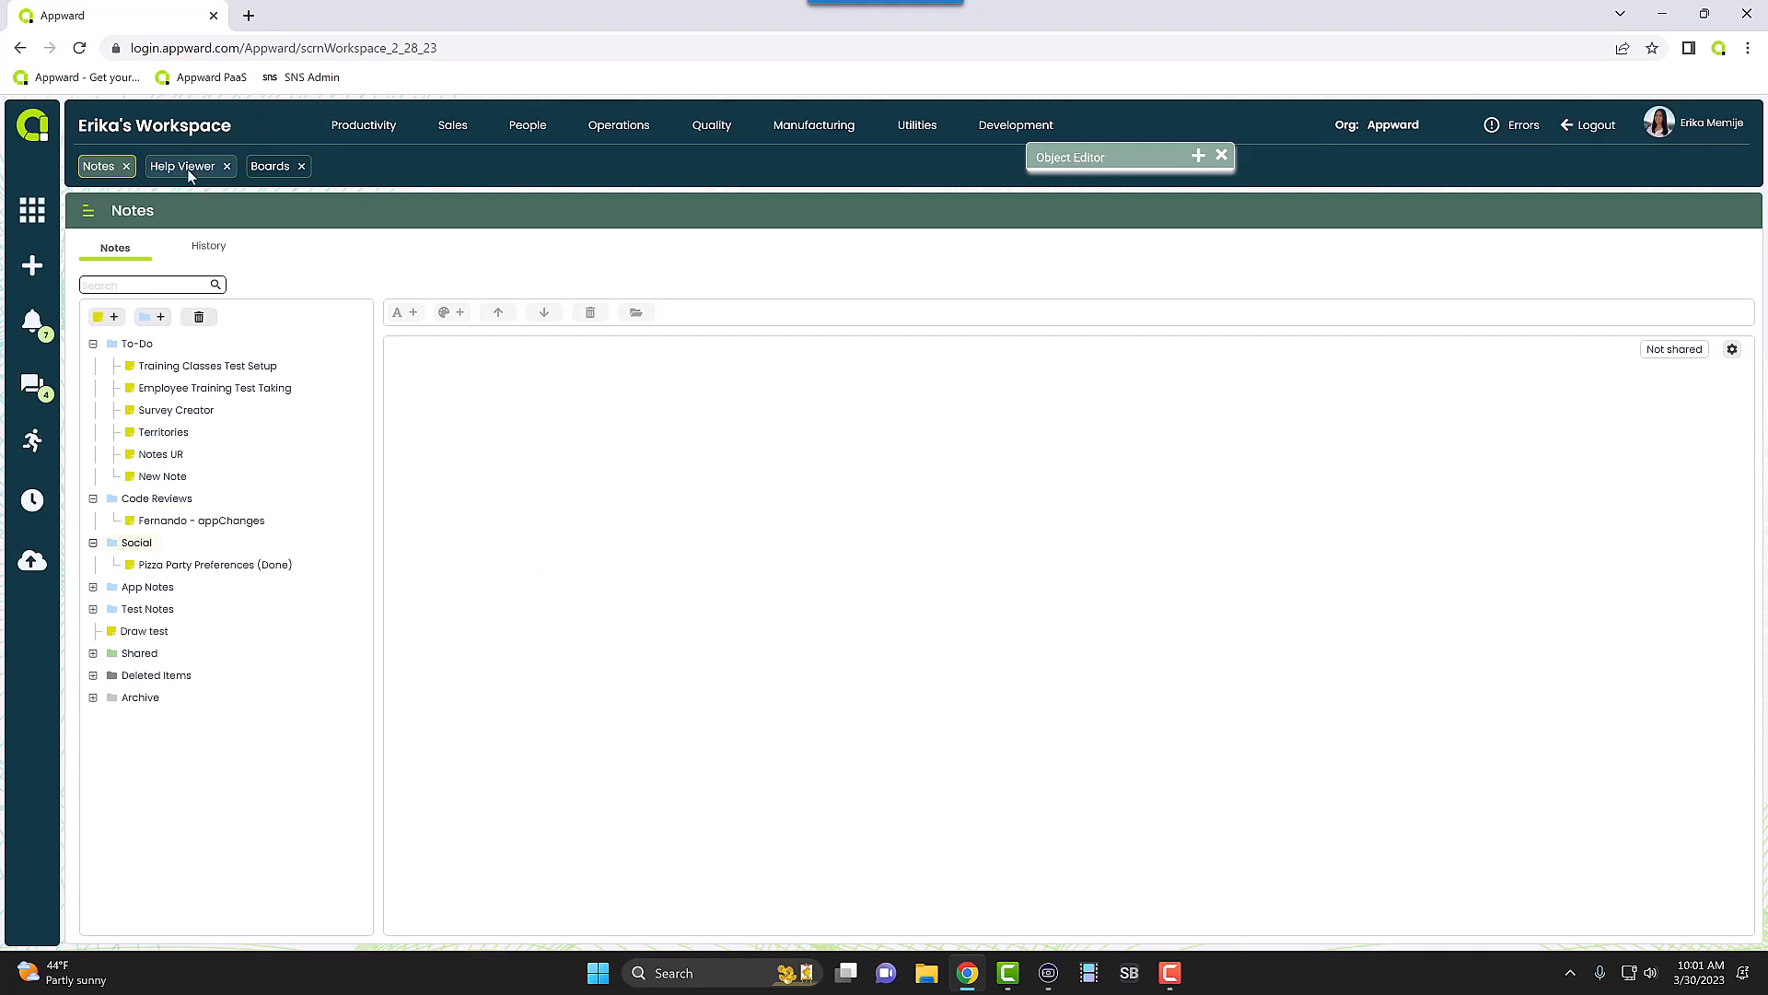
- Switch to the Help Viewer and expand the Help Creator Manual into its five chapters
click(183, 166)
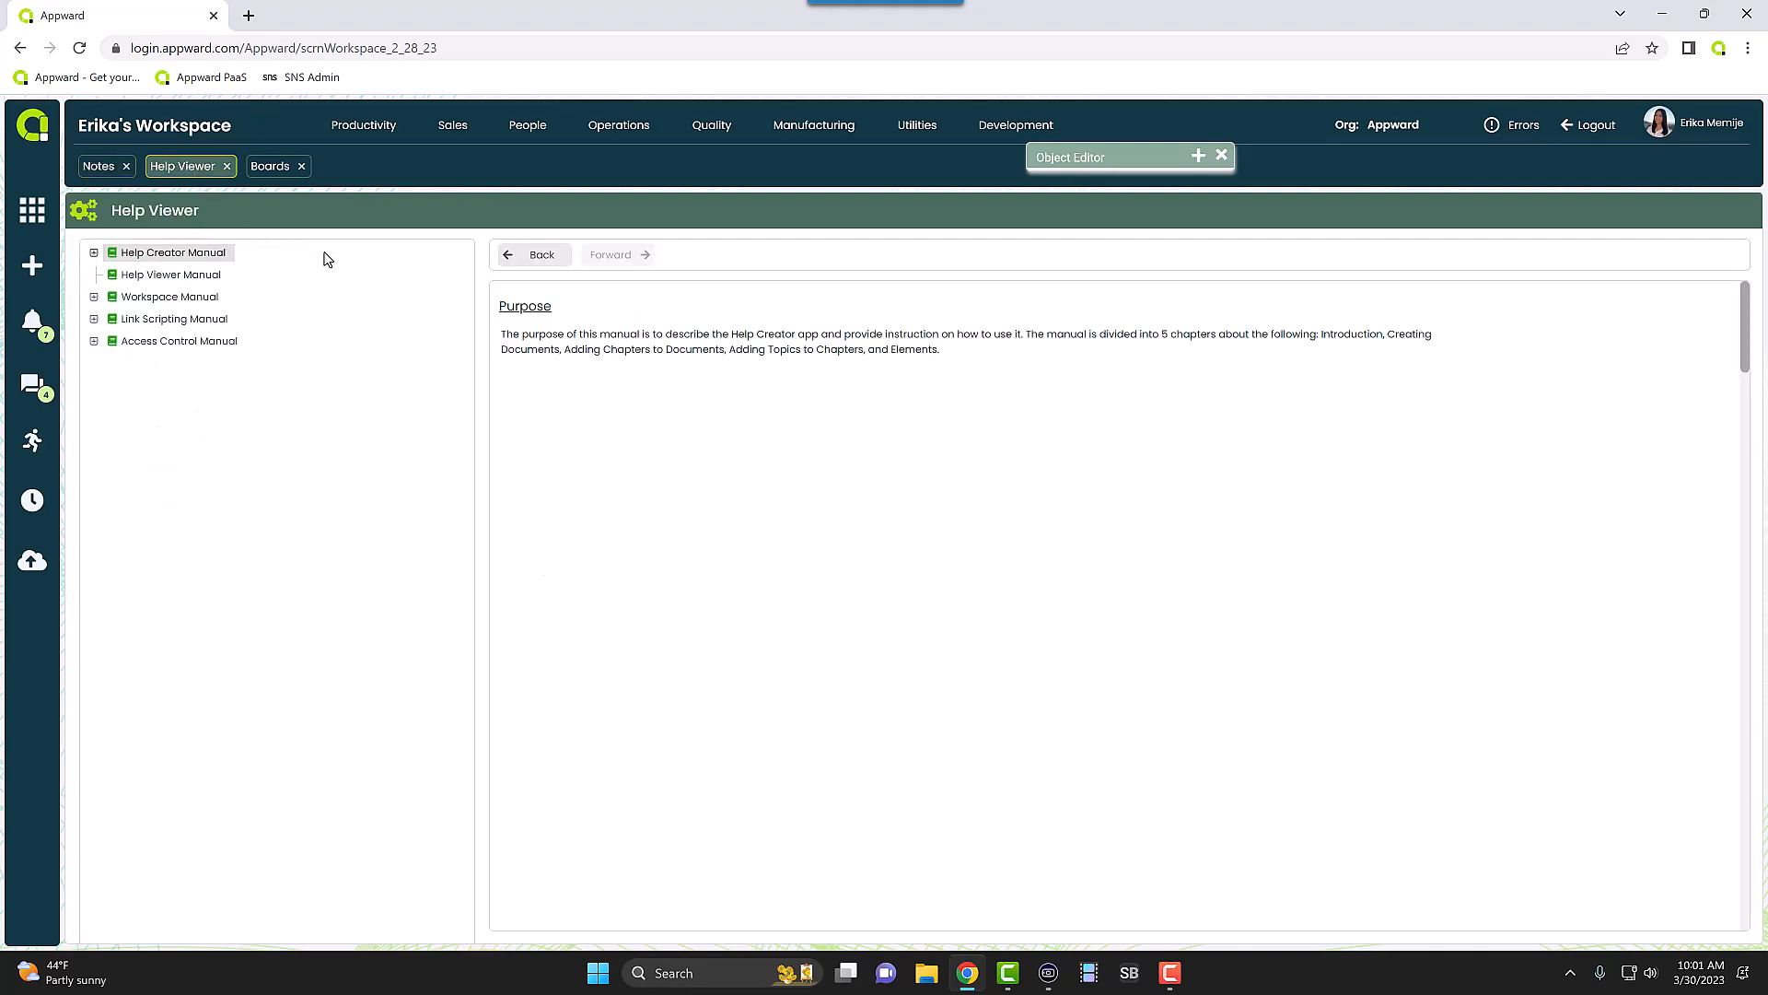
mouse_move(464, 335)
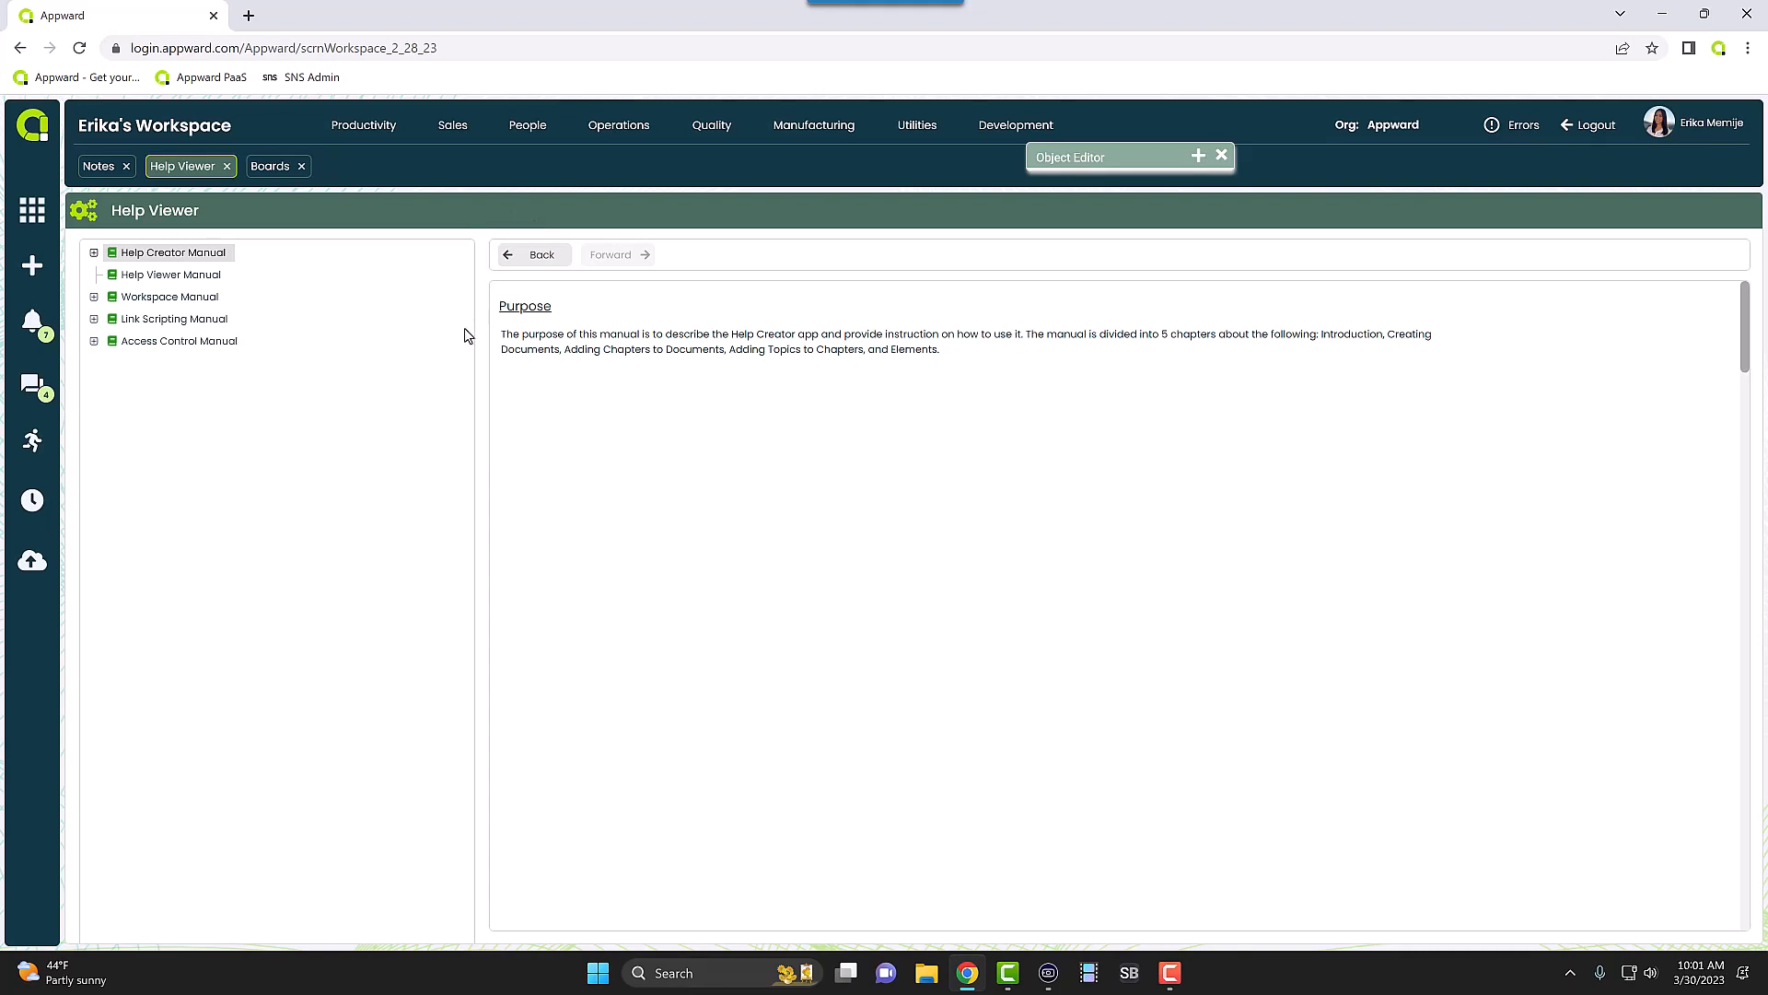
mouse_move(404, 370)
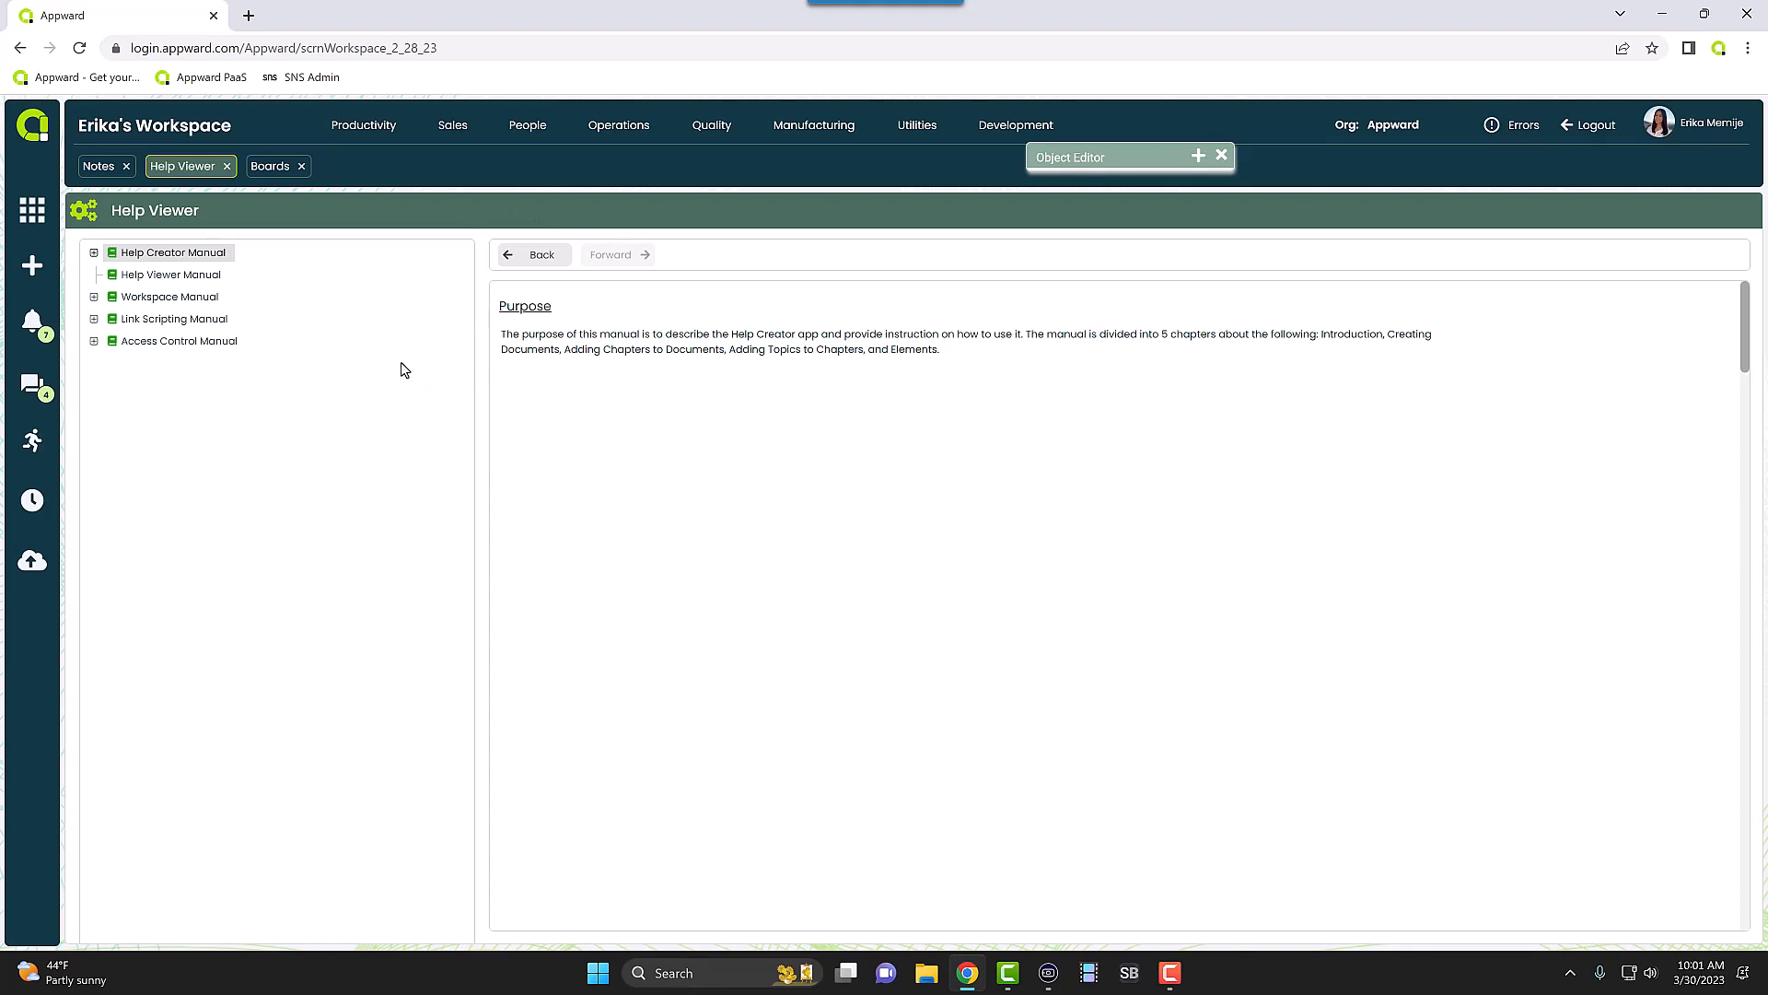
mouse_move(475, 206)
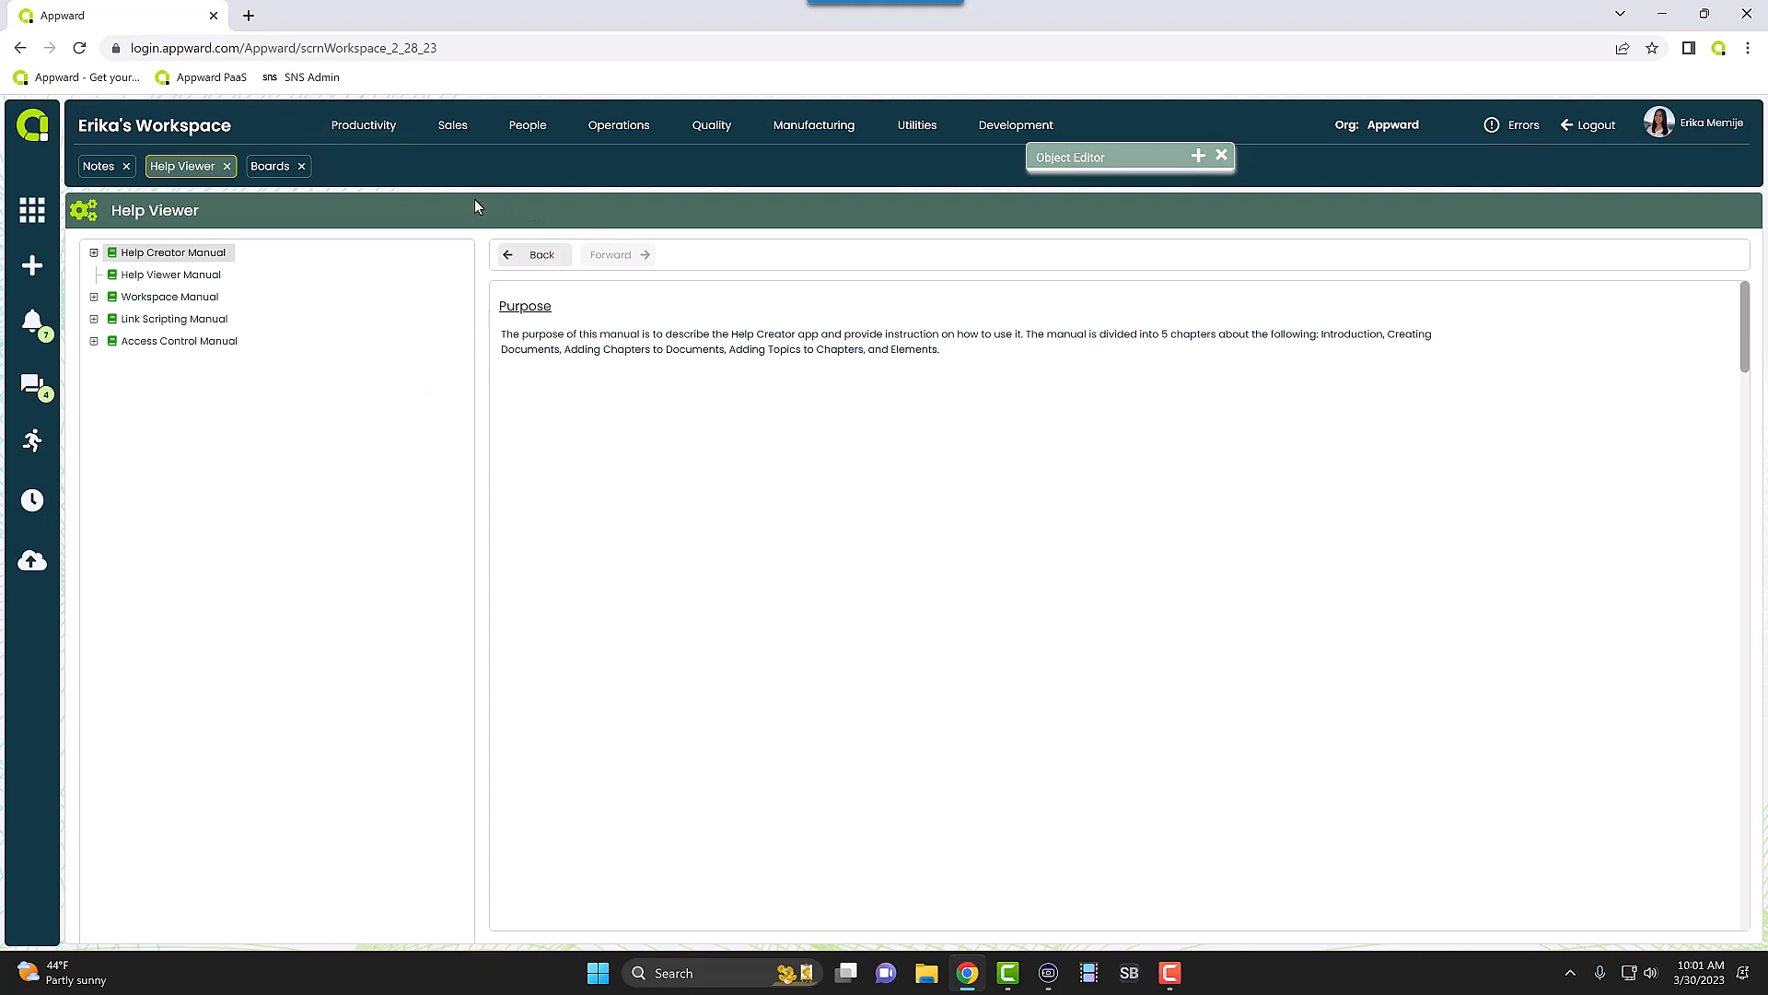
mouse_move(541, 252)
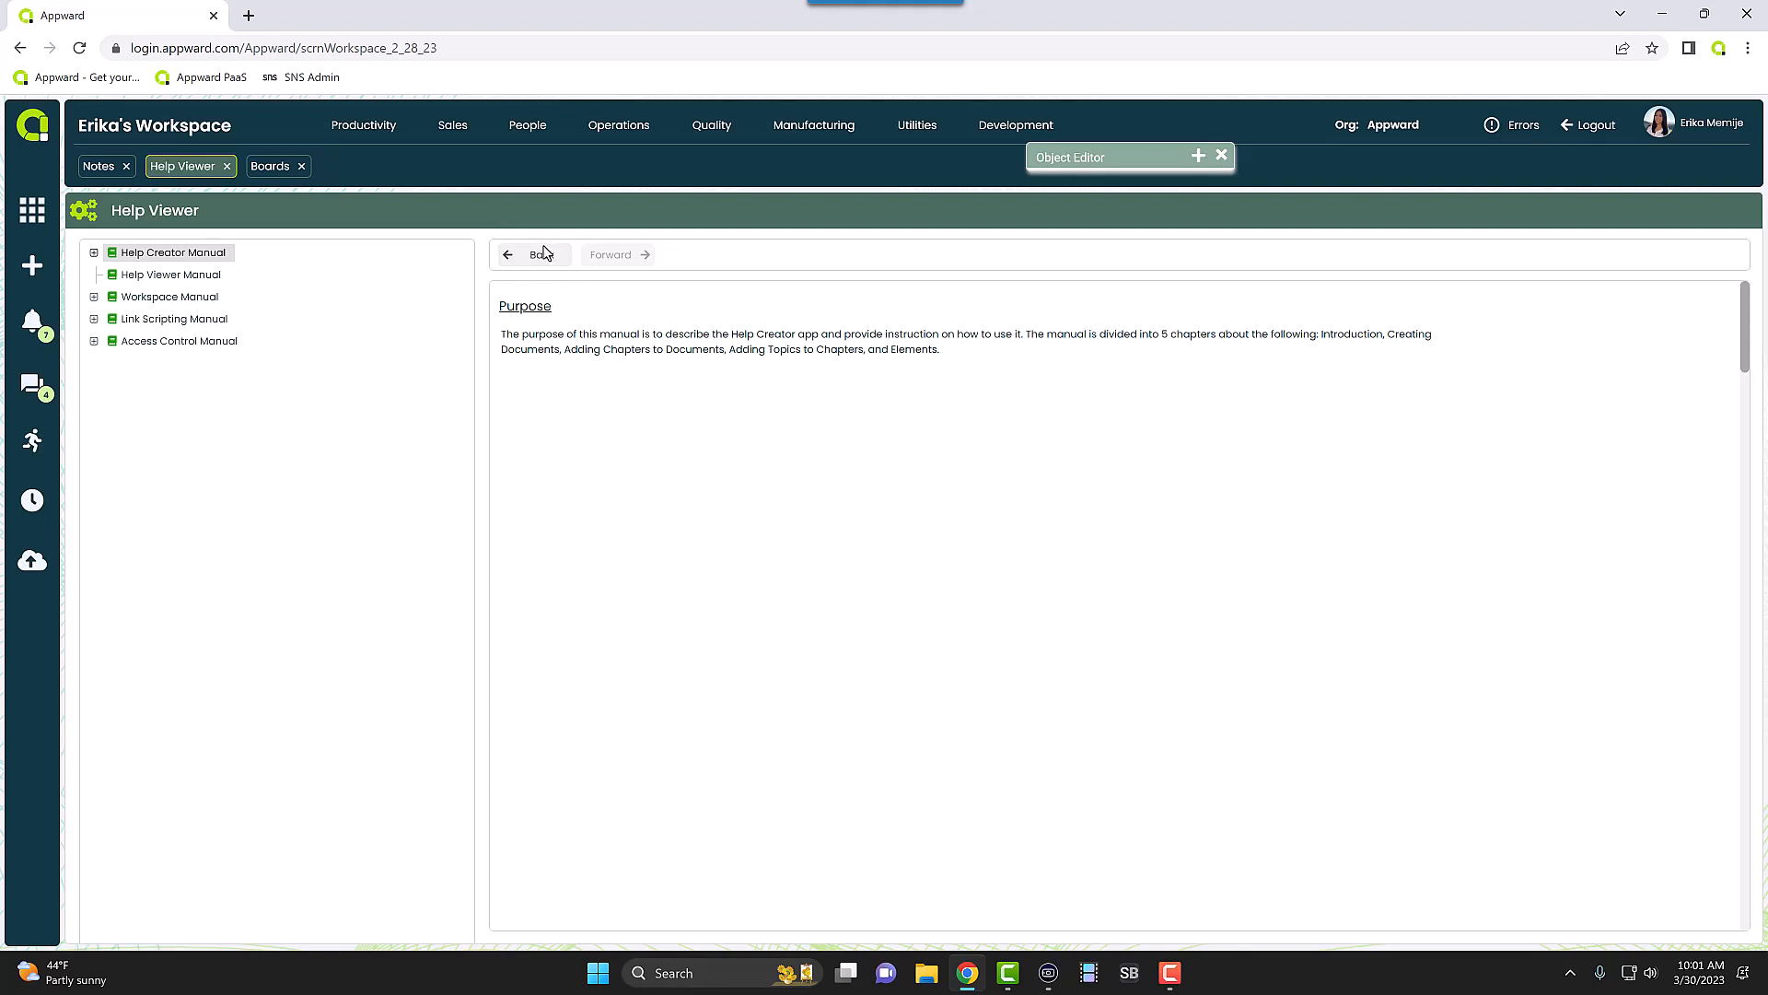
mouse_move(111, 274)
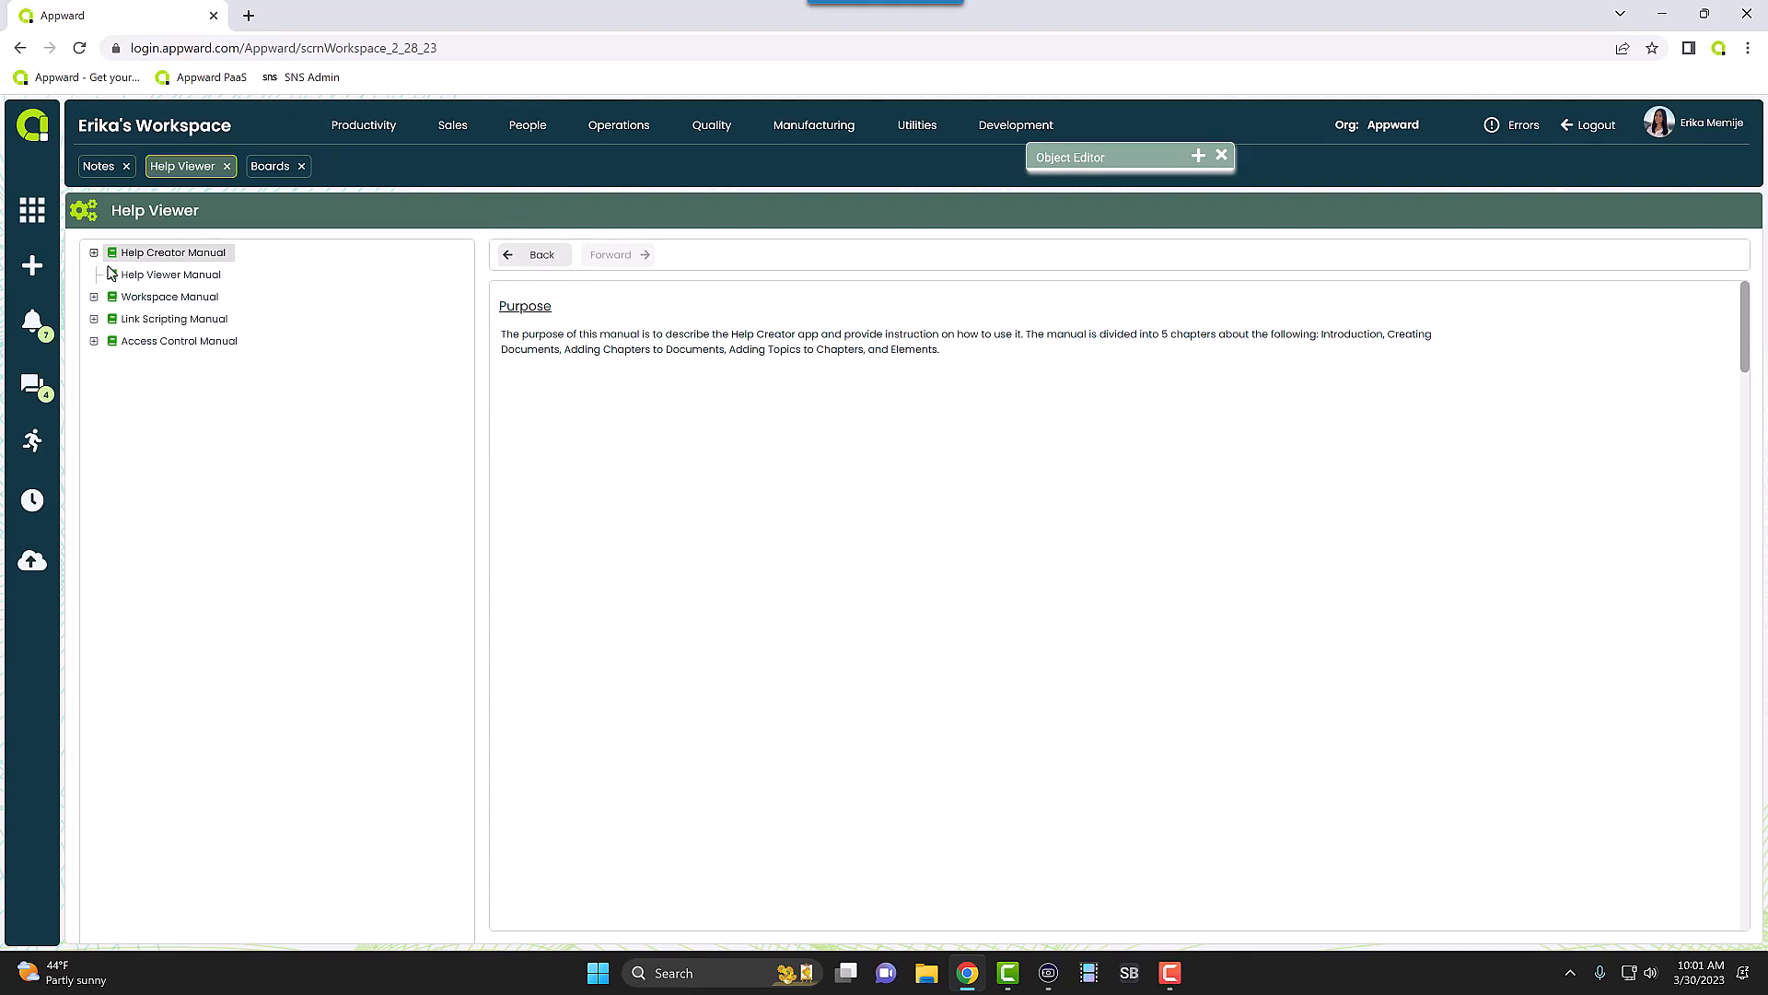
mouse_move(242, 254)
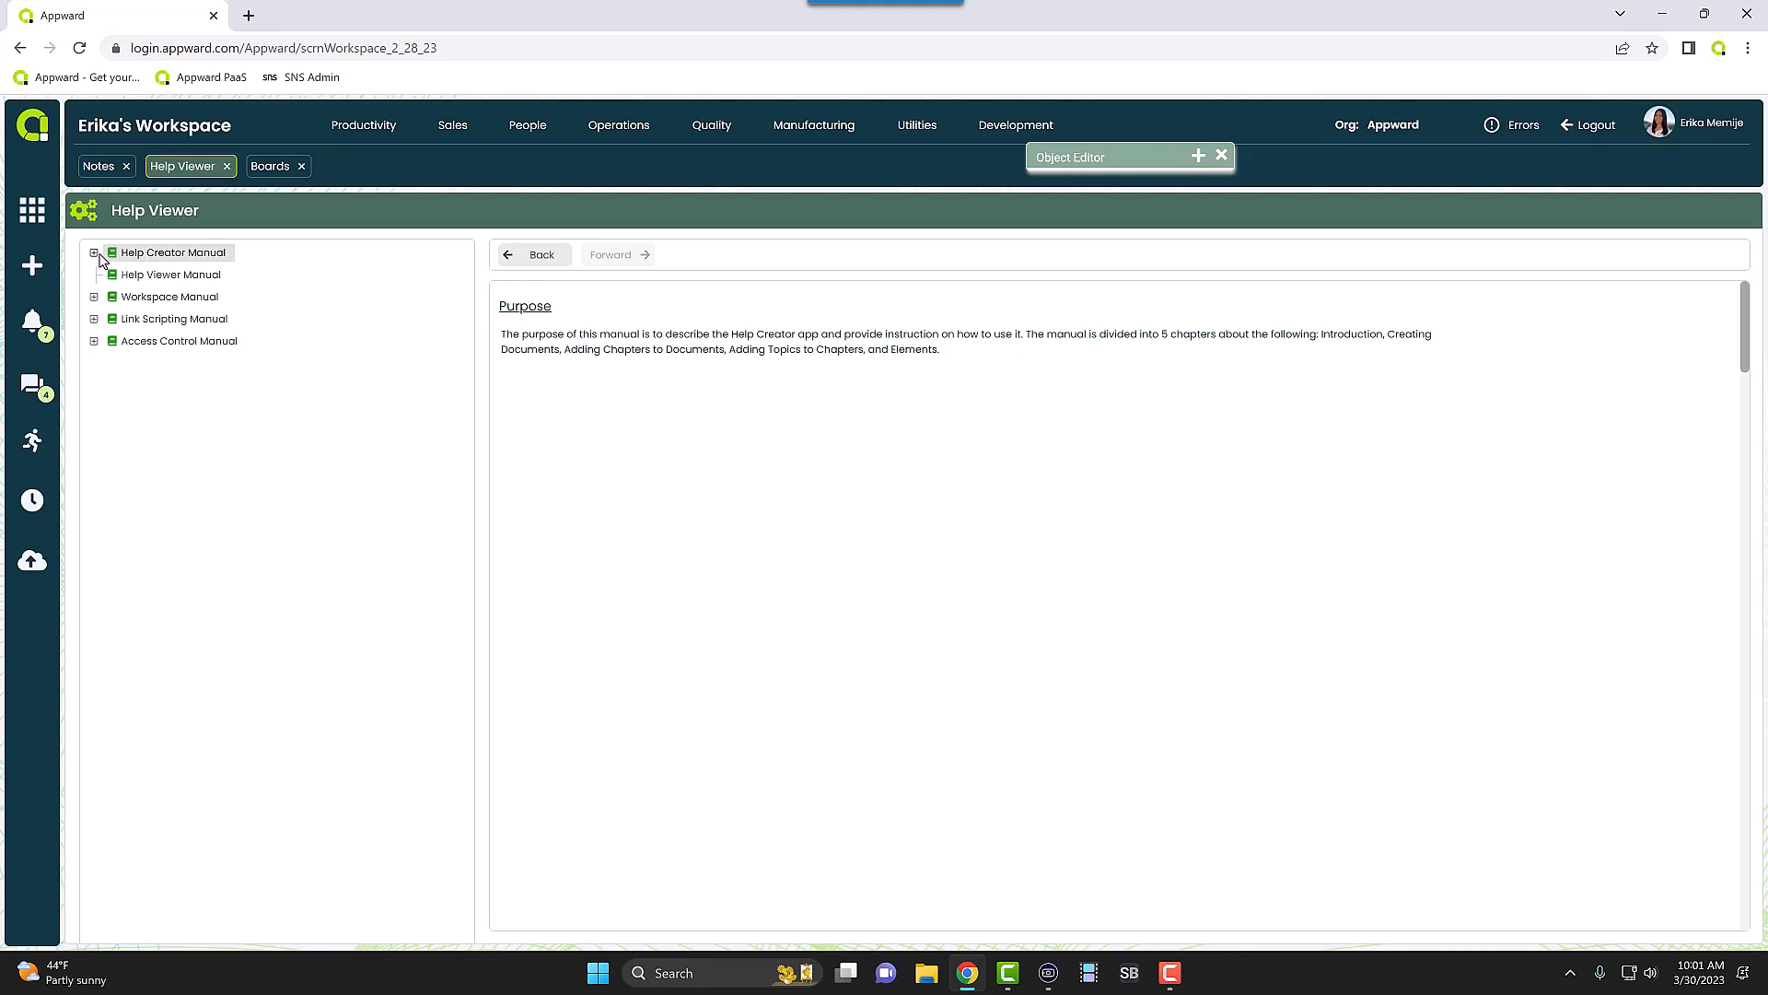
click(95, 252)
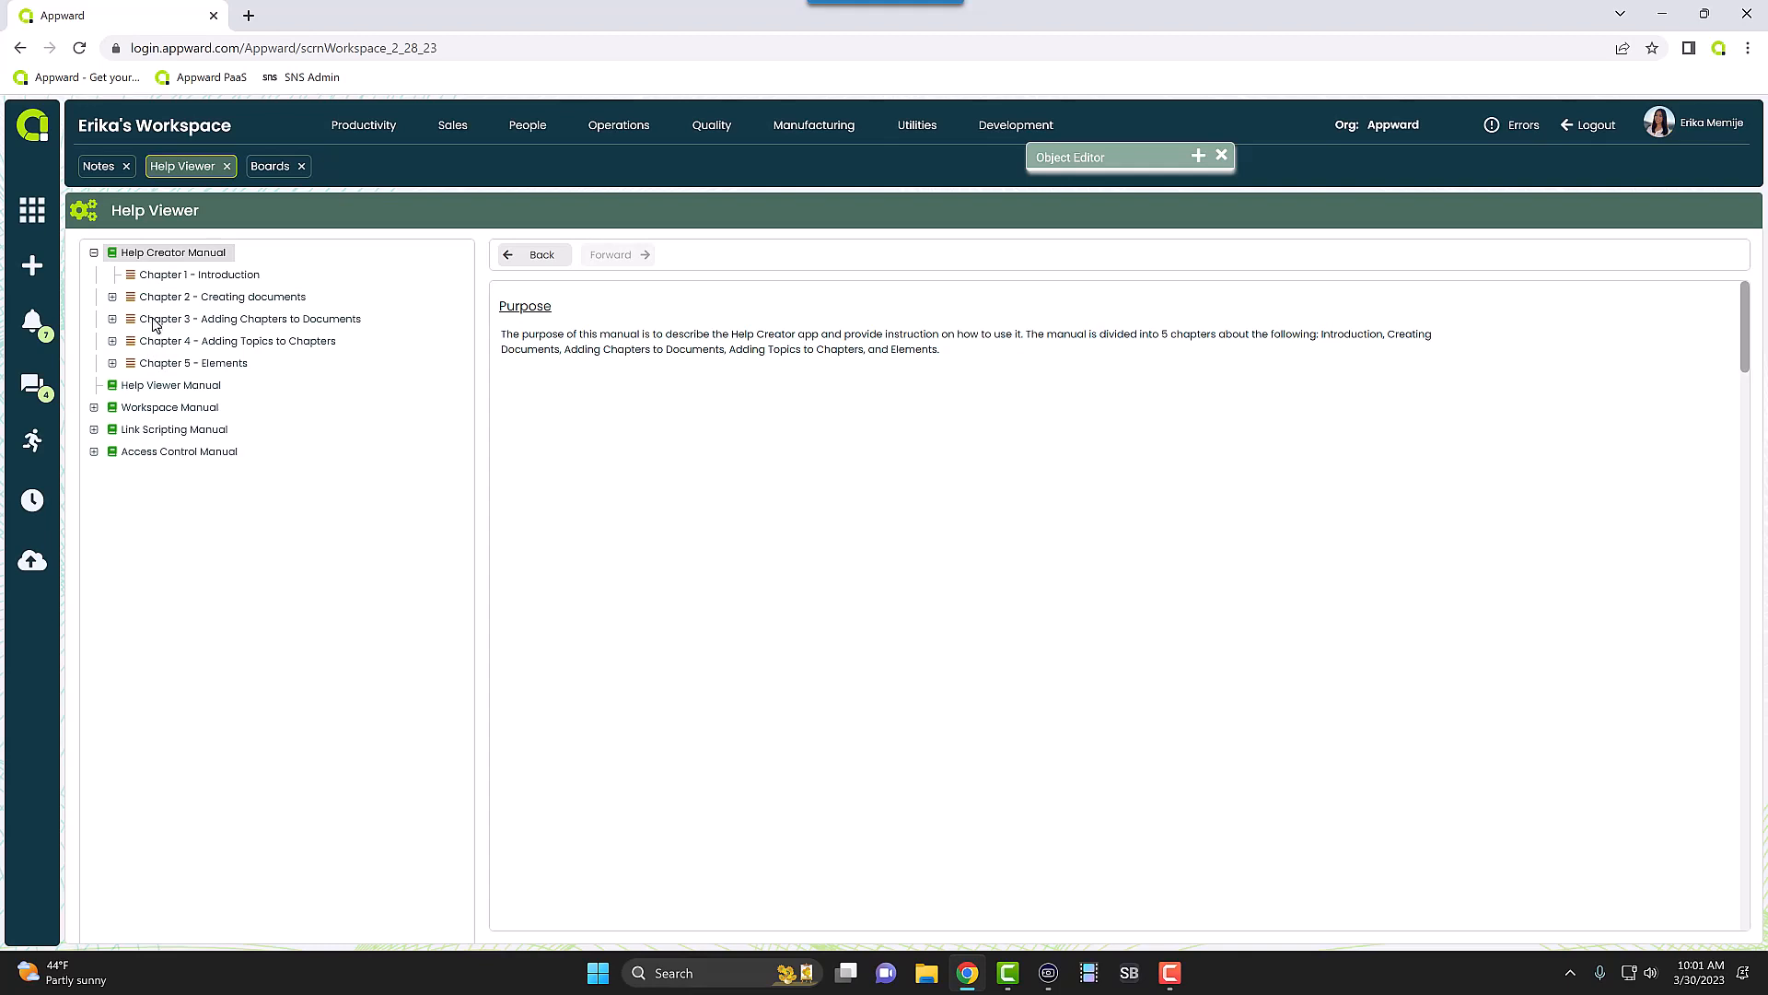
mouse_move(112, 258)
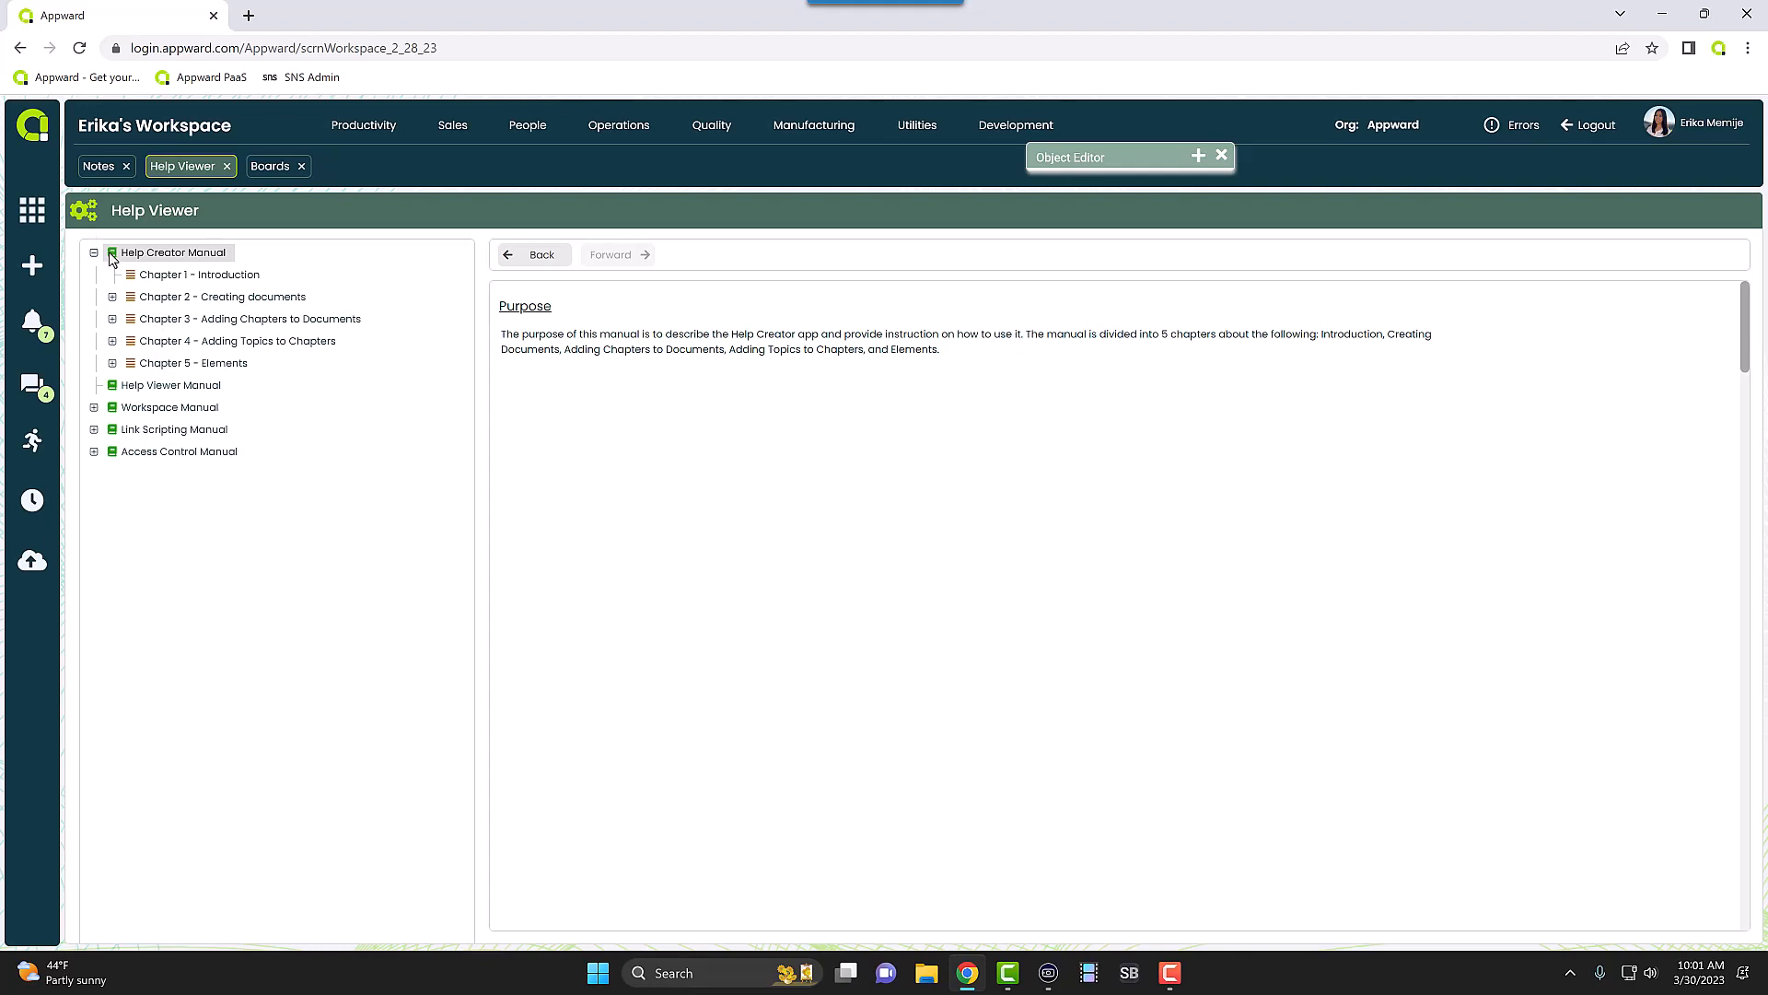
mouse_move(142, 343)
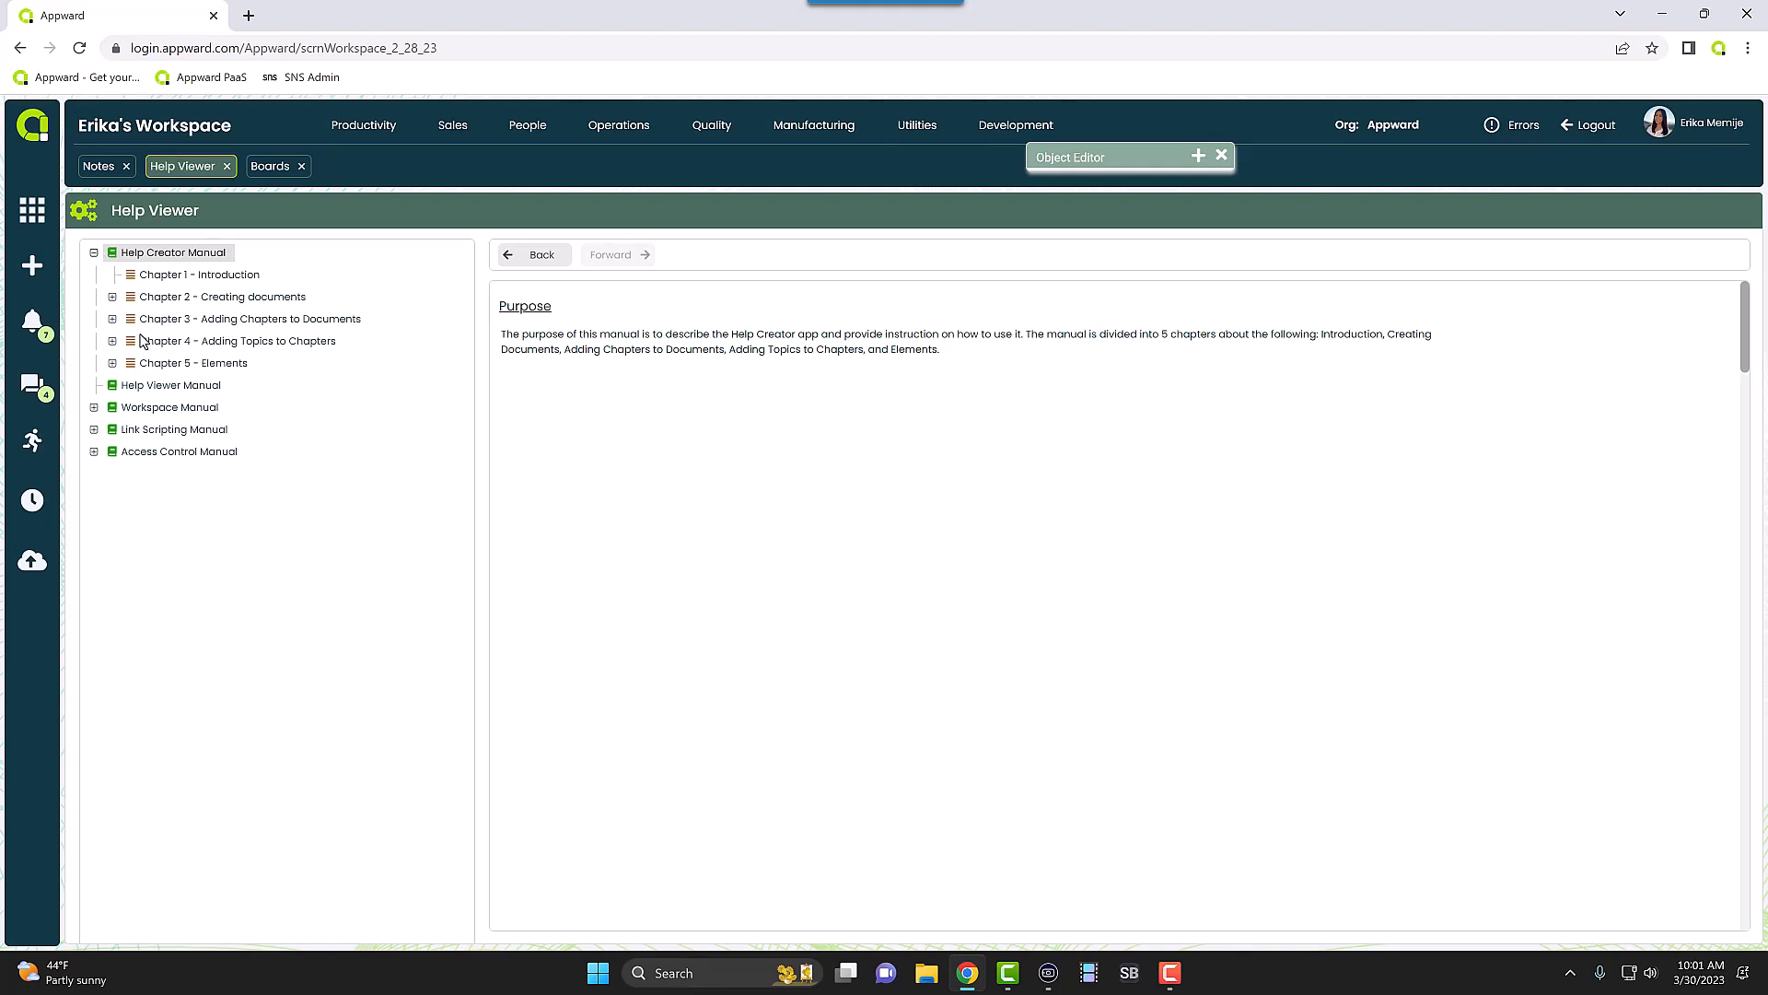
mouse_move(167, 331)
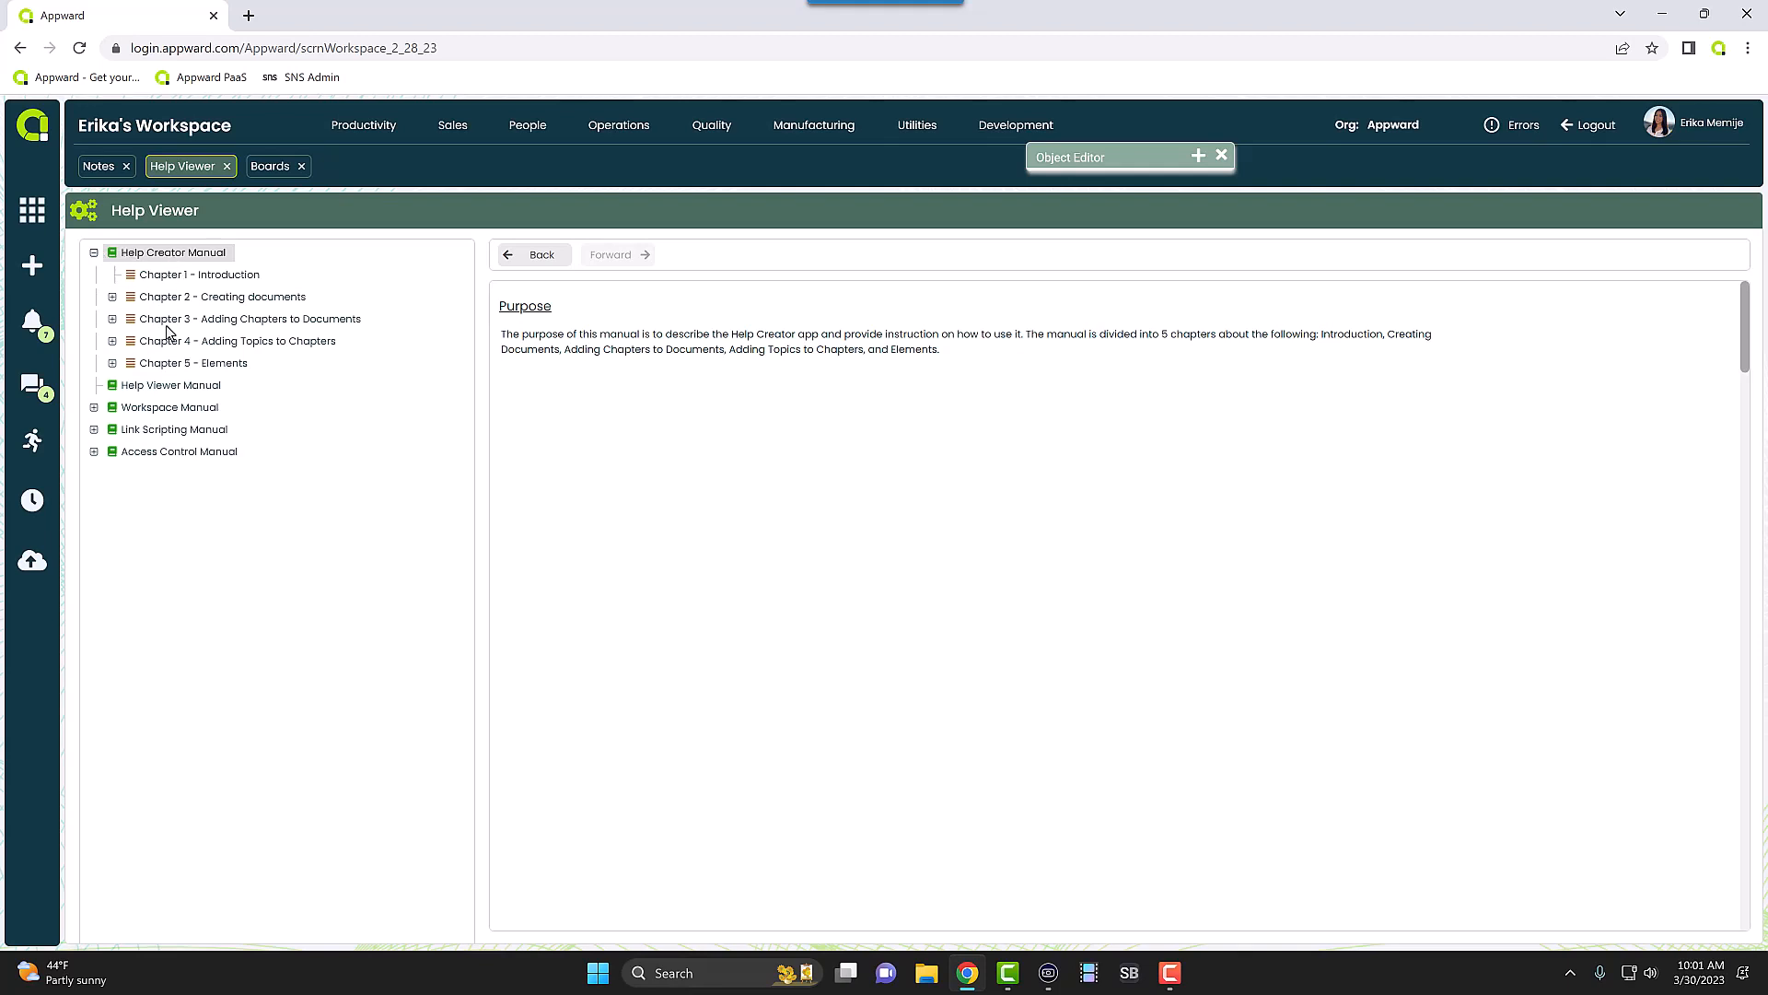
mouse_move(115, 271)
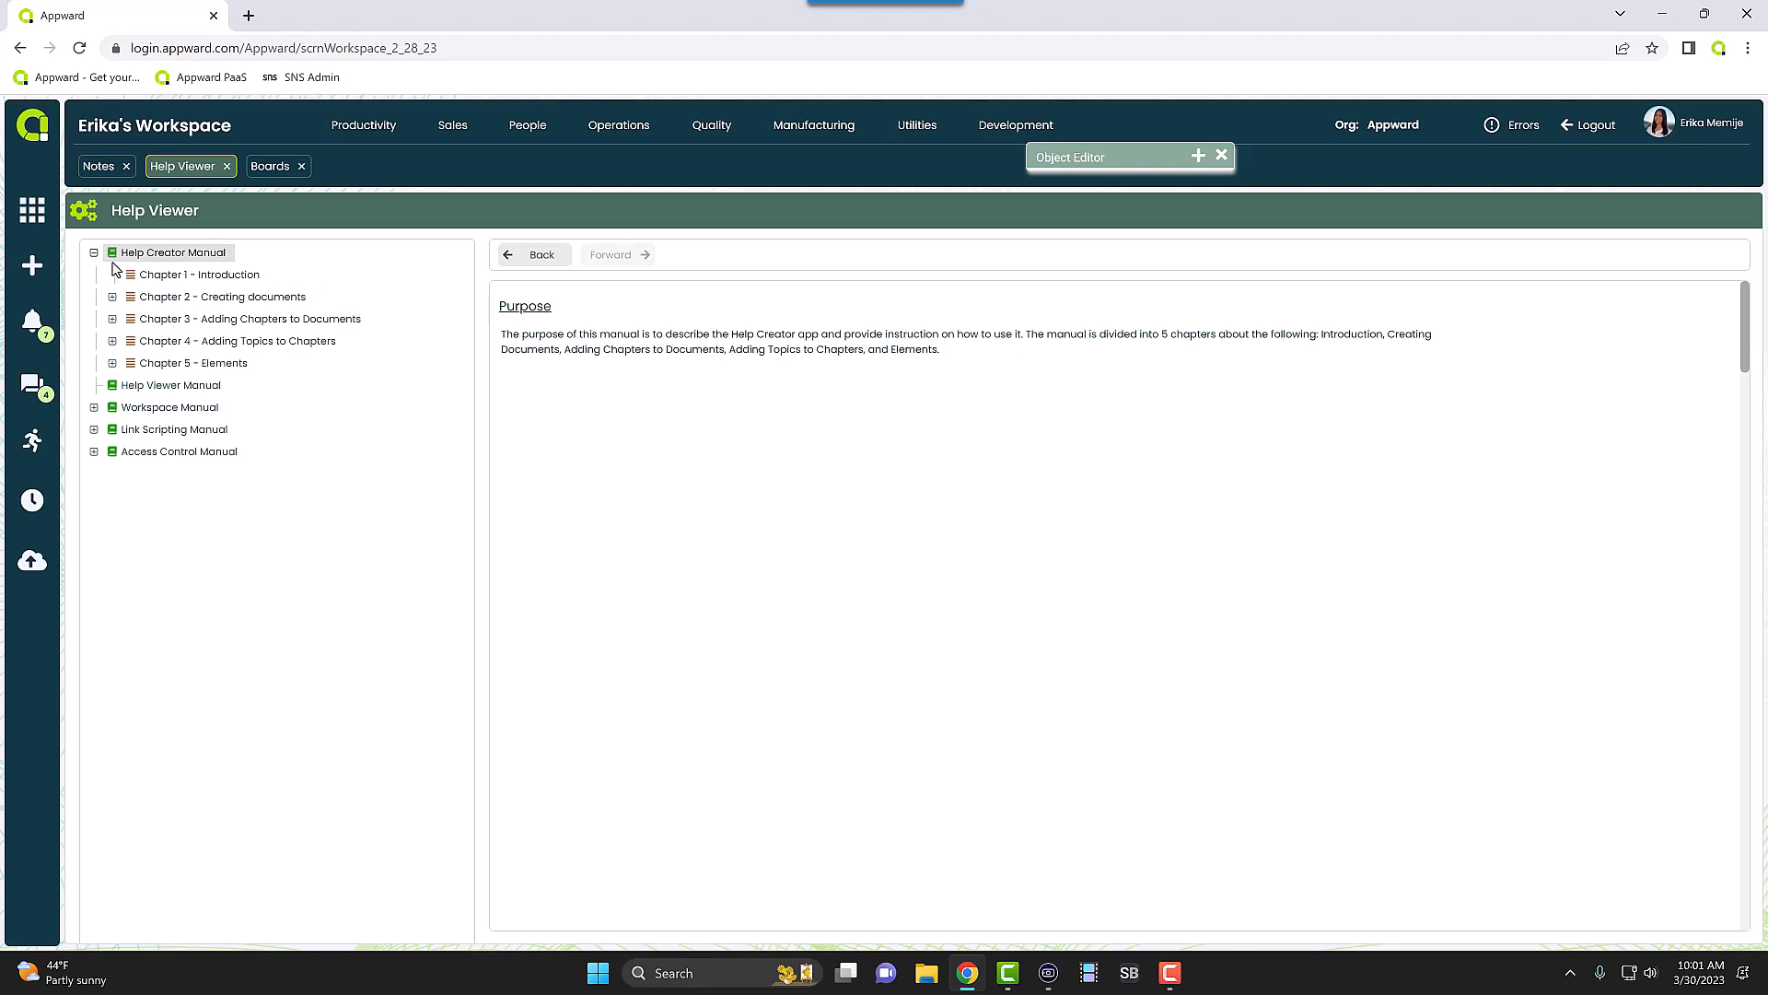
- Expand Chapter 2 - Creating documents and show its 'How to add' topic on Adding a Document
click(113, 297)
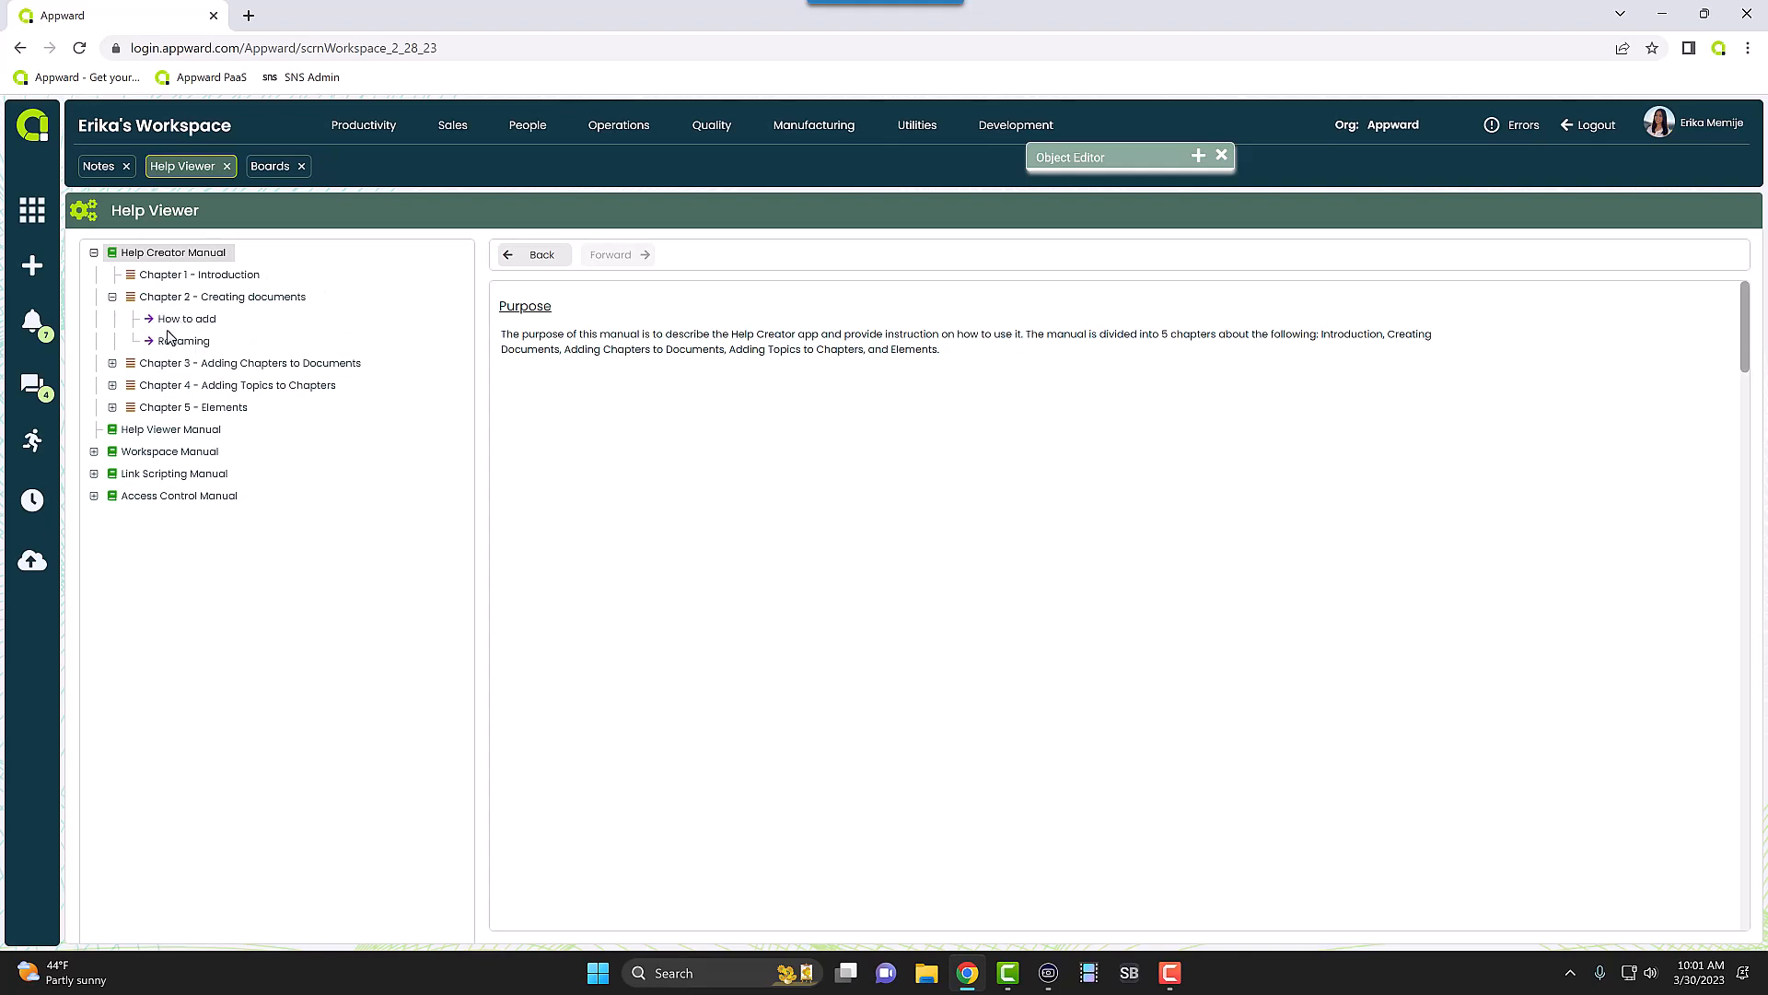
click(223, 294)
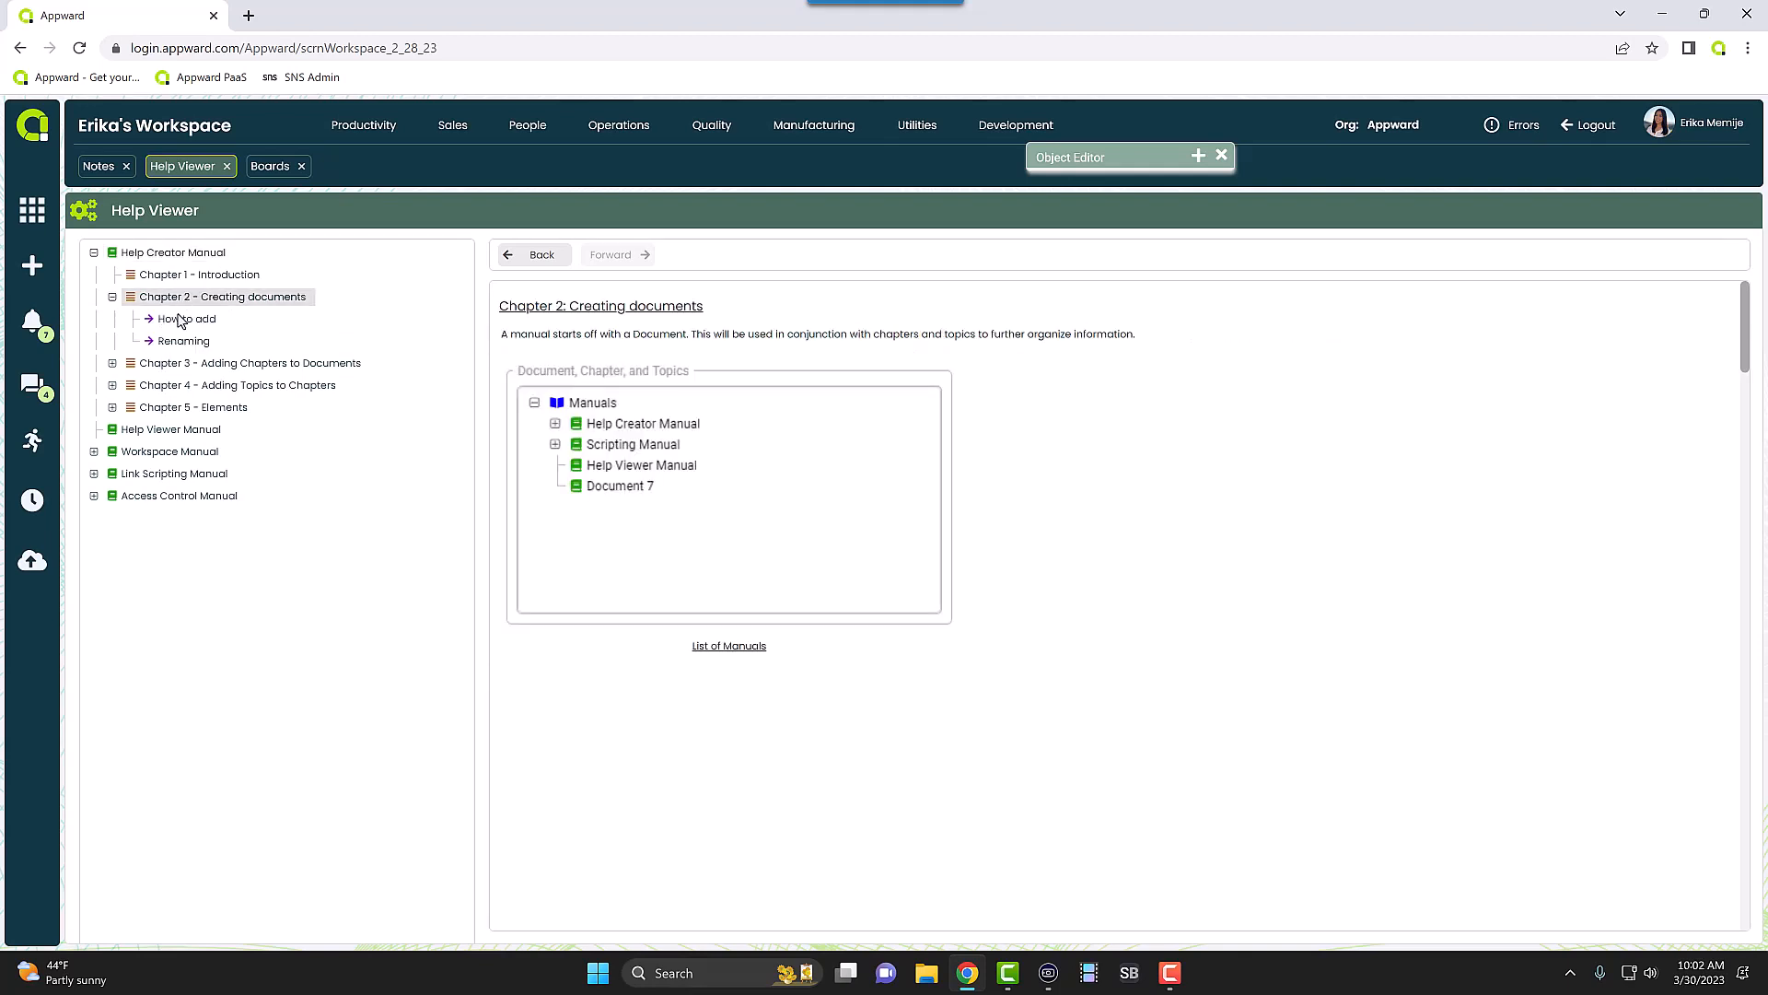
click(185, 340)
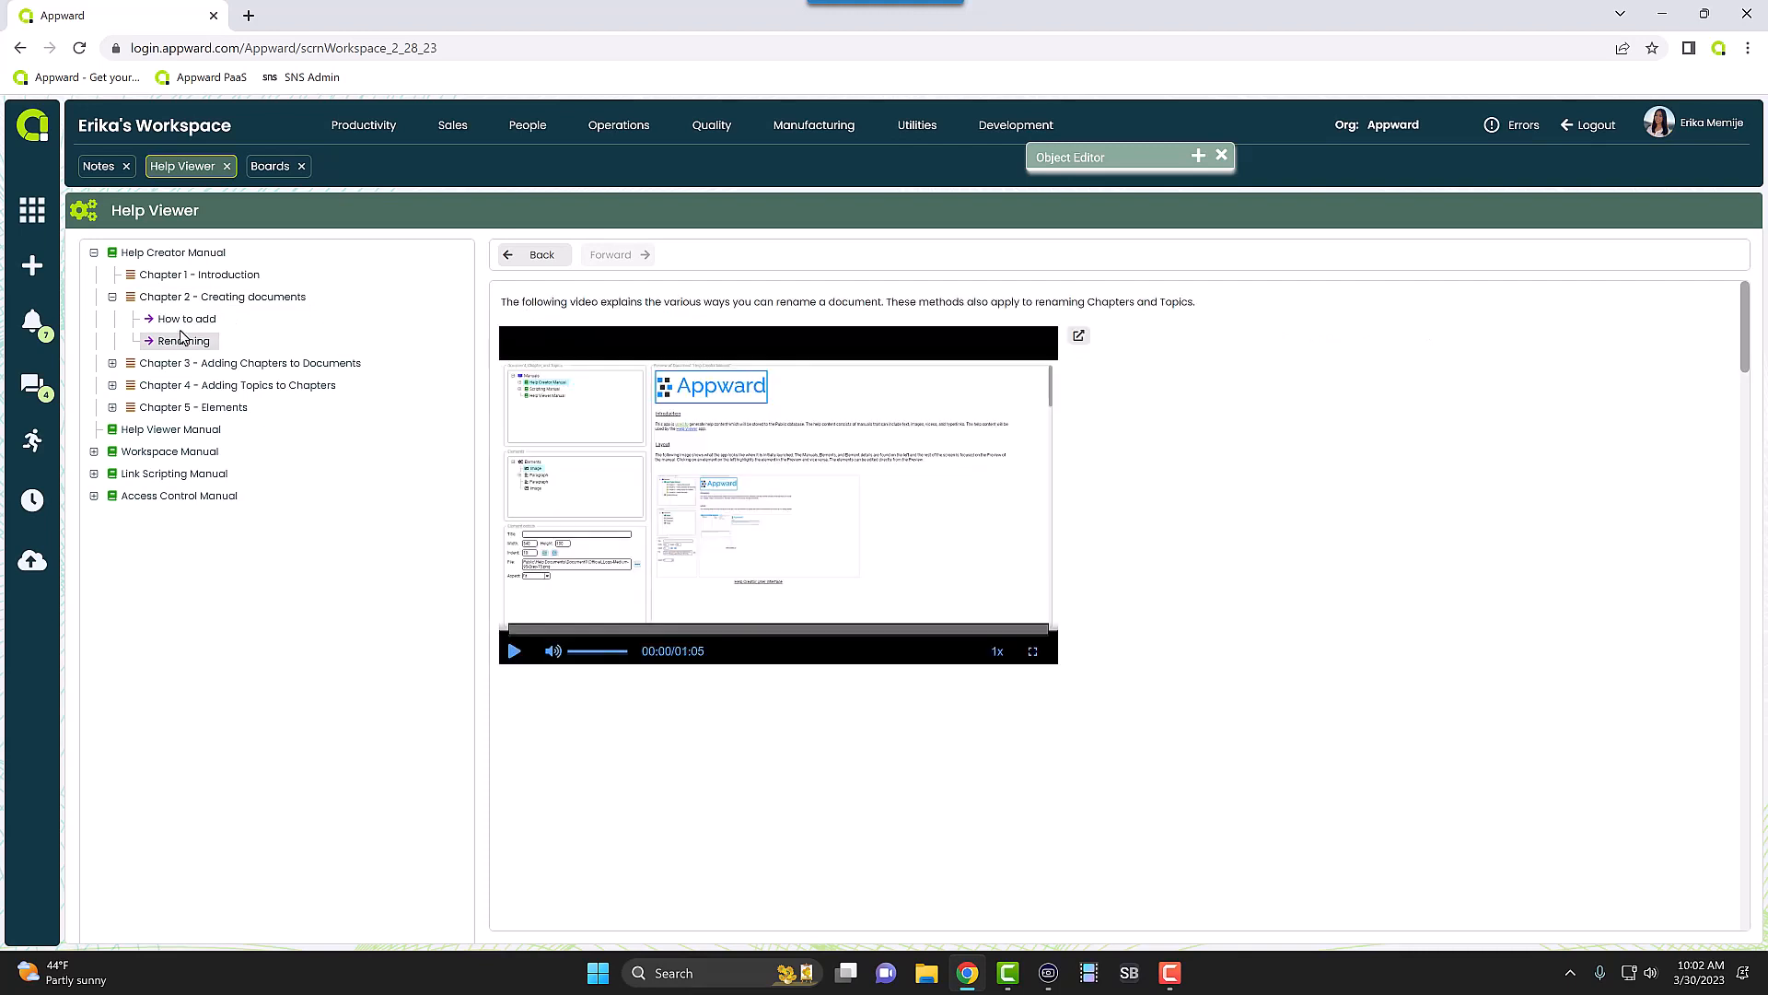
click(184, 318)
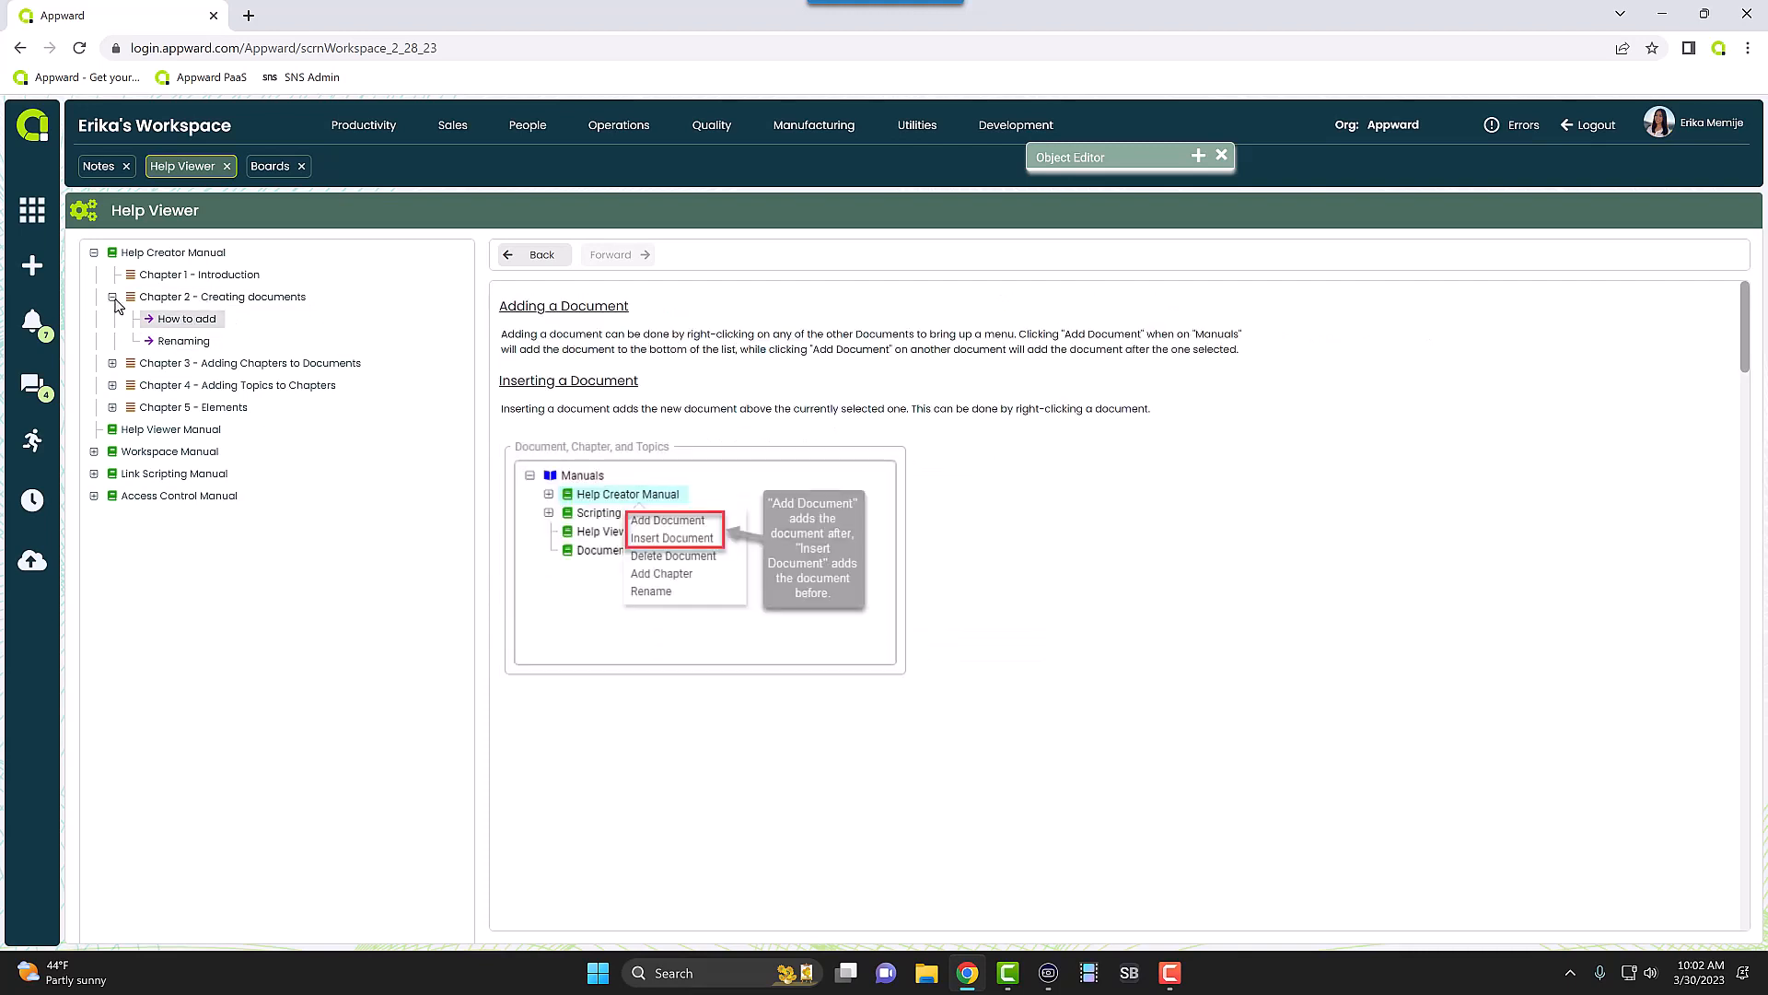
mouse_move(155, 289)
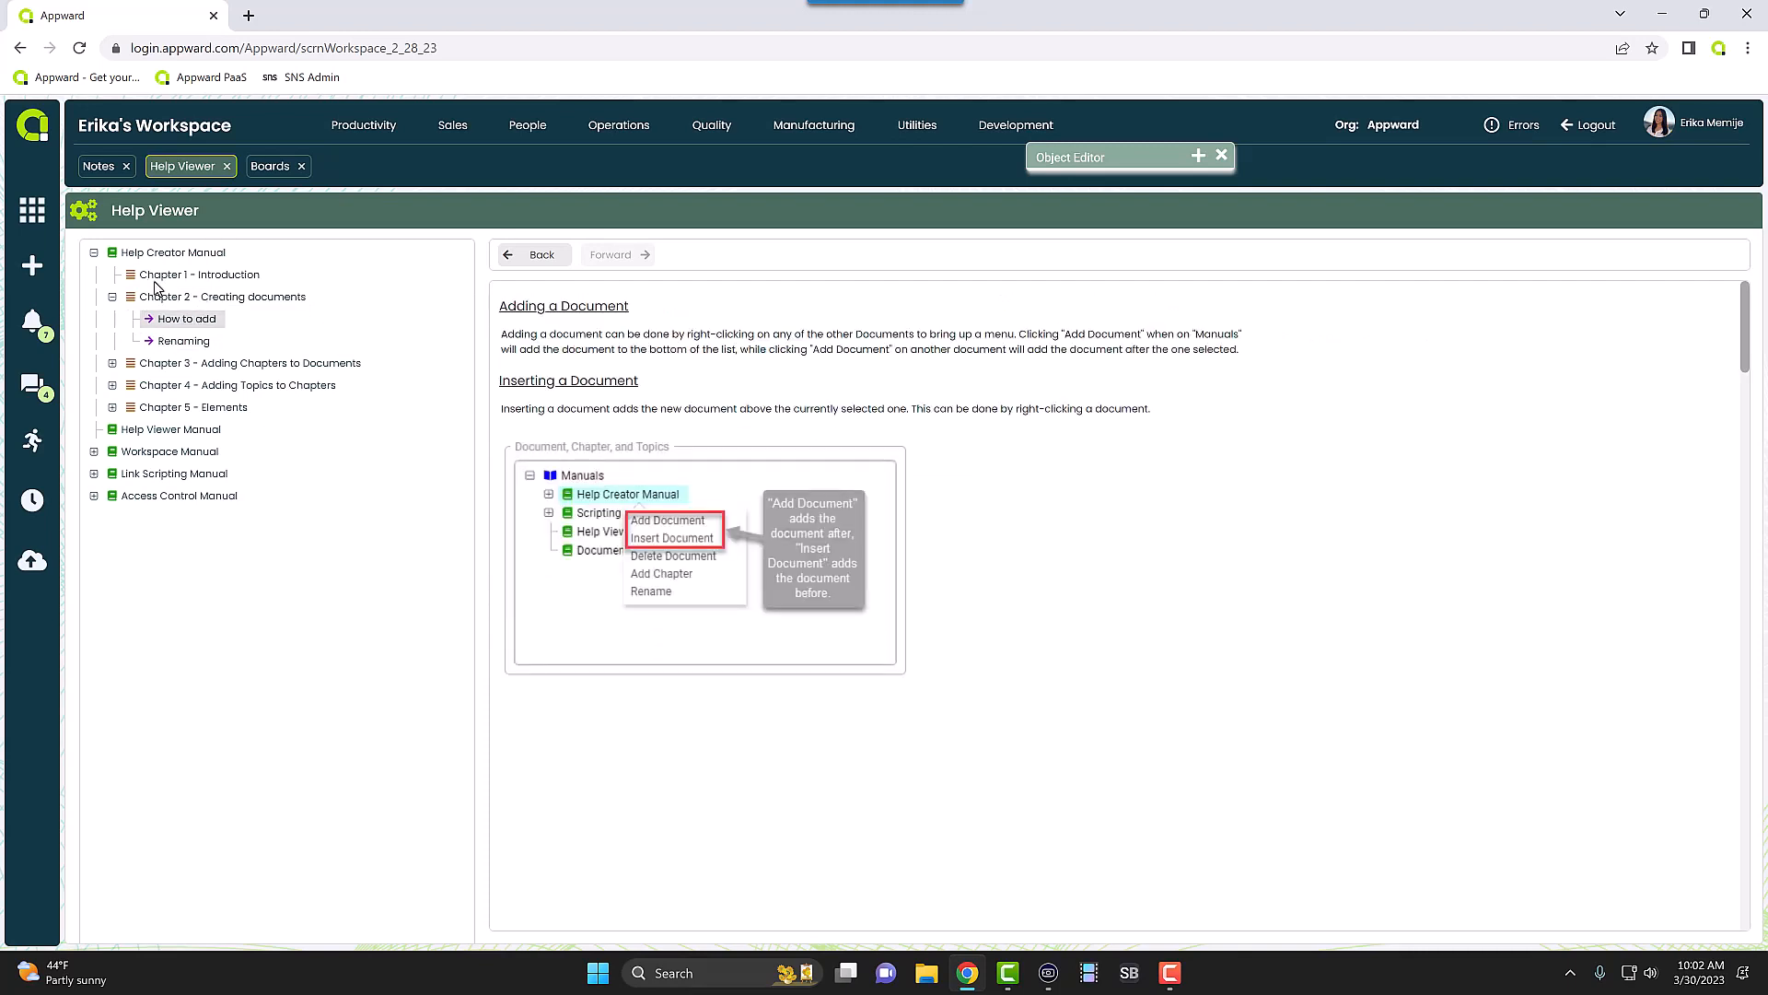
mouse_move(328, 409)
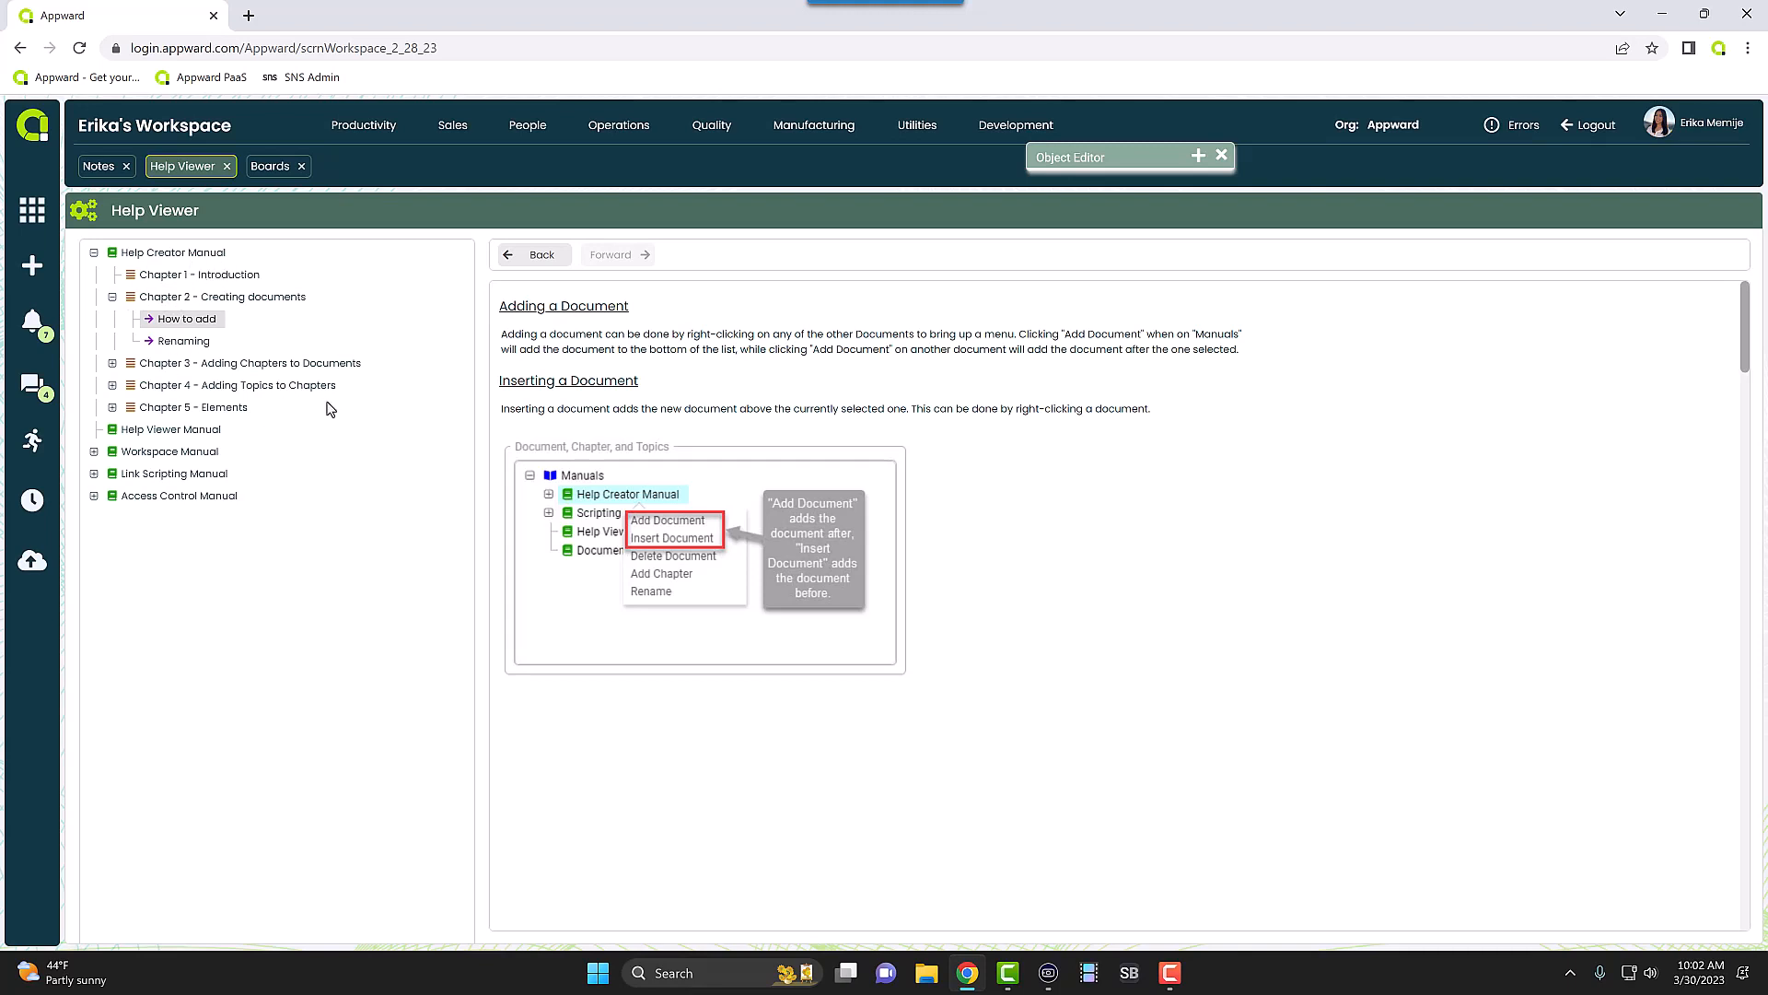
mouse_move(390, 392)
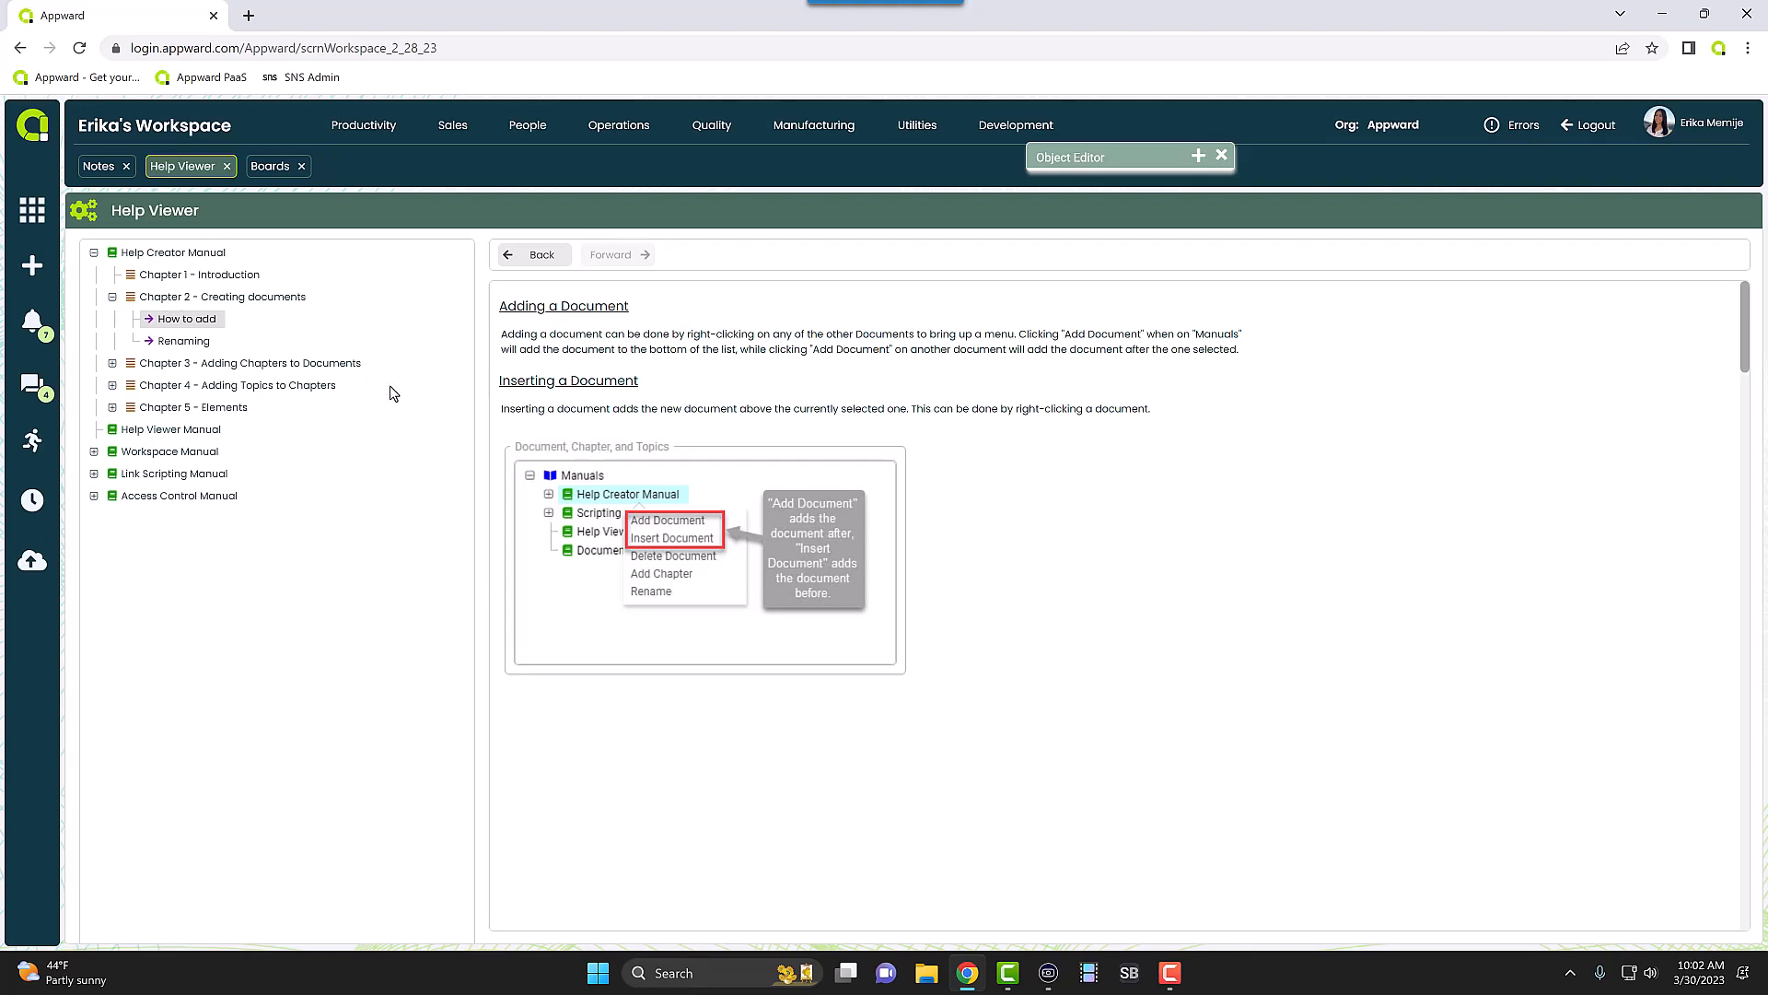
mouse_move(223, 302)
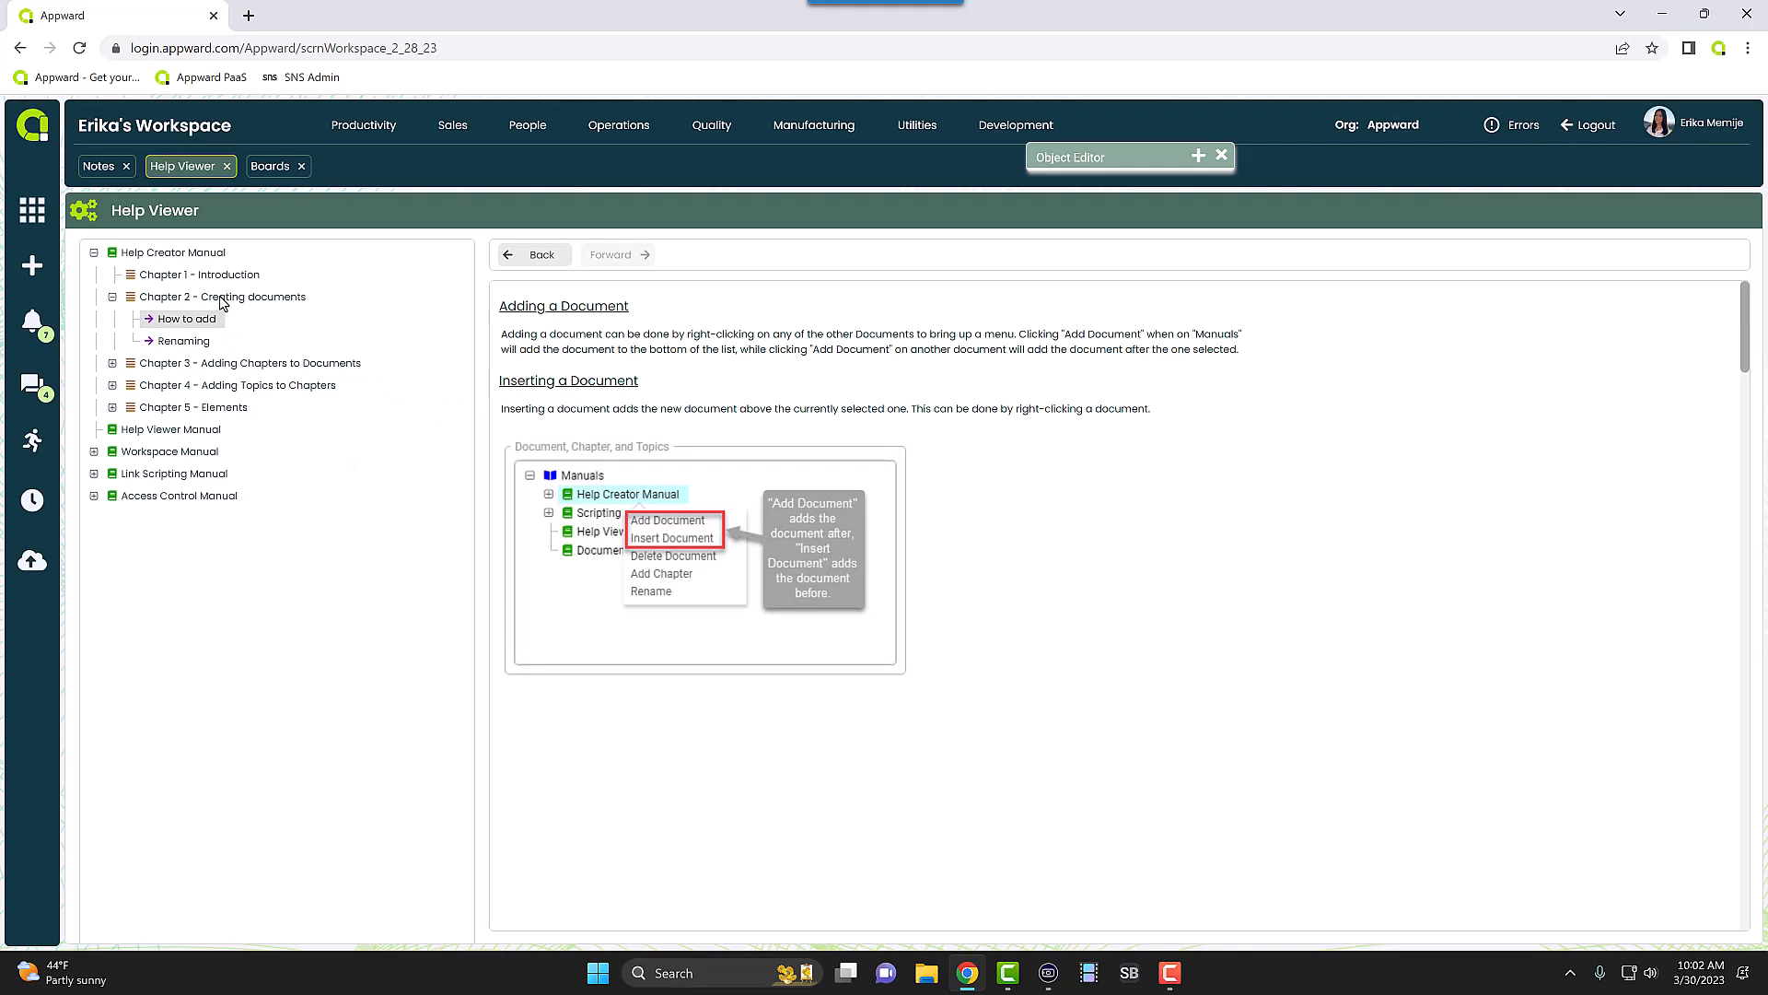
mouse_move(1404, 313)
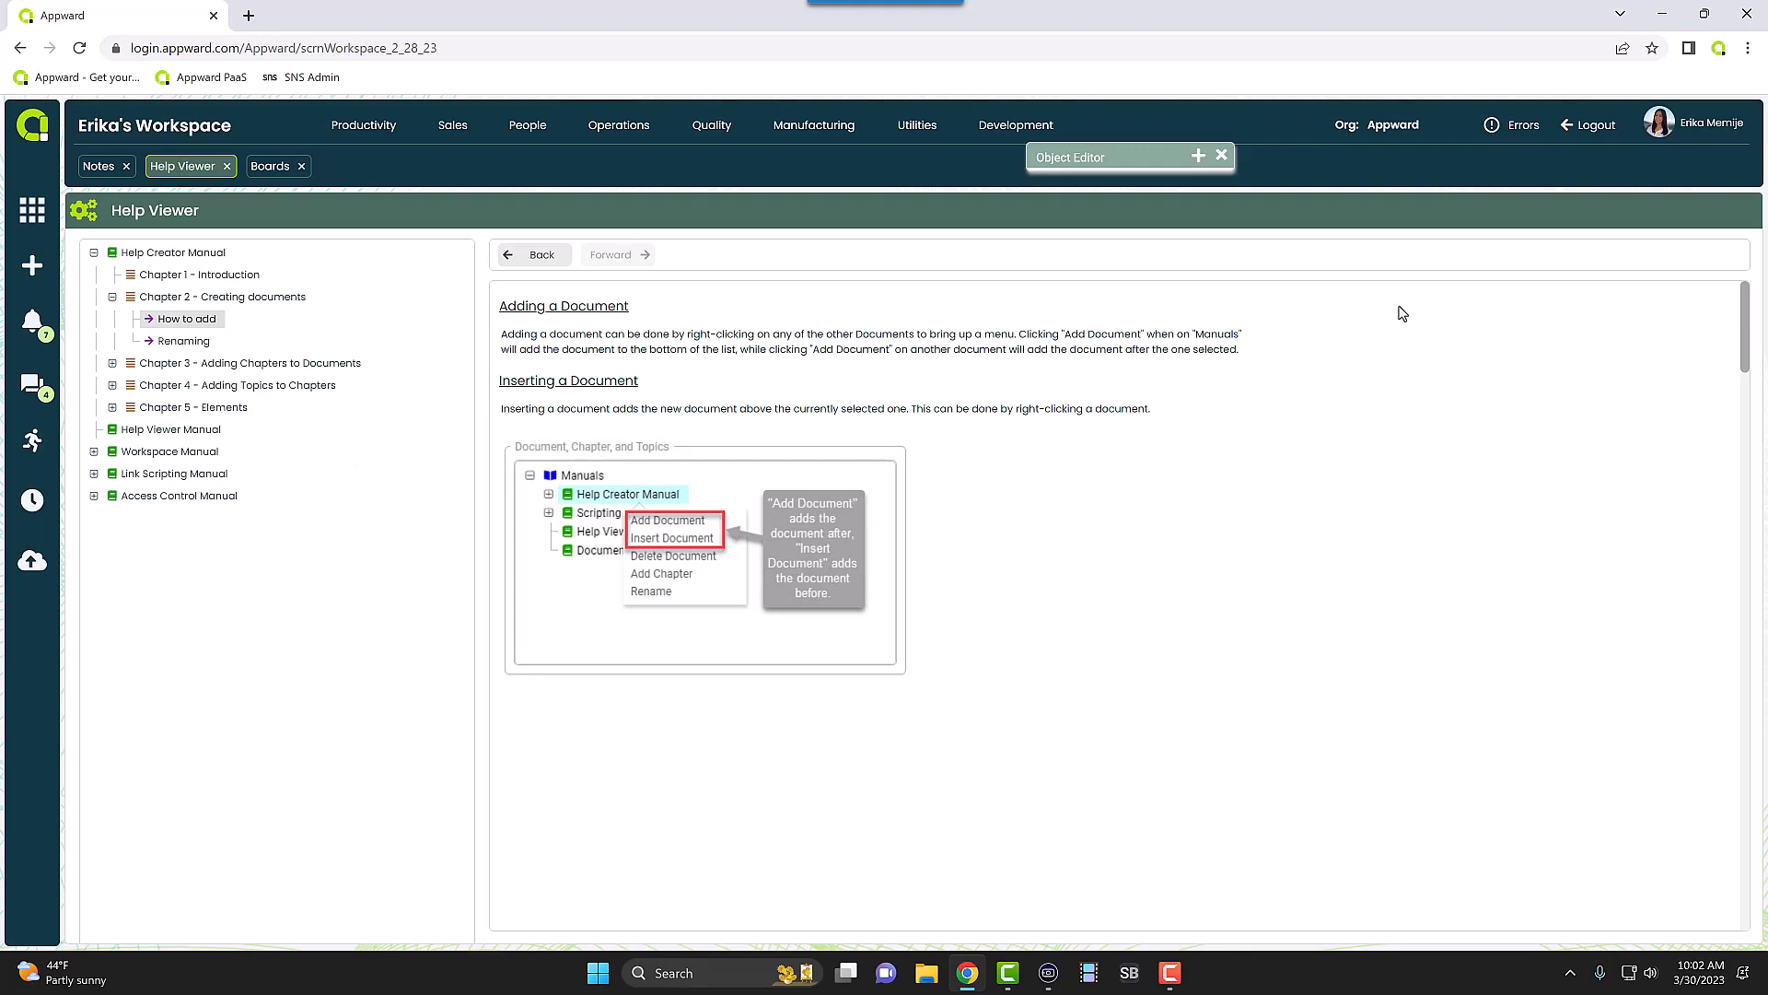
mouse_move(175, 179)
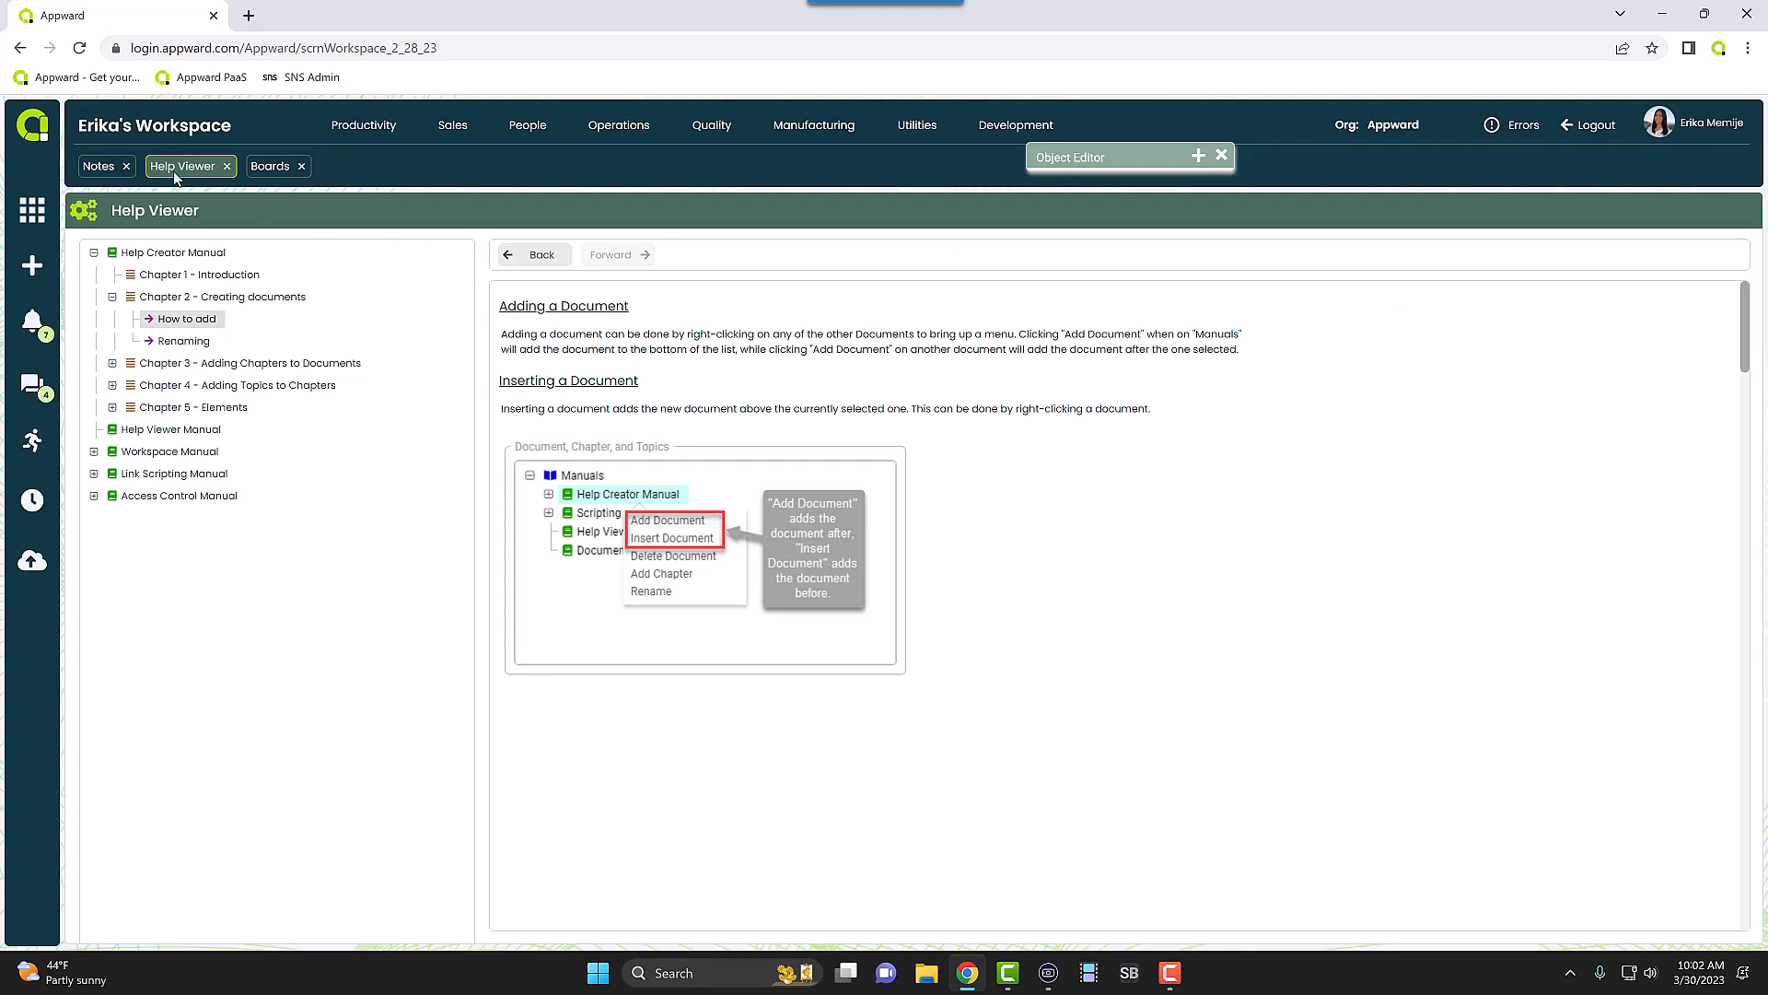
- Leave the Help Viewer to move on to the Screen Tree Demo popup
click(182, 165)
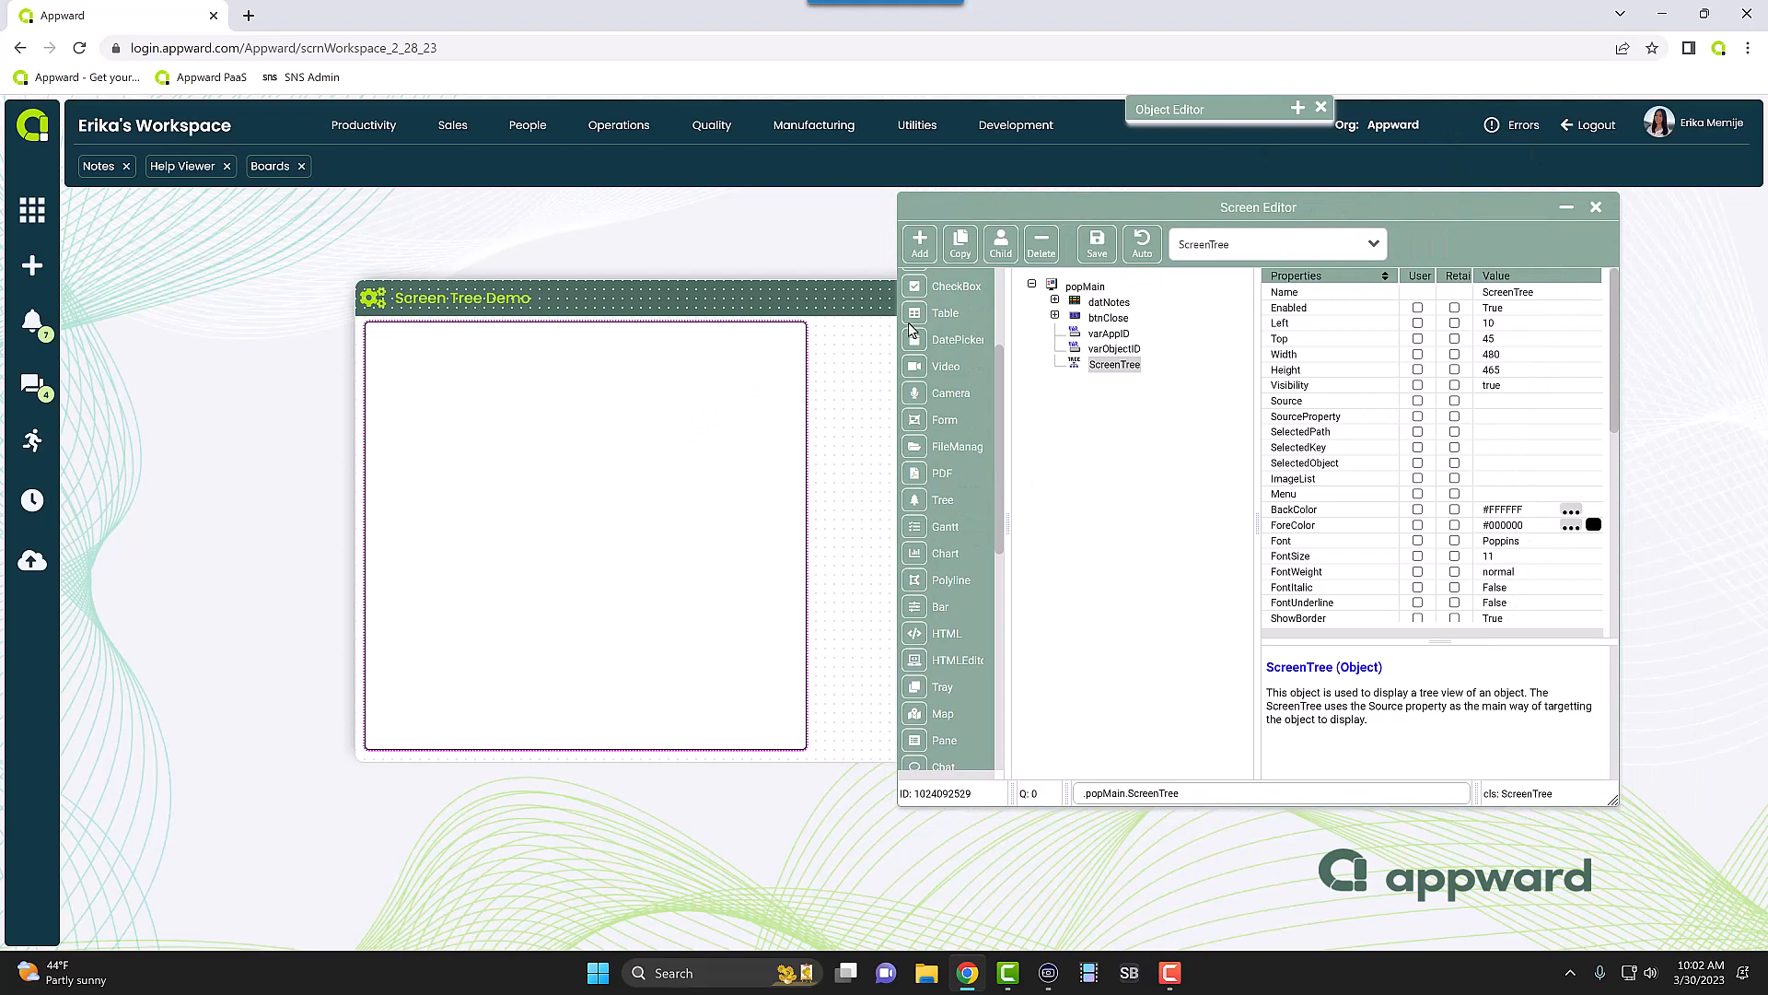
mouse_move(776, 416)
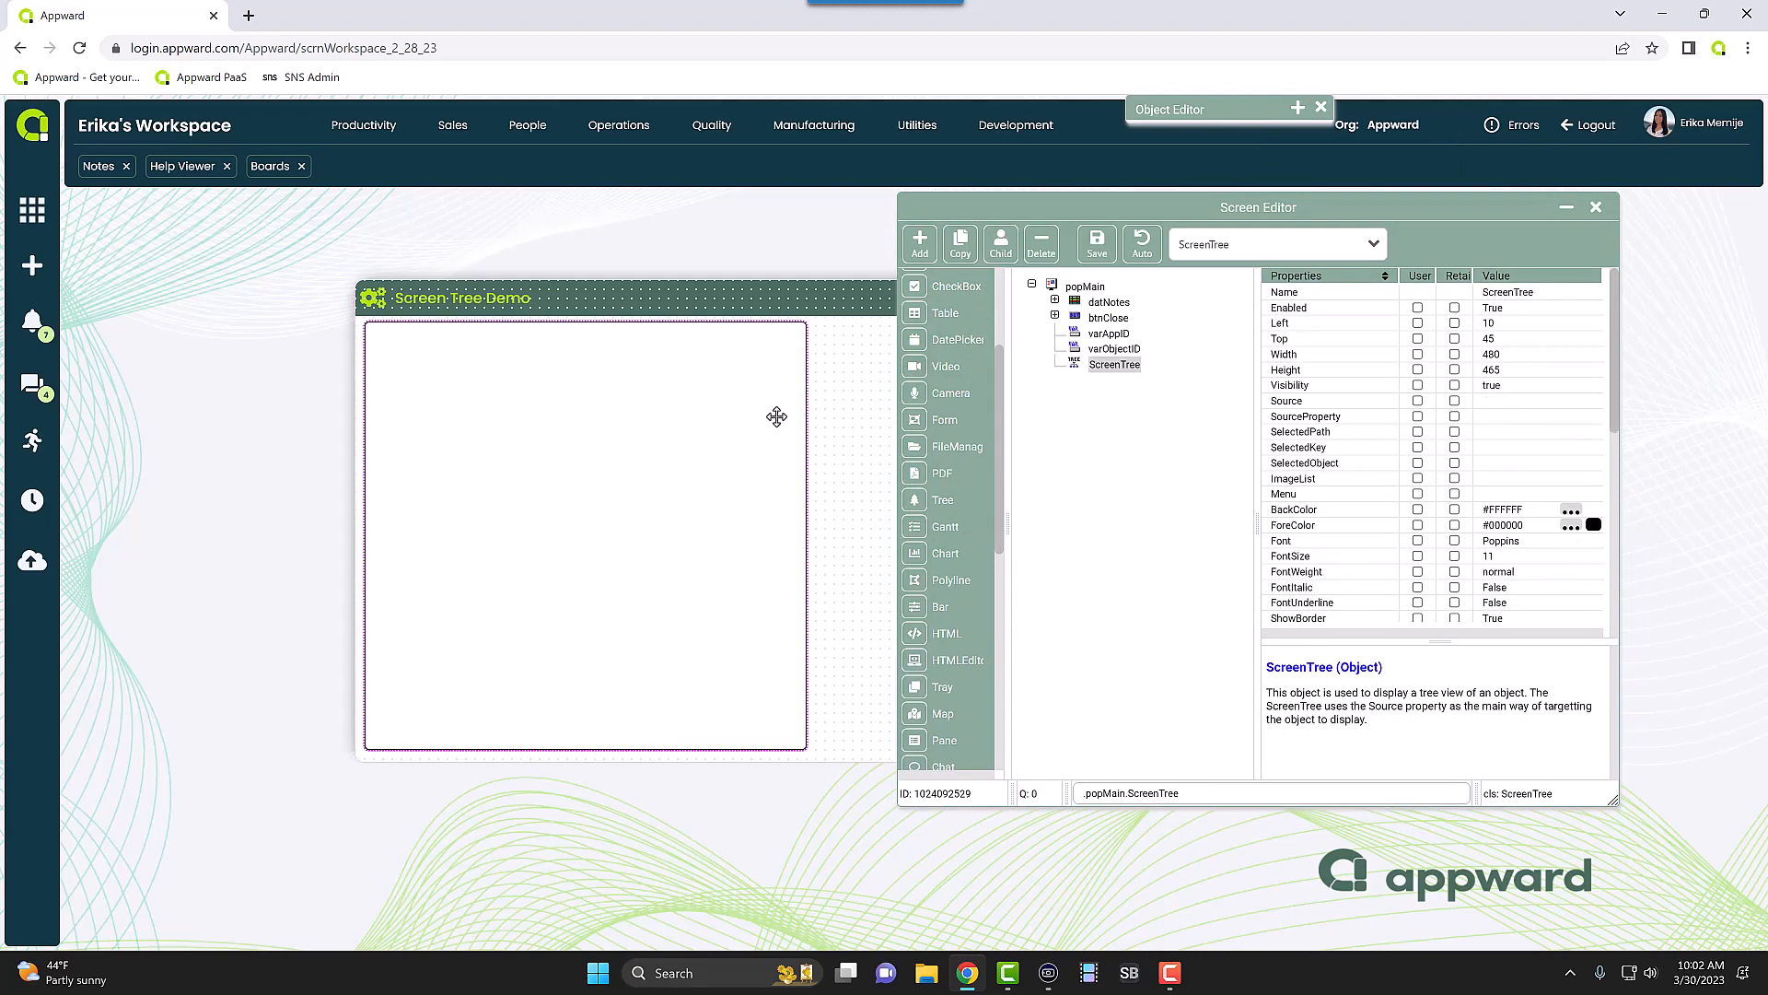
mouse_move(313, 205)
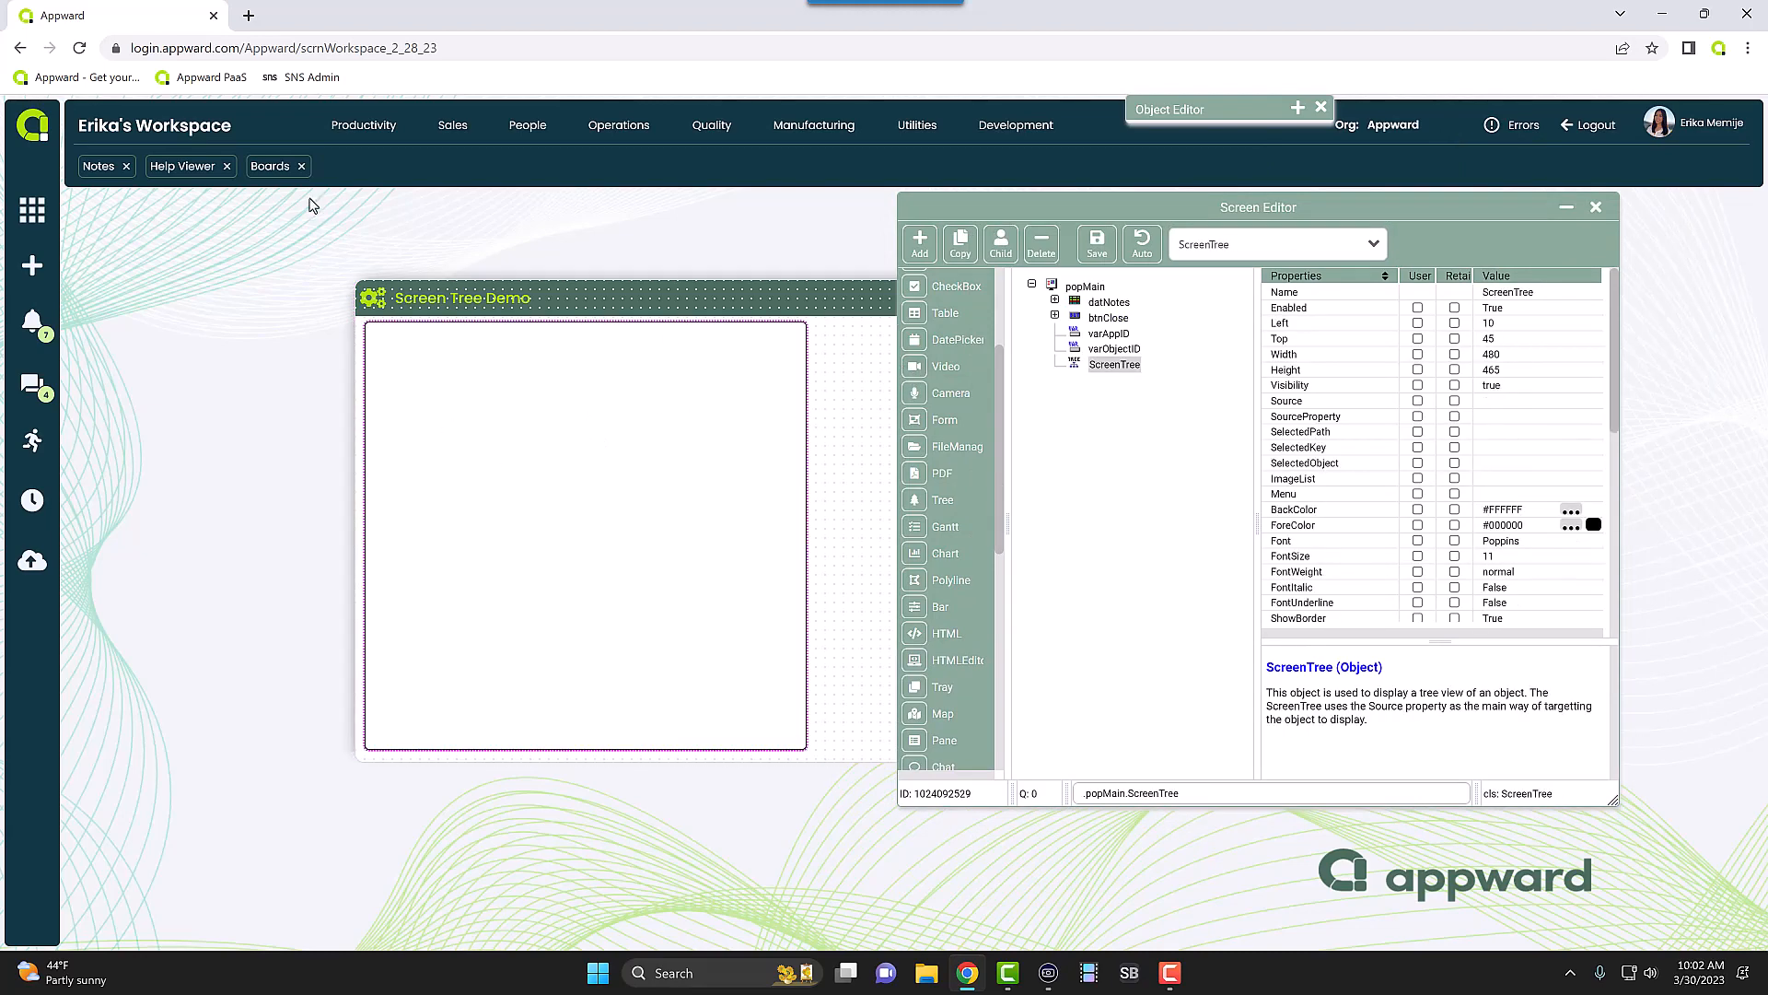
click(1126, 274)
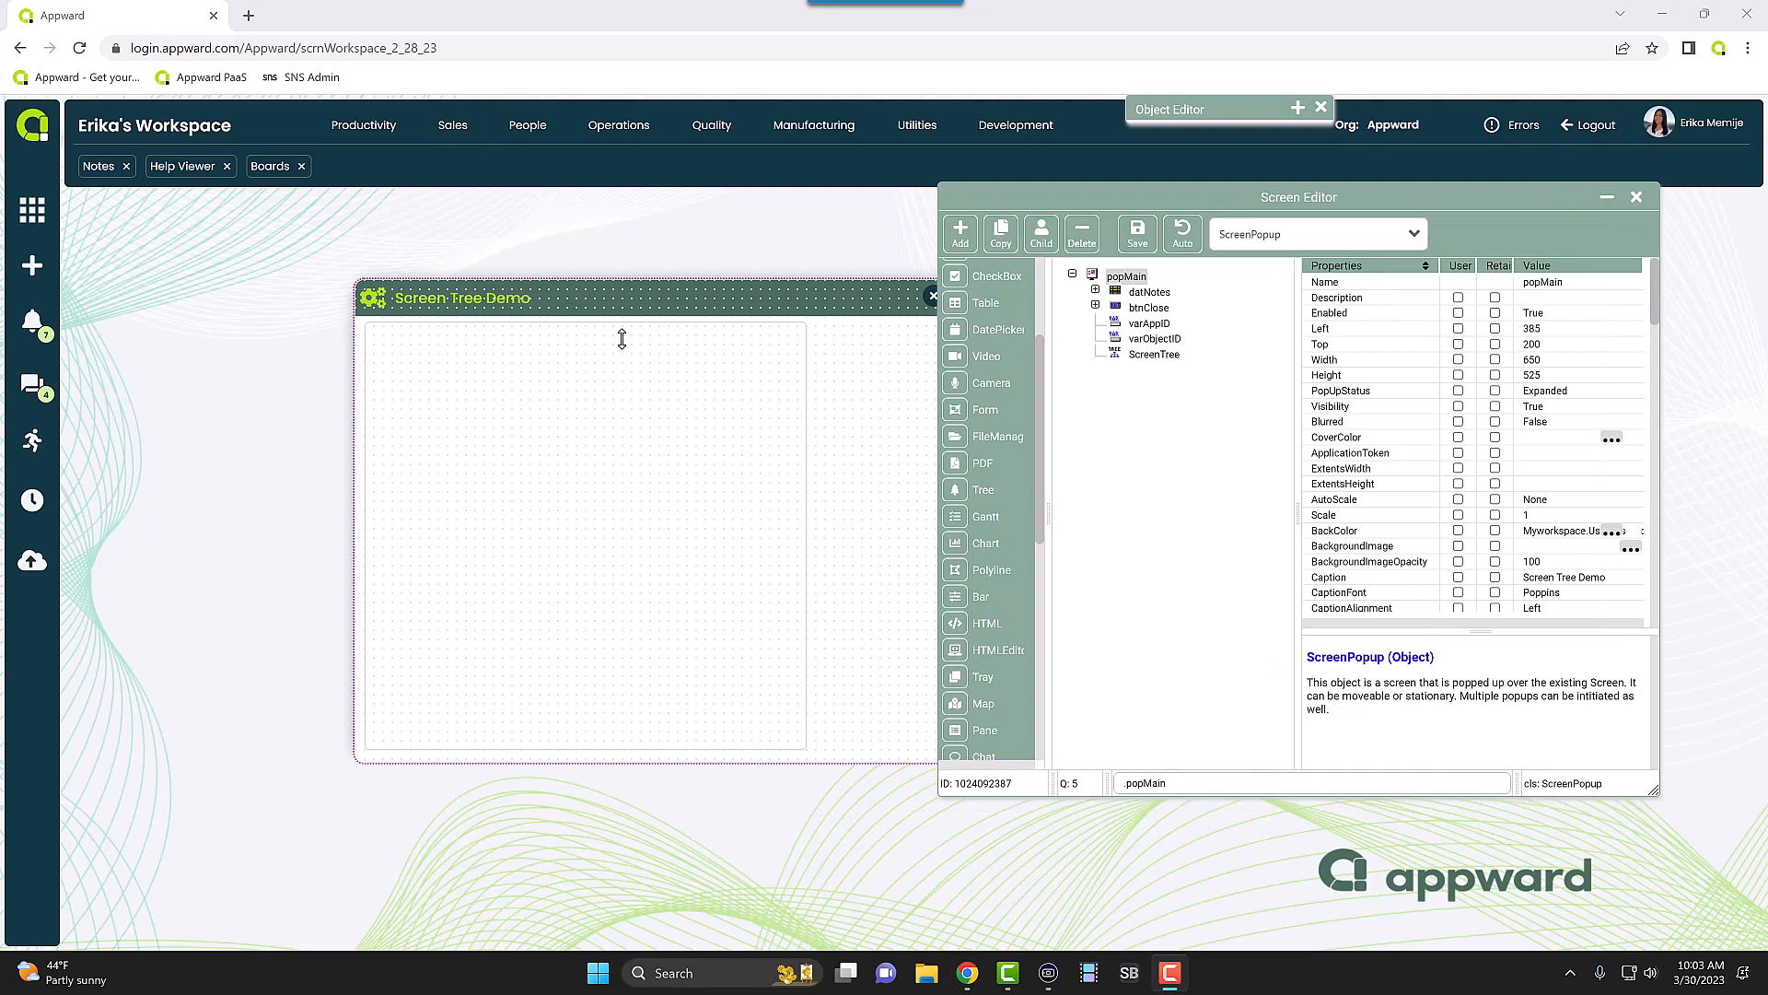
mouse_move(625, 374)
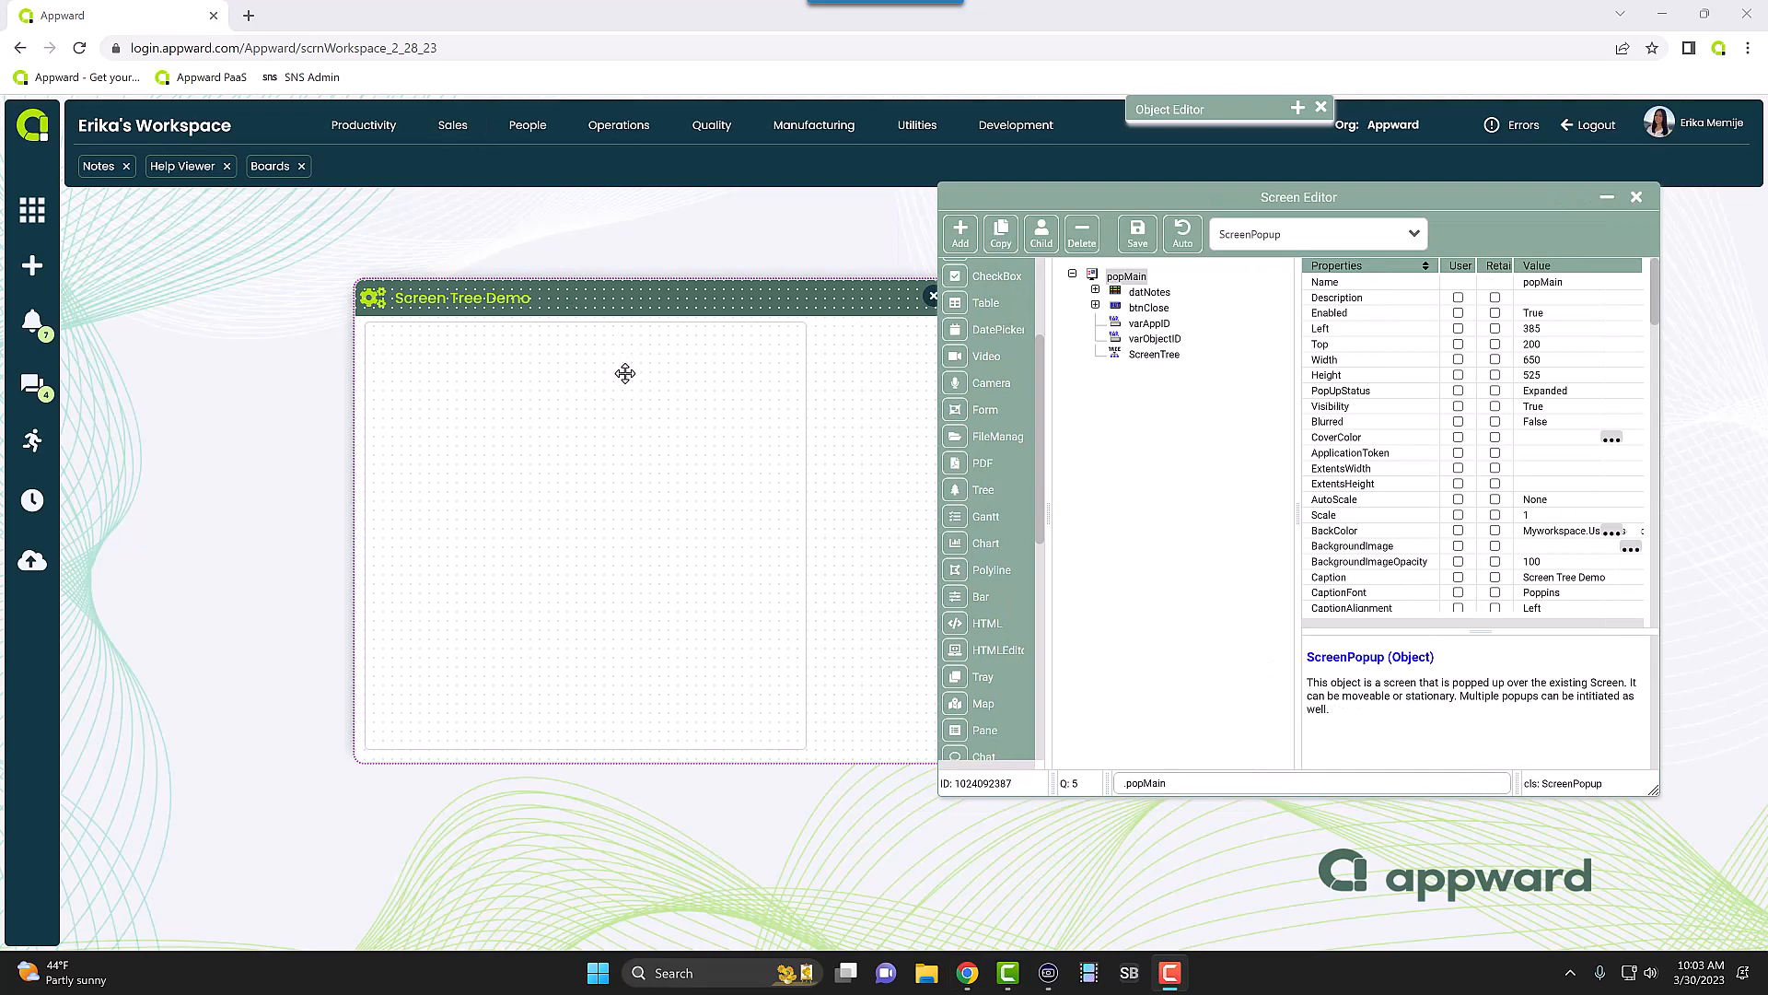
click(1155, 354)
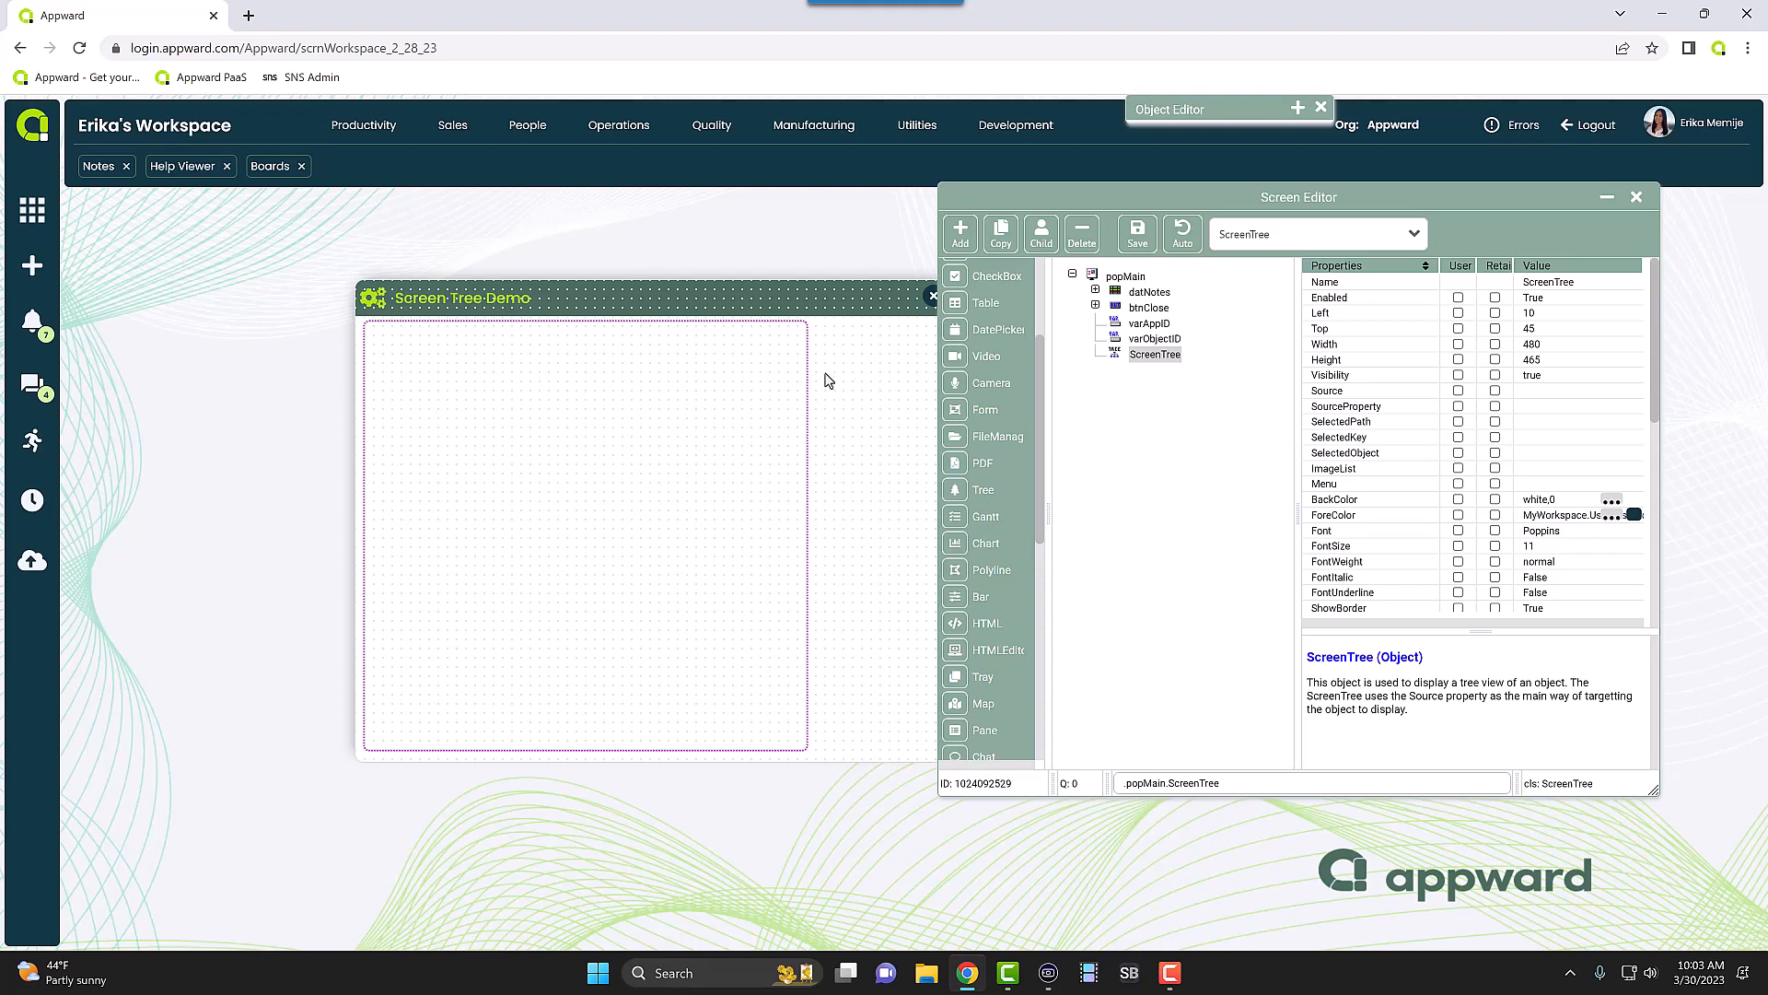
click(1610, 514)
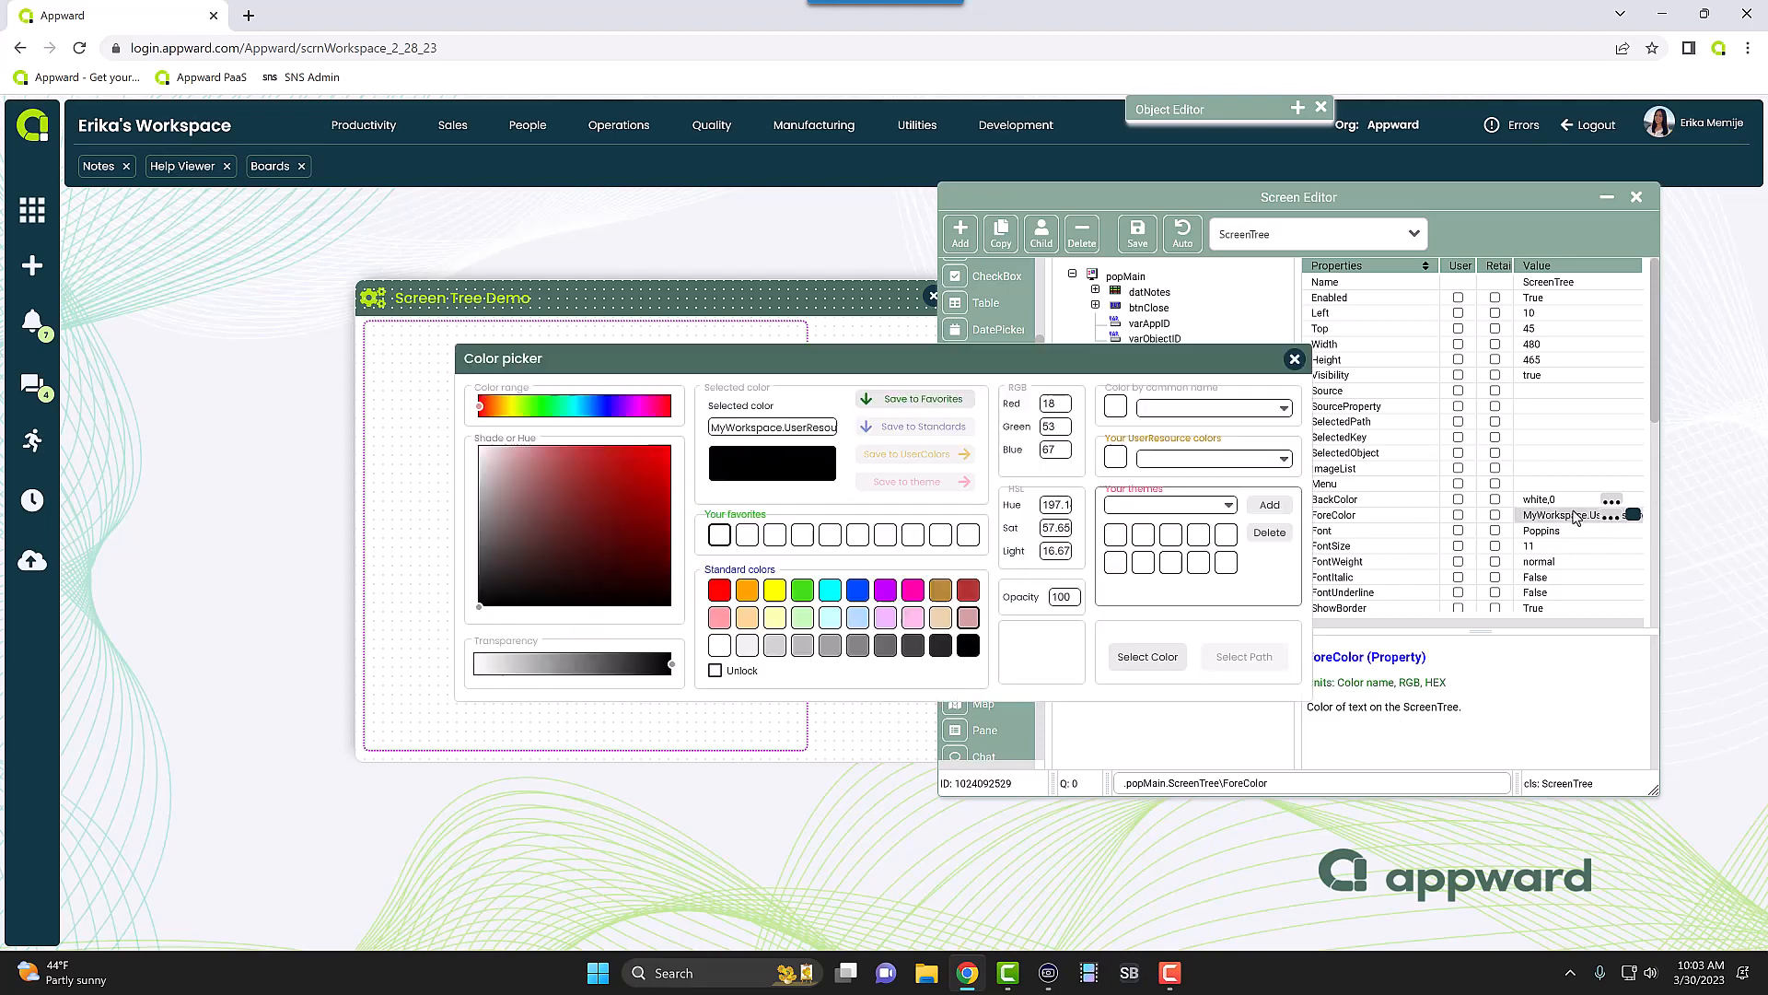
click(1293, 359)
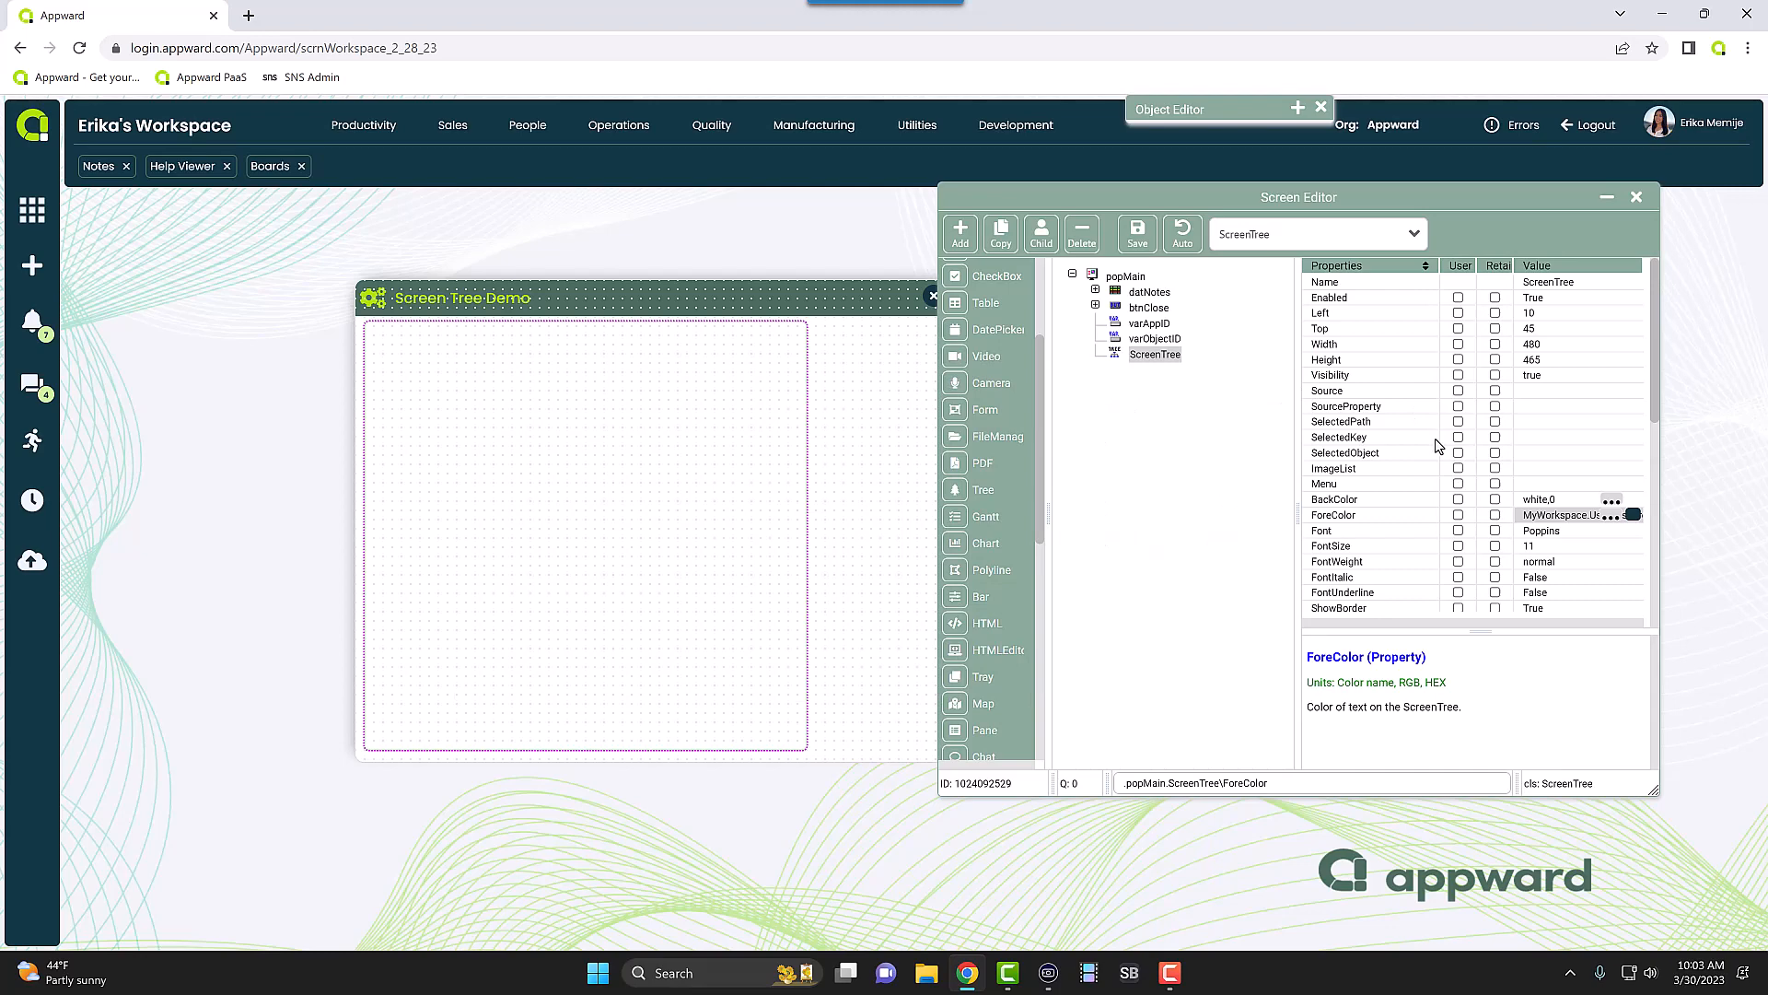
click(1123, 274)
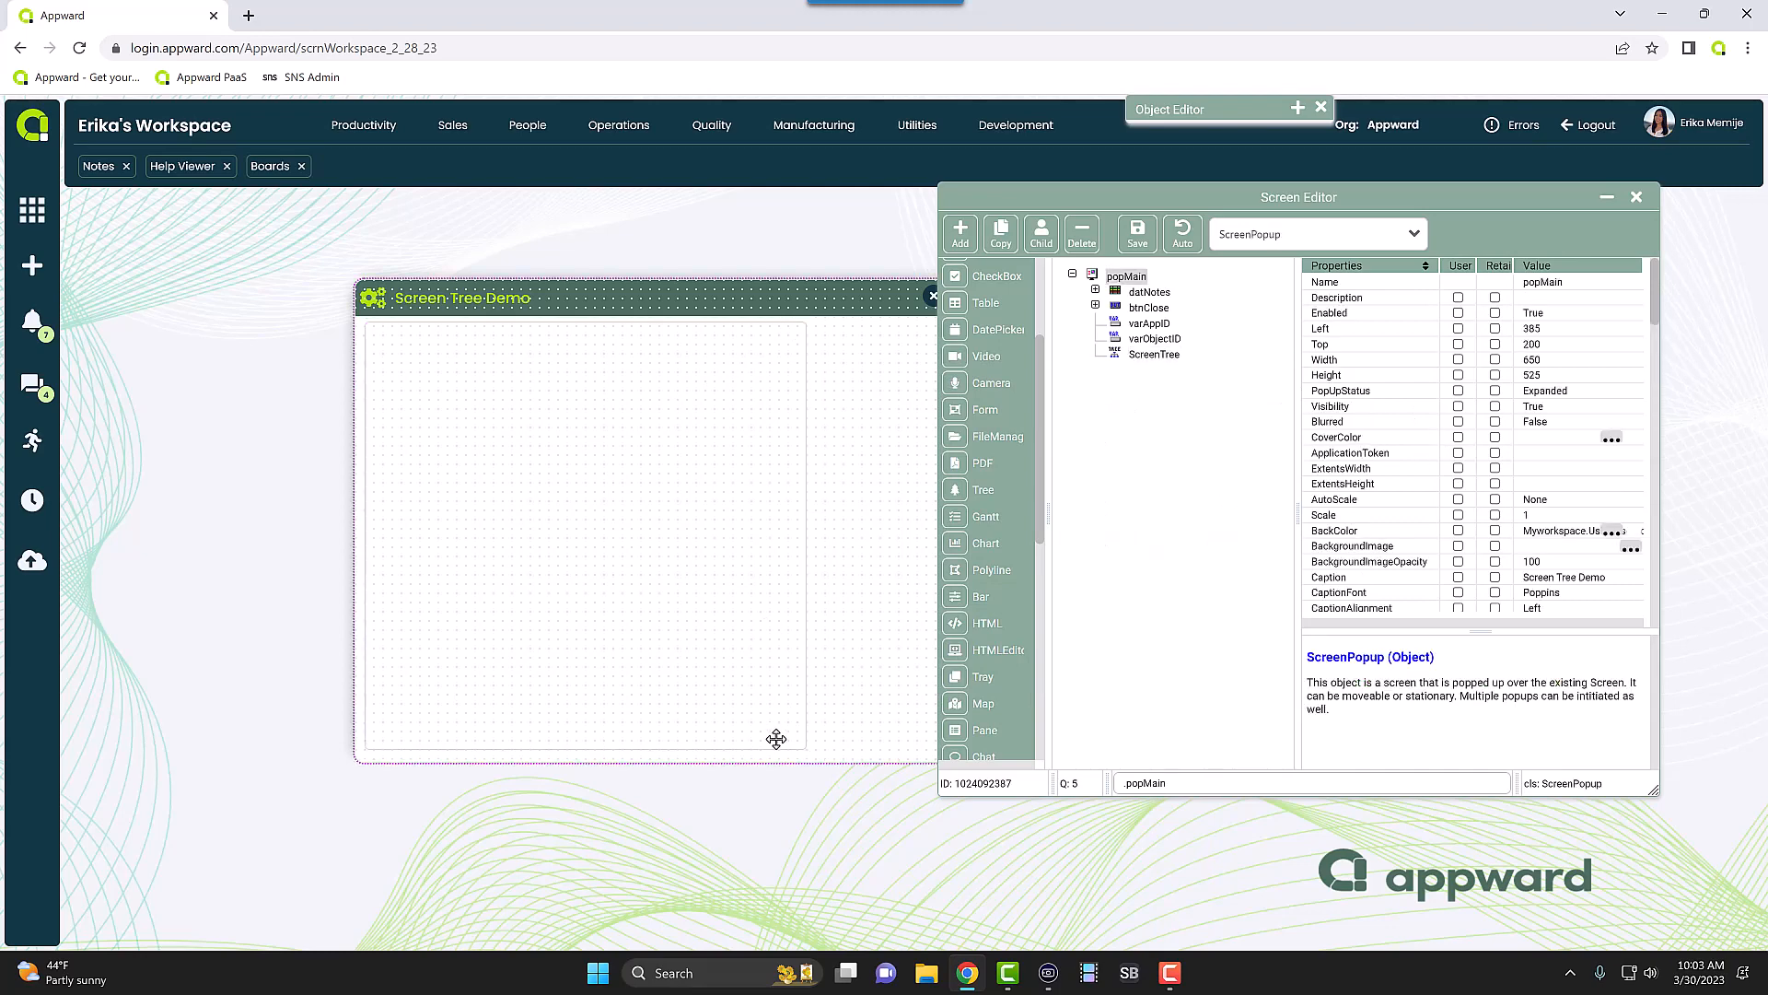
scroll(down, 3)
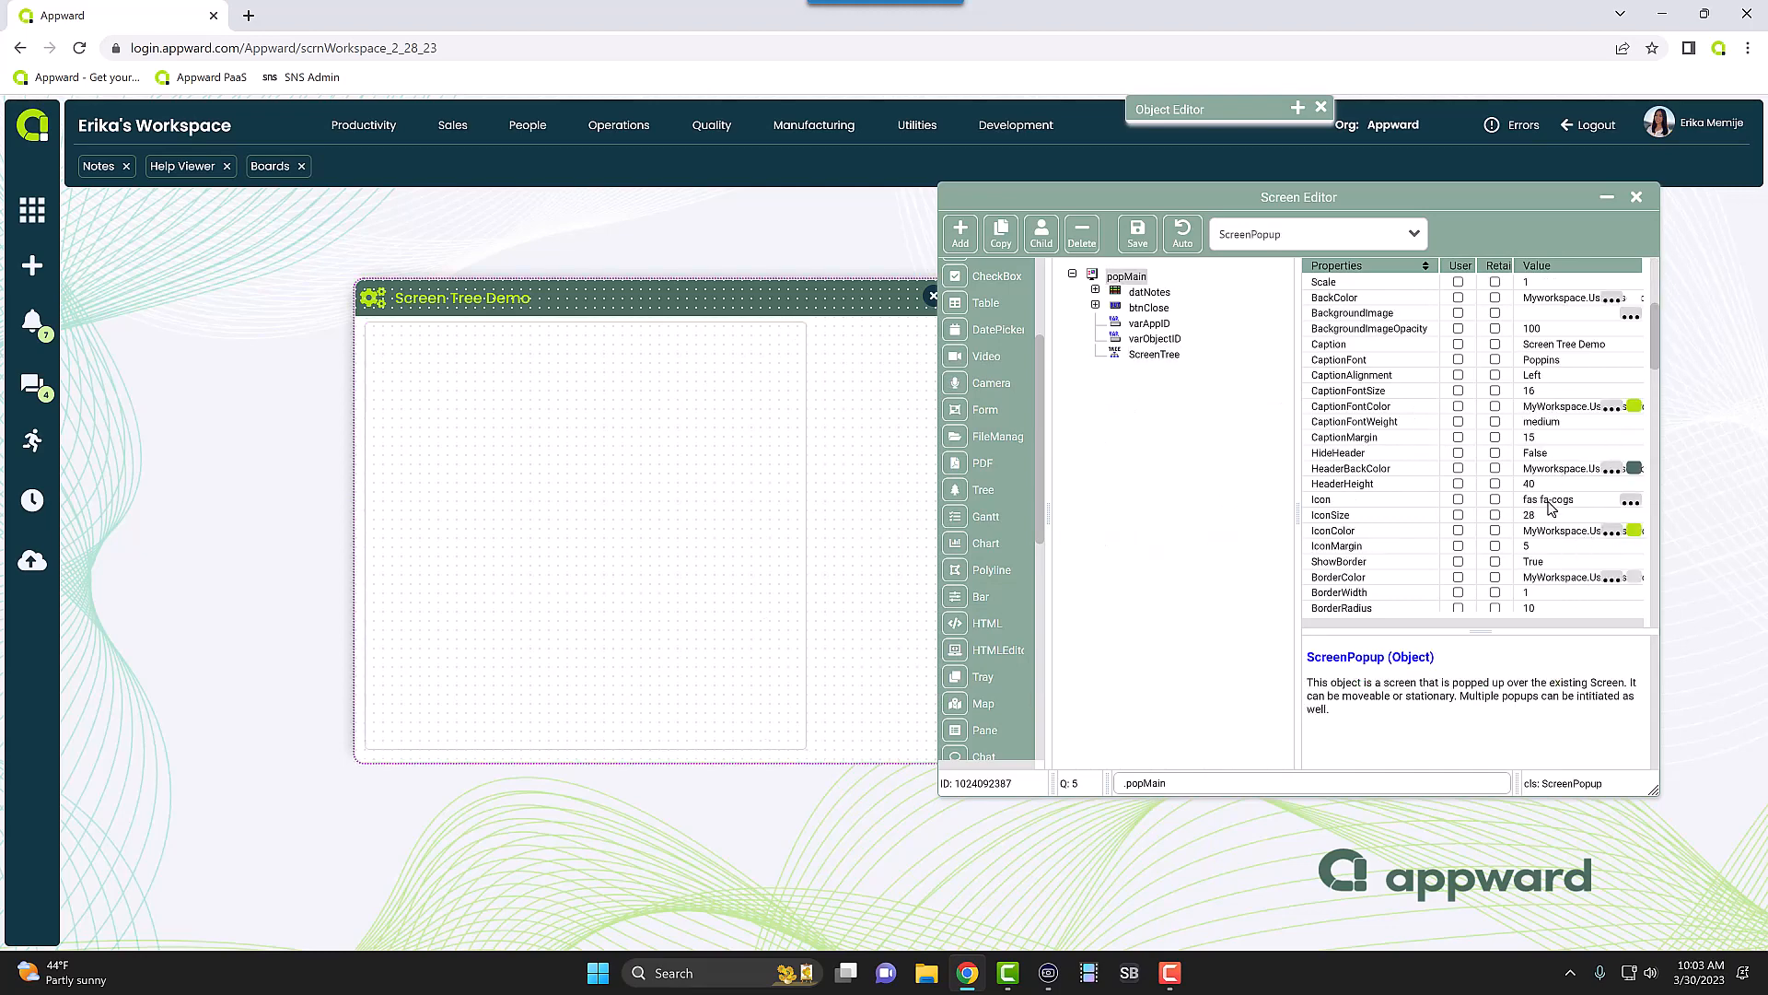
scroll(down, 3)
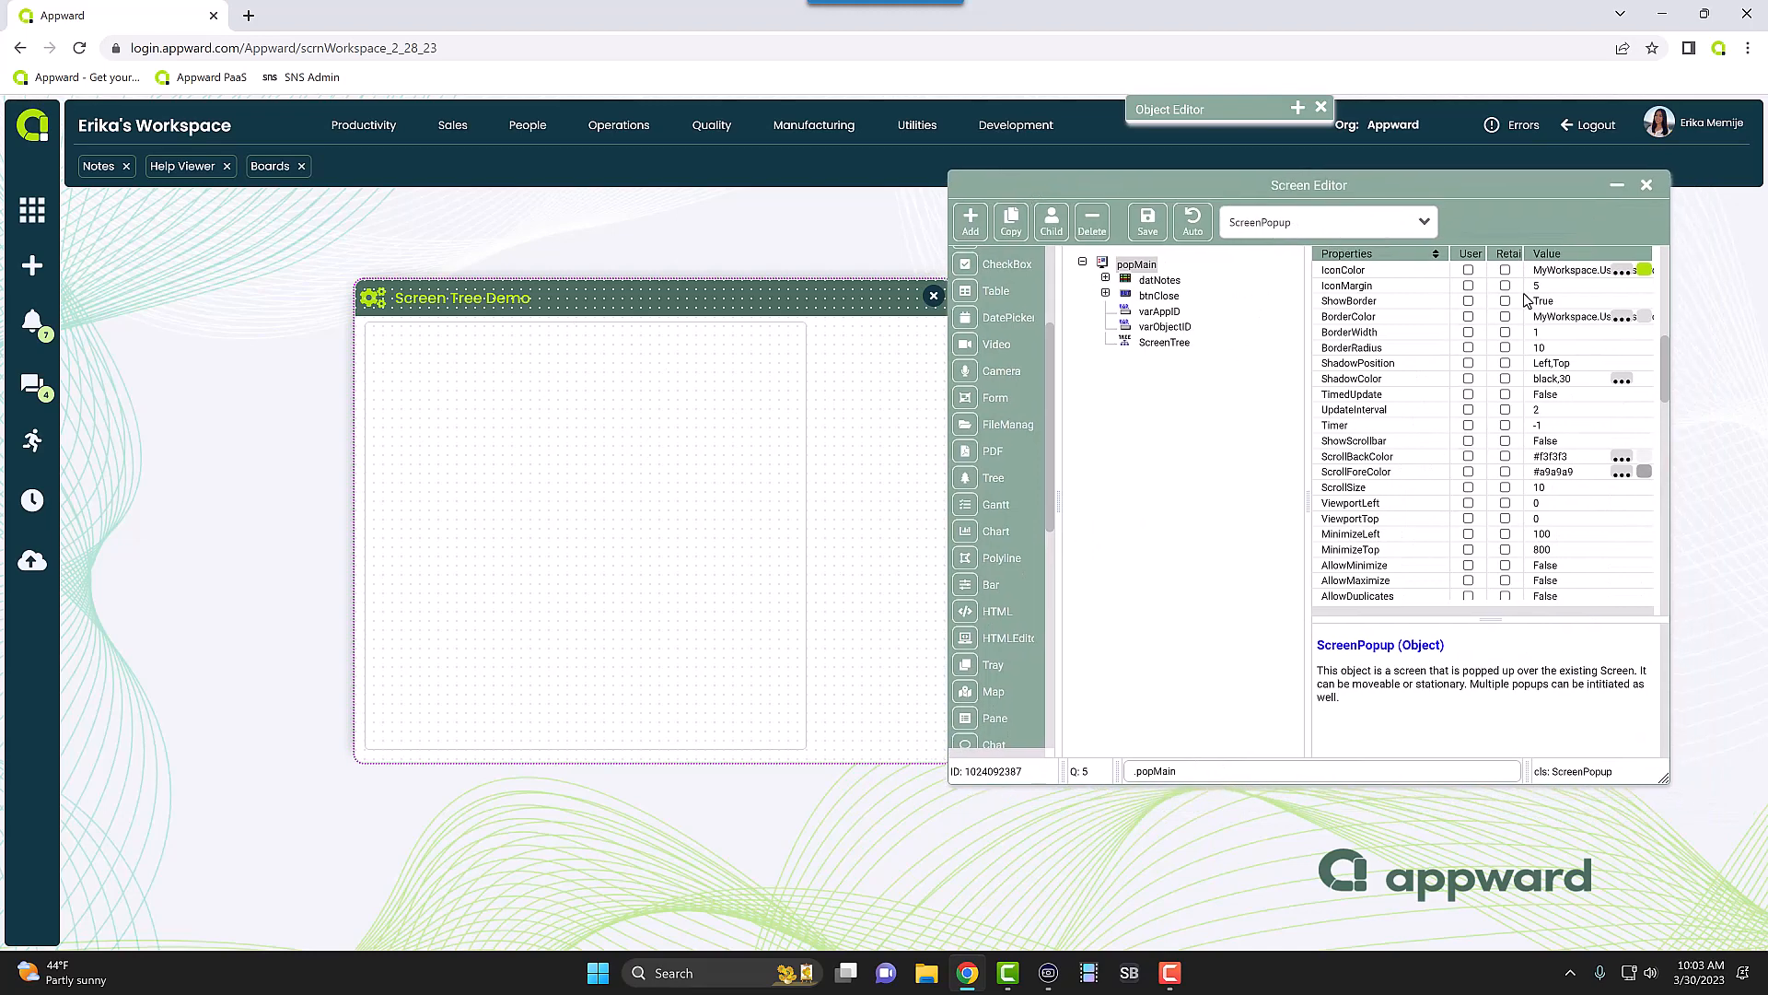
- Add a ScreenTreeNode object named TreeNode under ScreenTree in popMain
click(1164, 343)
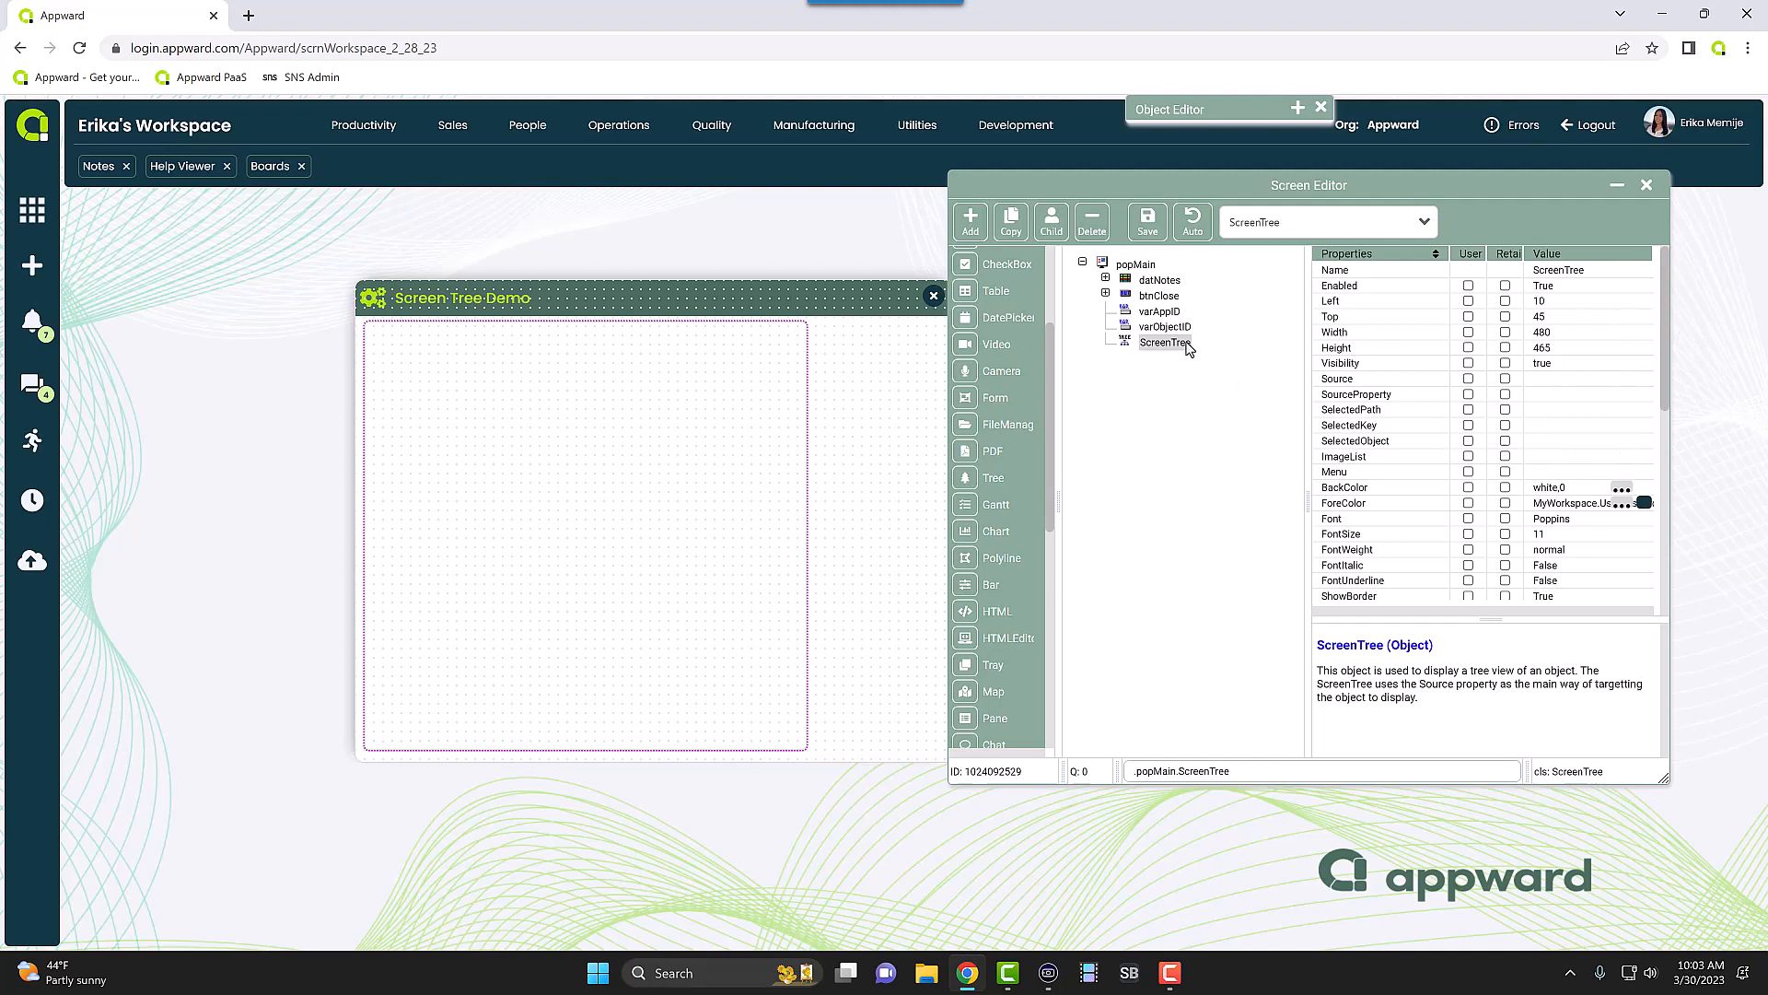
mouse_move(1315, 354)
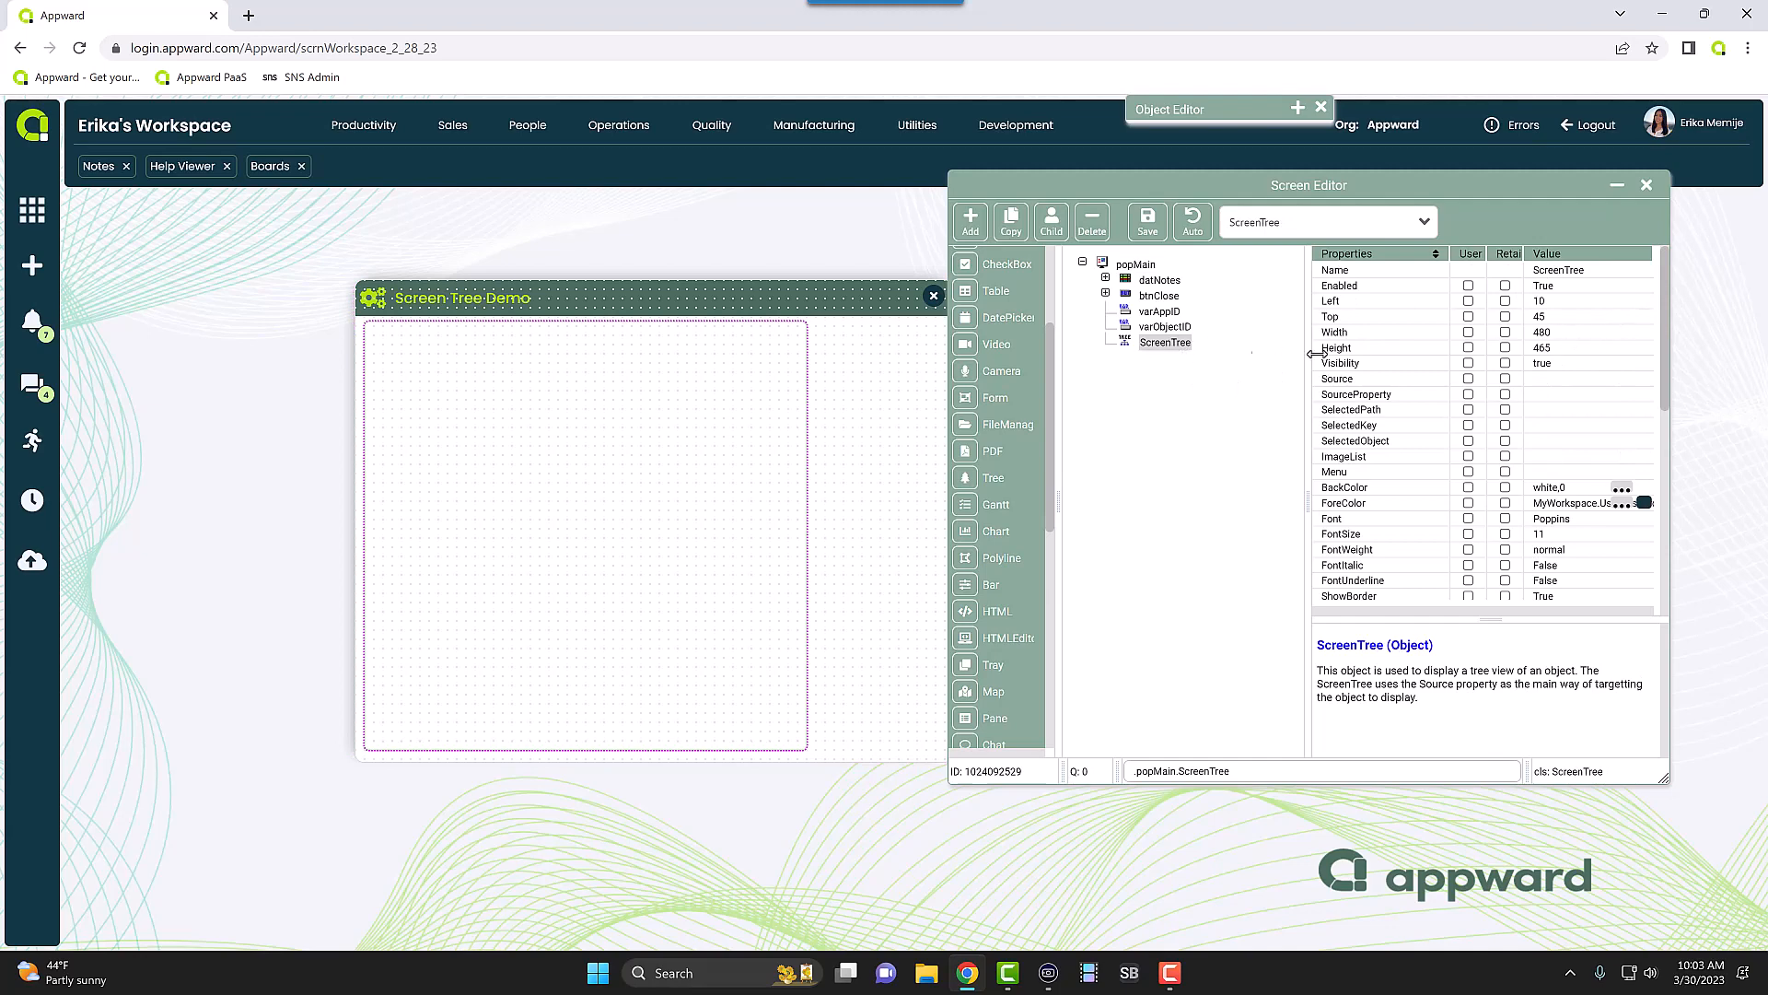
mouse_move(1365, 394)
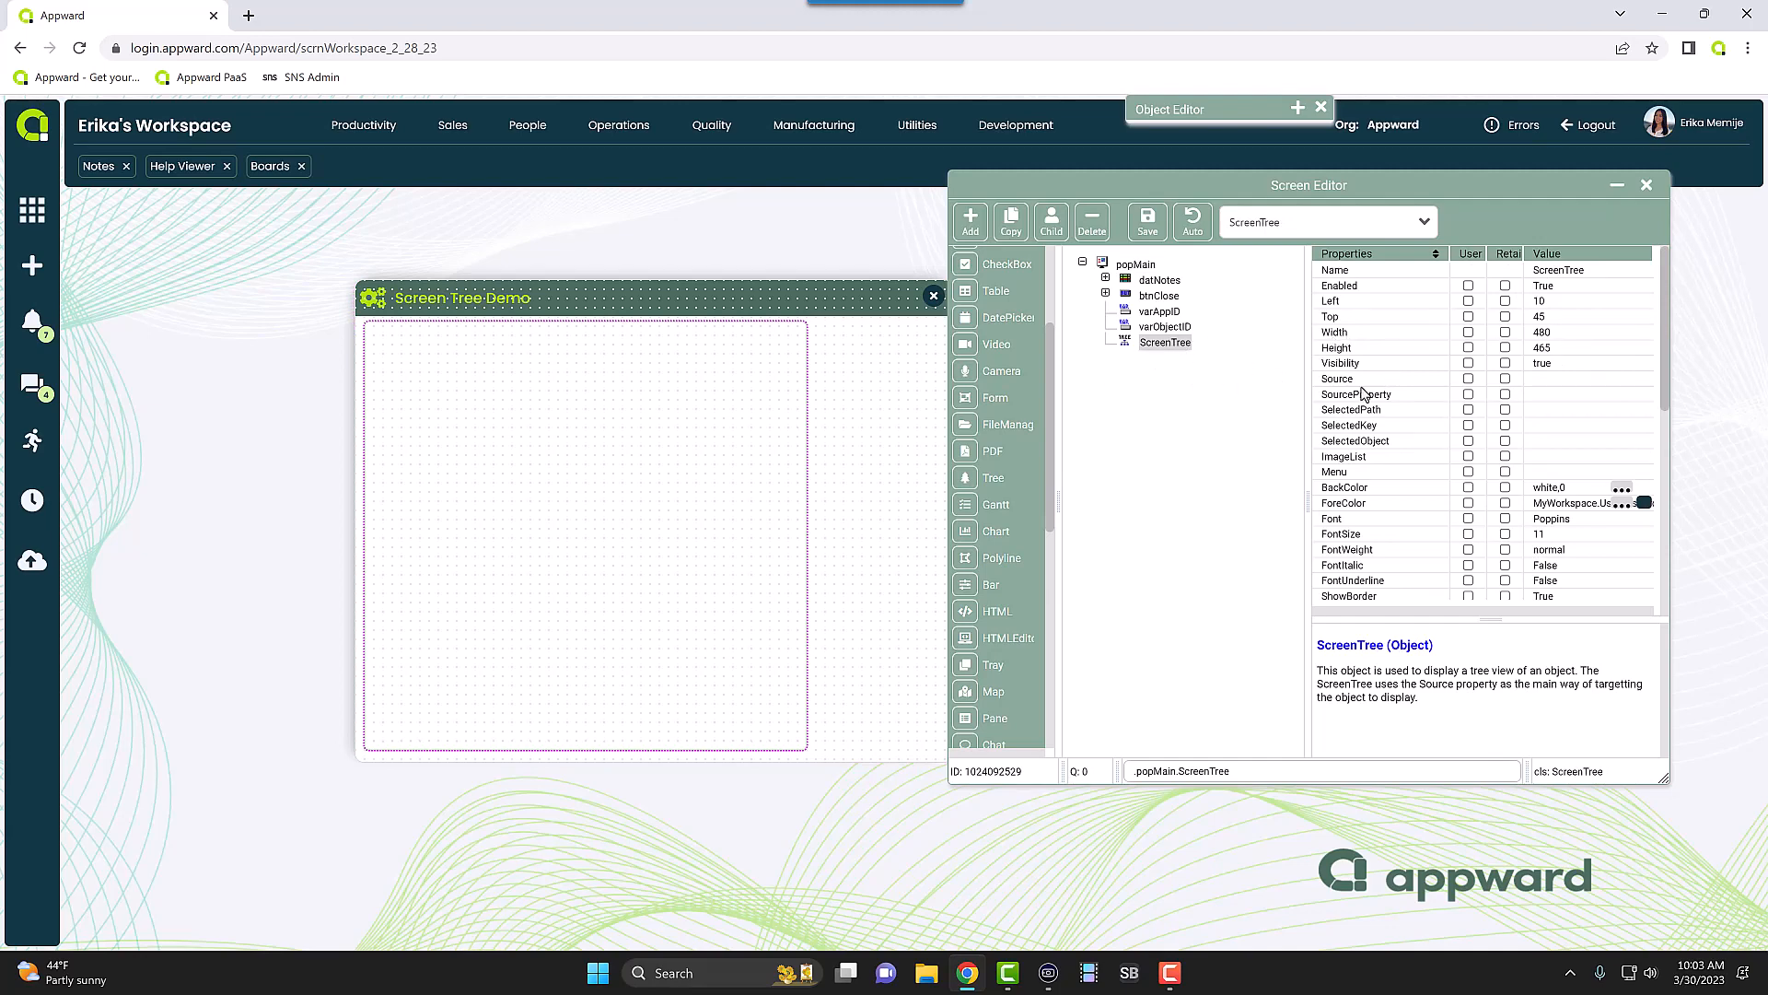
mouse_move(1559, 387)
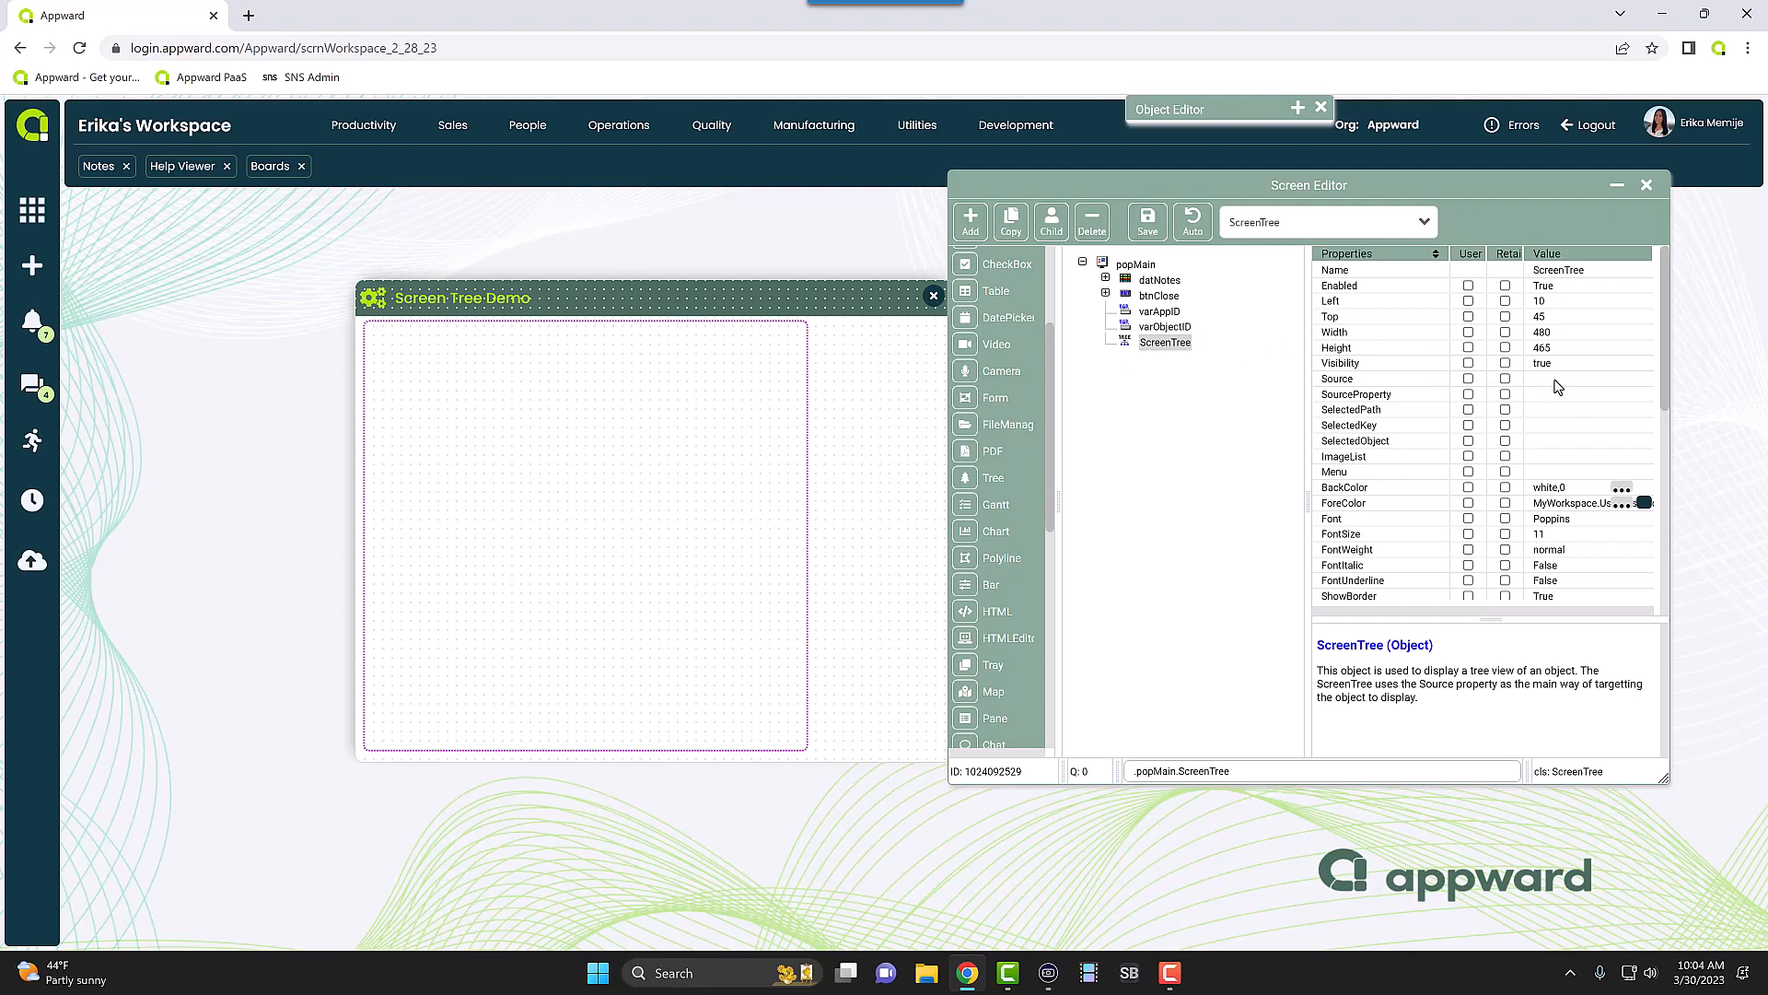
mouse_move(1197, 363)
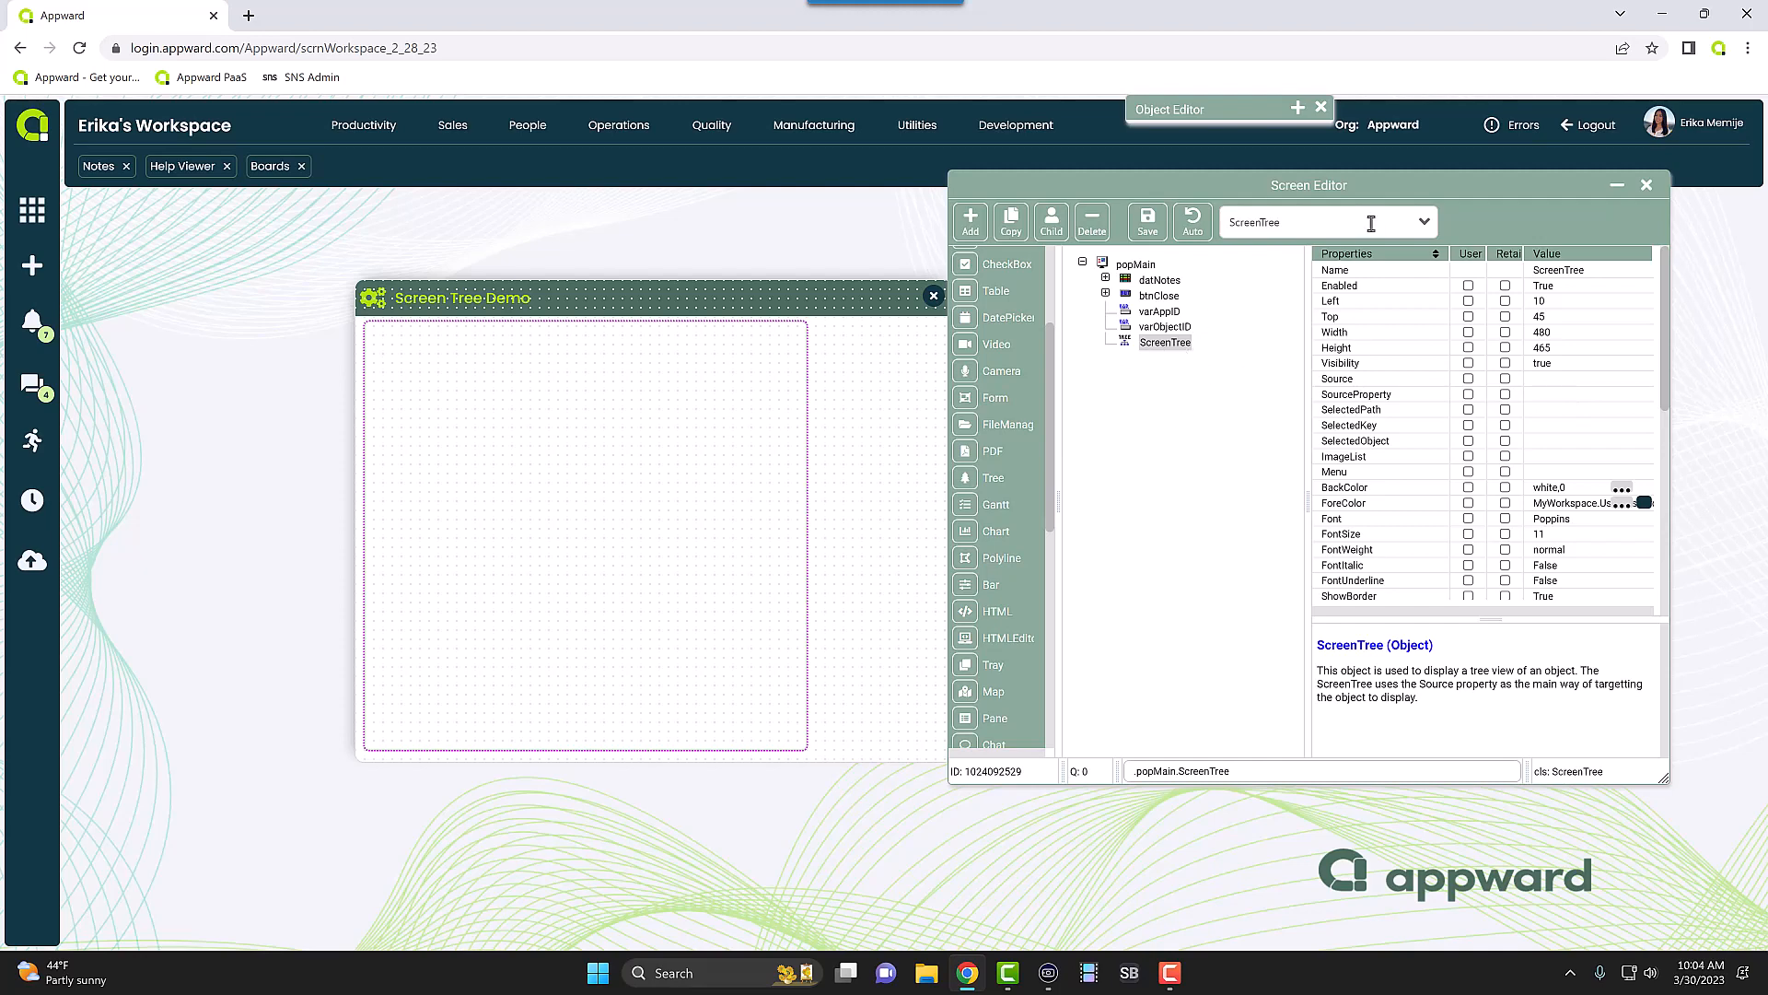
click(1426, 221)
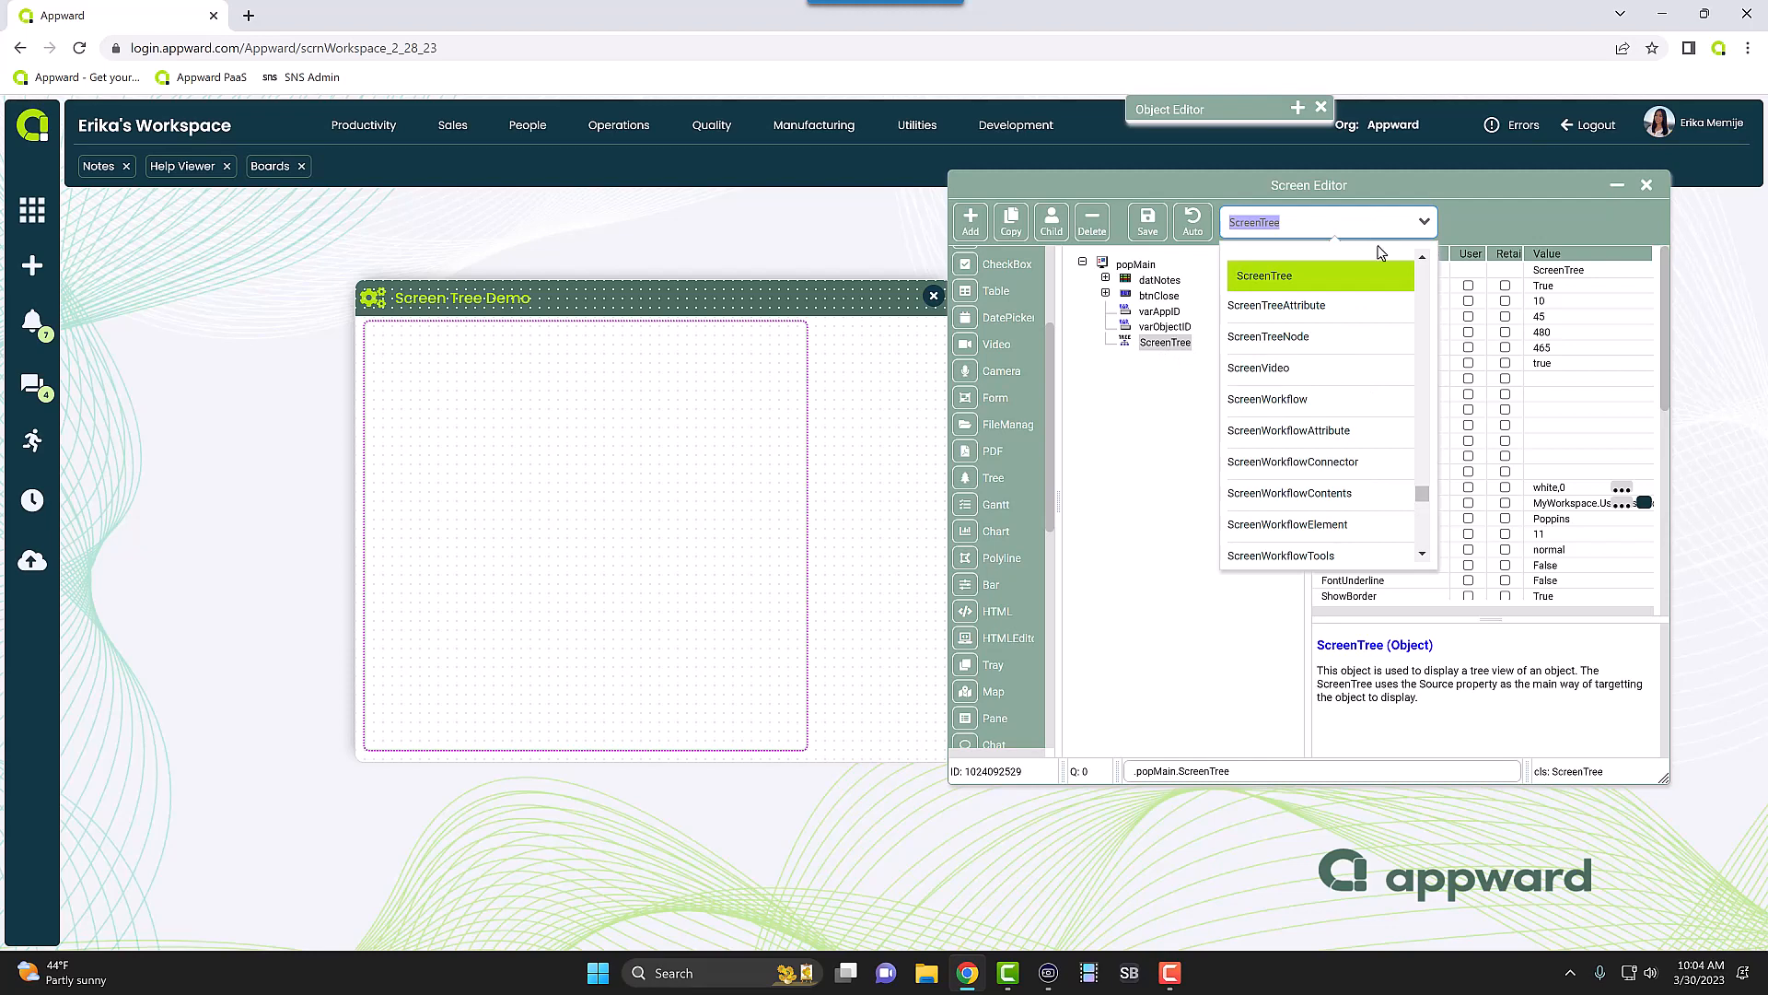
mouse_move(1323, 336)
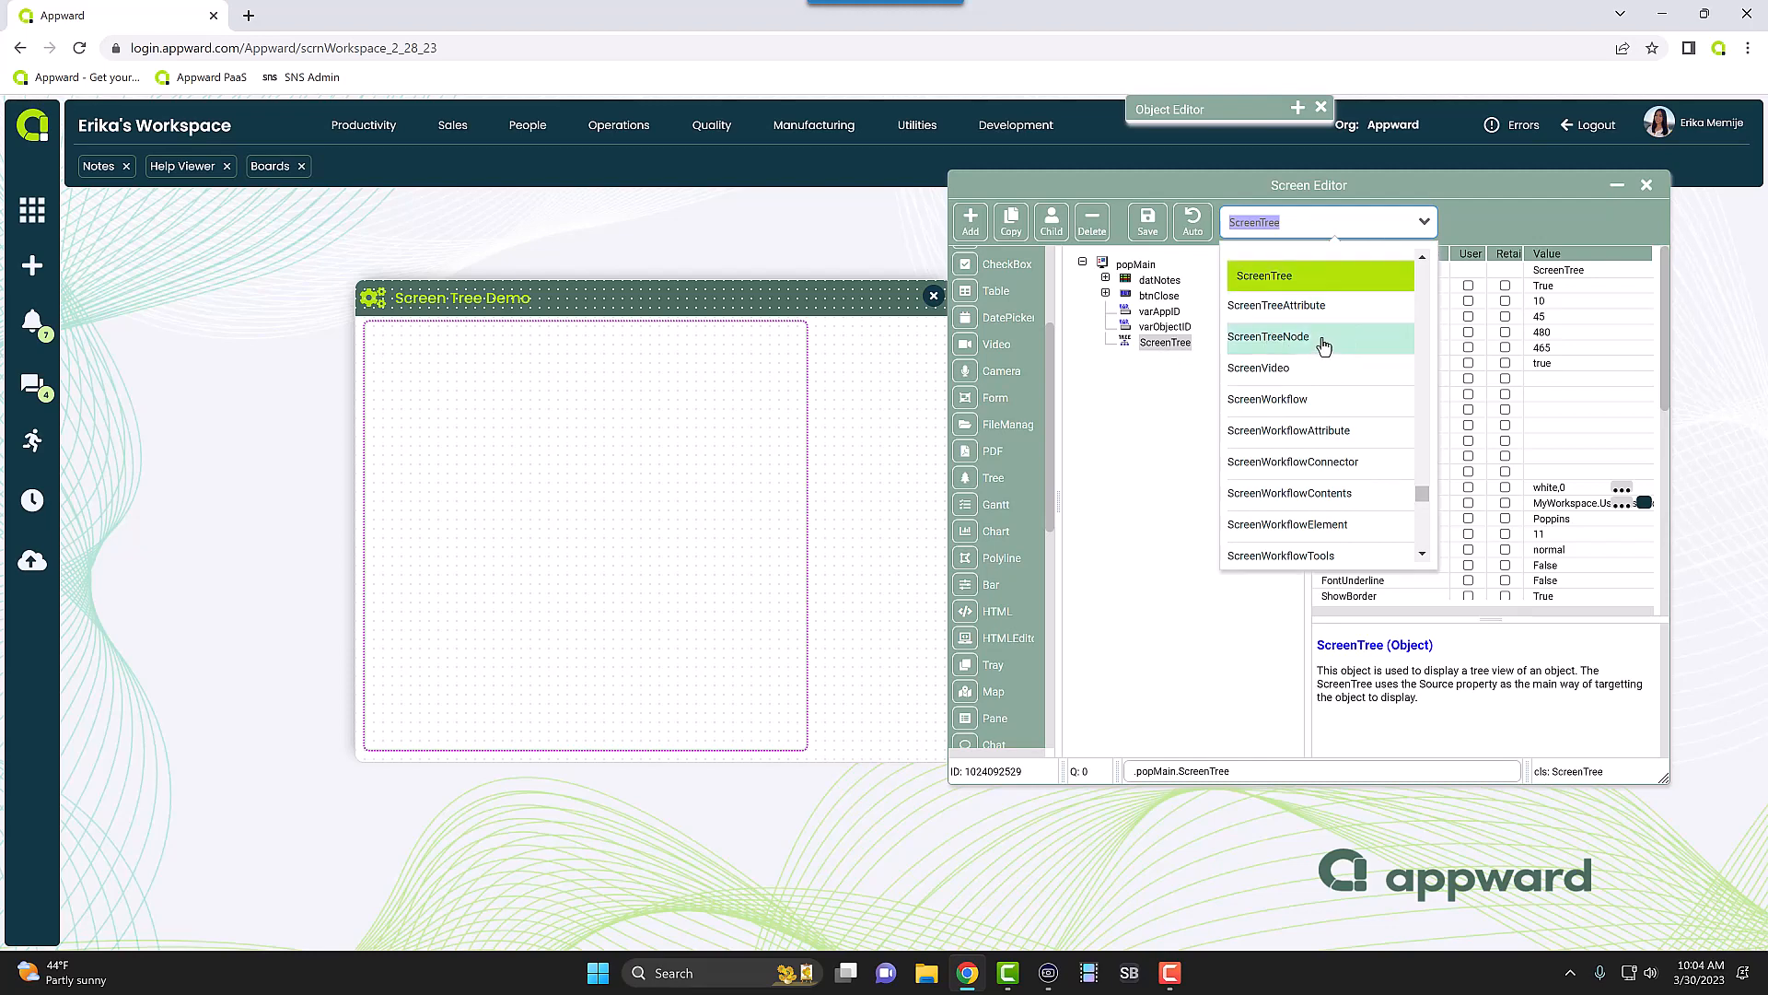
click(1267, 335)
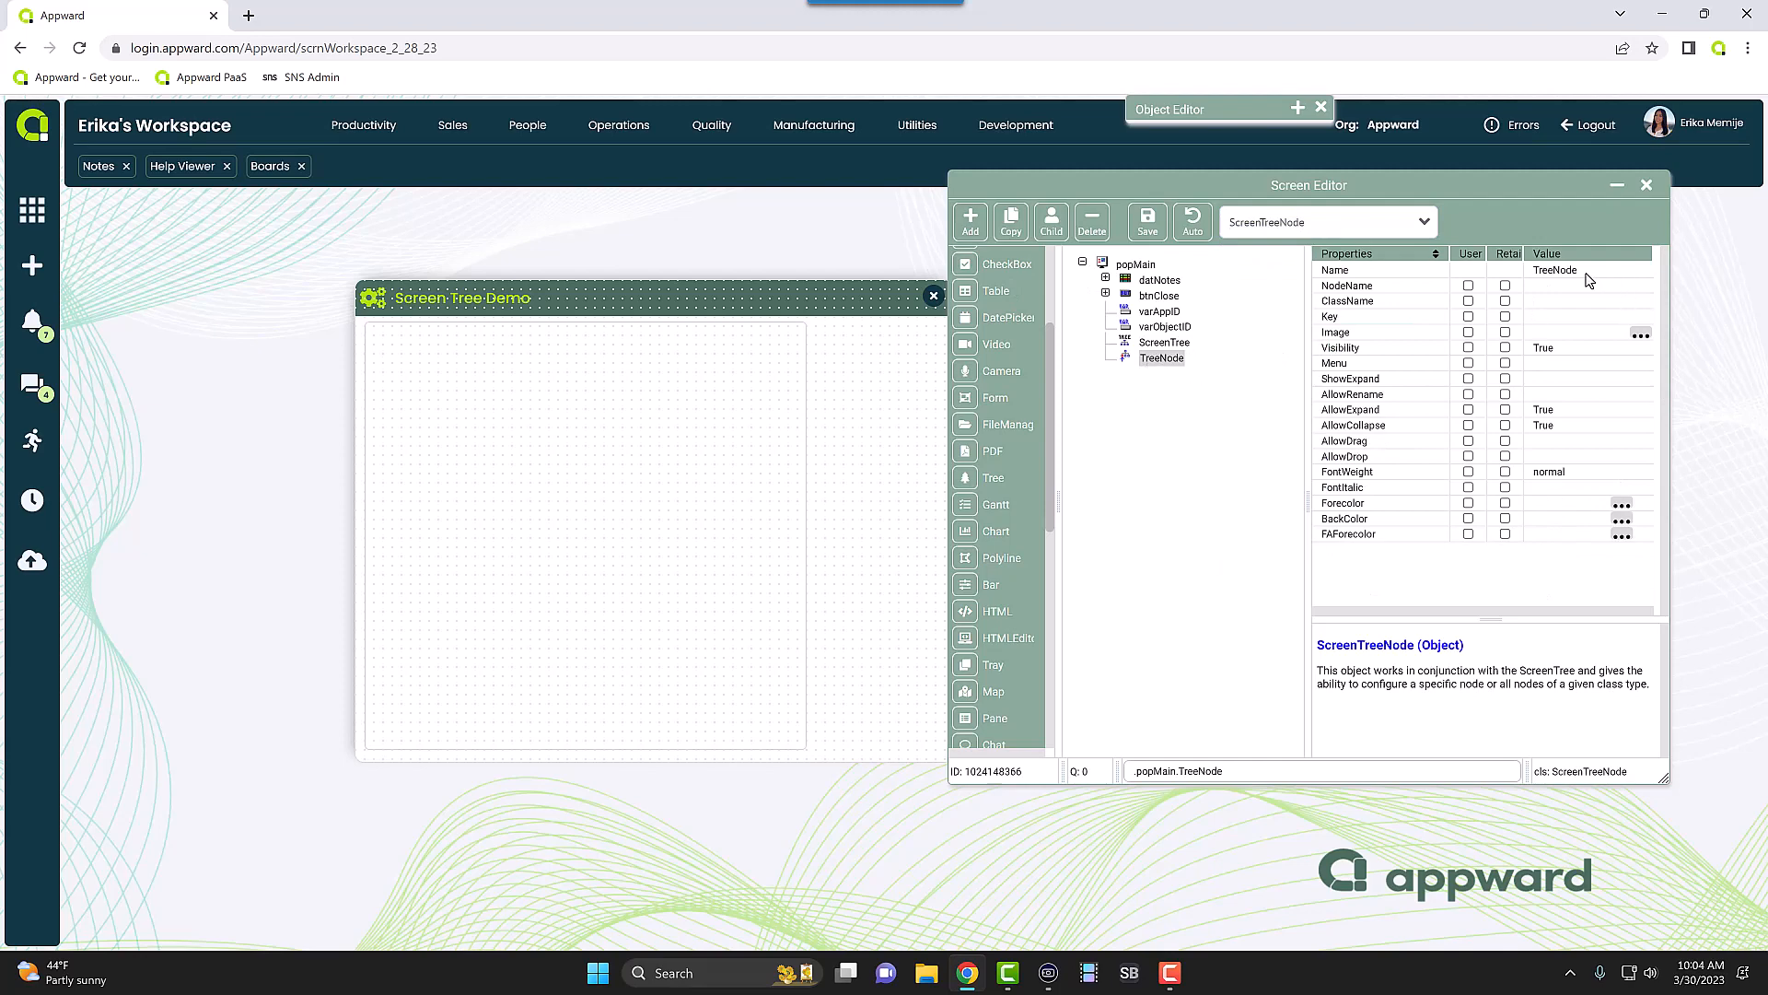
- Trim the ScreenTree Source reference and start renaming the new node to nodBase
click(1164, 343)
text(myparent.dat)
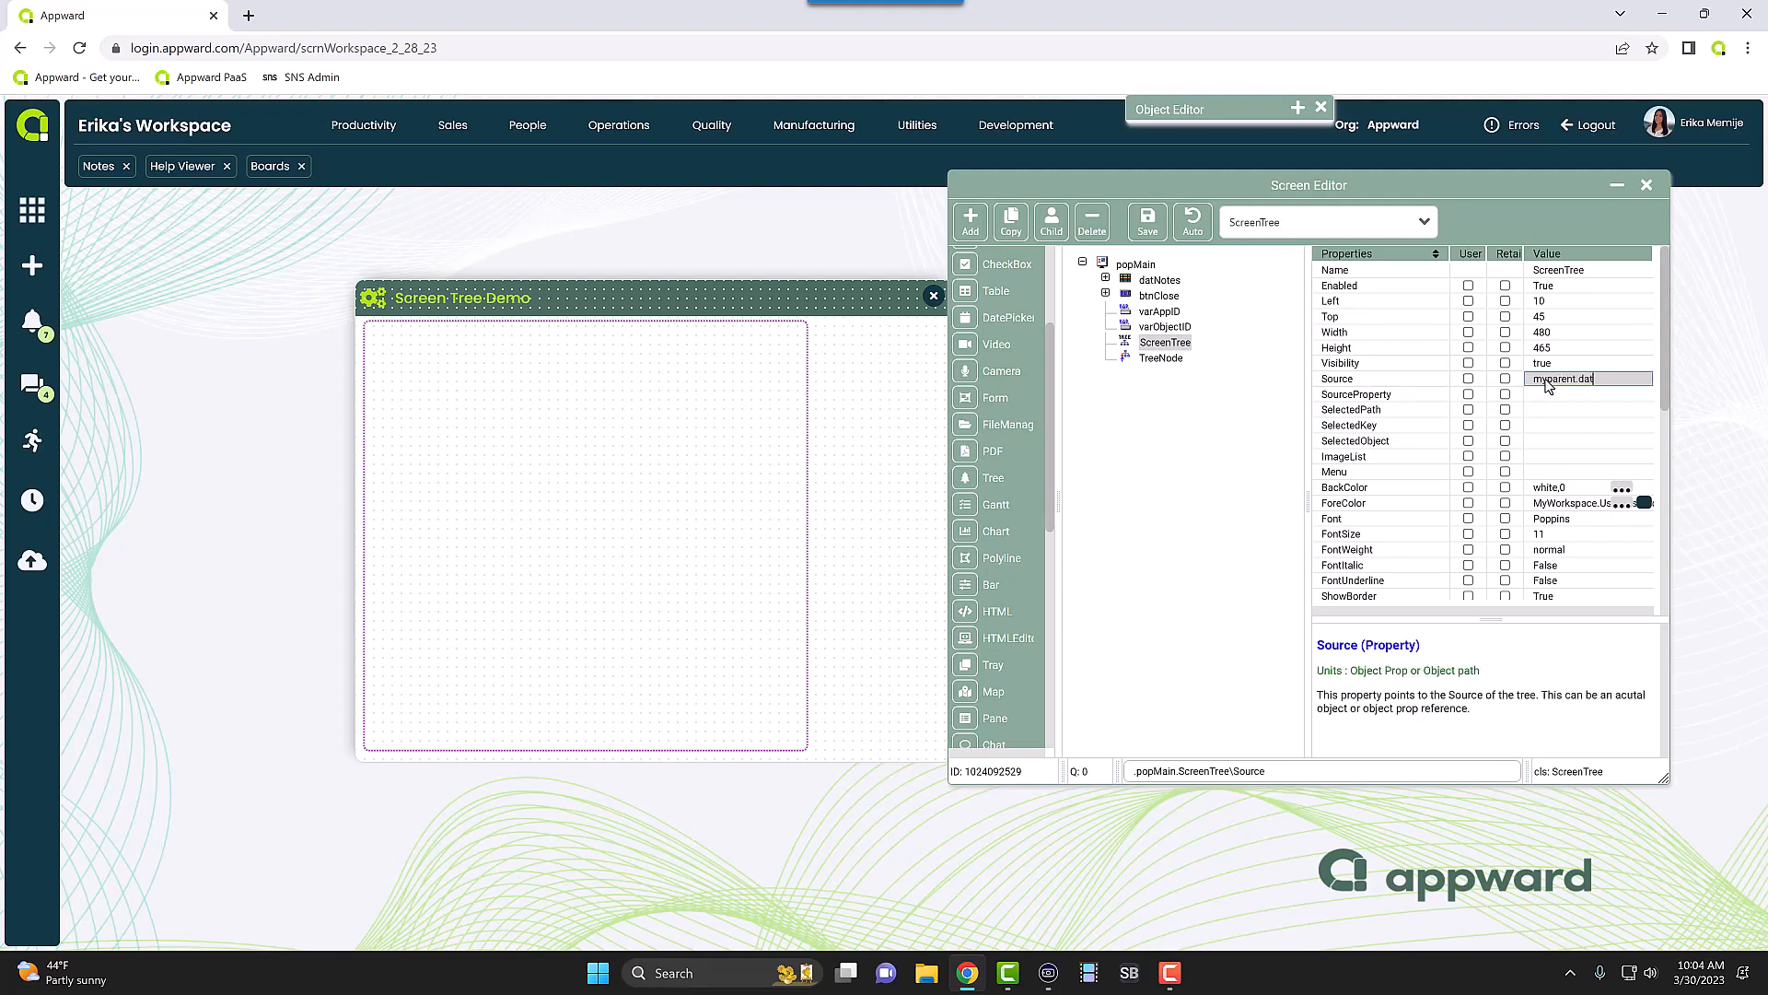
key(Backspace)
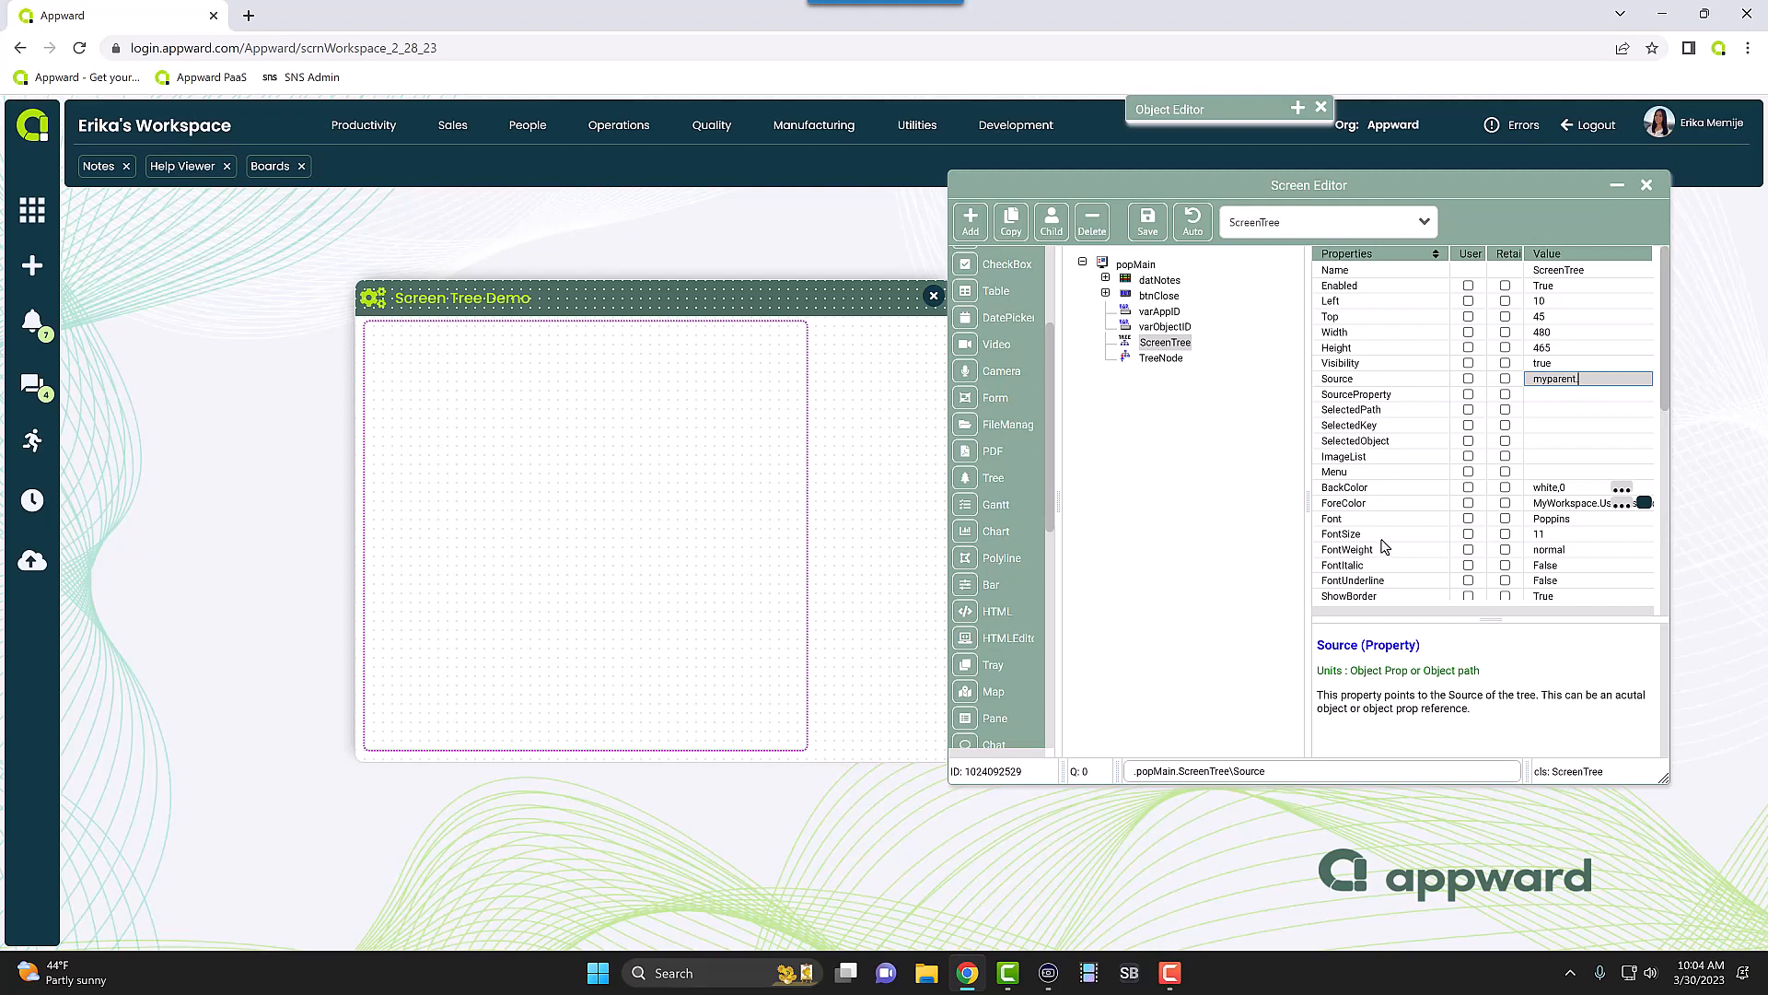
click(1162, 357)
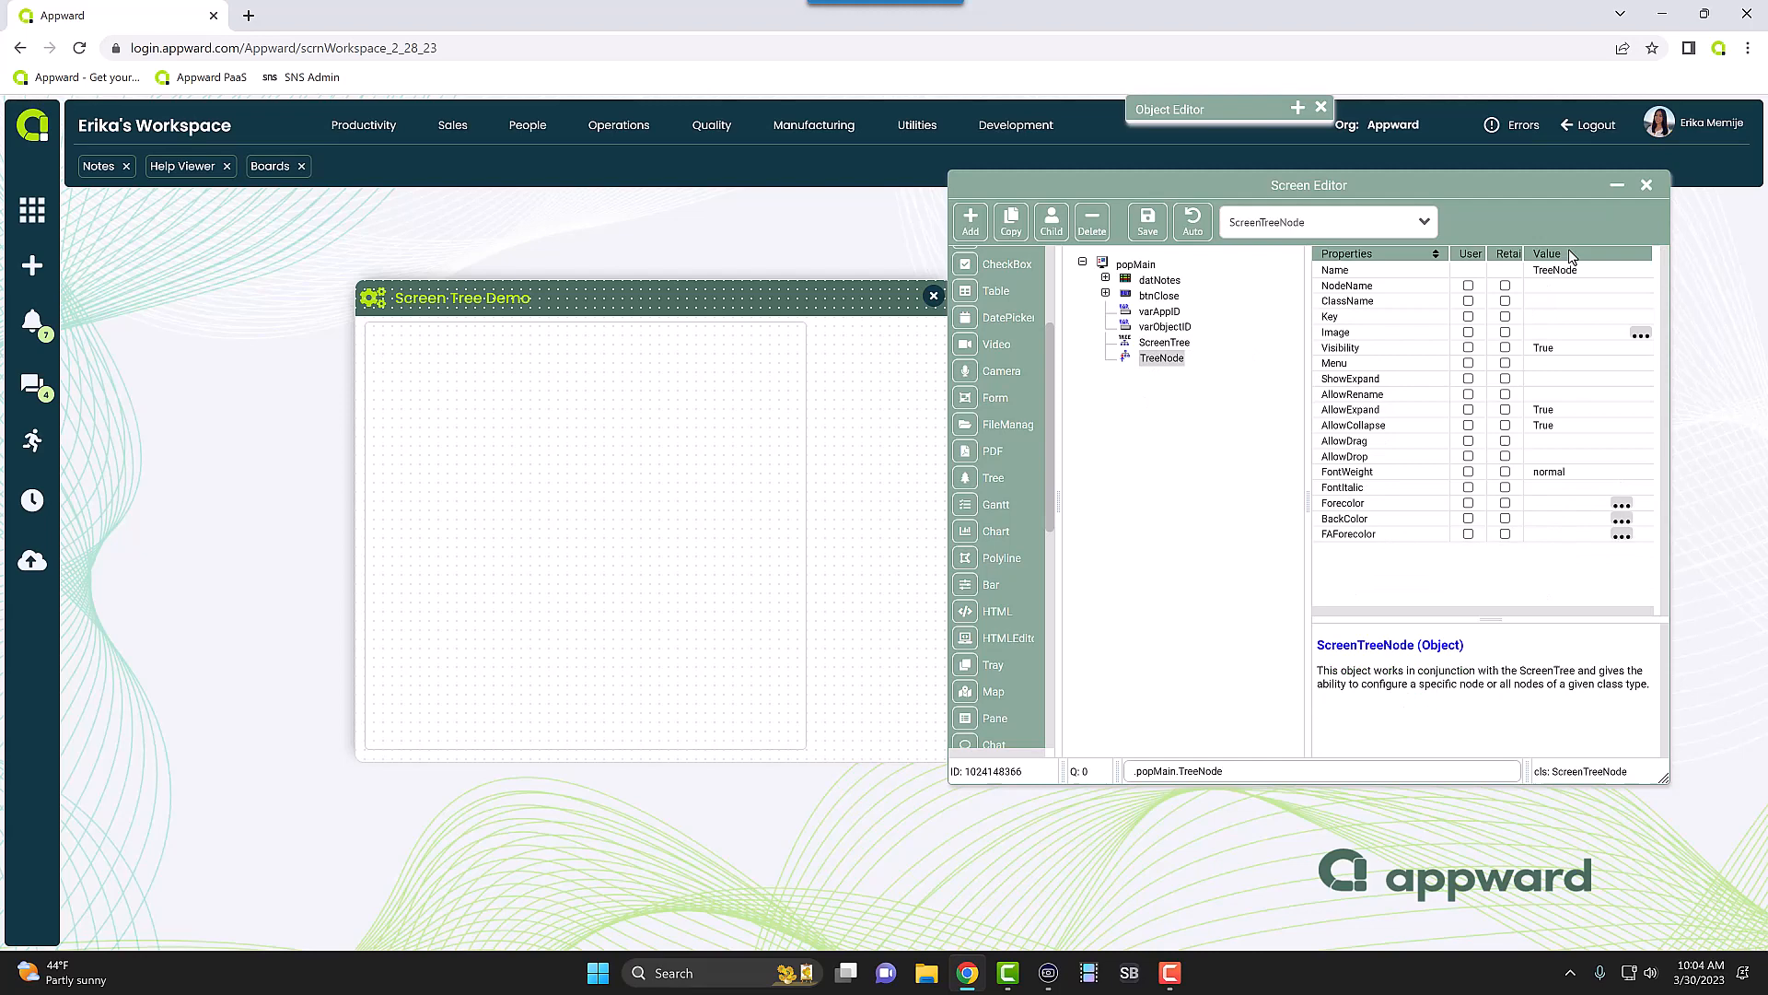
click(1584, 269)
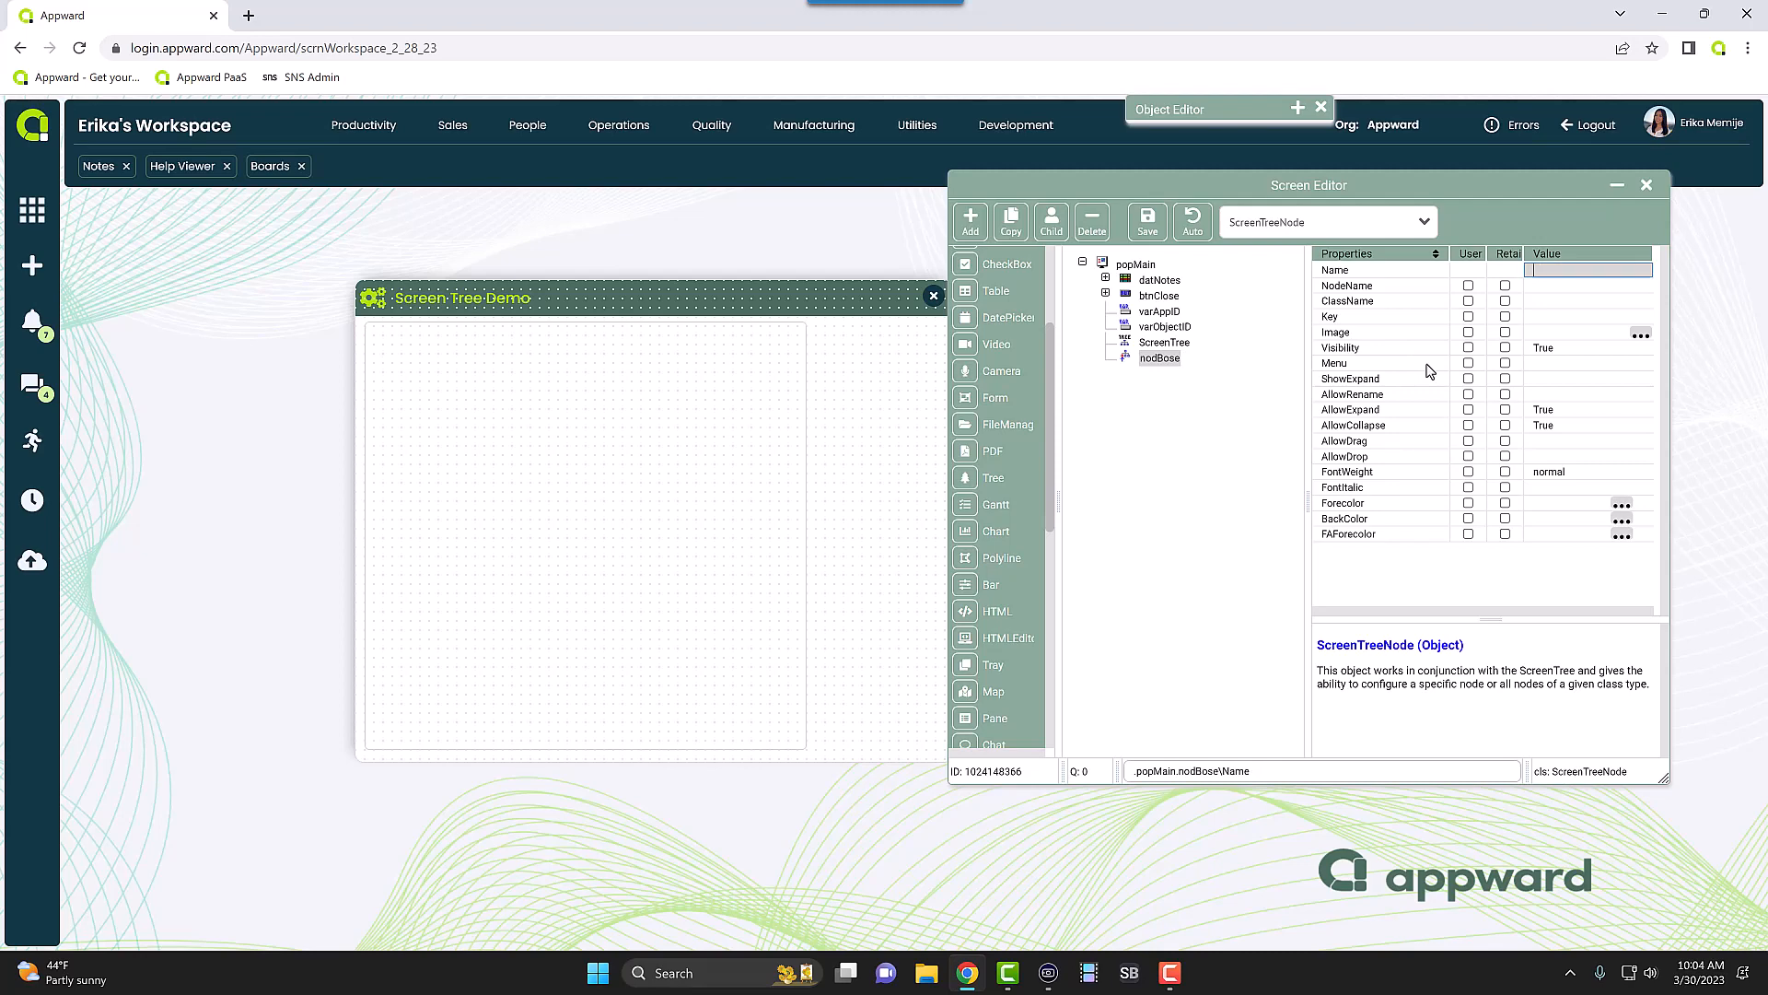
text(nodBase)
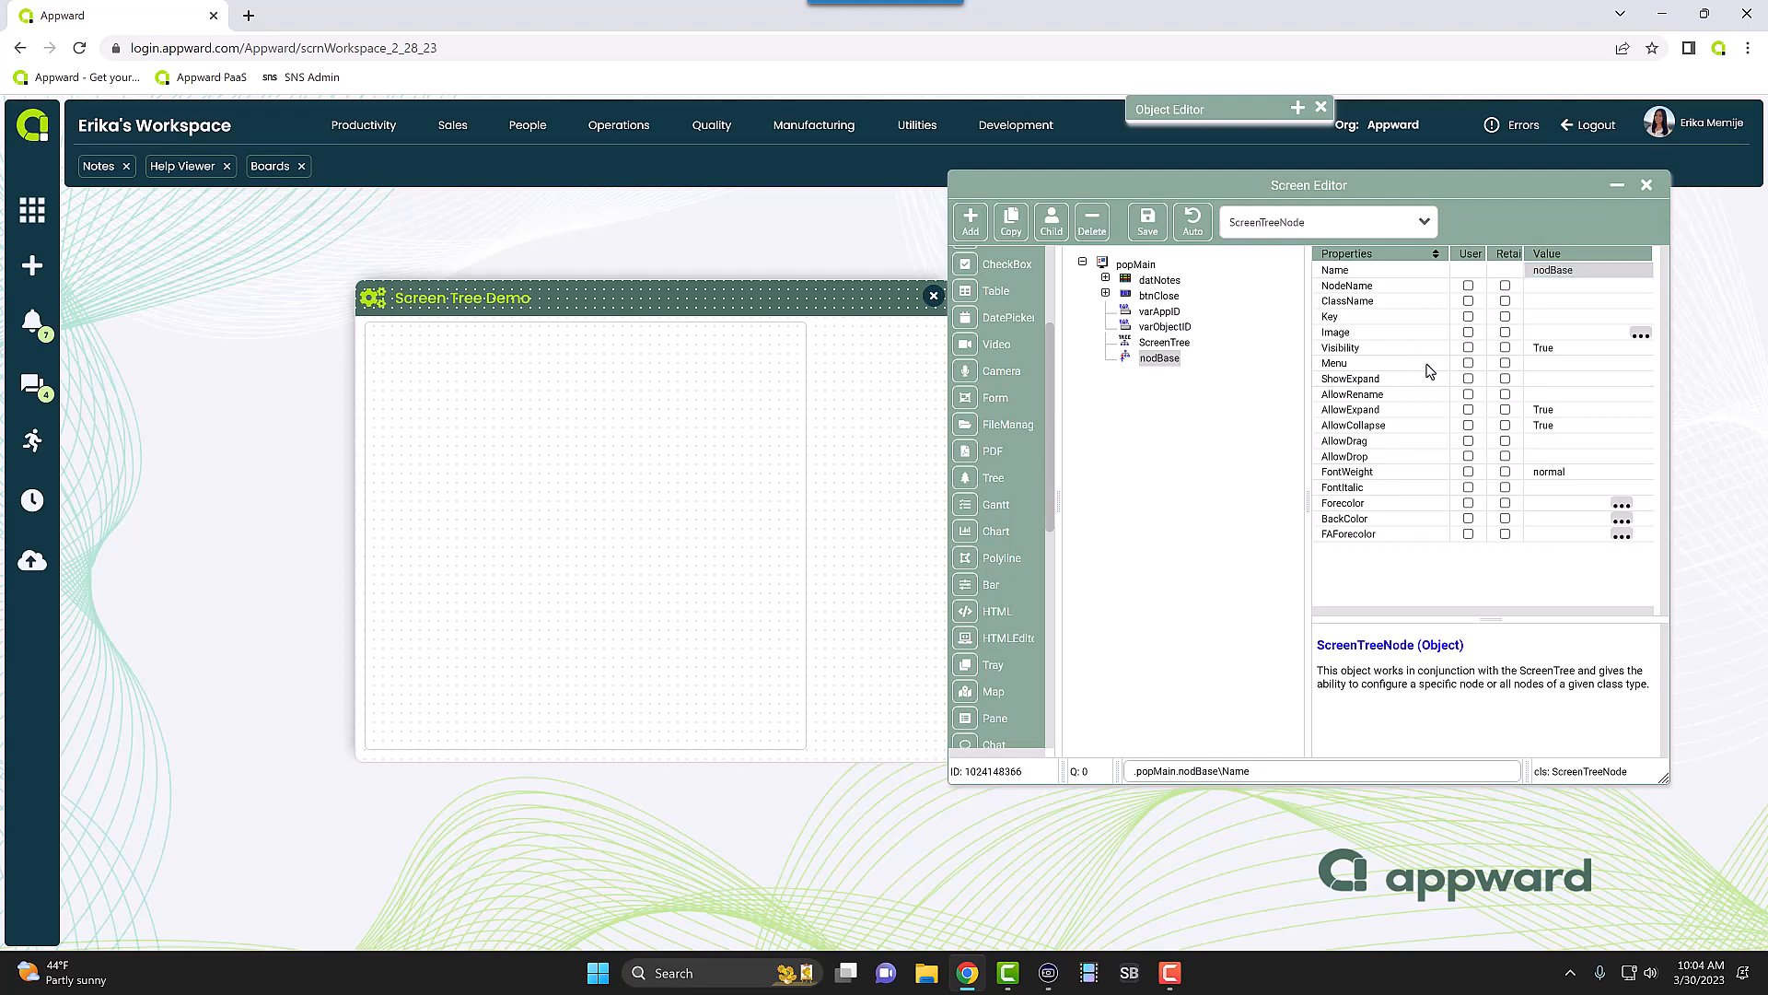
- Set Source to myparent.nodBase and give nodBase the NodeName Base
click(1164, 342)
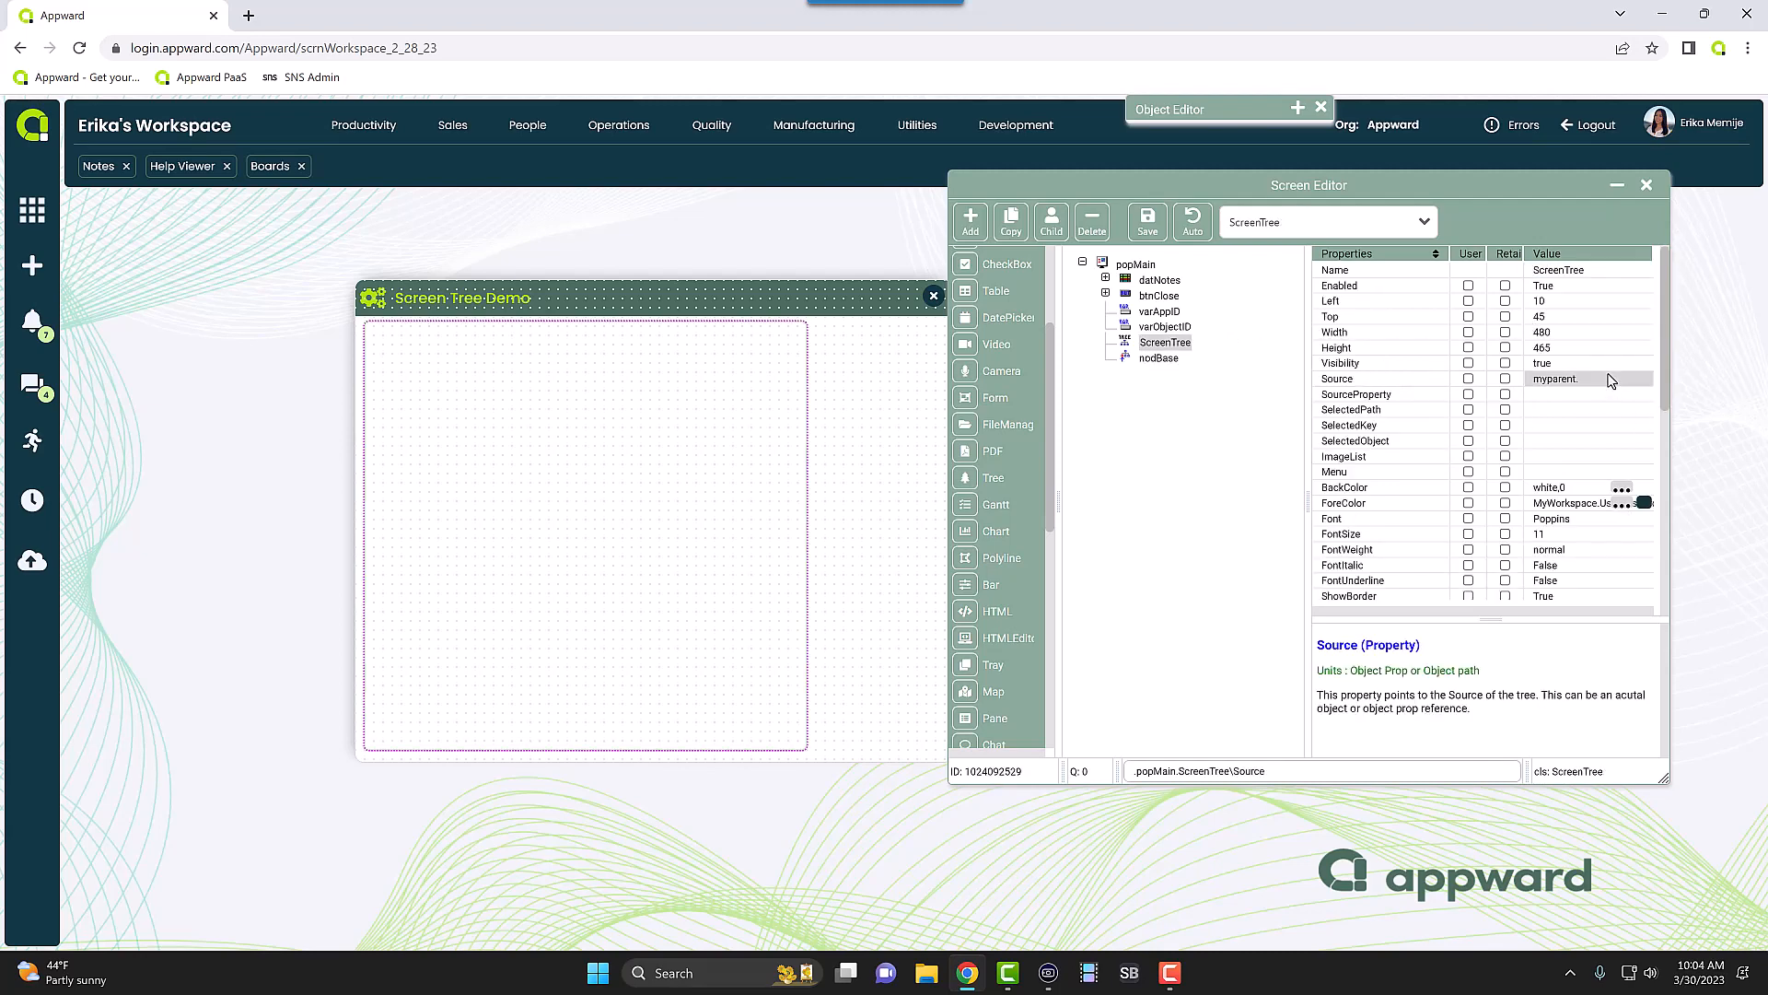
text(nodBase)
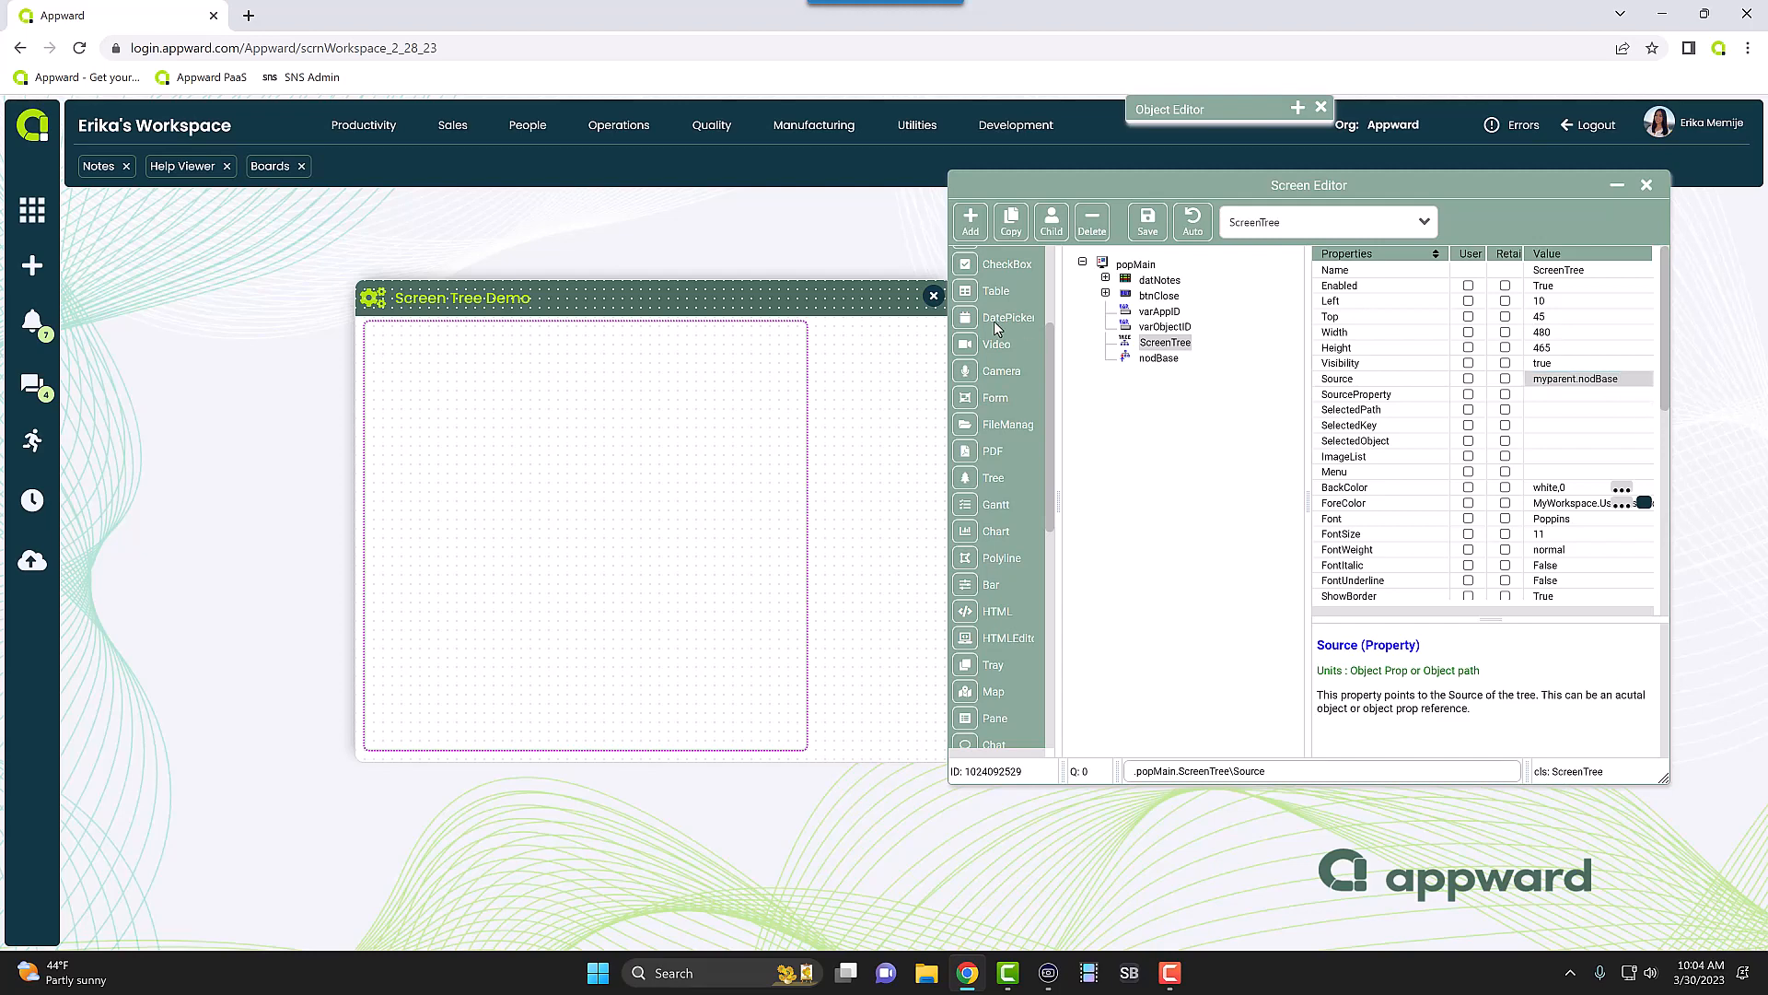
click(1160, 358)
text(Ba)
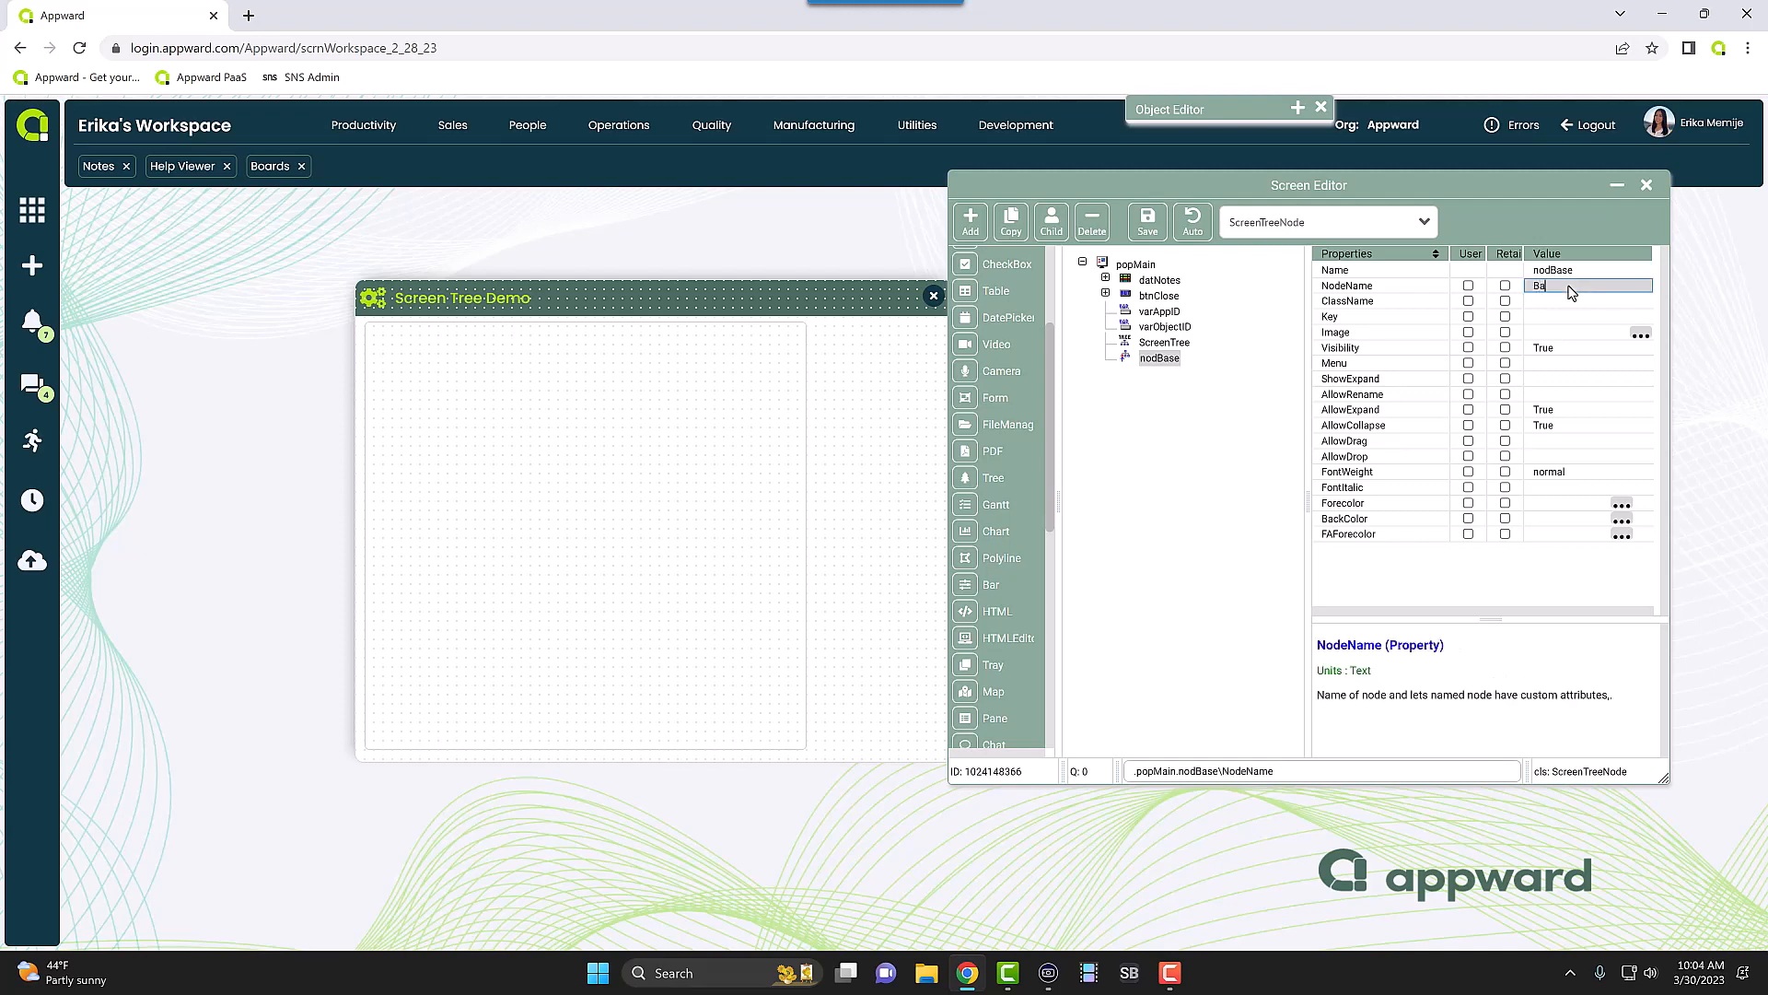
text(se)
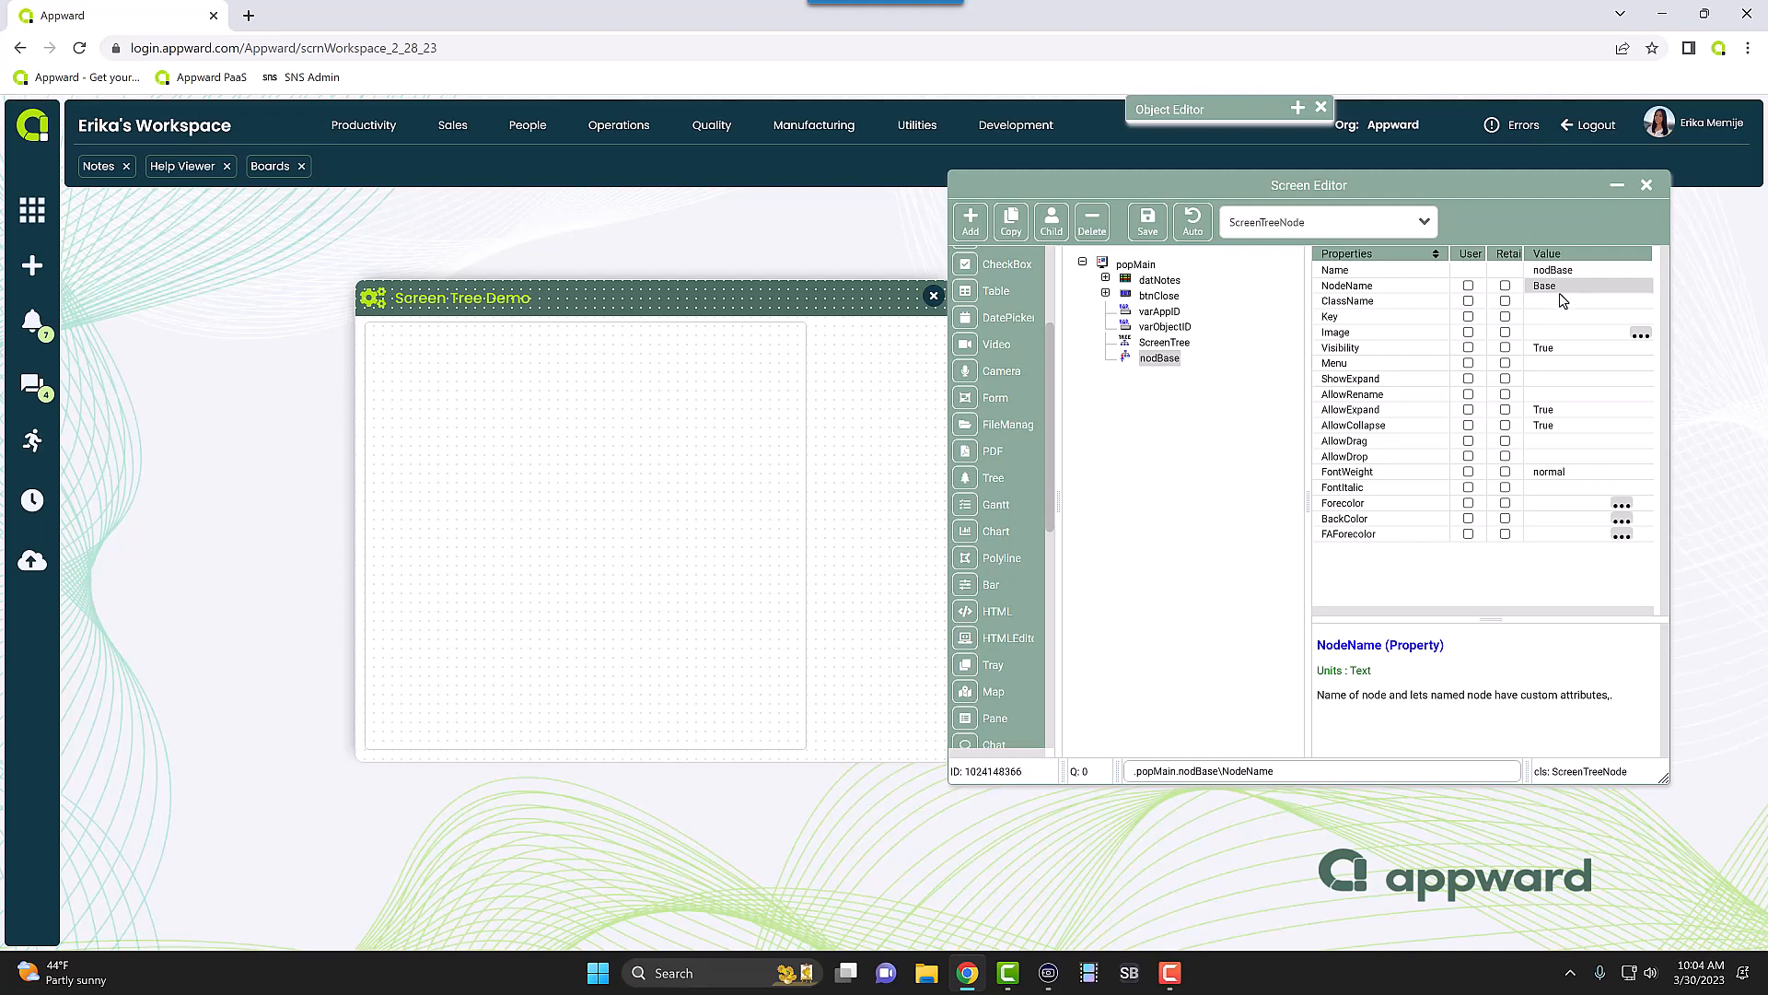
click(1164, 343)
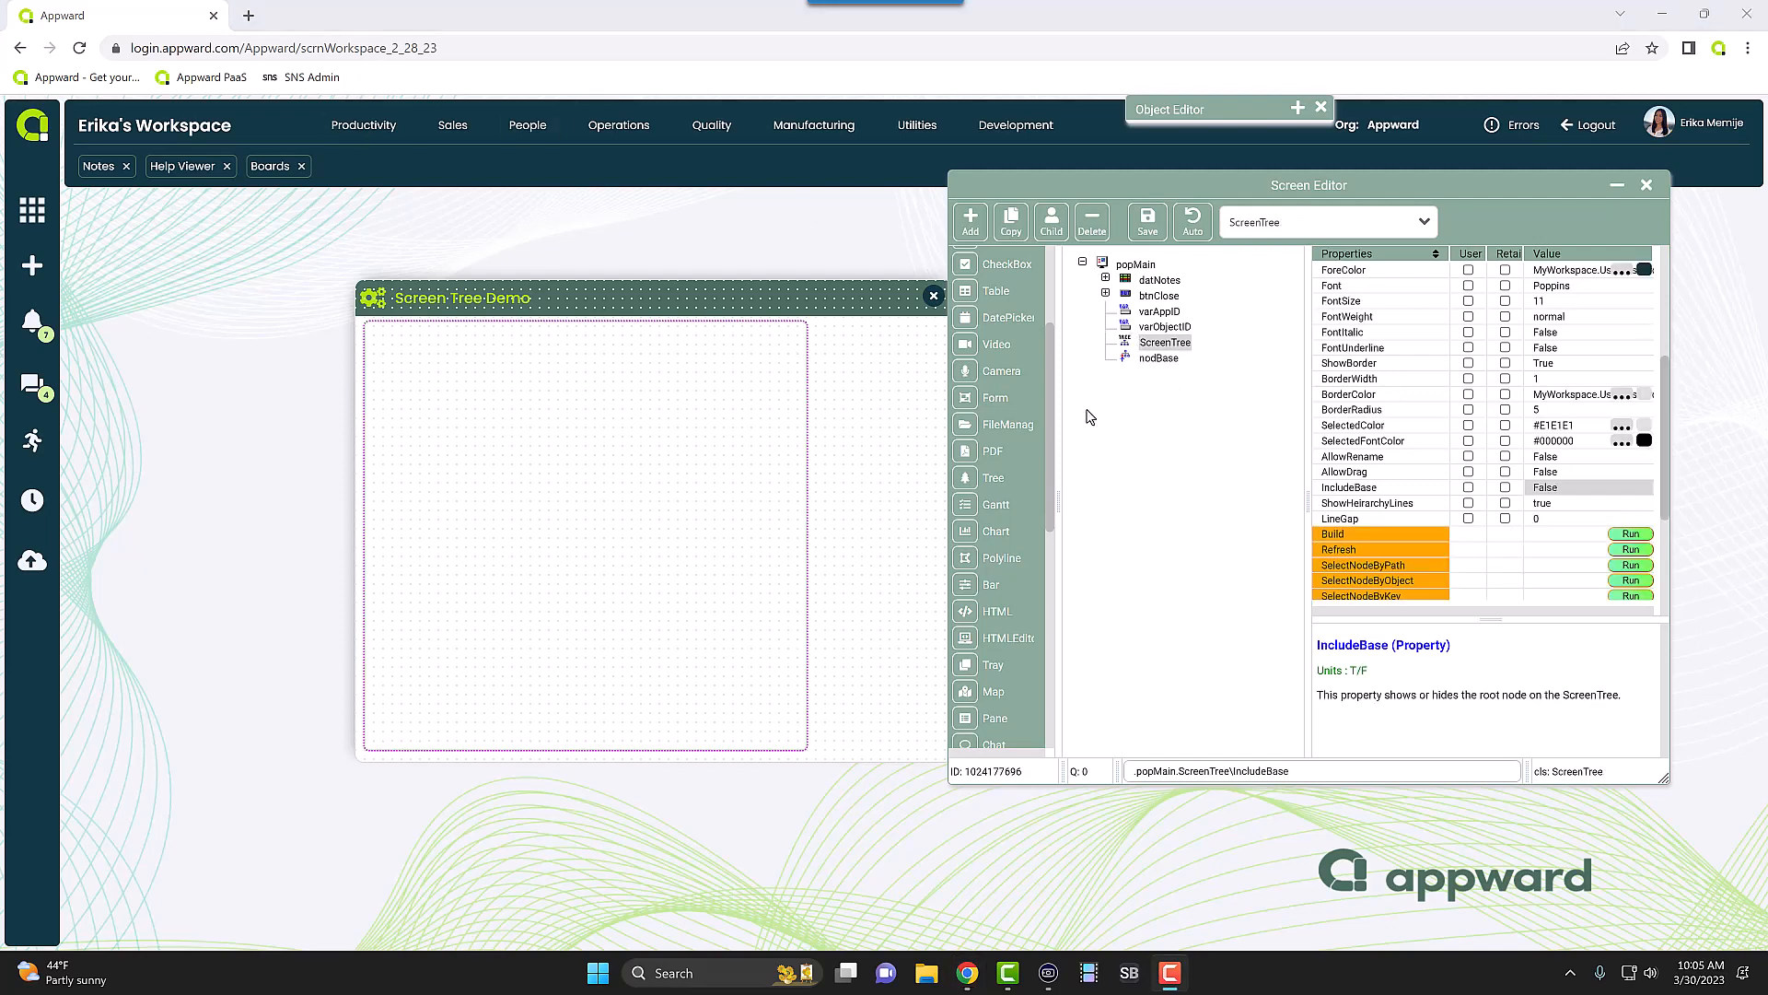
mouse_move(1505, 442)
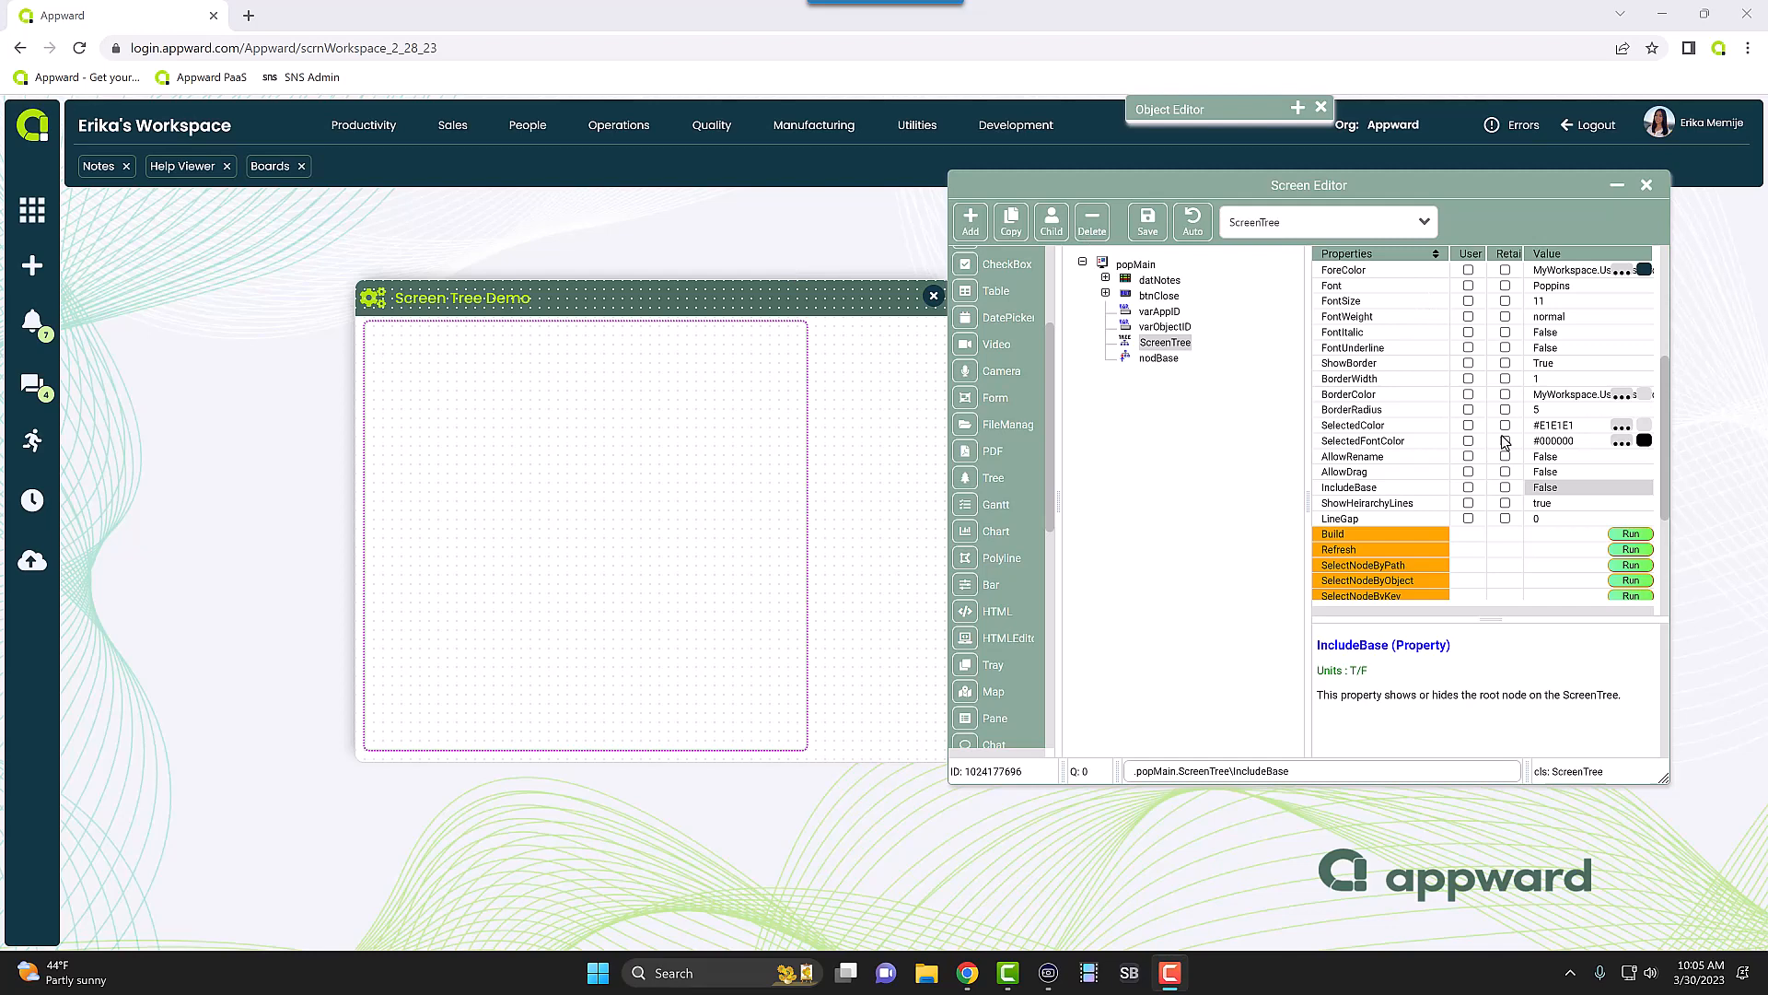
- Set the ScreenTree's IncludeBase to True so the Base root node shows in the popup
click(1164, 343)
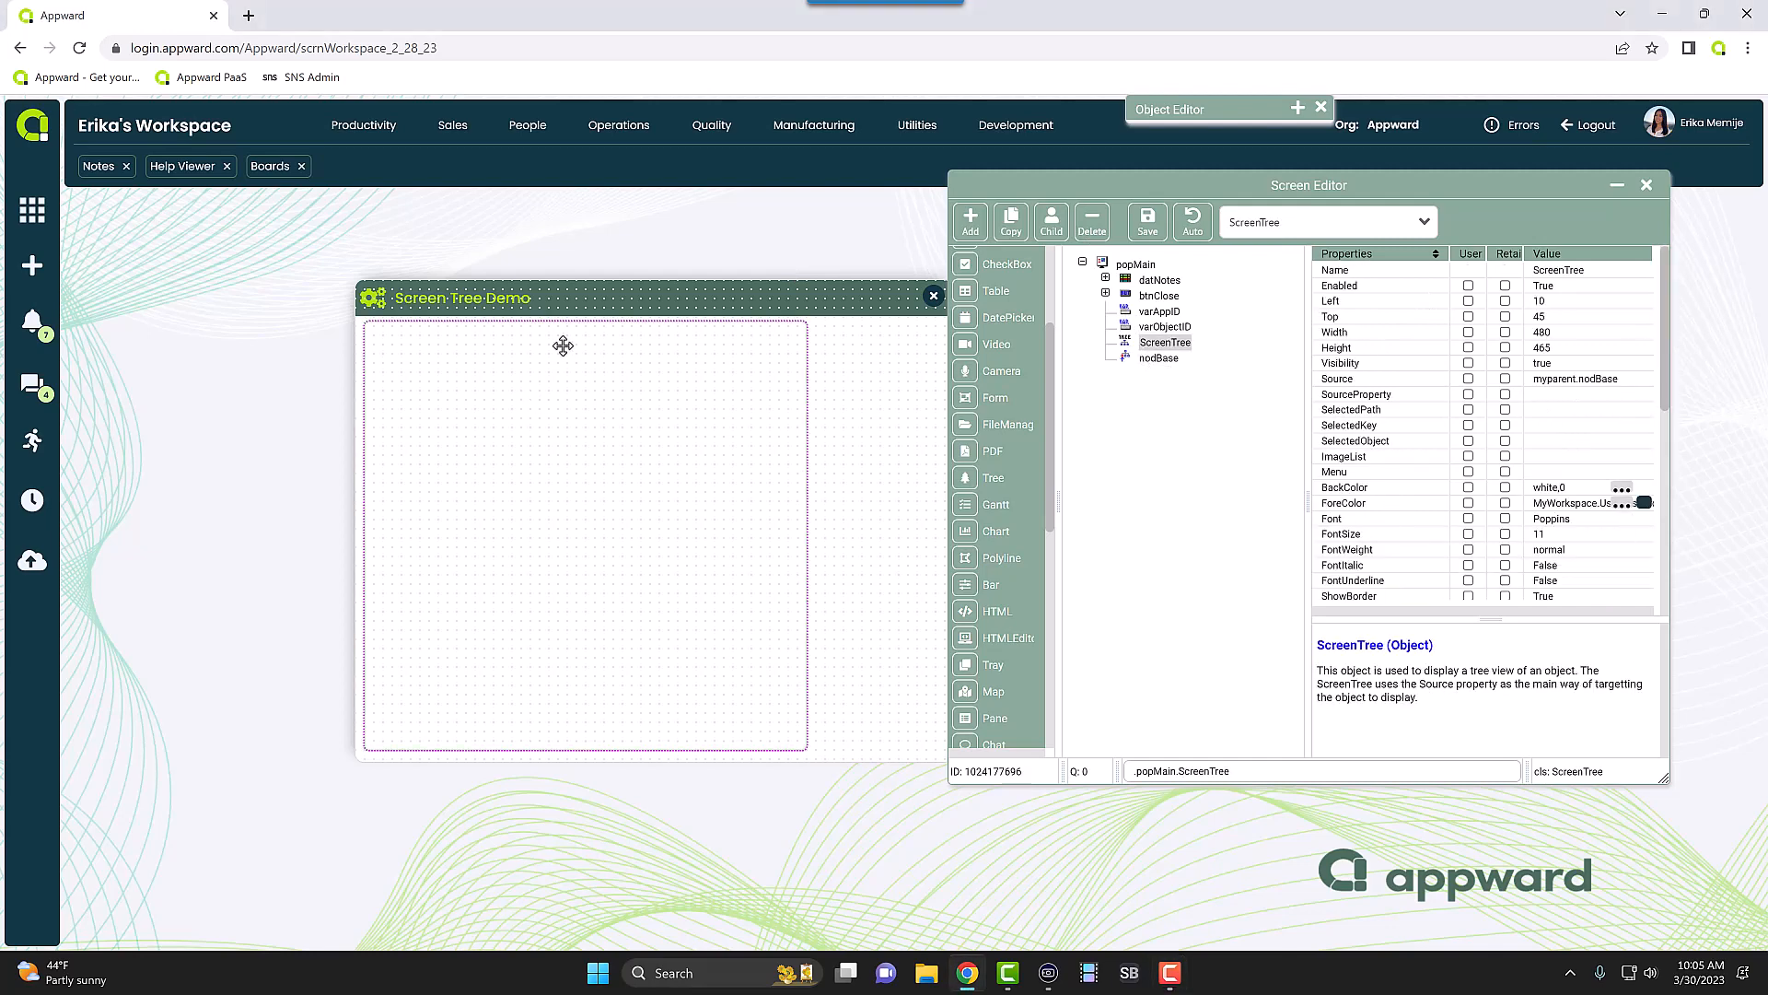
click(1337, 378)
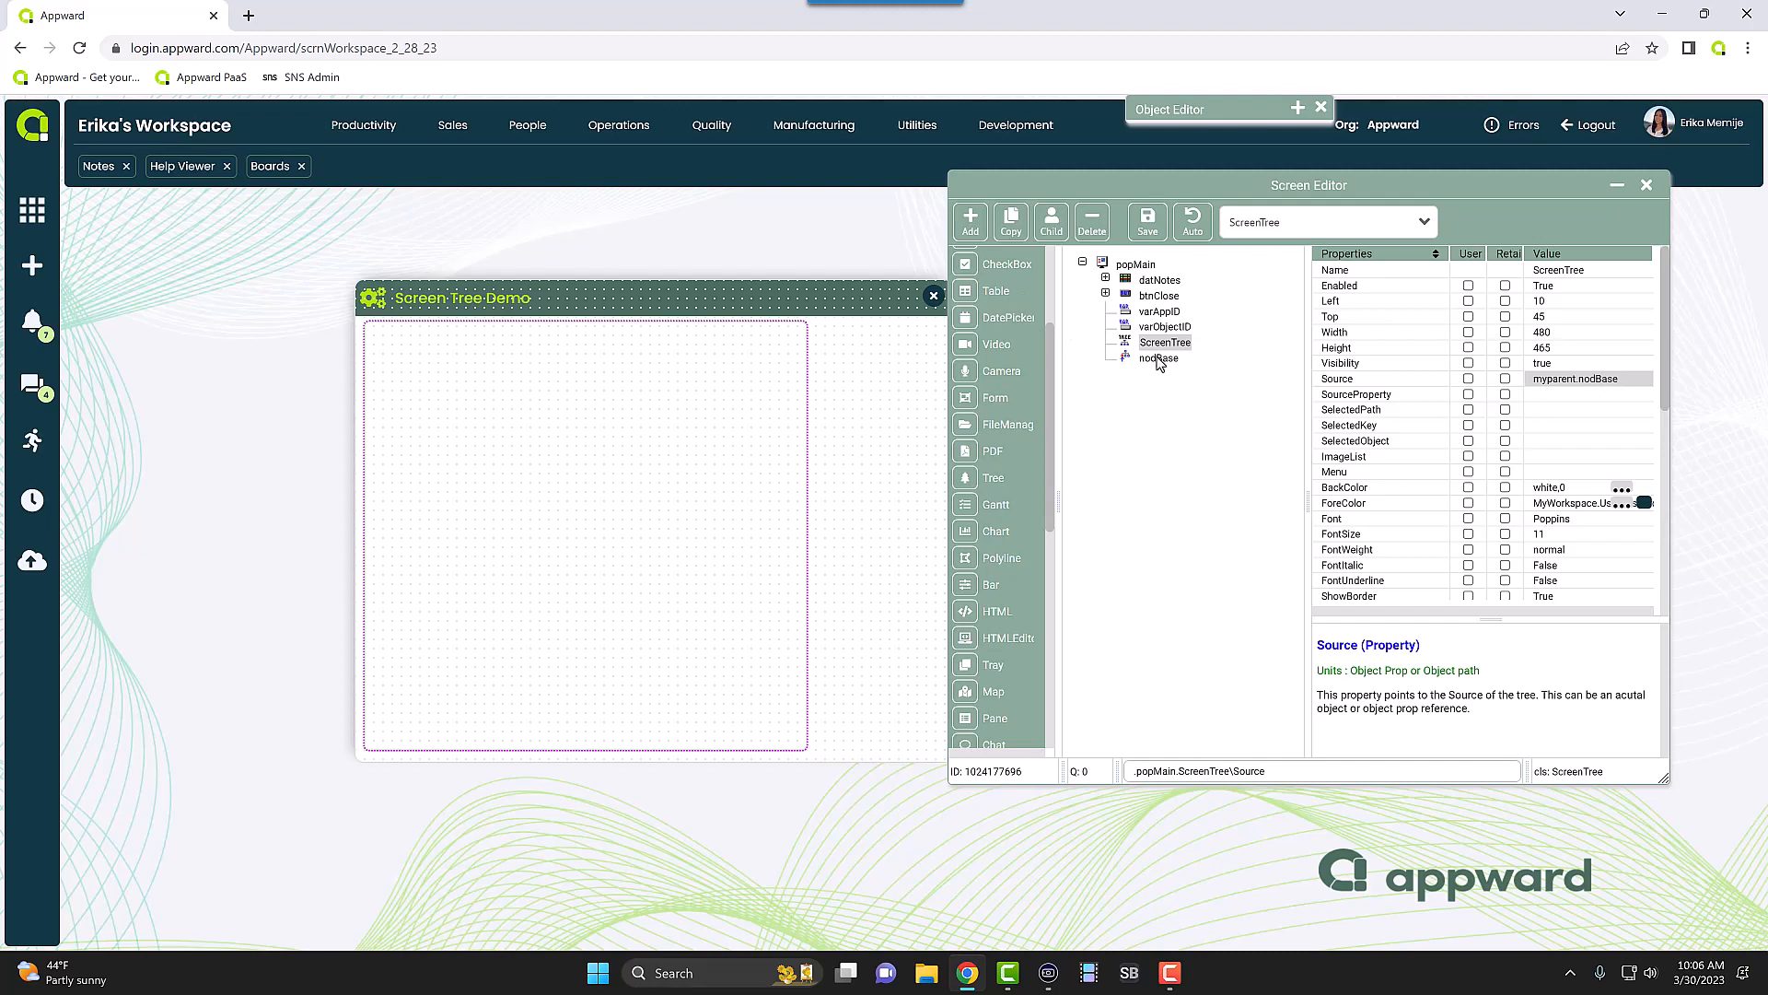
click(1158, 357)
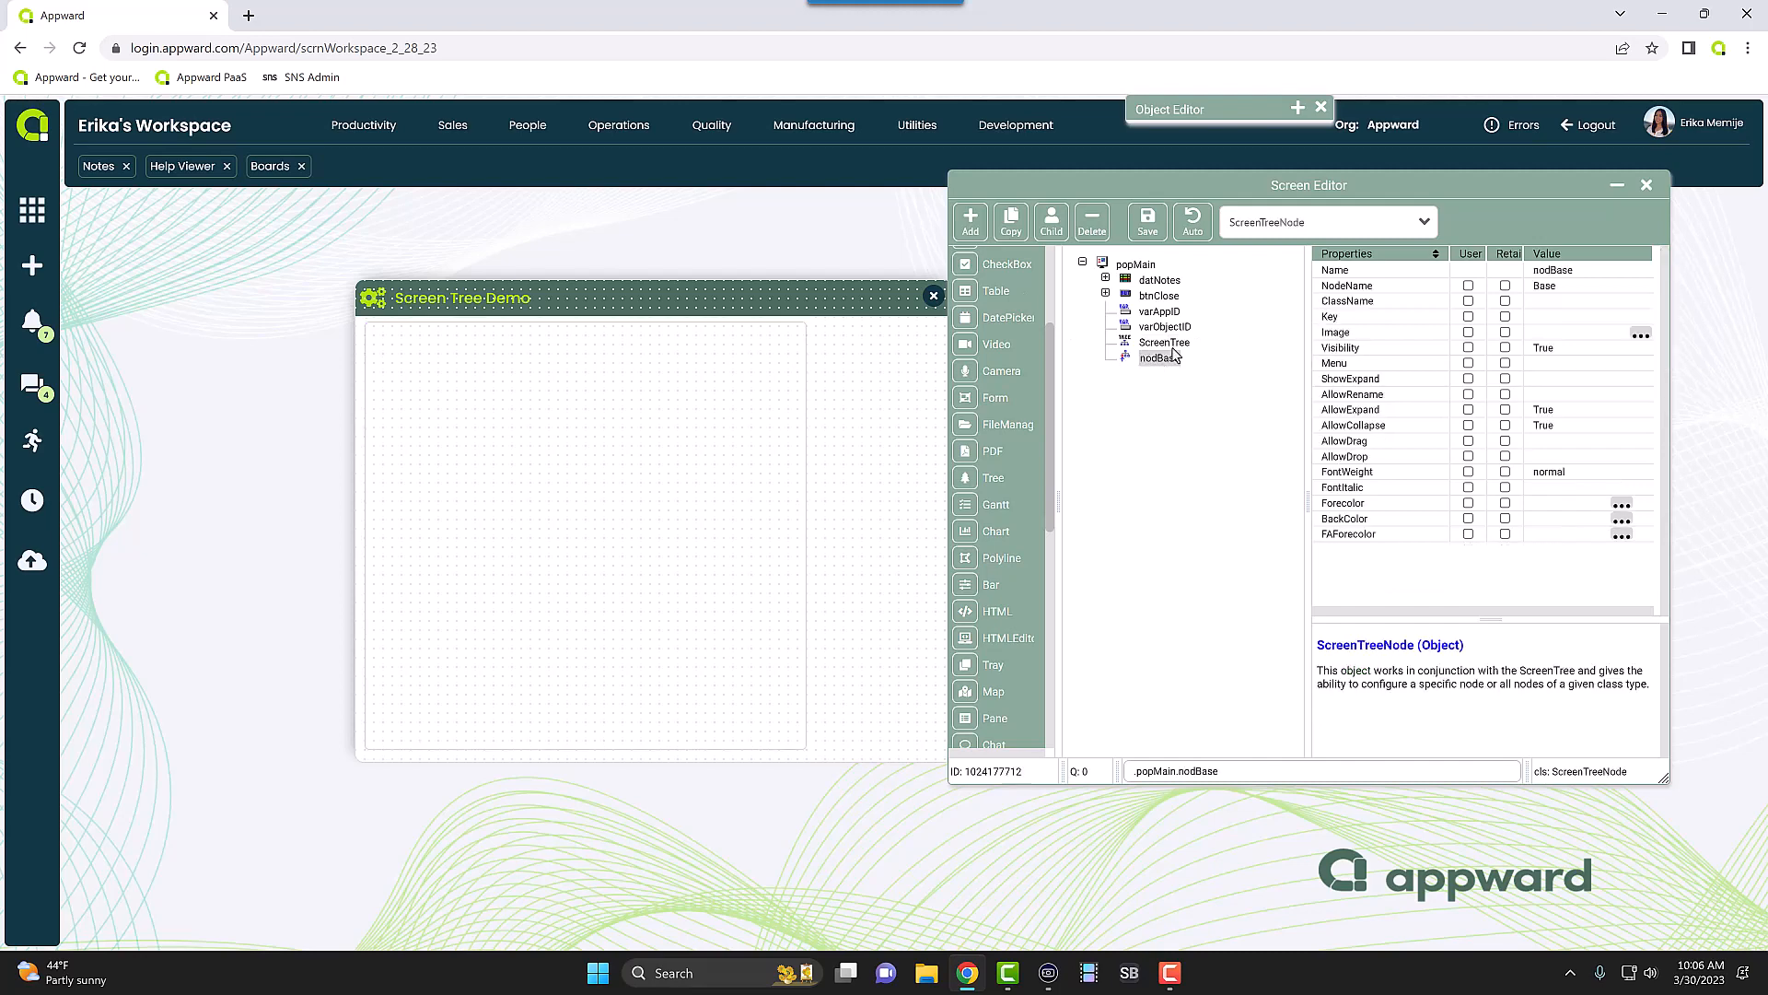
click(1165, 343)
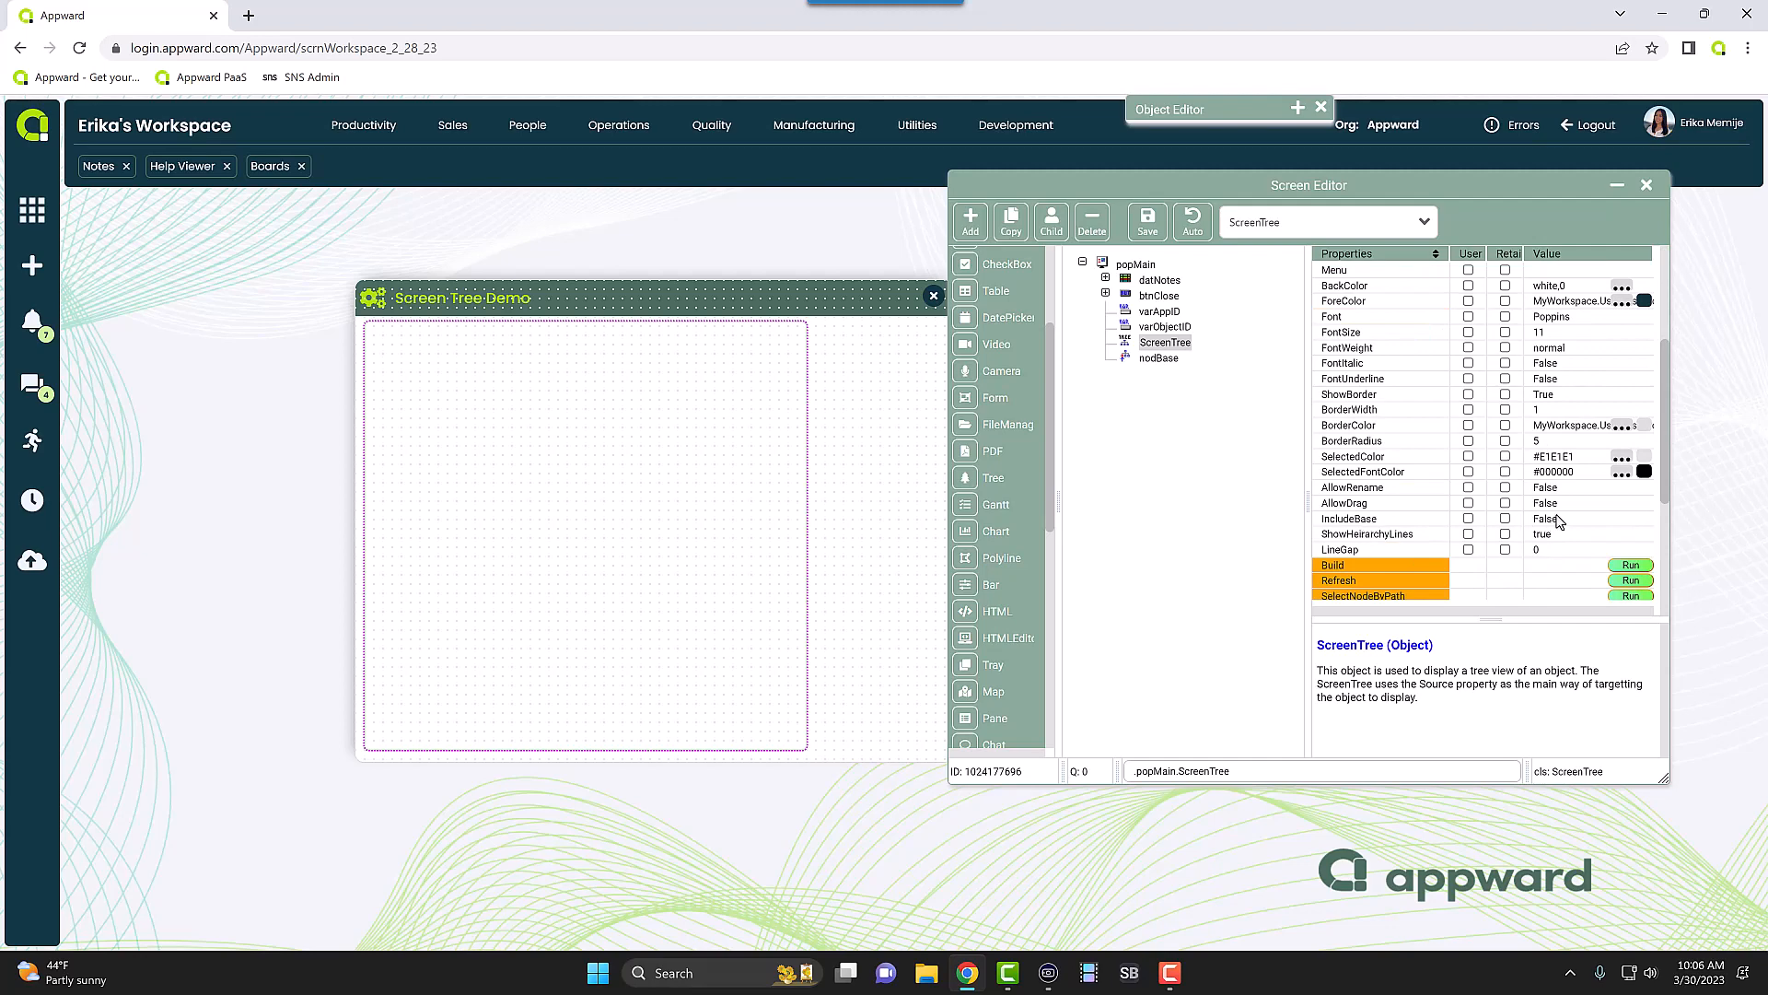
click(1546, 520)
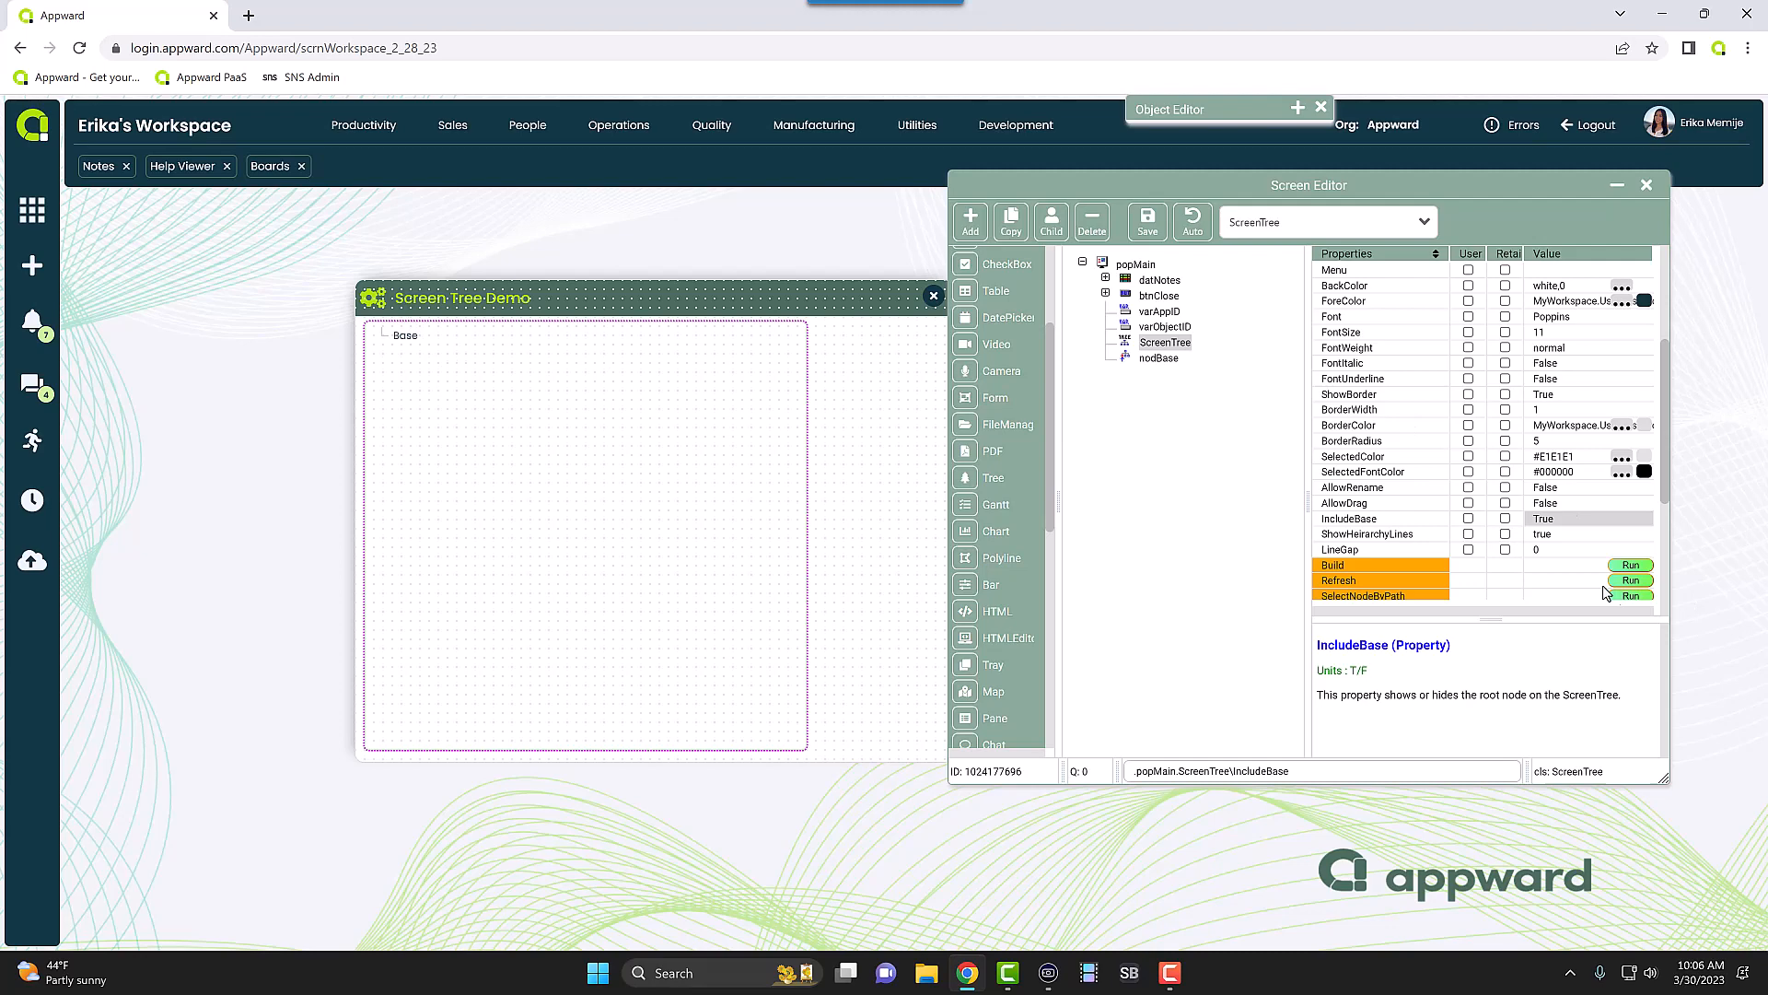
mouse_move(83, 298)
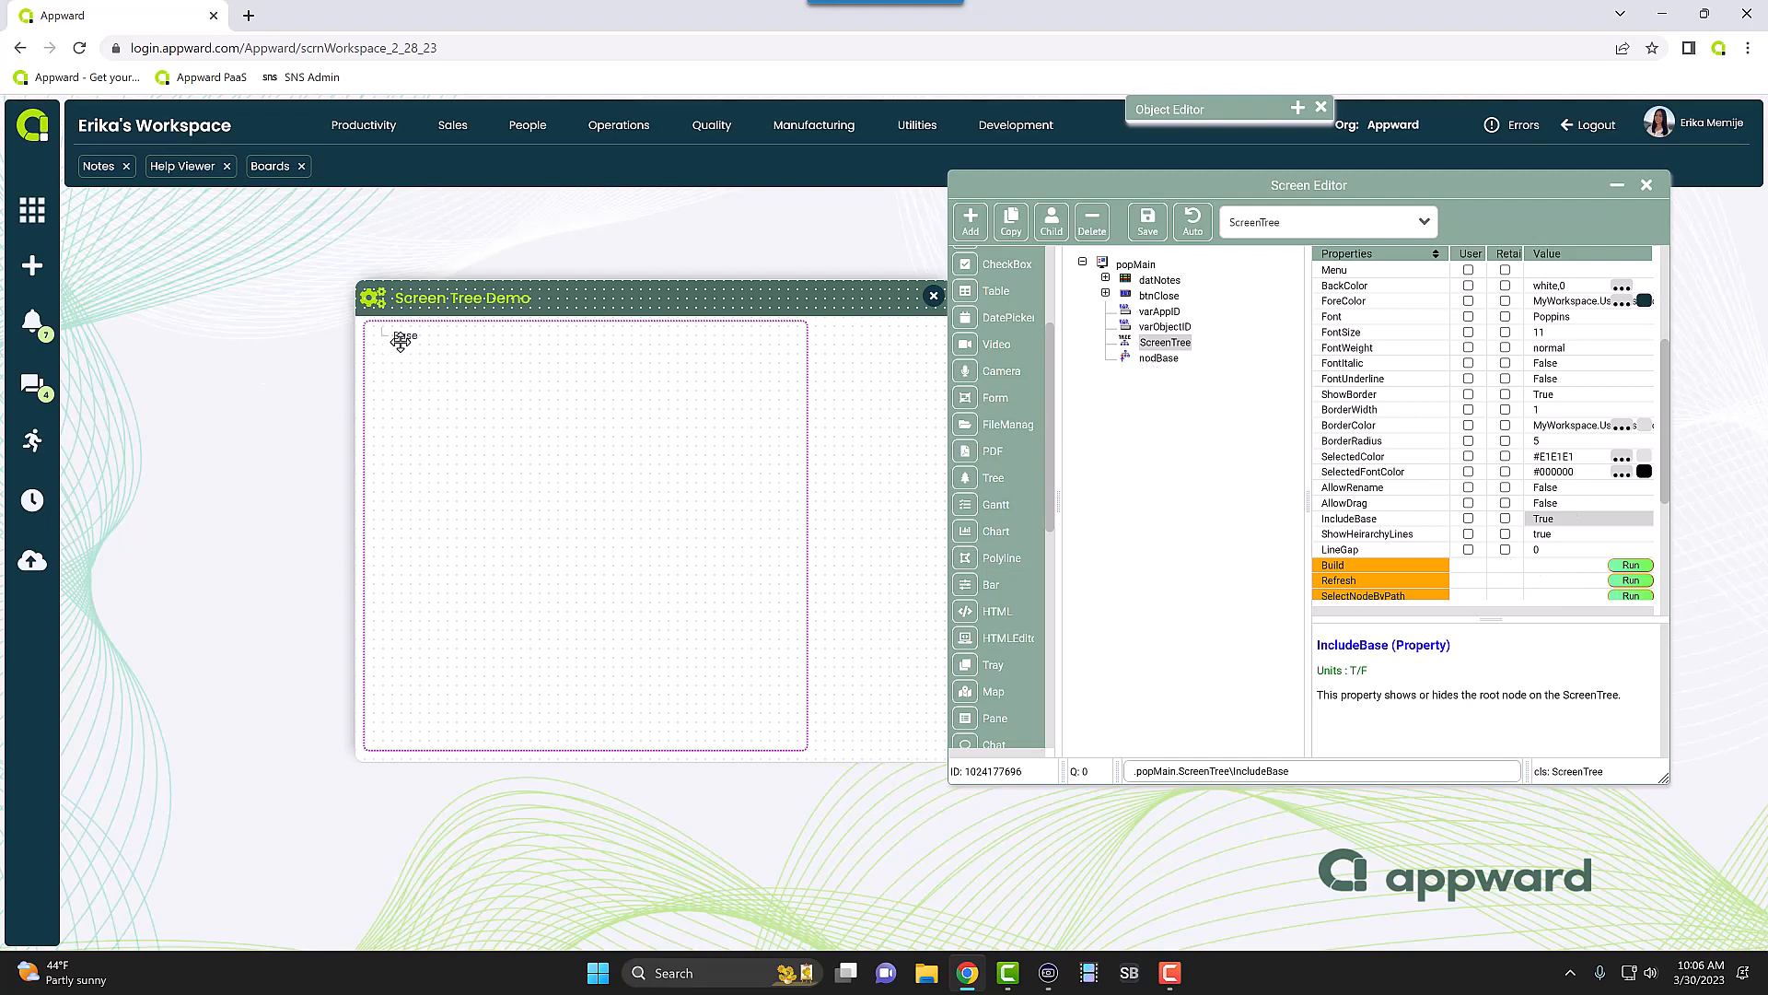
mouse_move(385, 363)
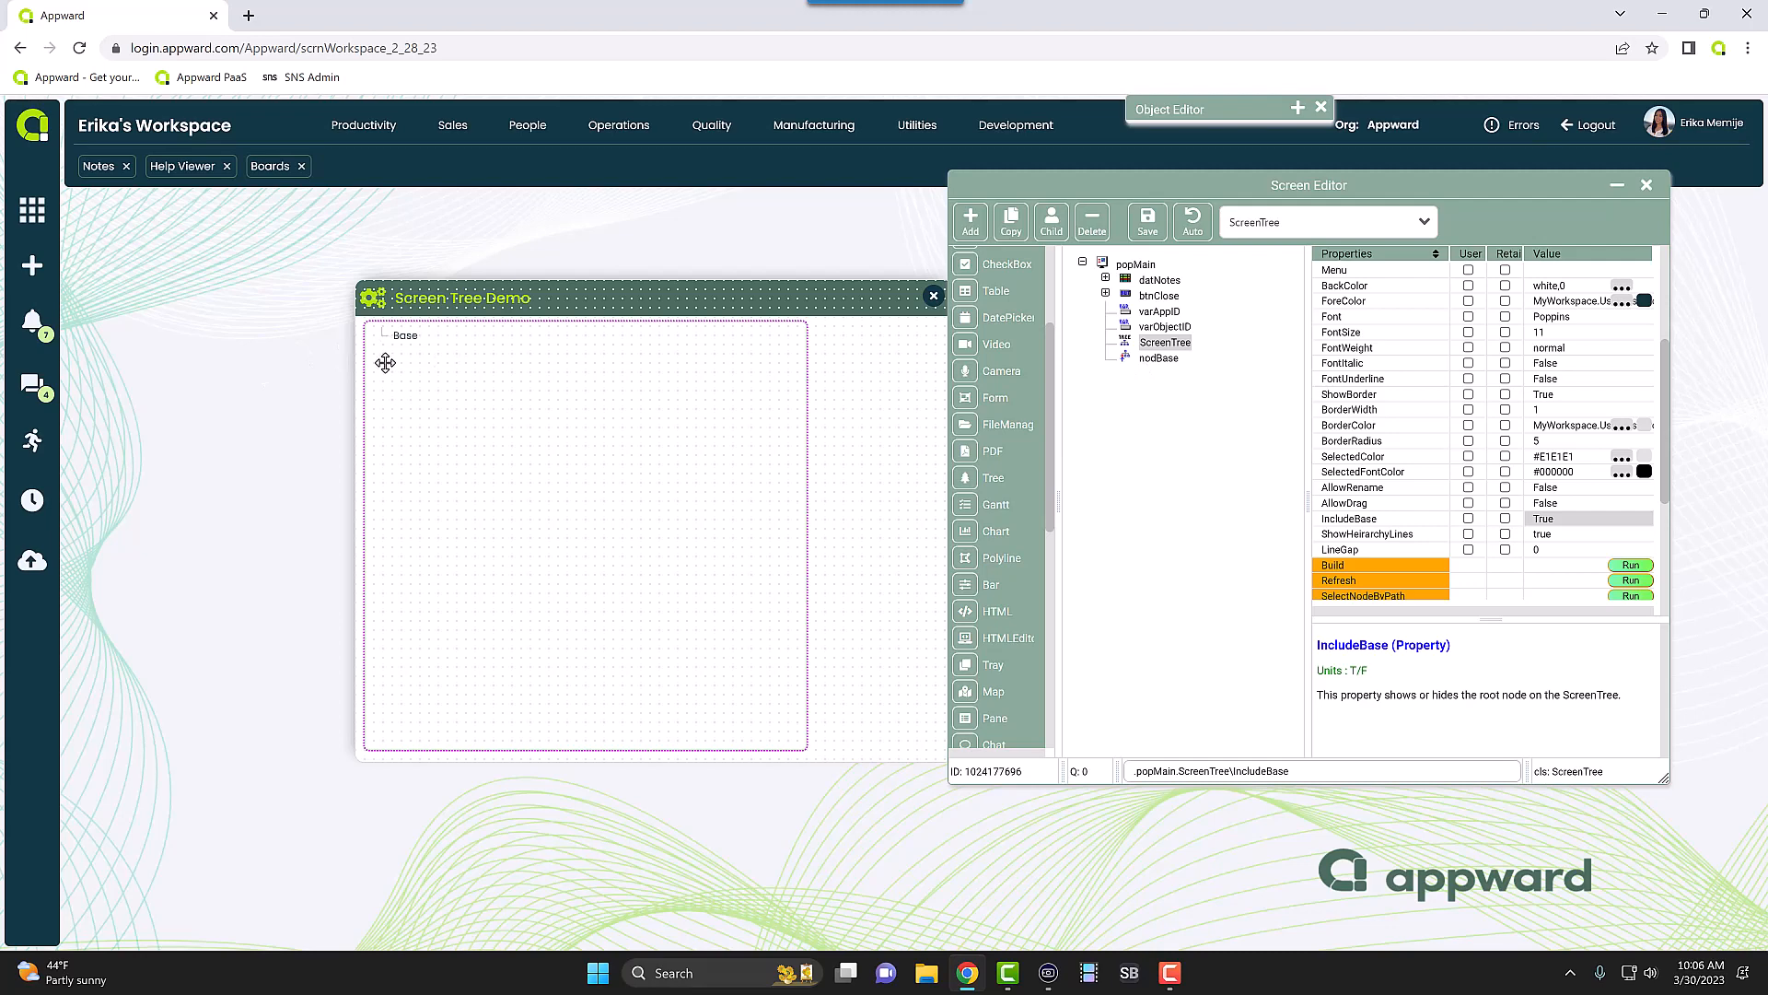
mouse_move(1155, 363)
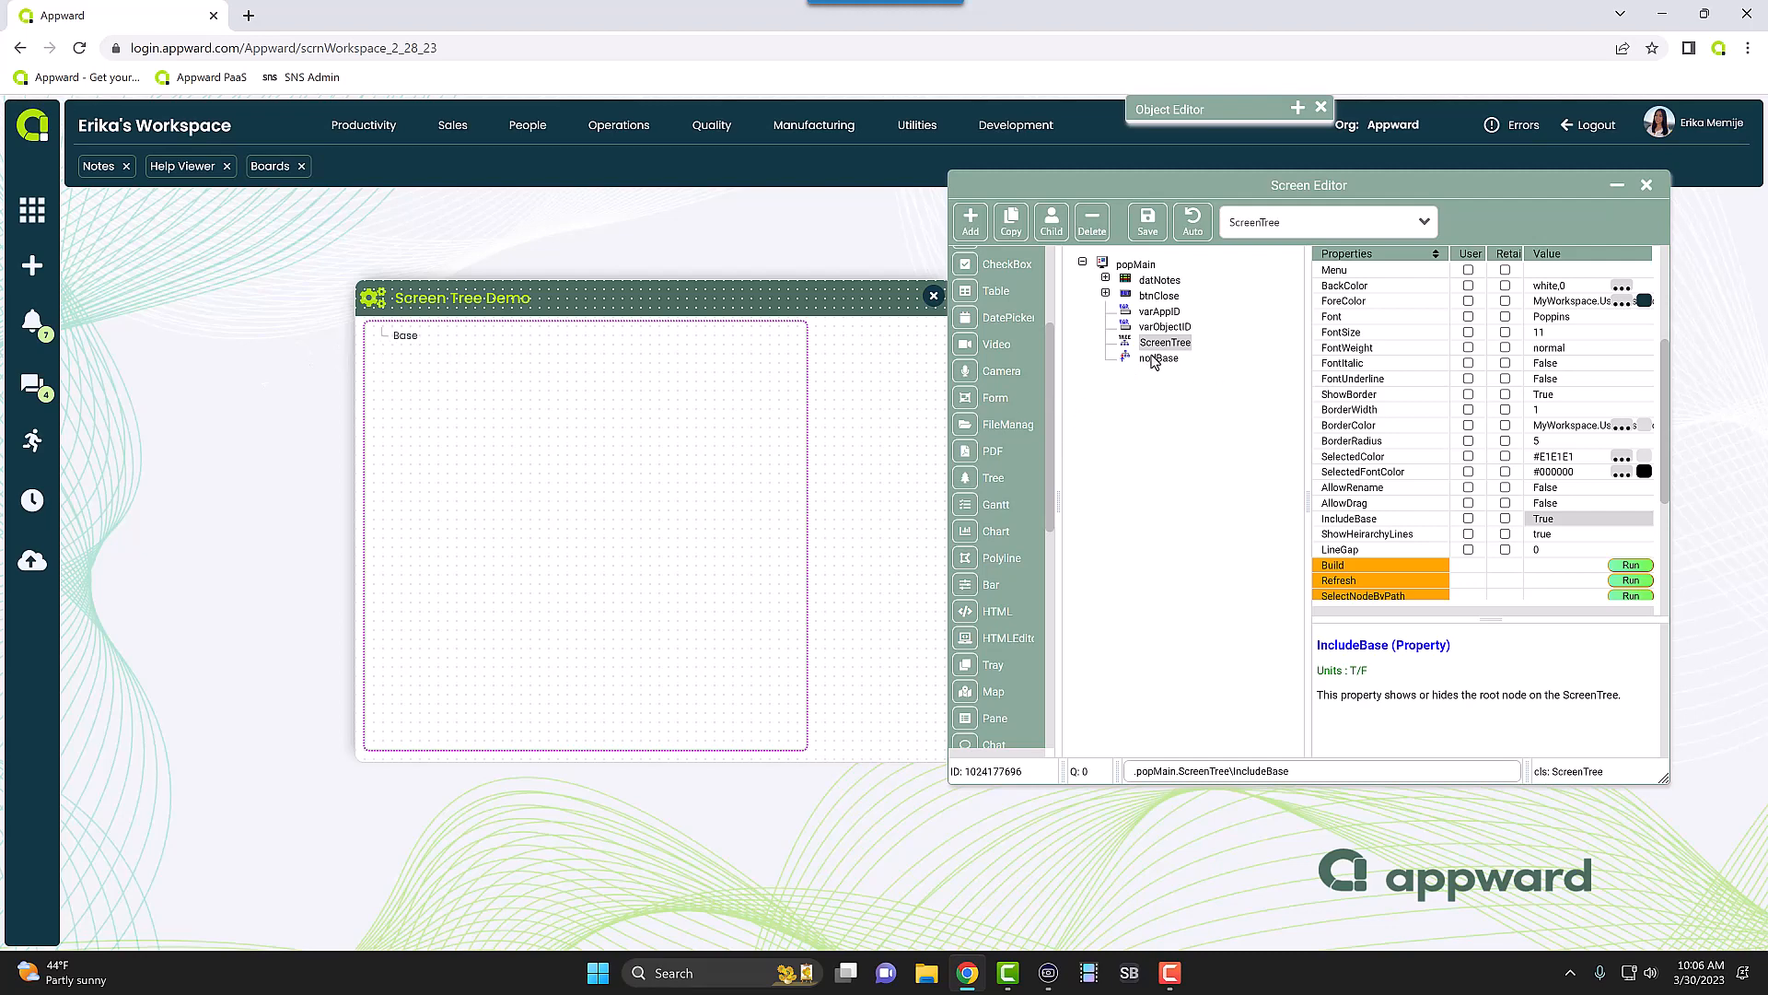
click(1160, 357)
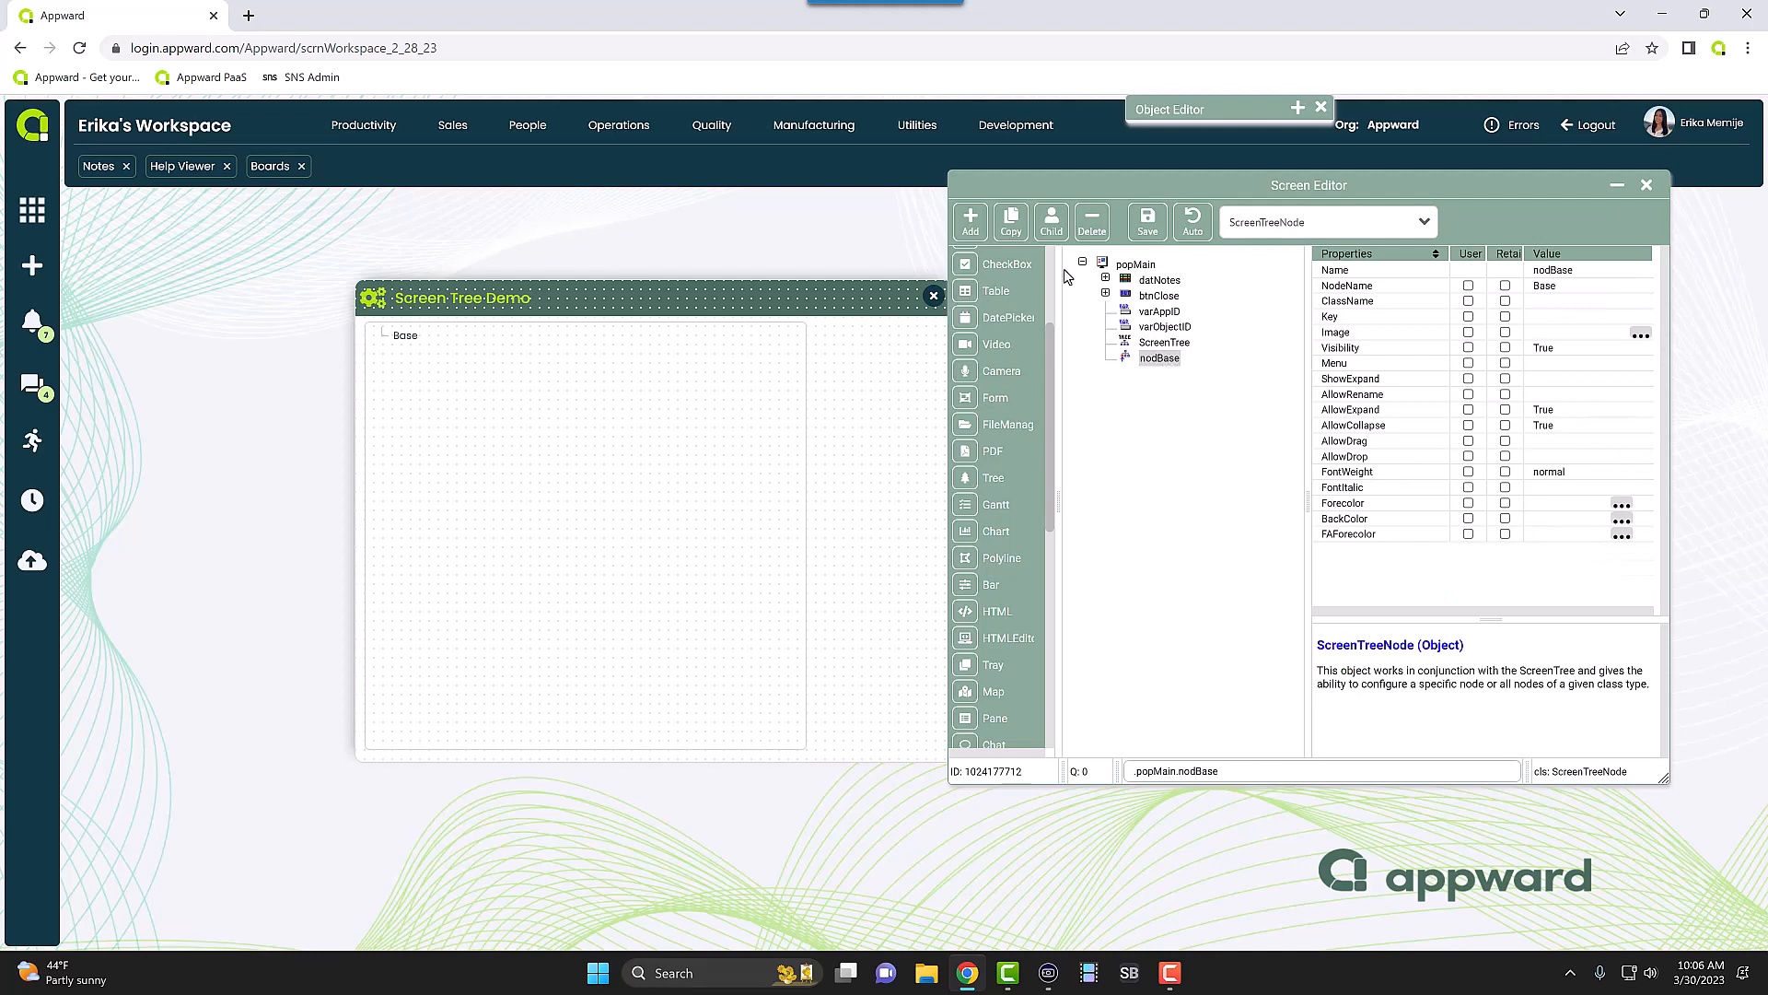
mouse_move(1175, 366)
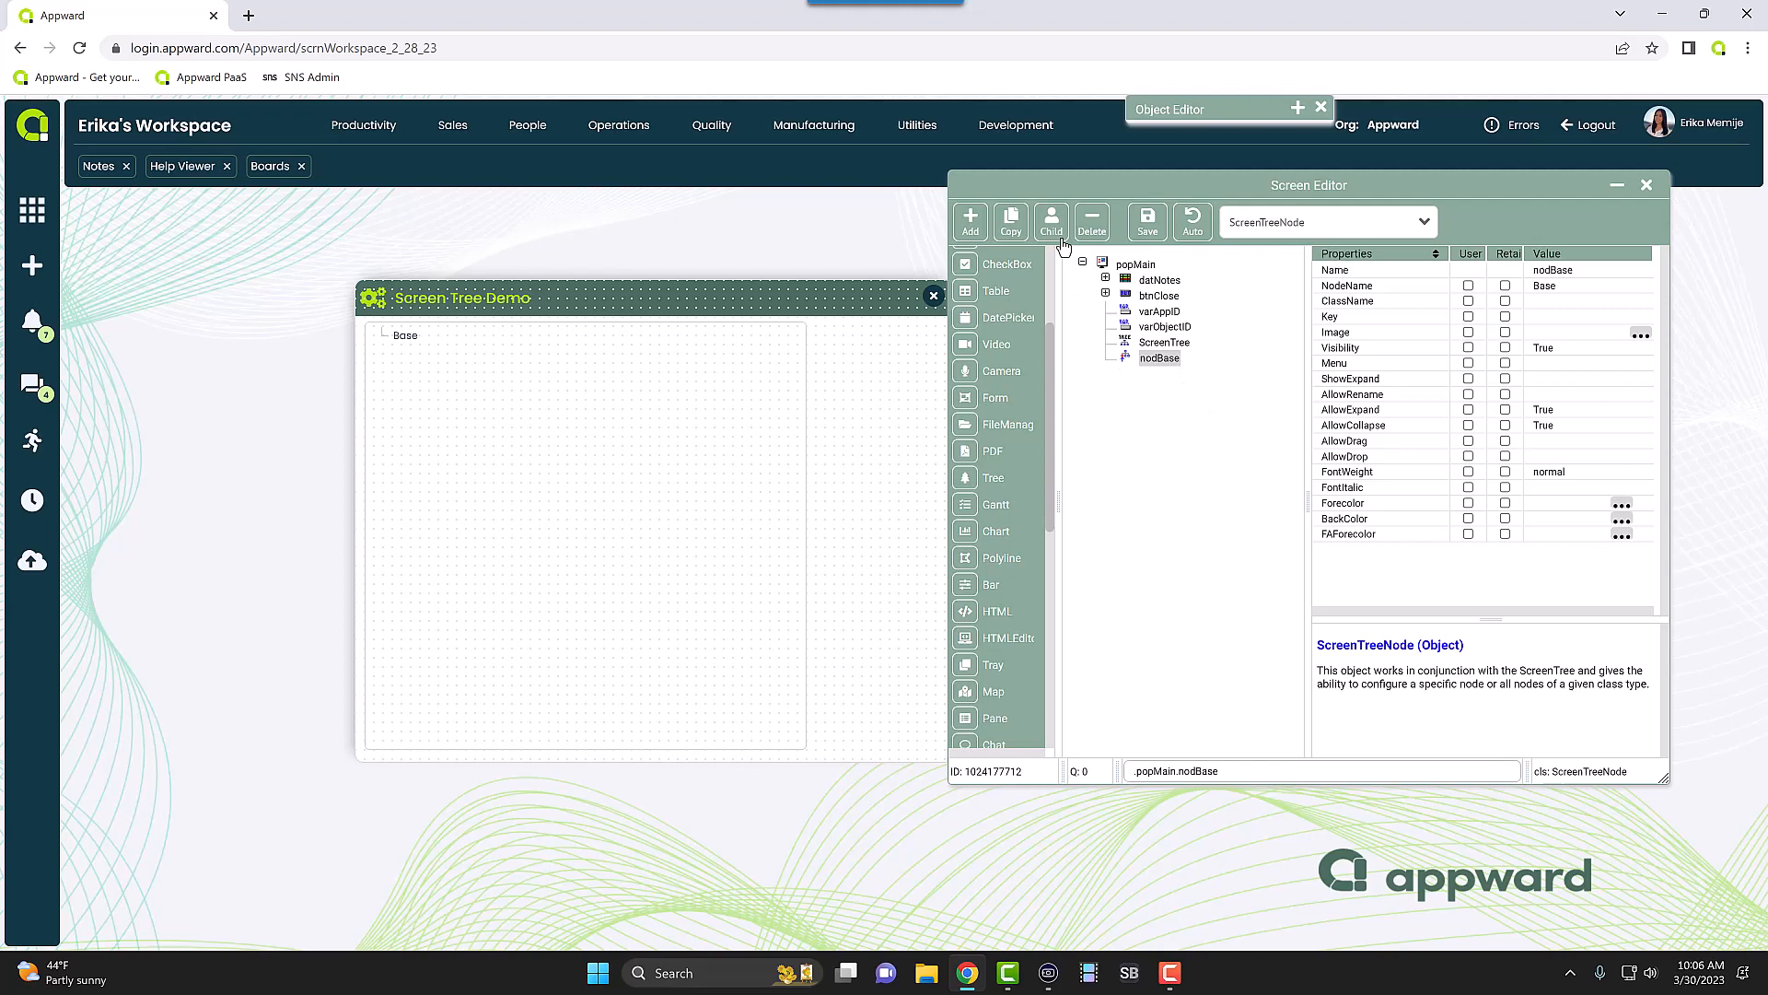
- Add a ScreenTreeNode child nodChild1 under nodBase with NodeName Child1
click(1424, 221)
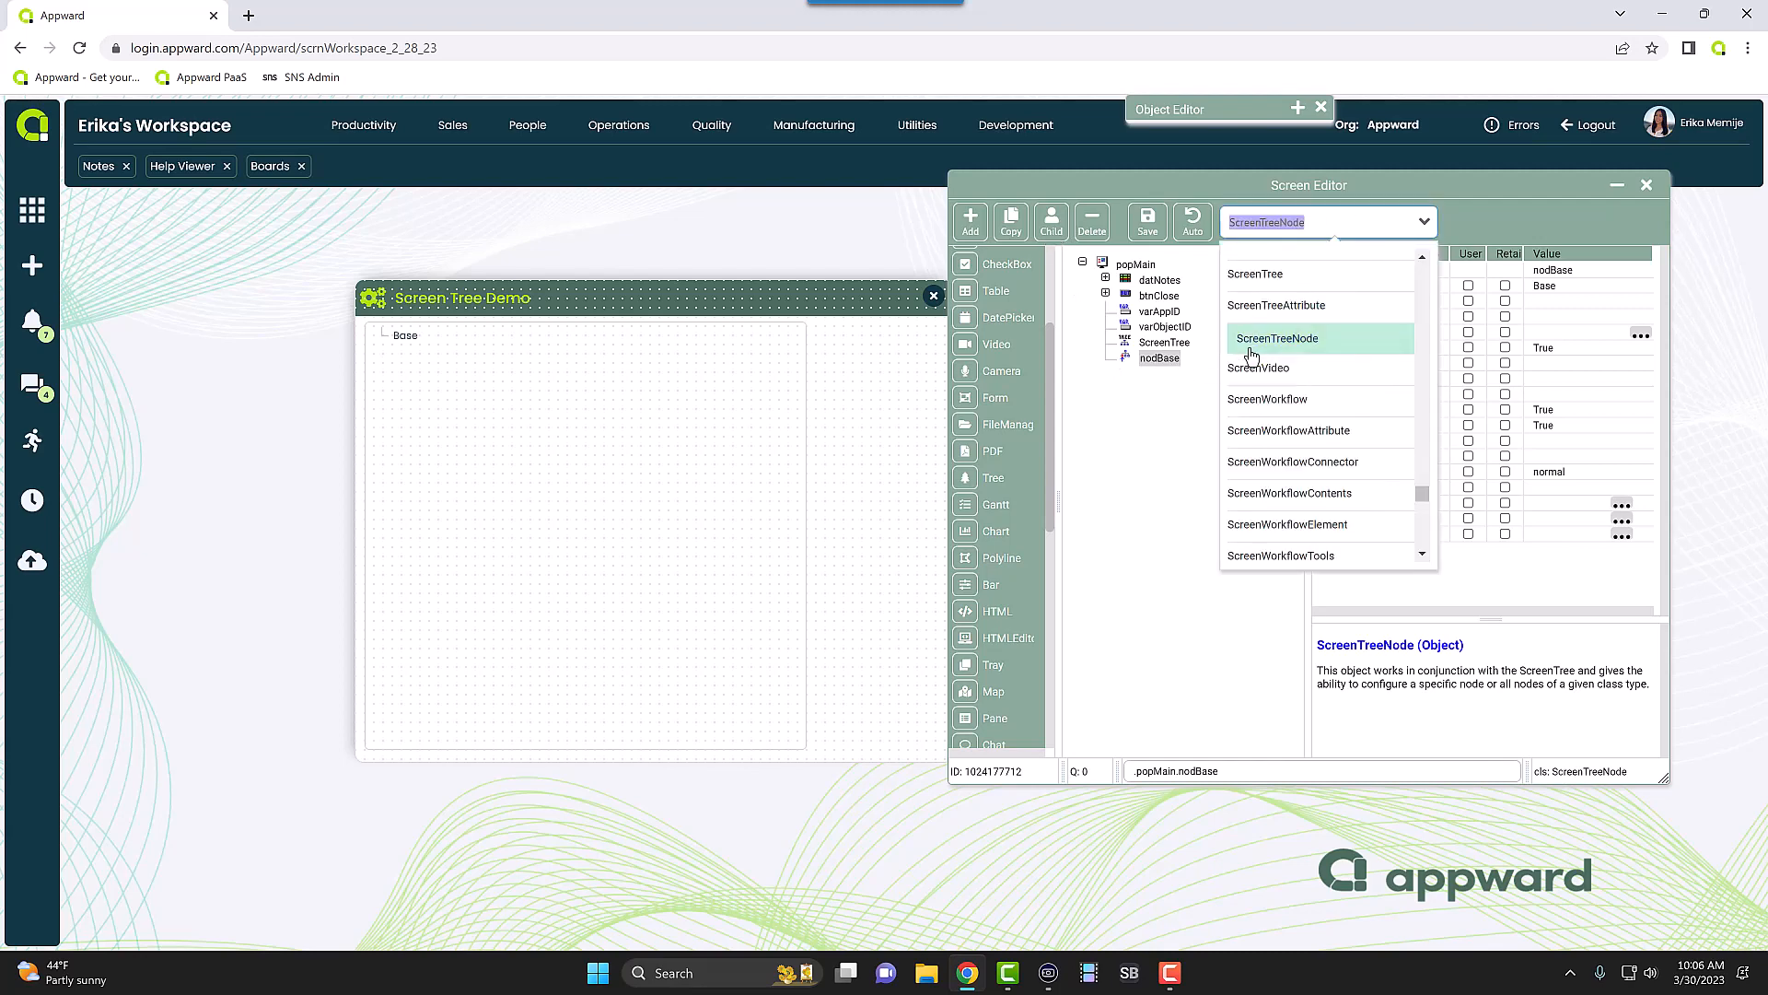
click(1275, 339)
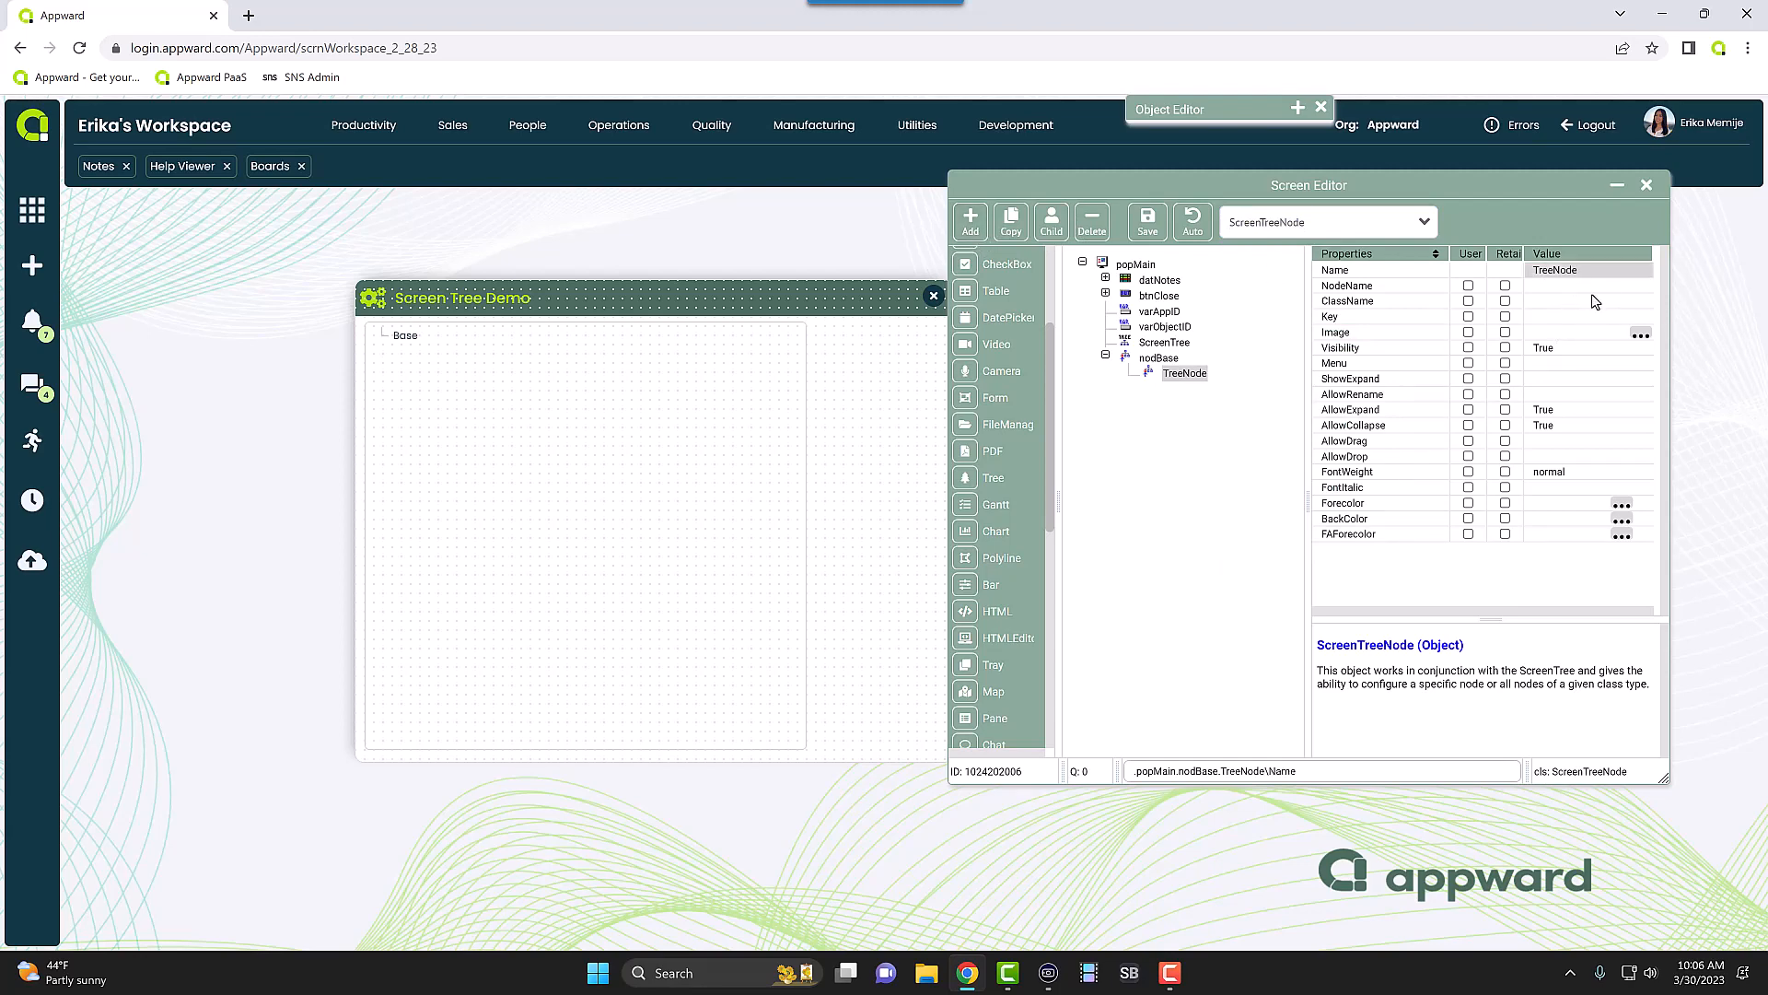
mouse_move(1567, 289)
text(nodChild1)
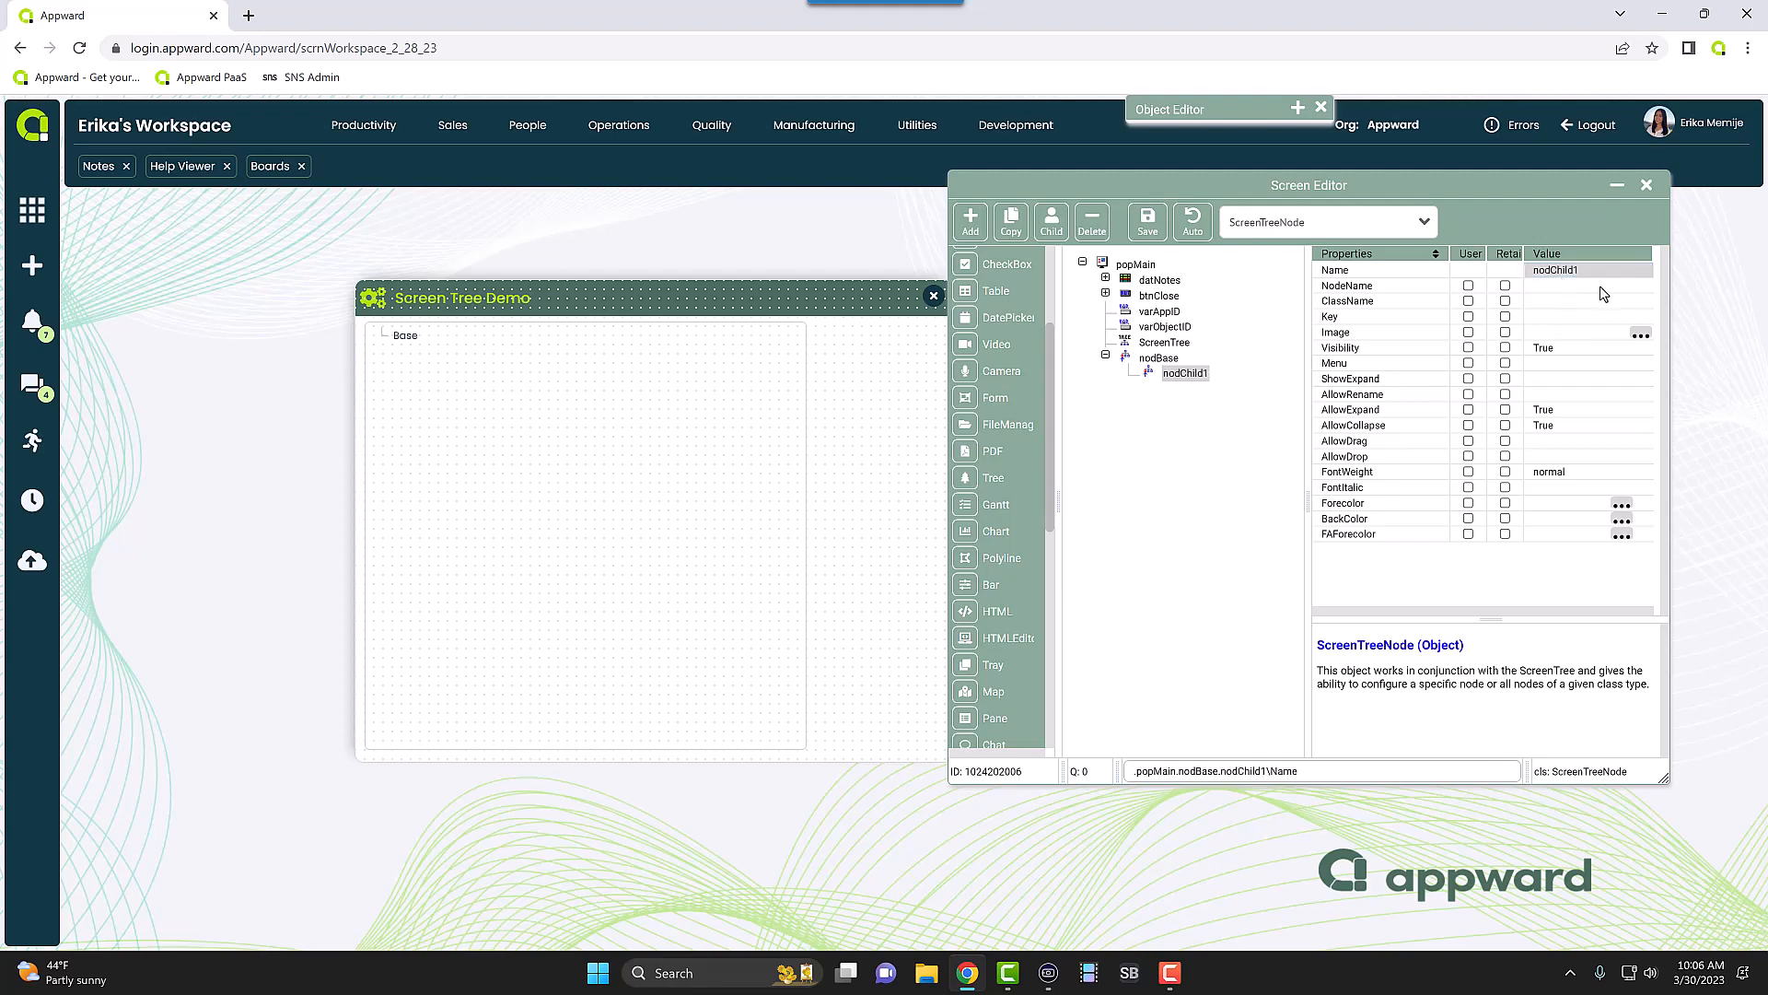
click(1346, 285)
text(Child1)
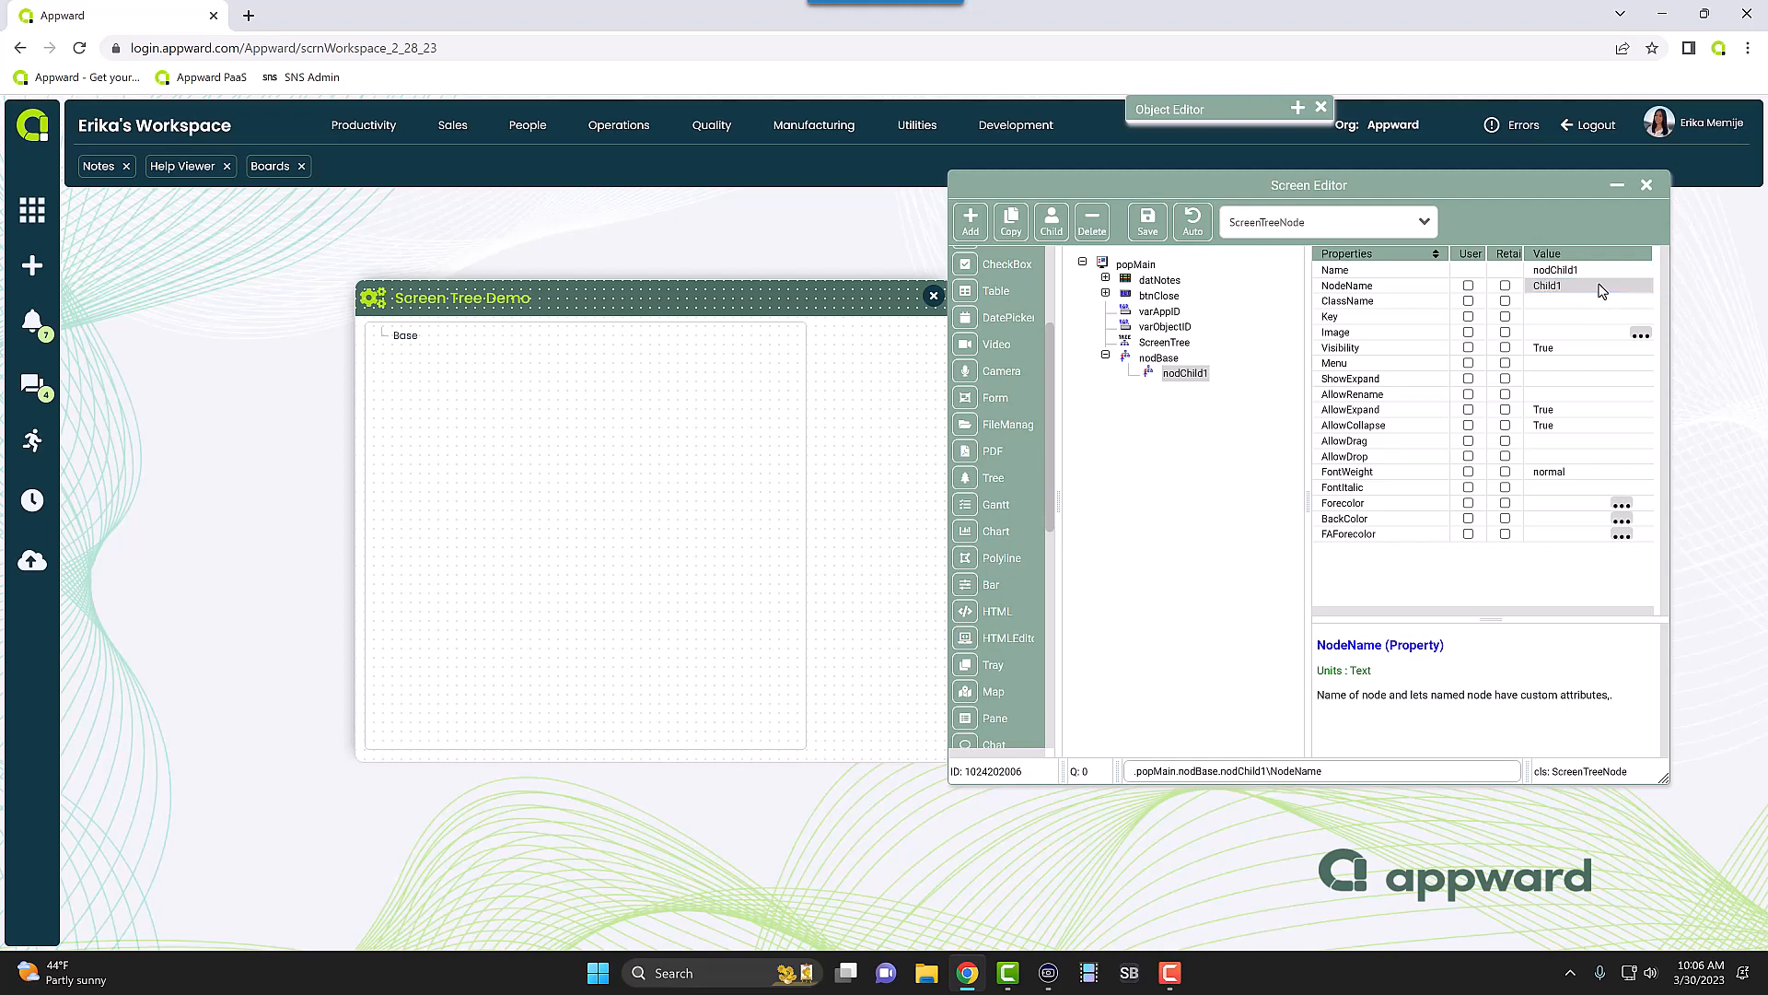
mouse_move(945, 206)
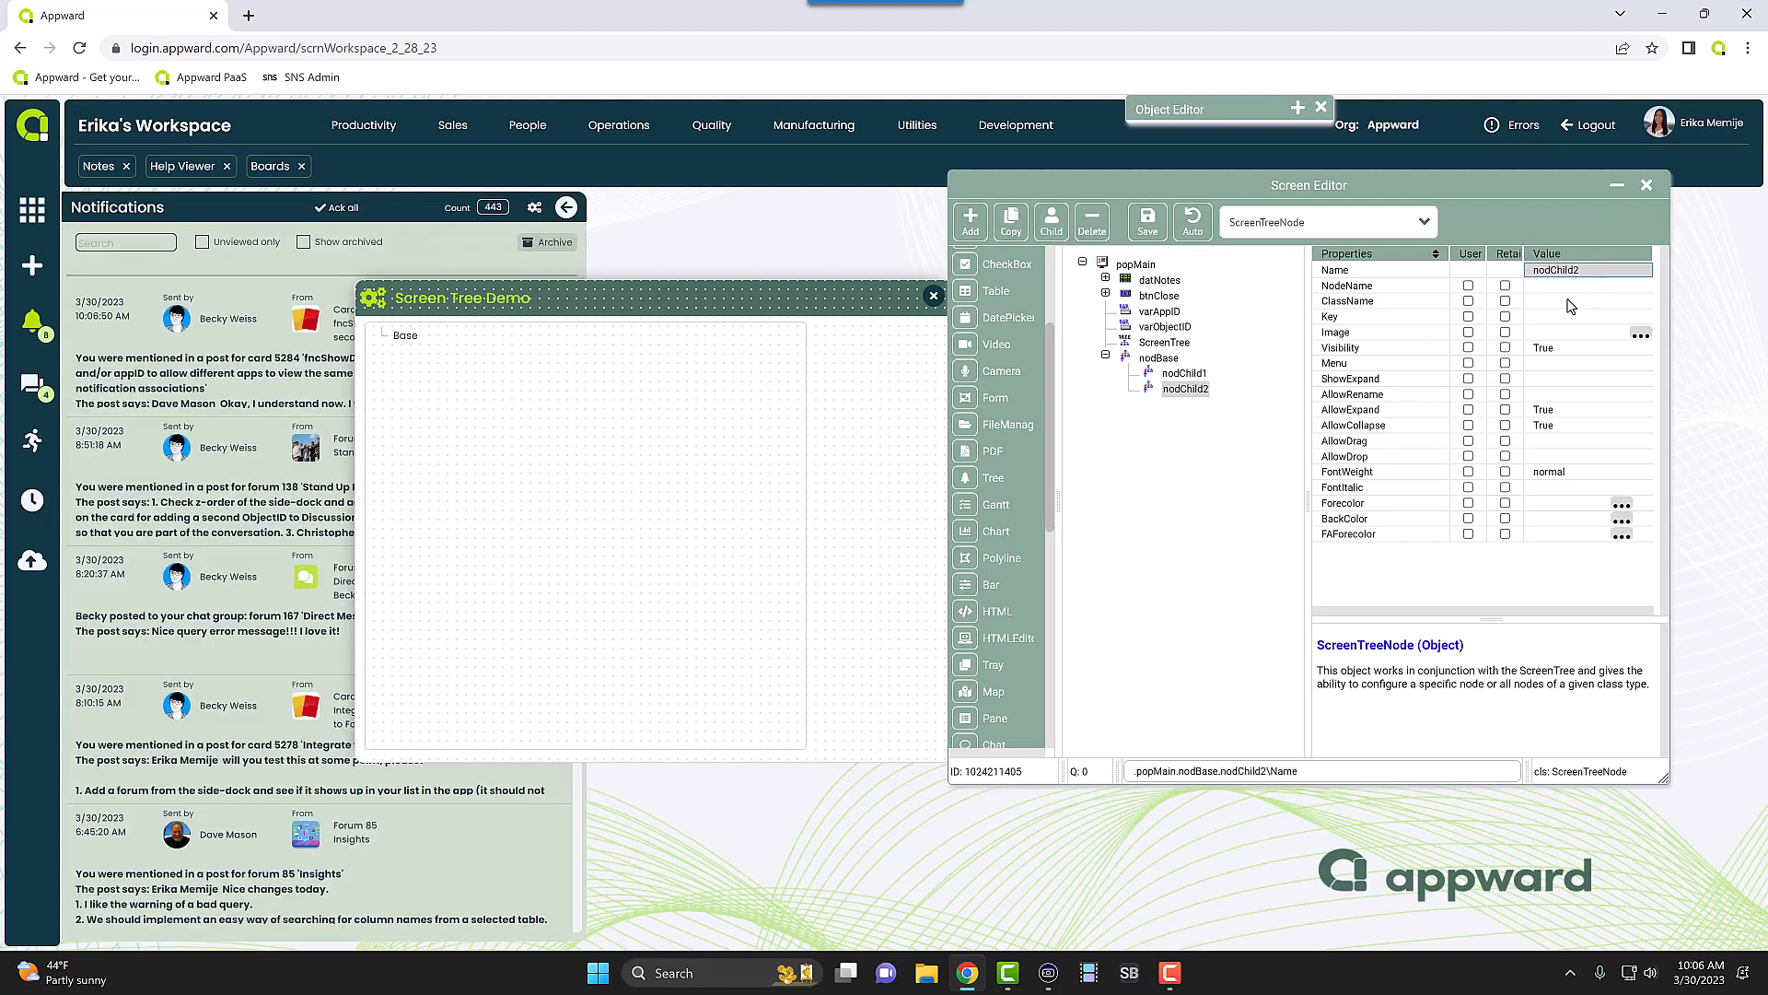
- Add the second child nodChild2 with NodeName Child2 and close the Screen Editor
click(565, 207)
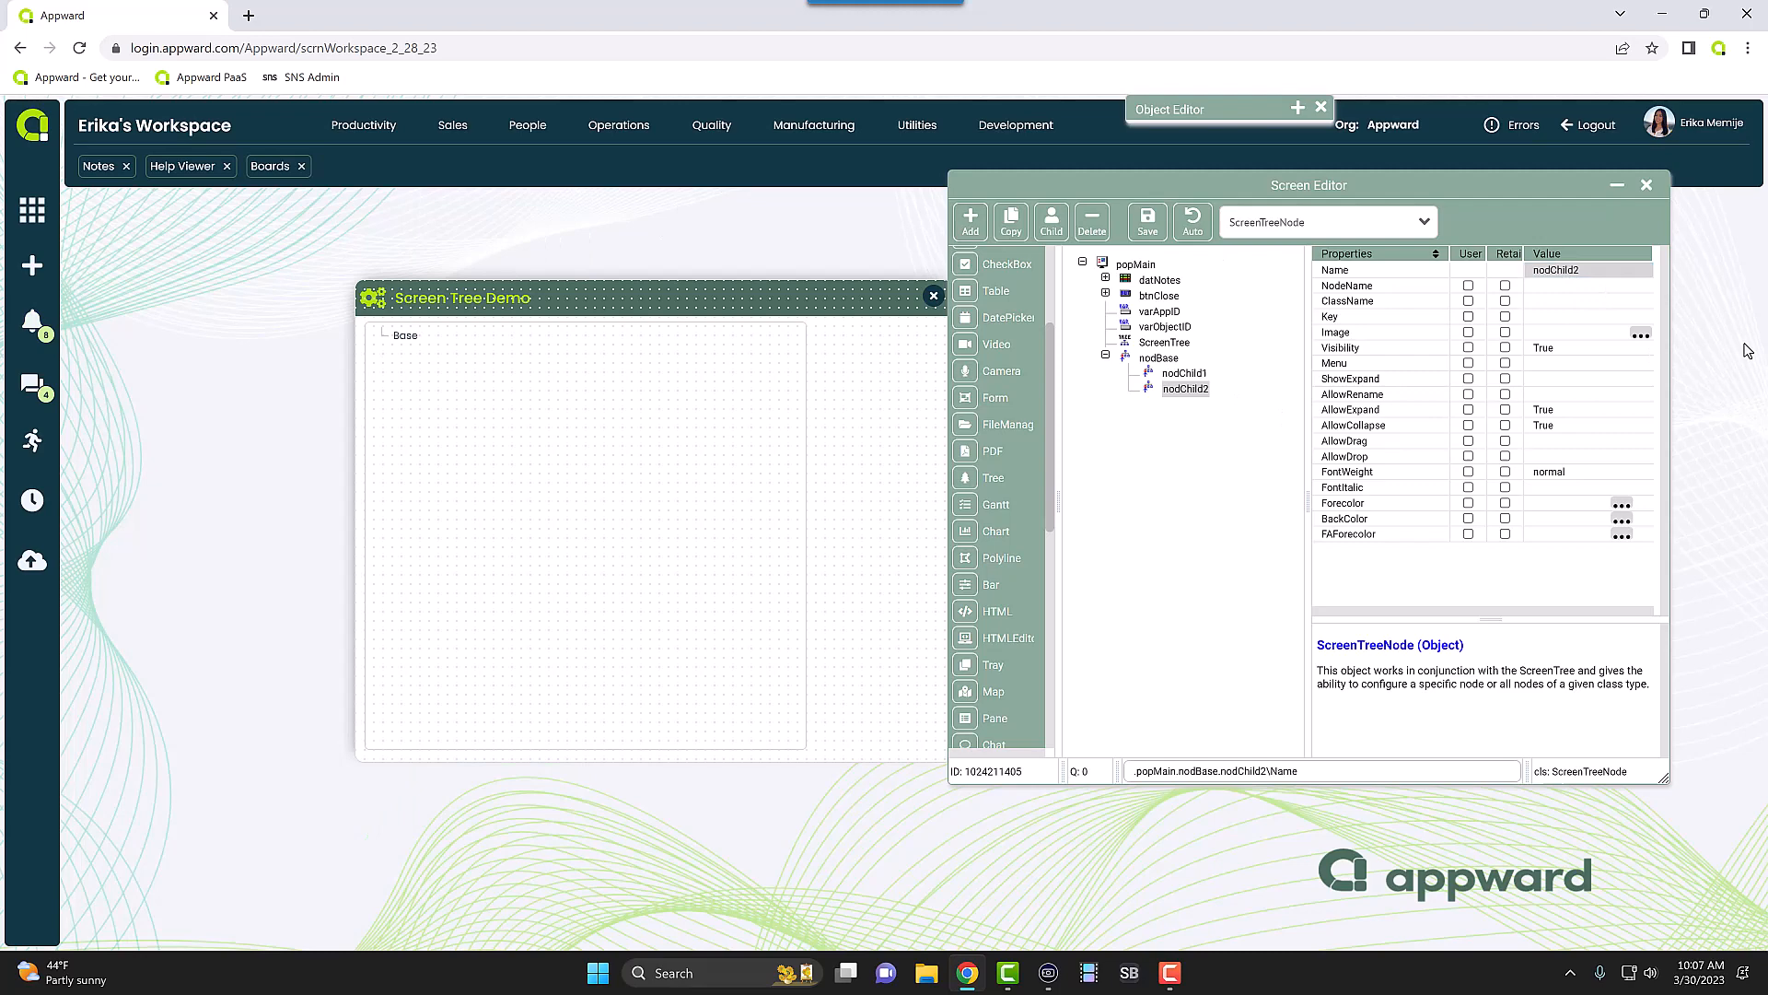
click(1347, 286)
text(Child2)
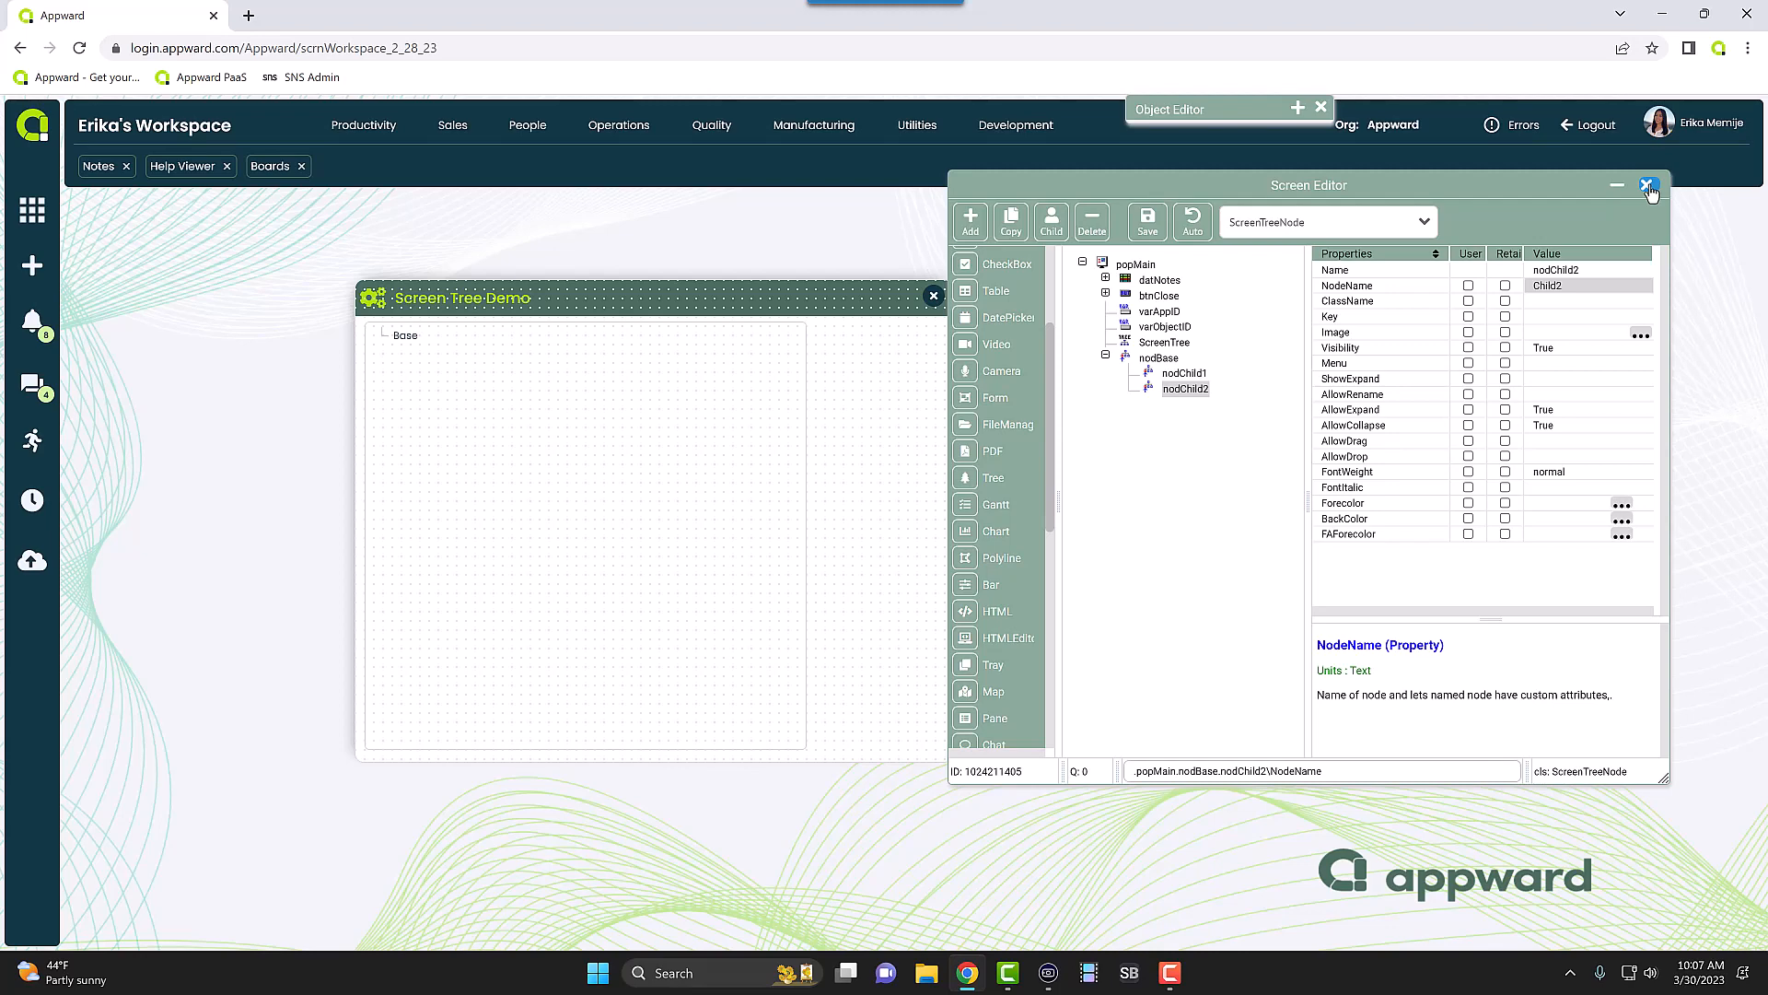
click(1647, 184)
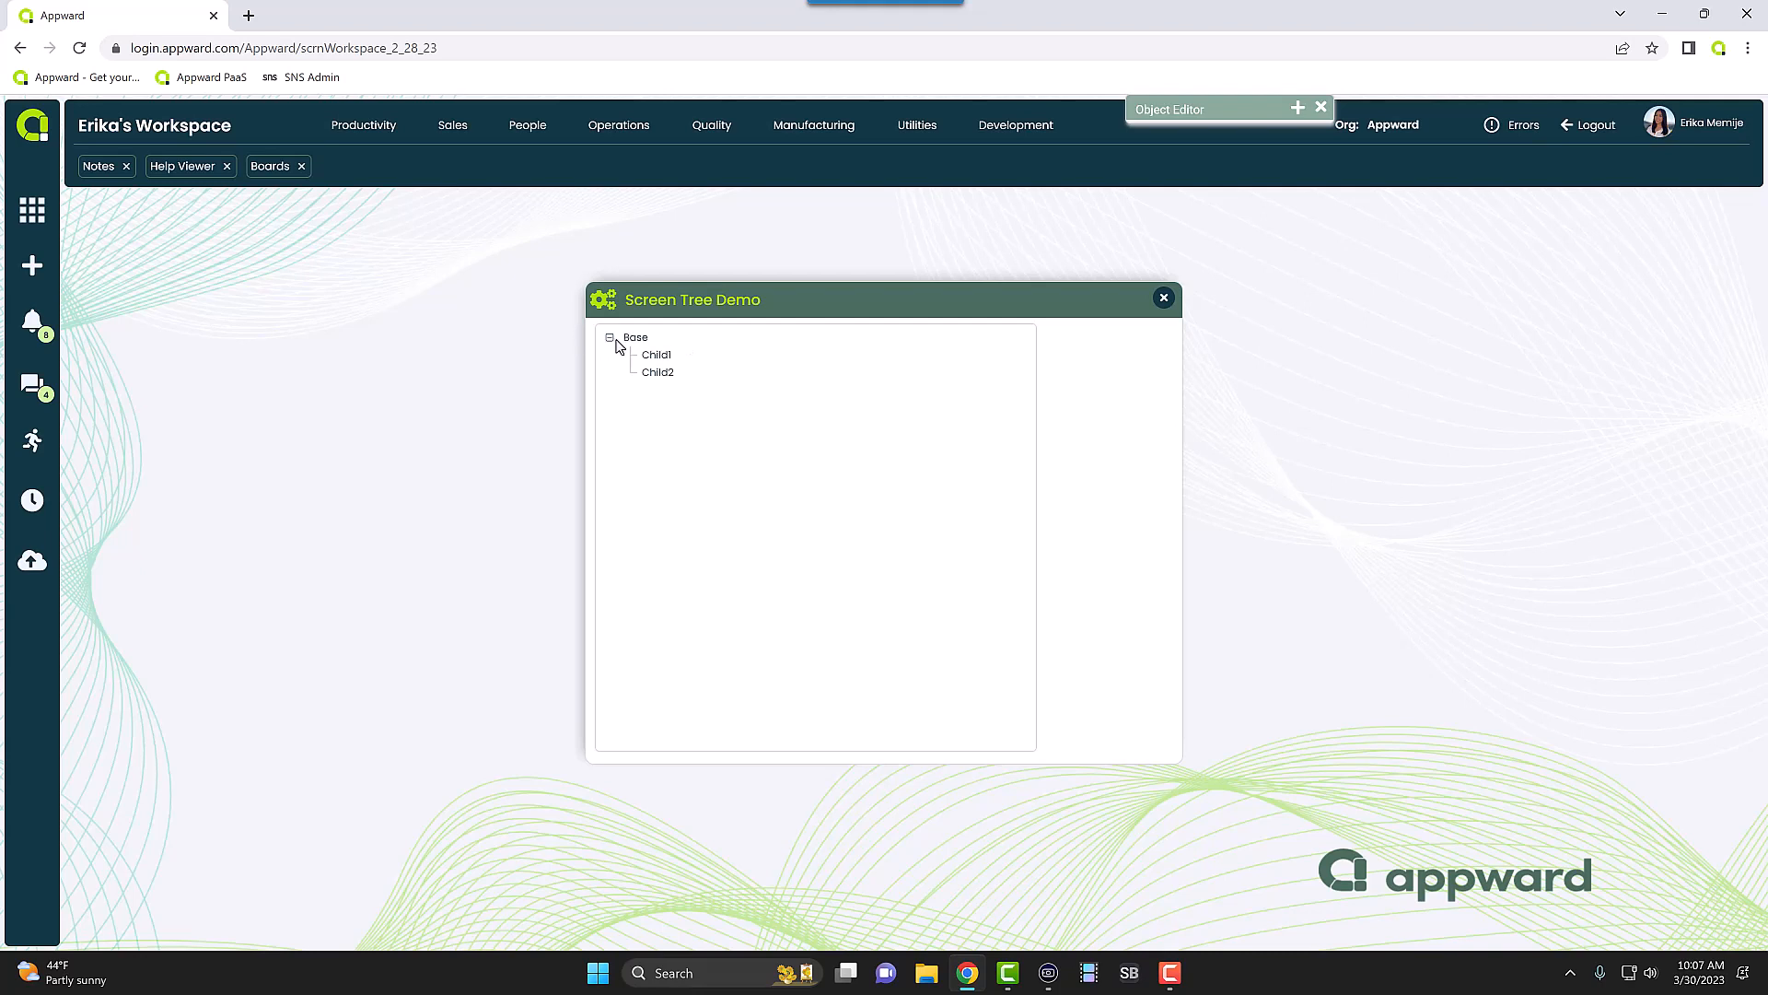
- Collapse and re-expand Base to confirm Child1 and Child2 appear beneath it
click(610, 339)
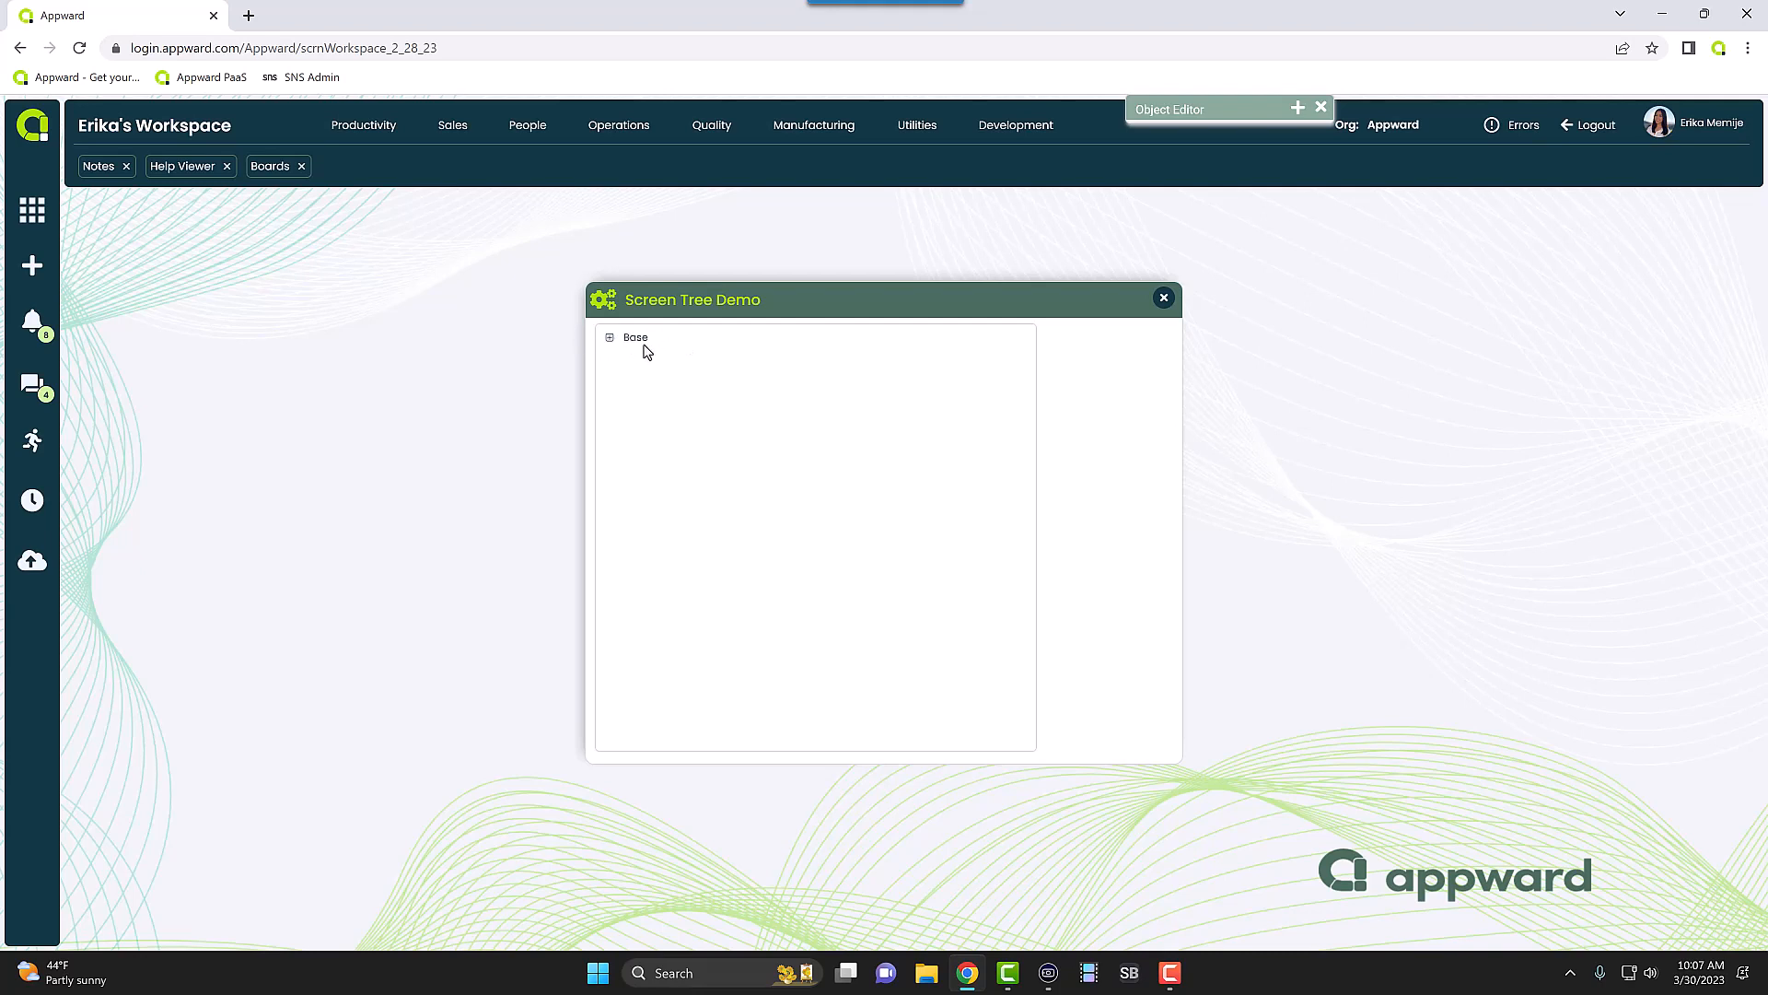
mouse_move(628, 344)
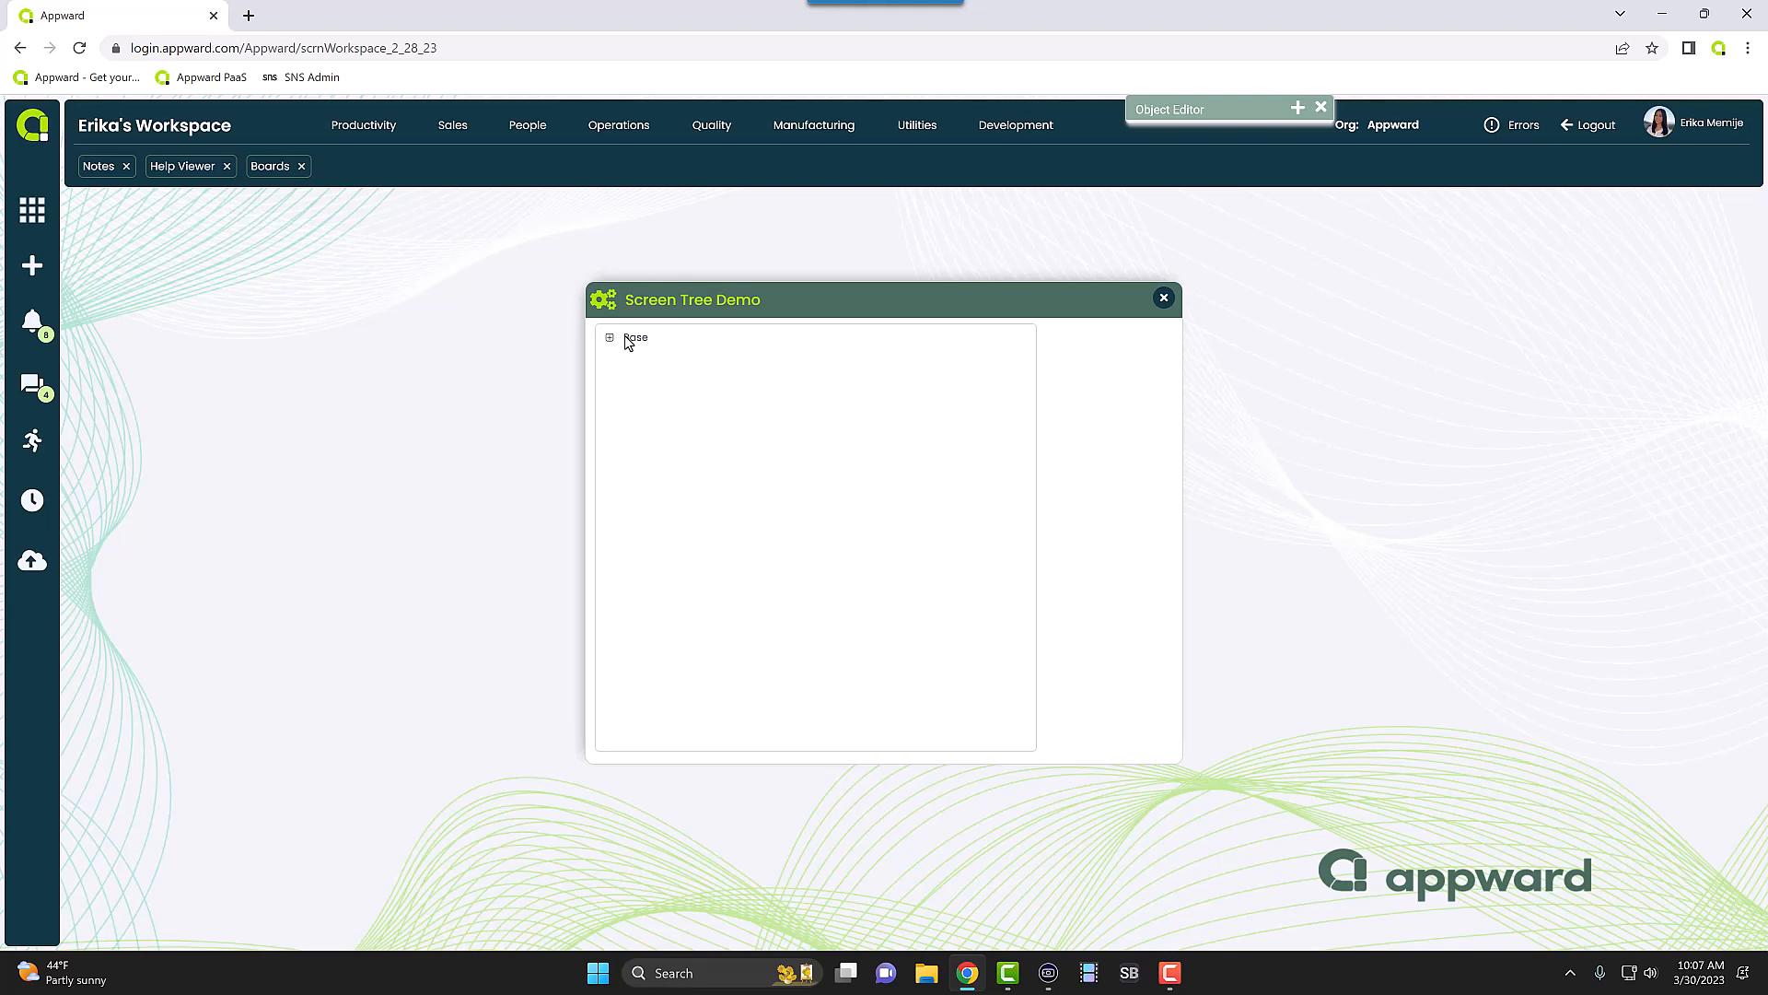
click(610, 337)
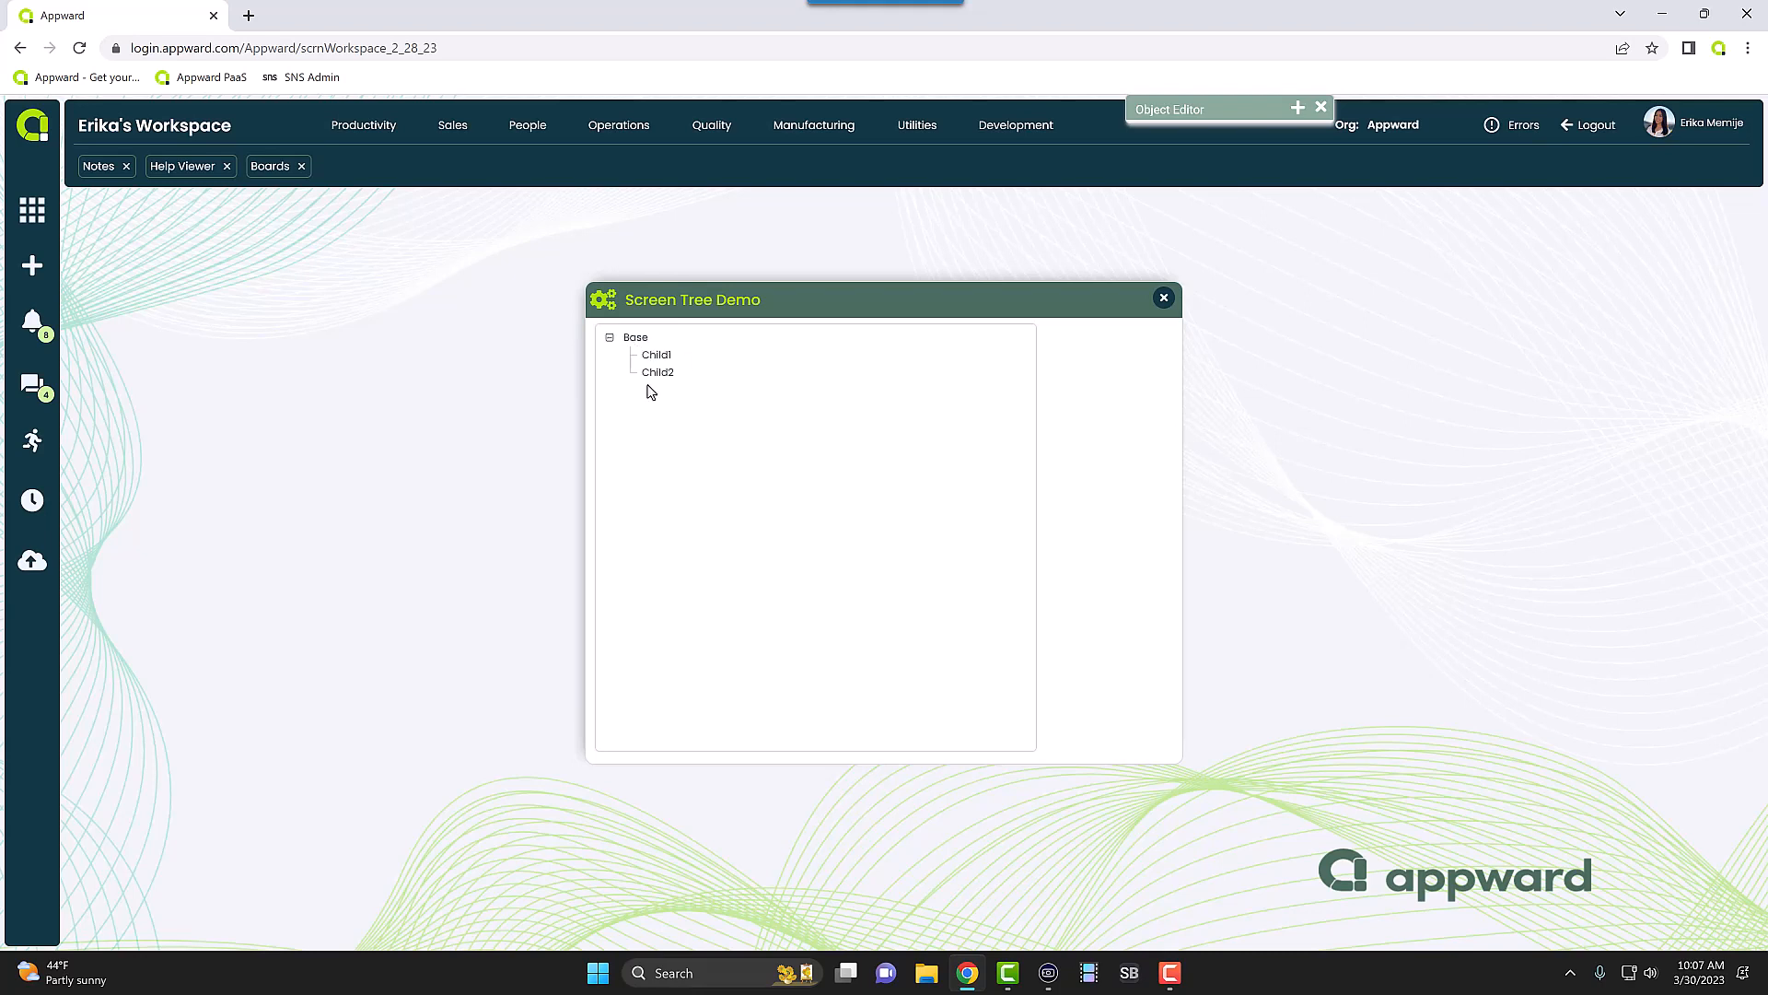
mouse_move(756, 439)
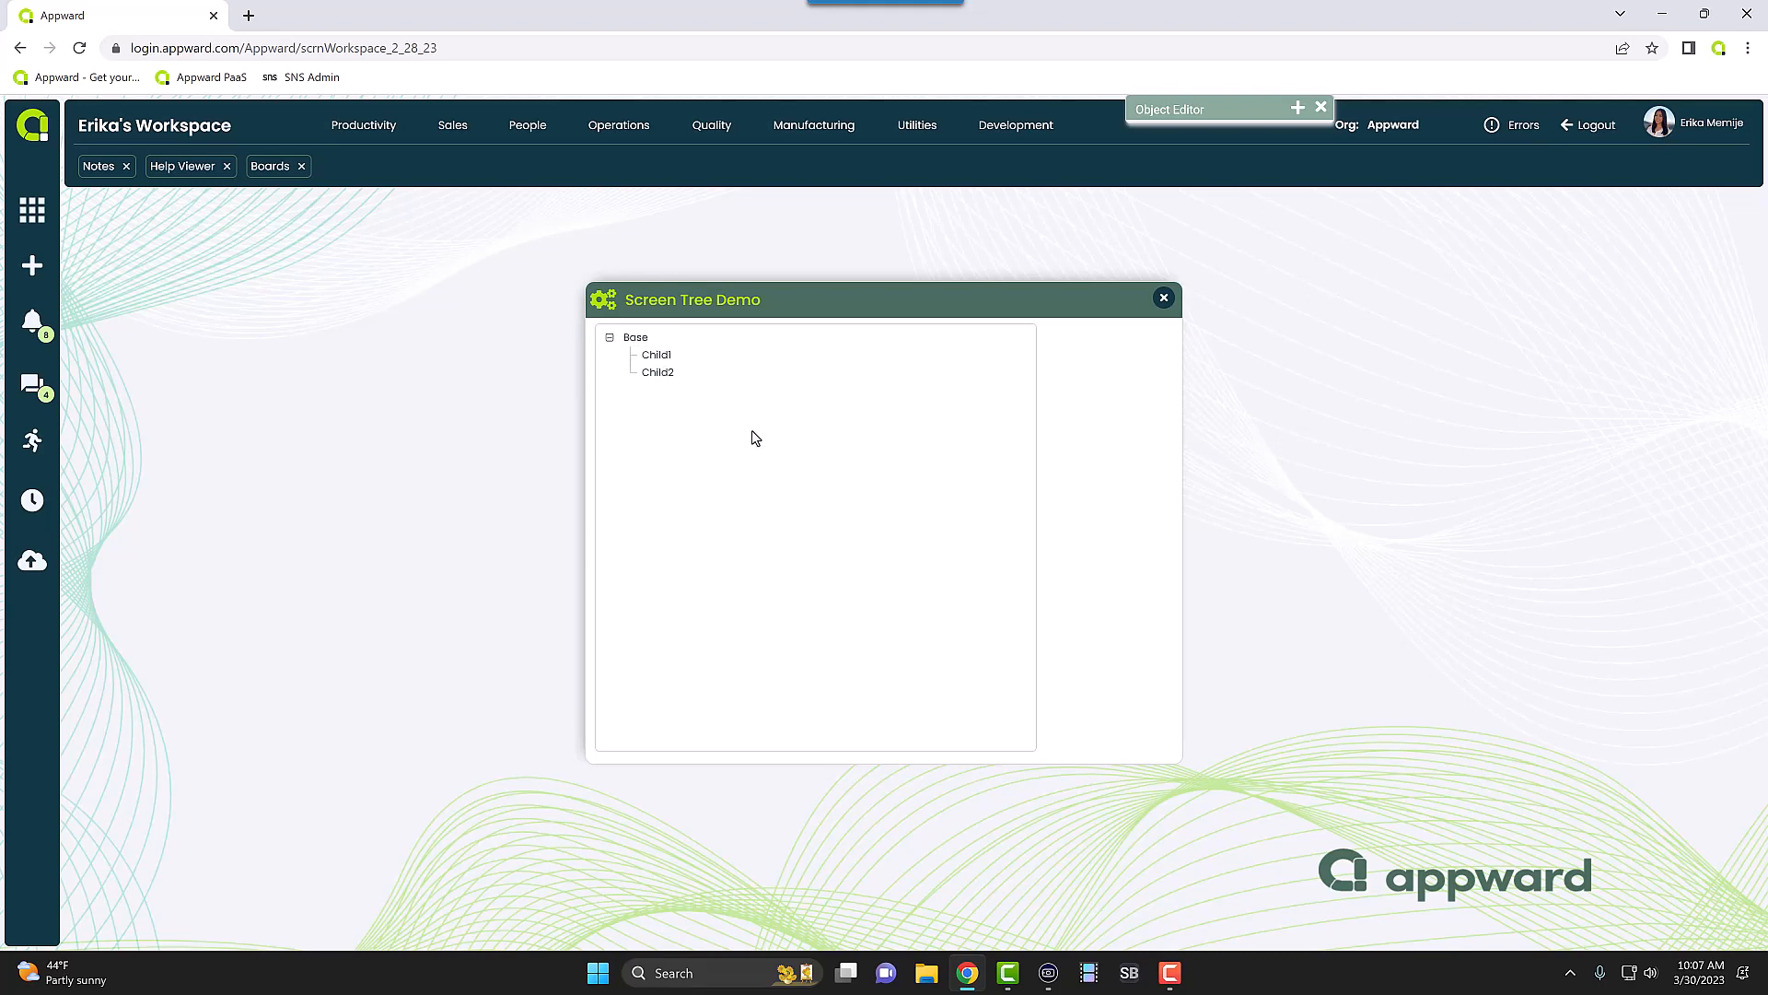
mouse_move(665, 365)
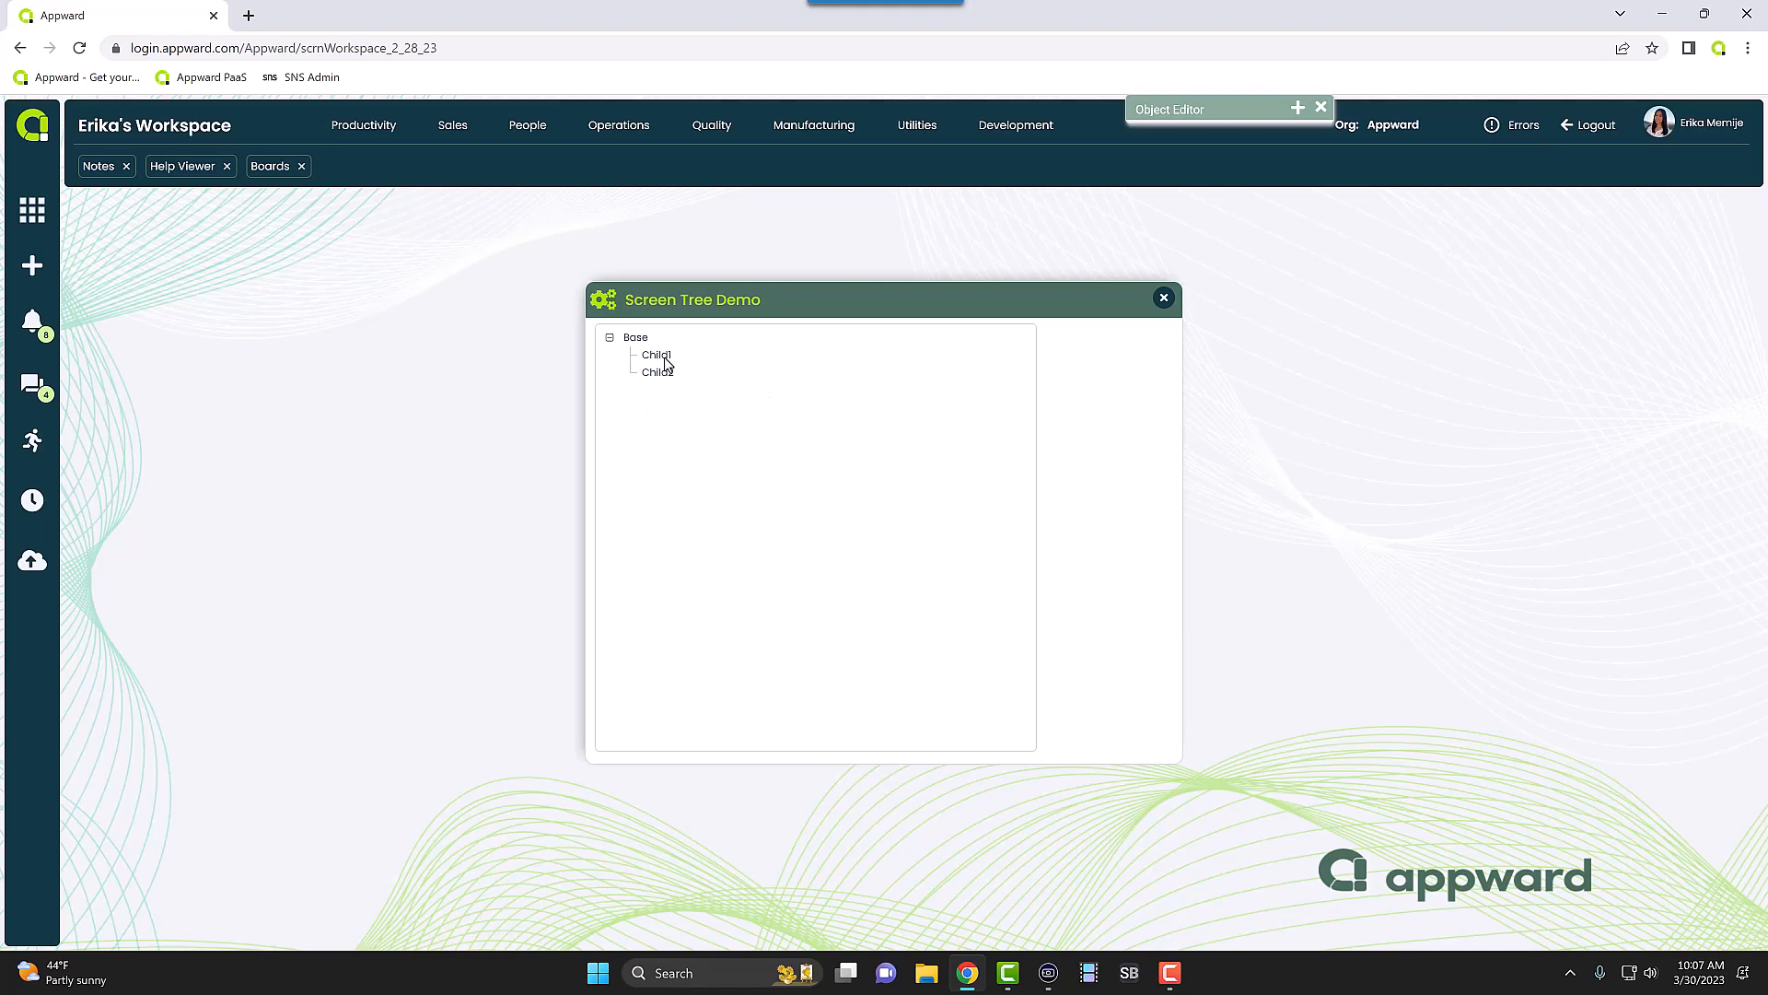
mouse_move(1083, 340)
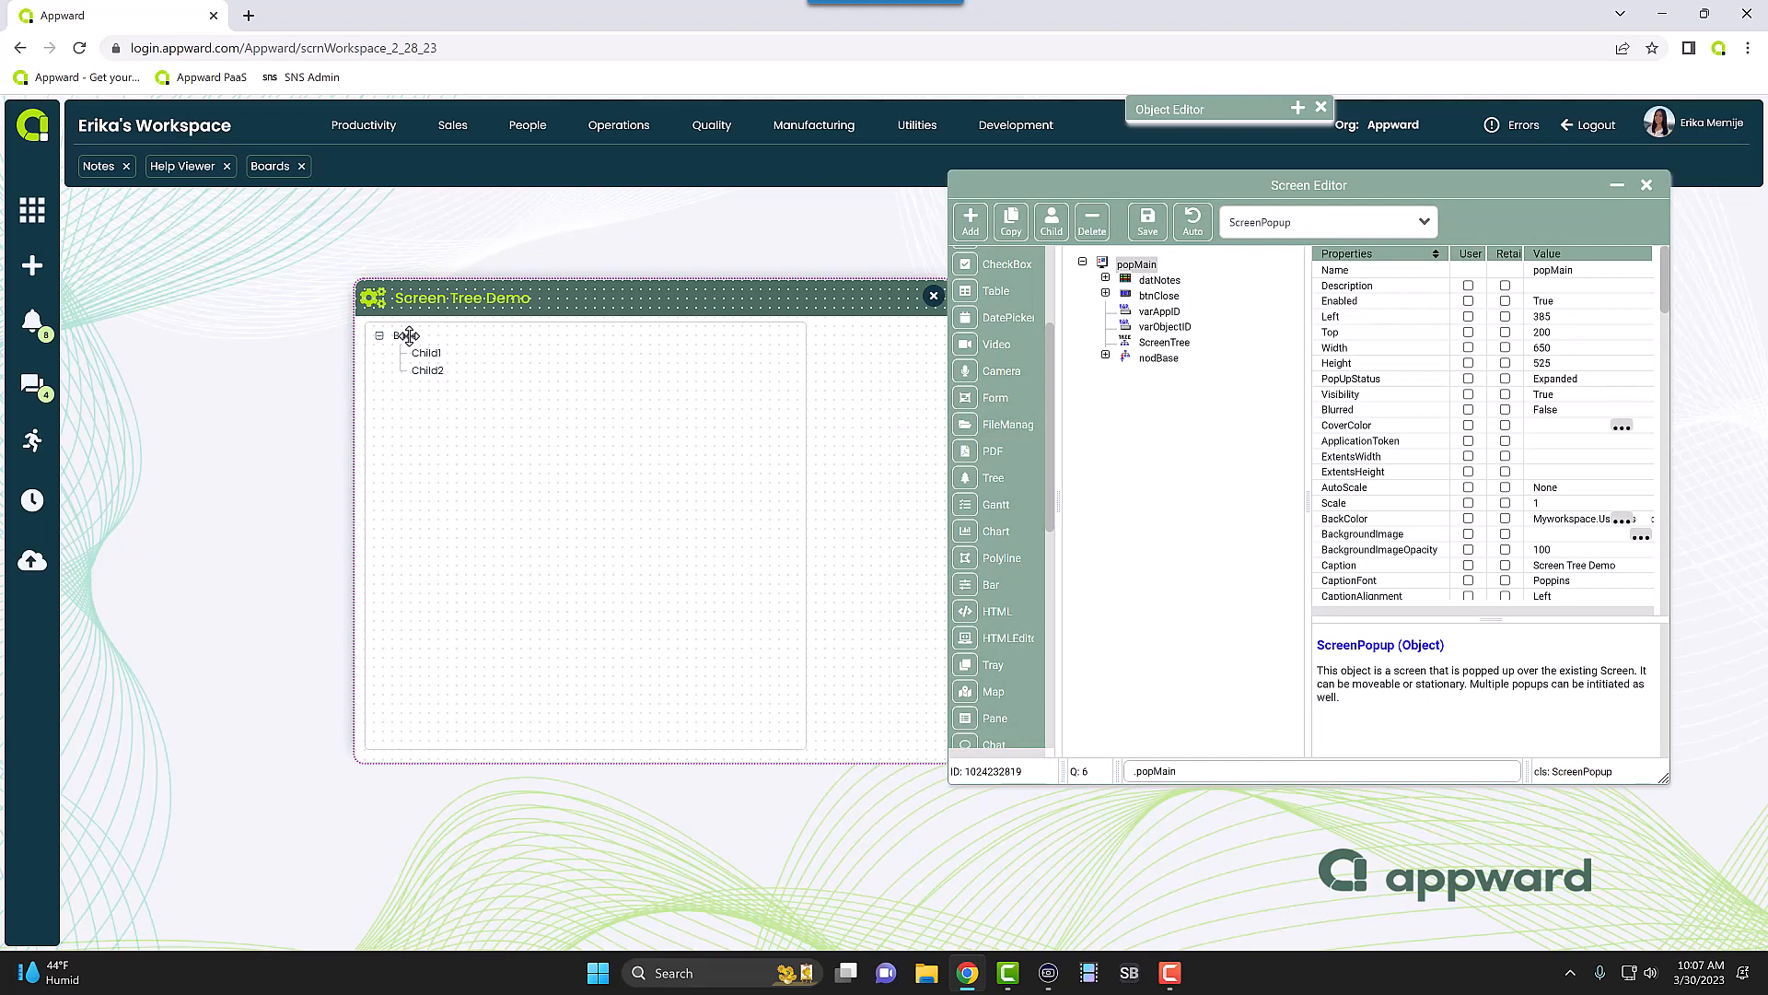
- Give nodBase the fas fa-cogs image from the Icon select list filtered for 'co'
click(1159, 357)
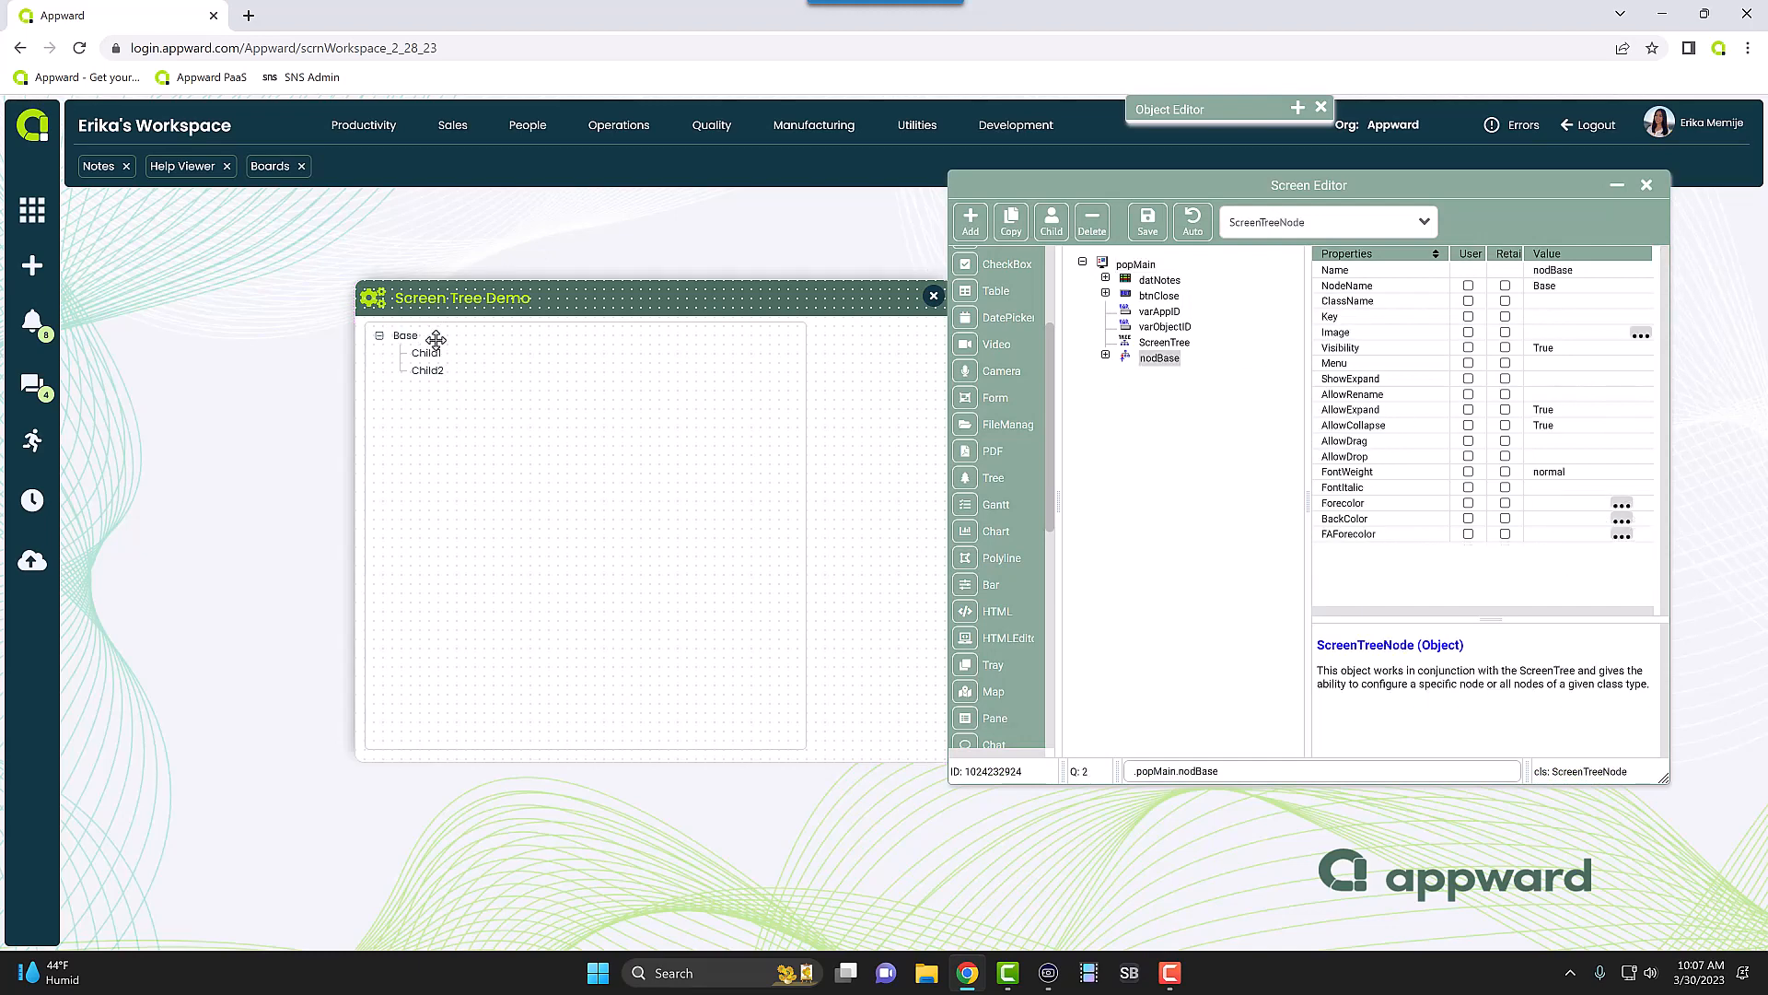
mouse_move(1540, 197)
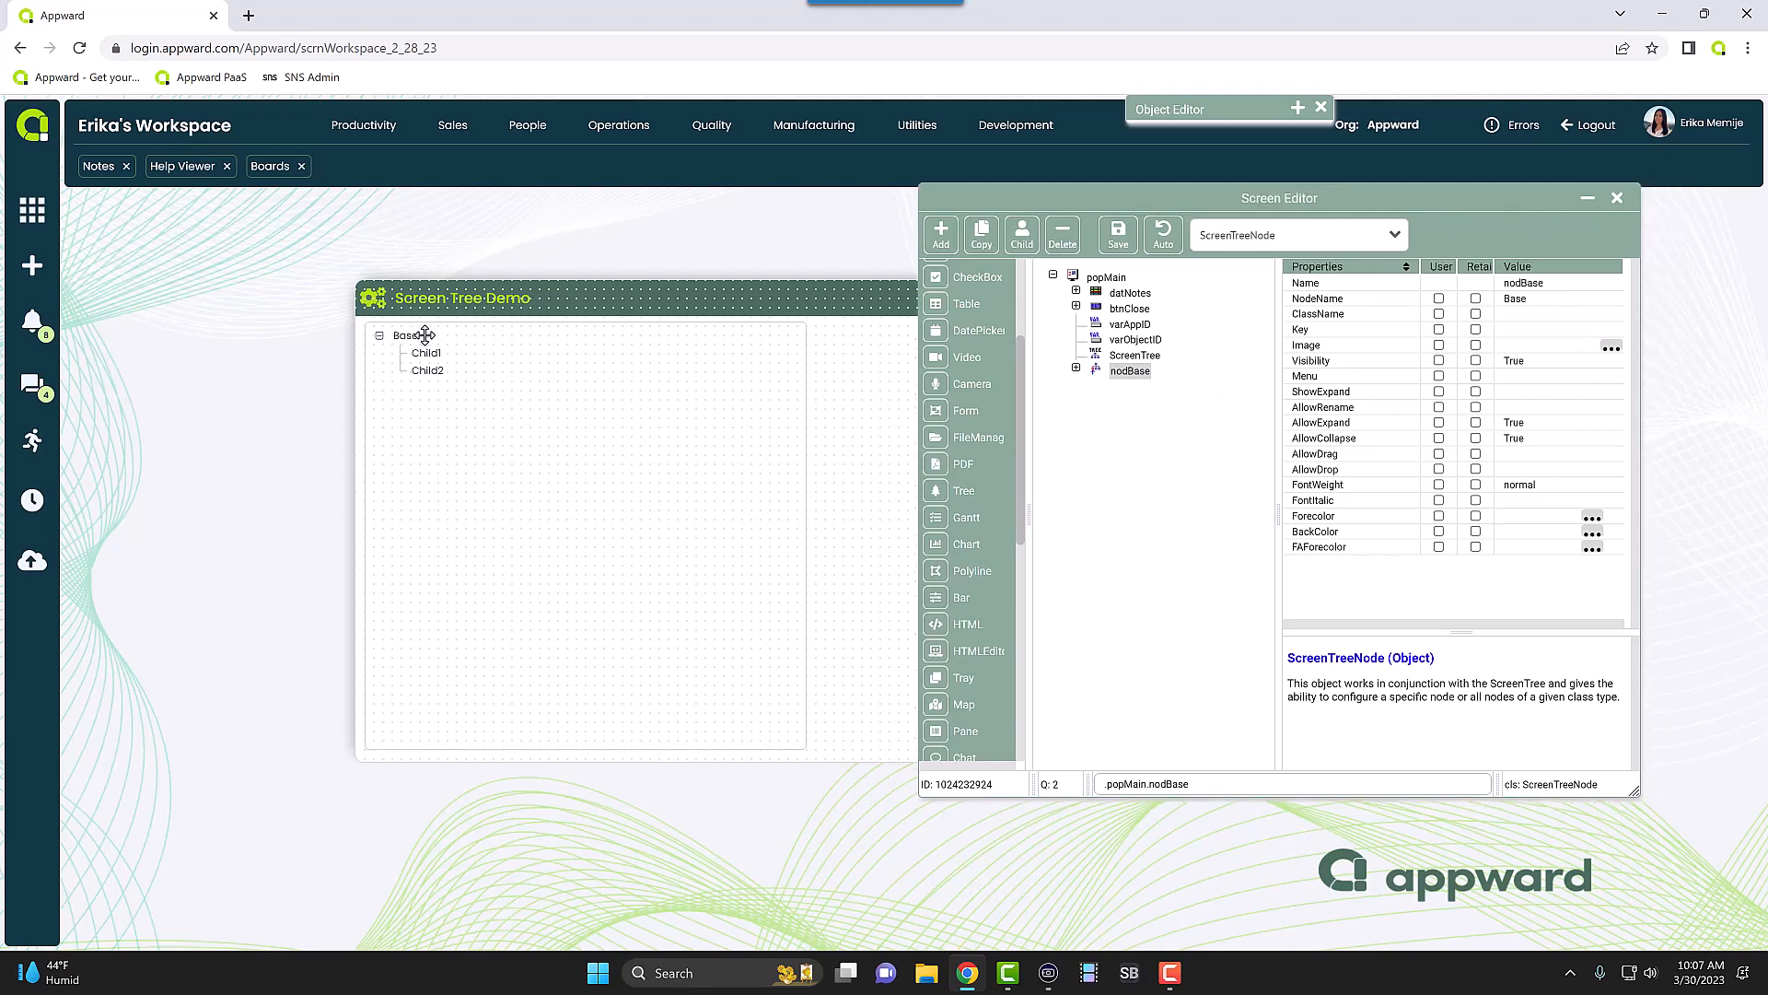
mouse_move(1554, 324)
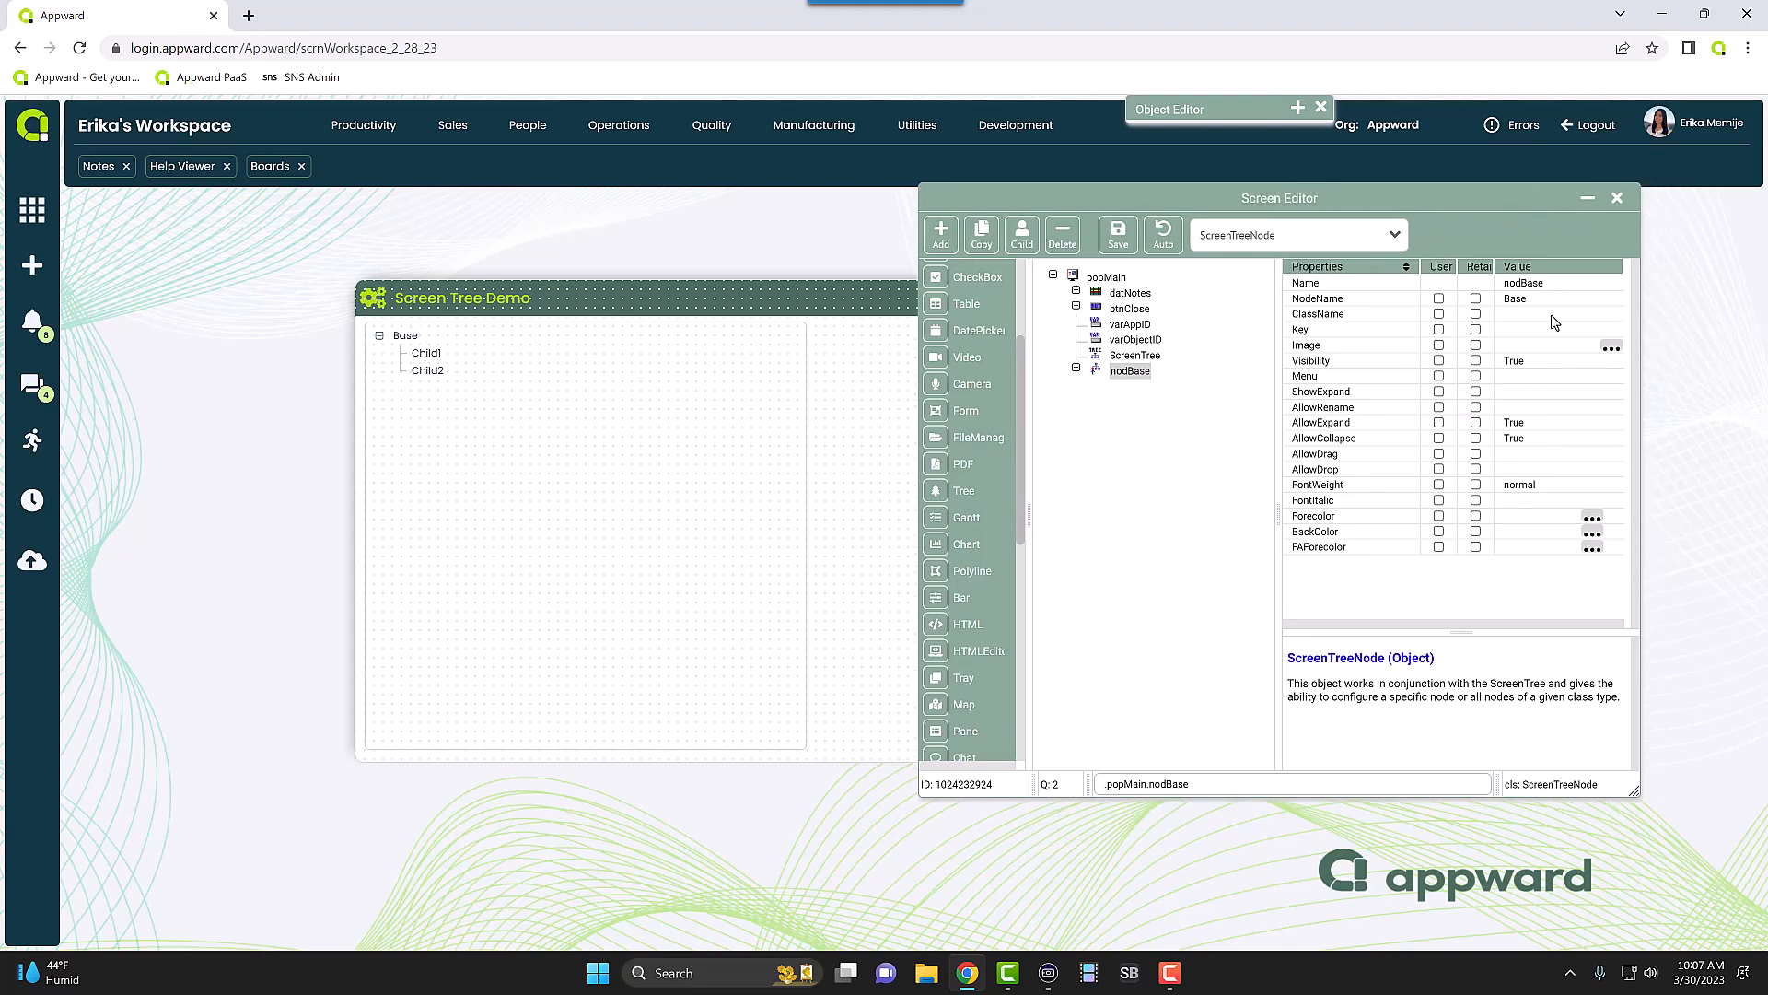
mouse_move(1479, 295)
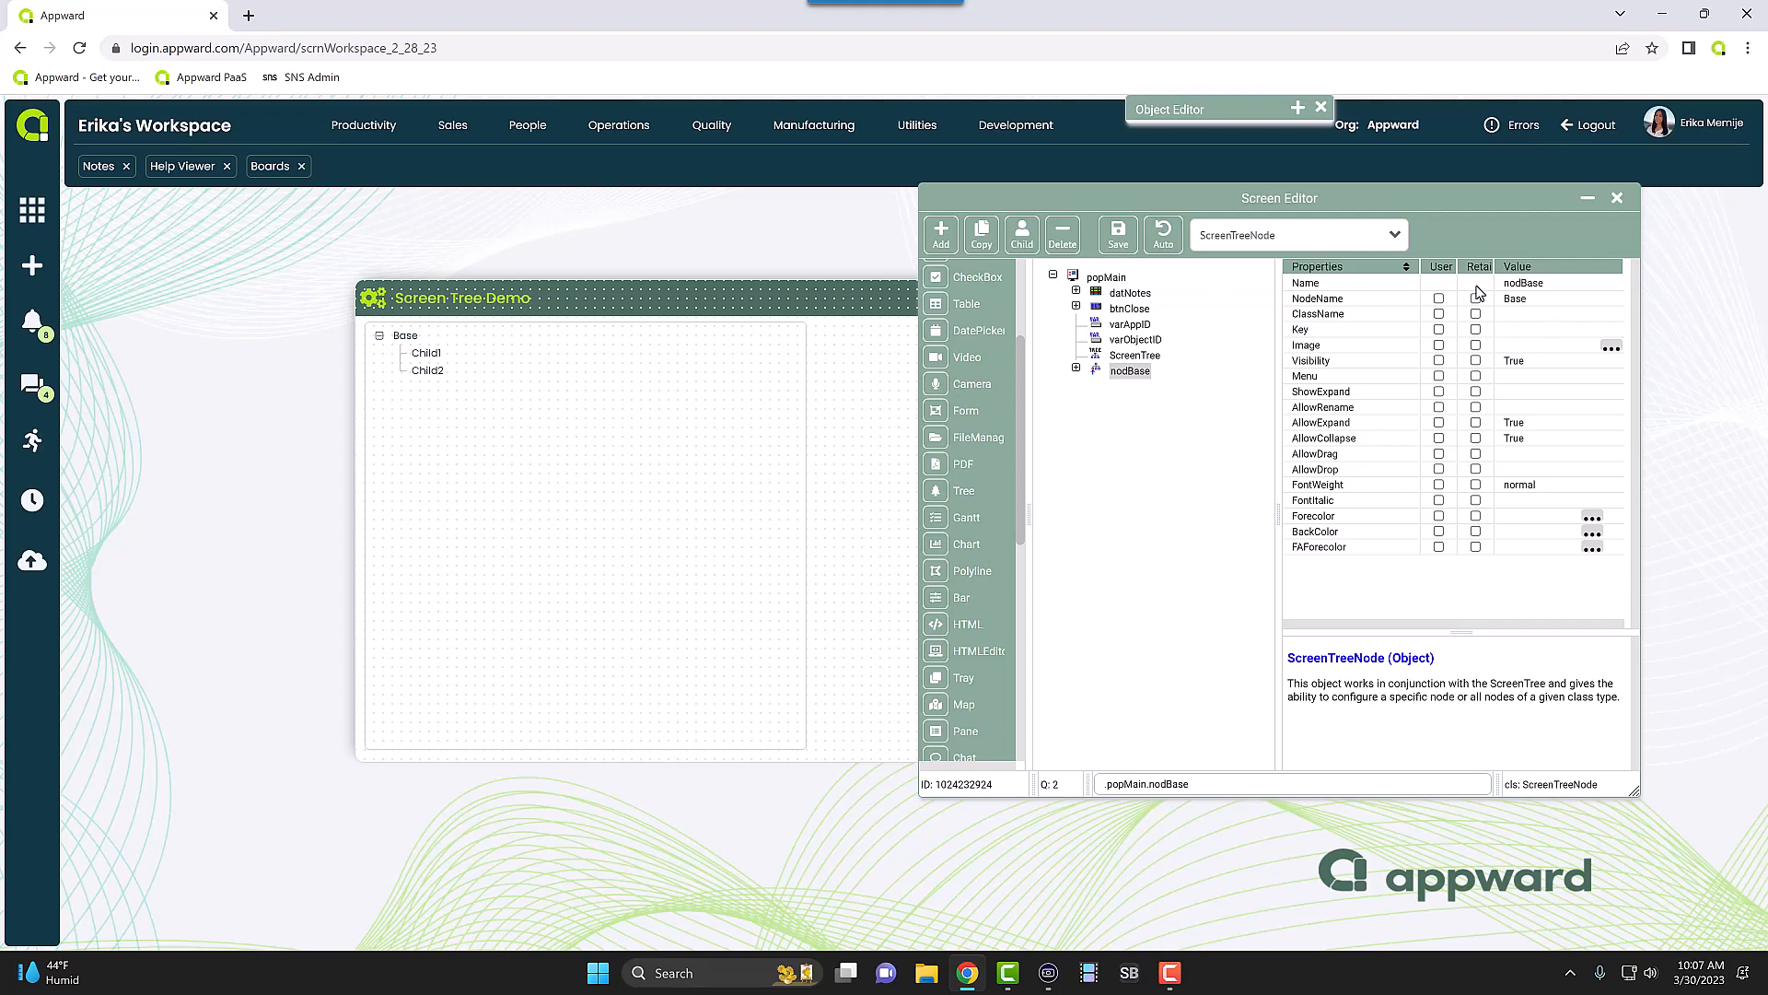
click(1076, 370)
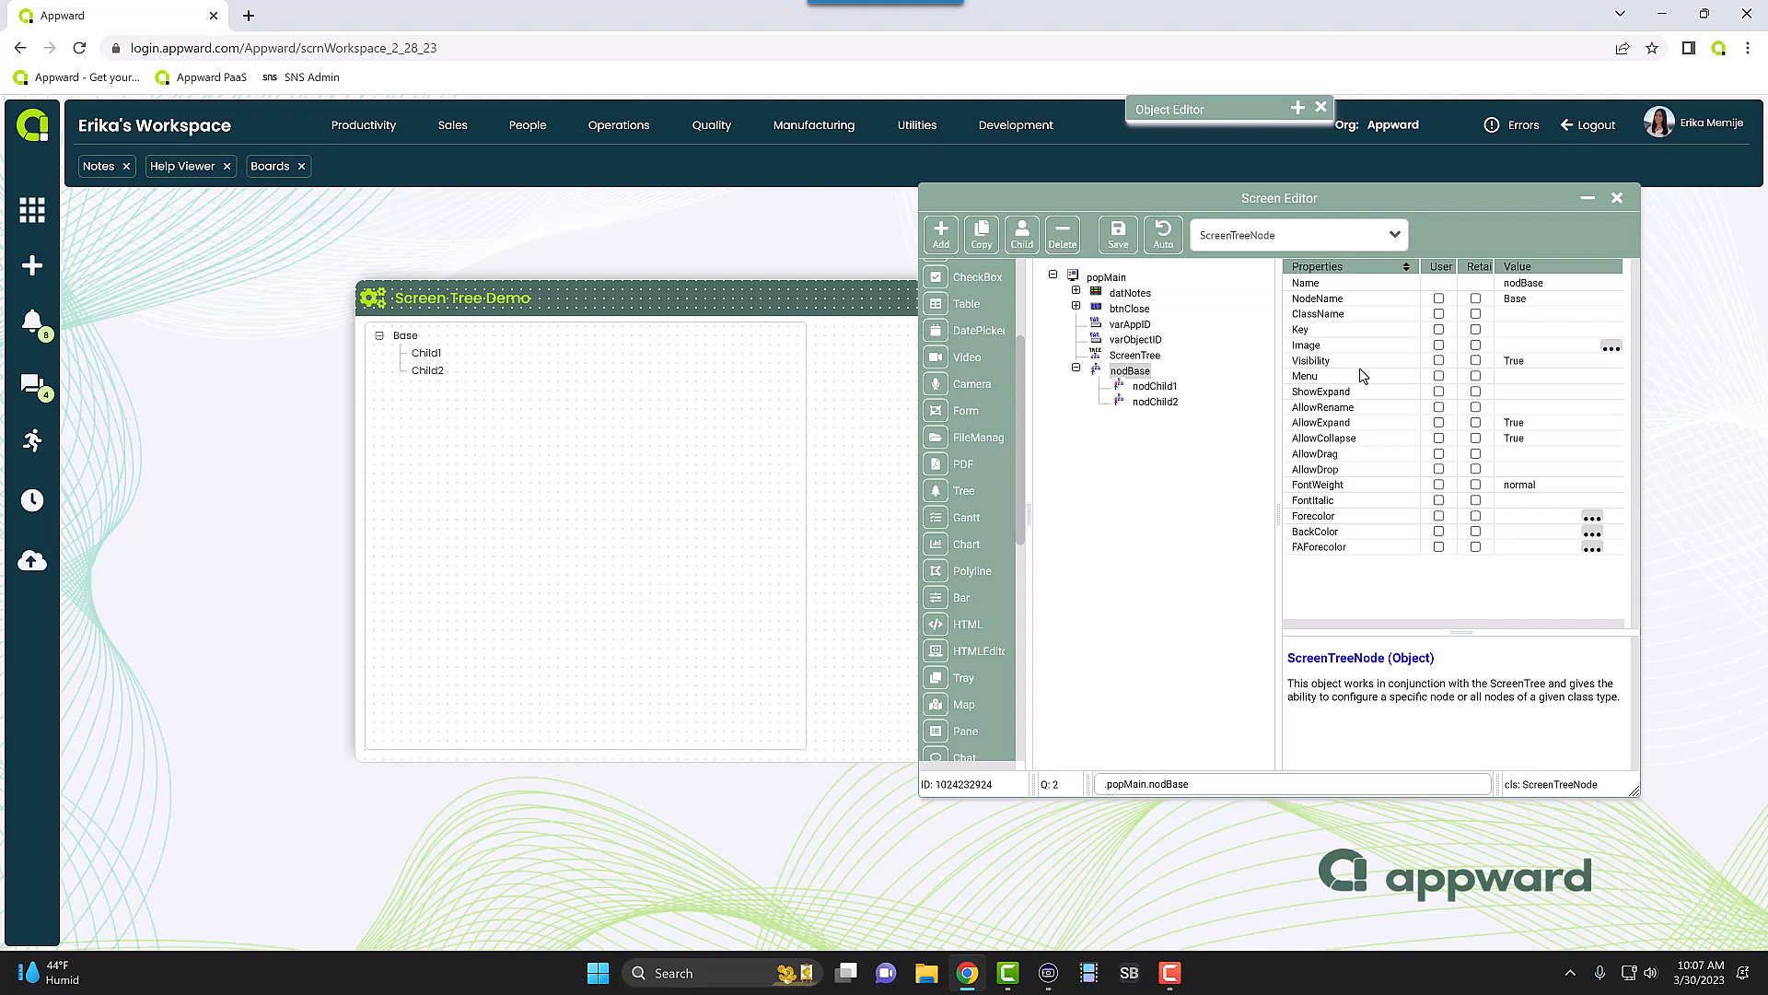
click(1354, 344)
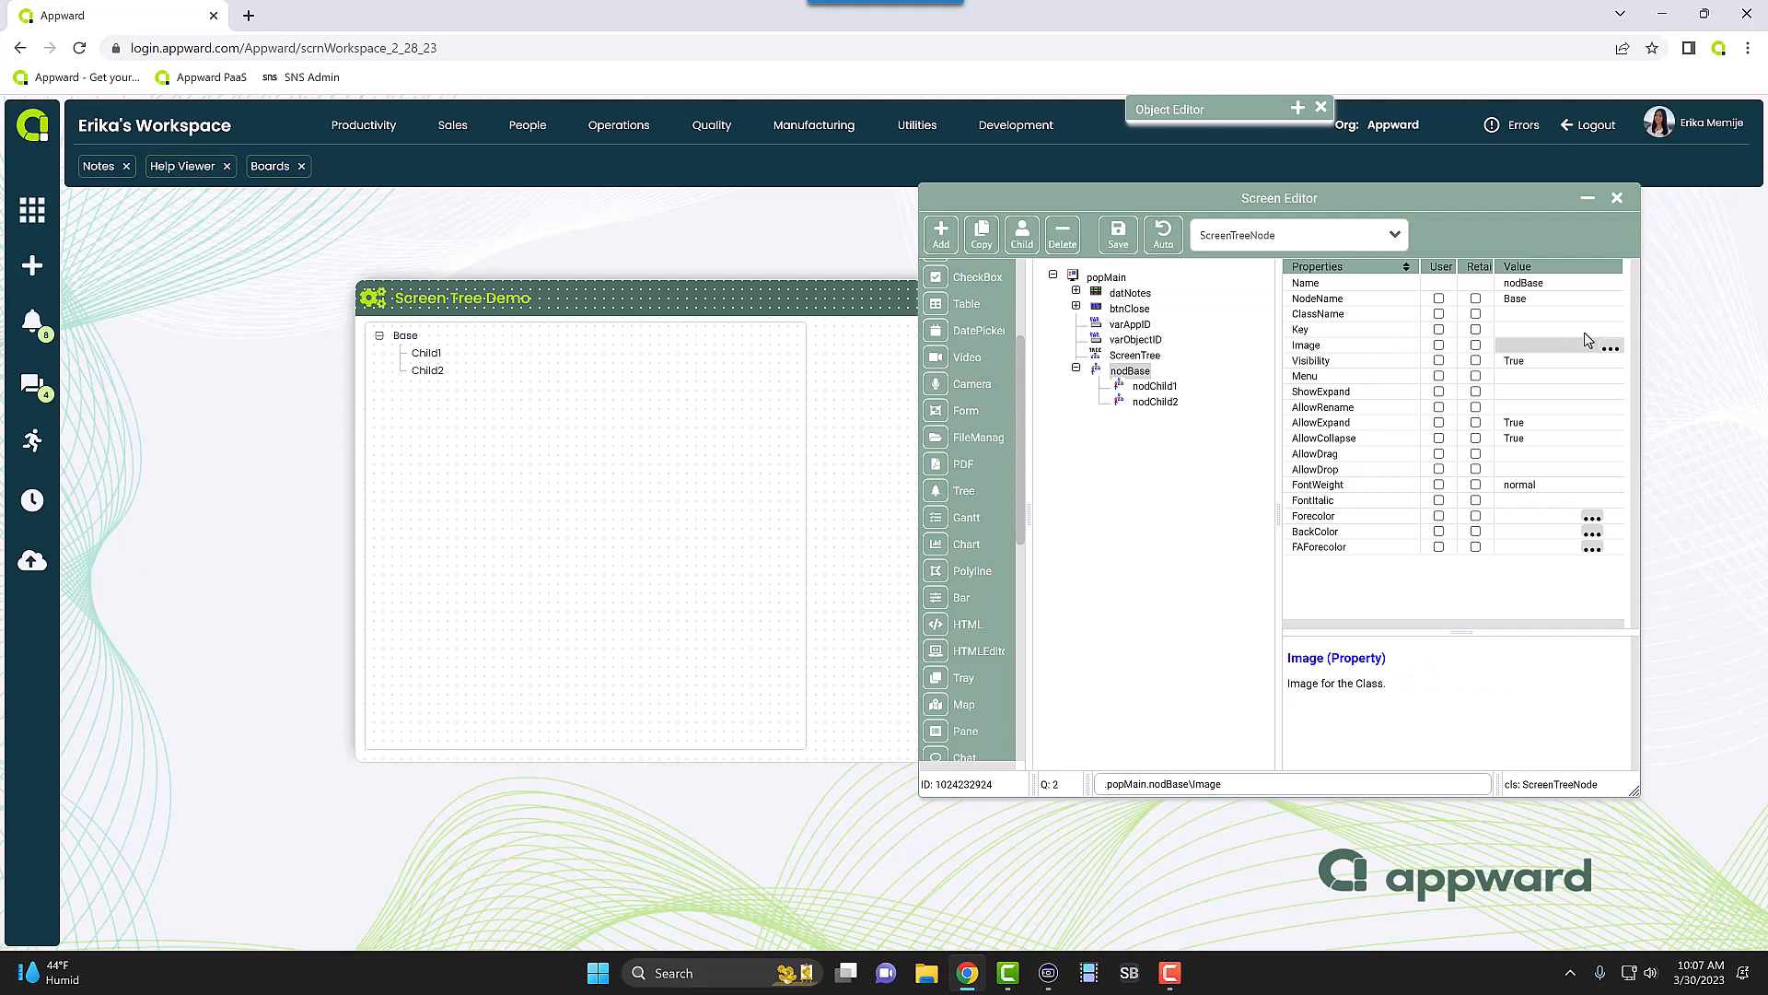
click(1610, 346)
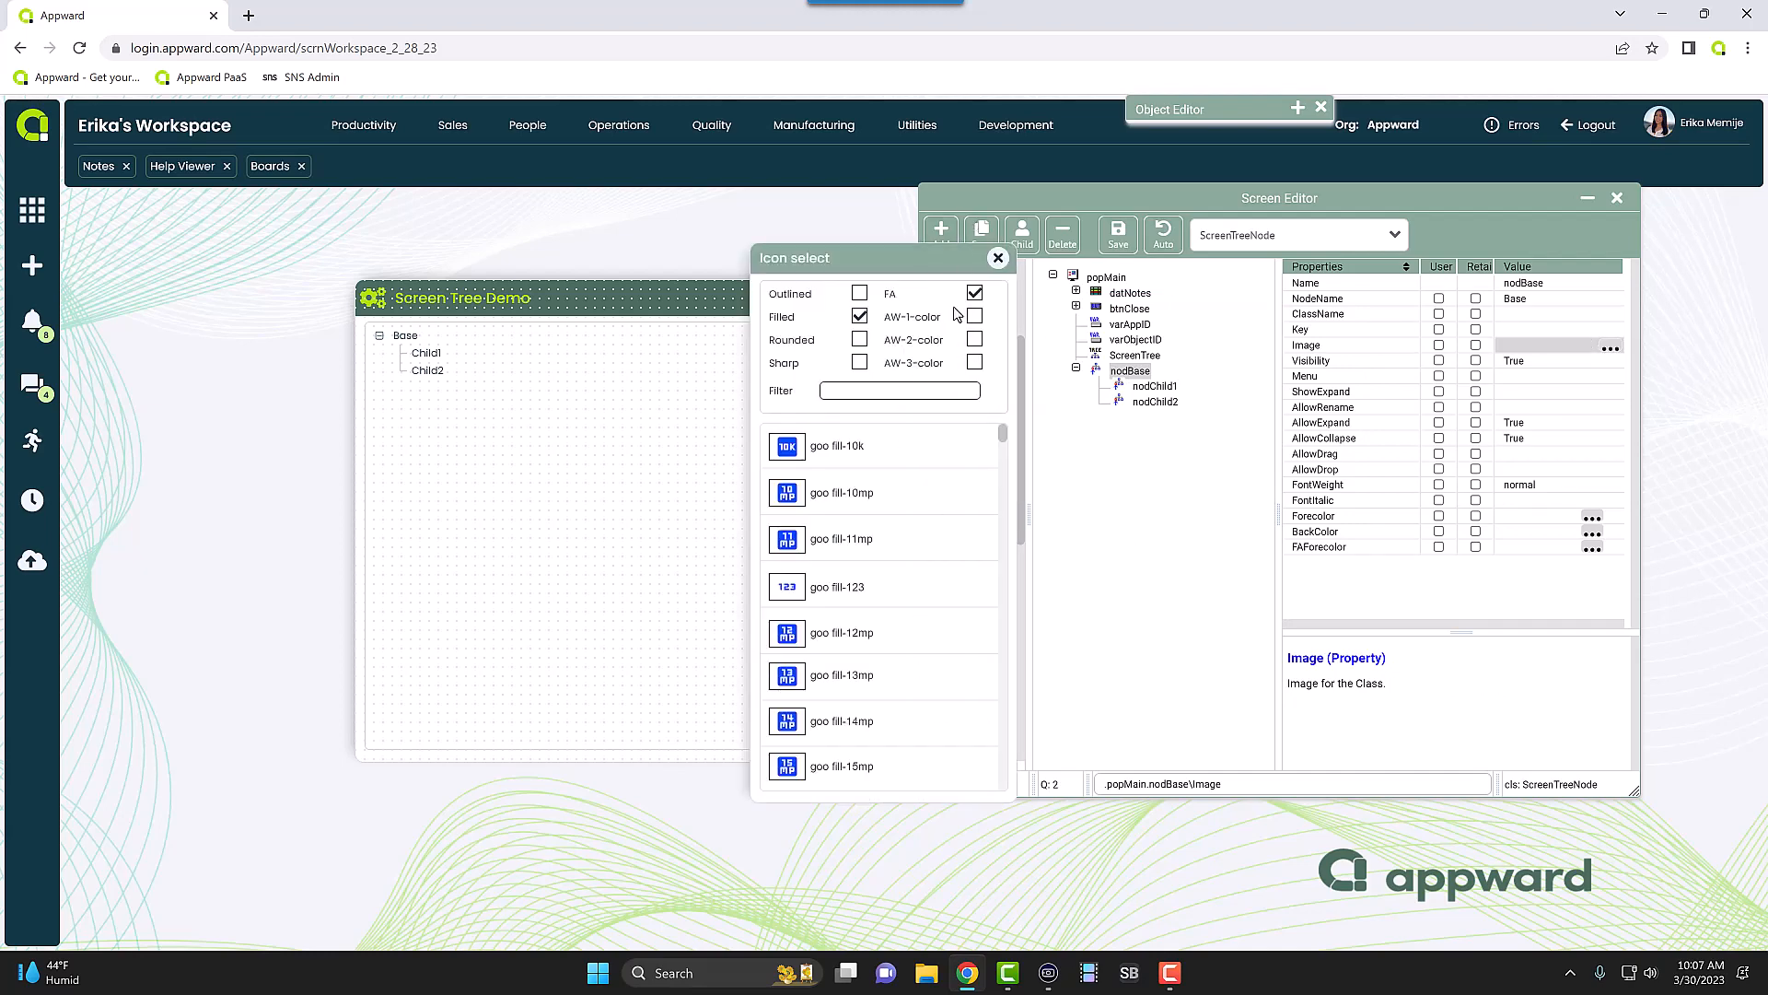
text(cogs)
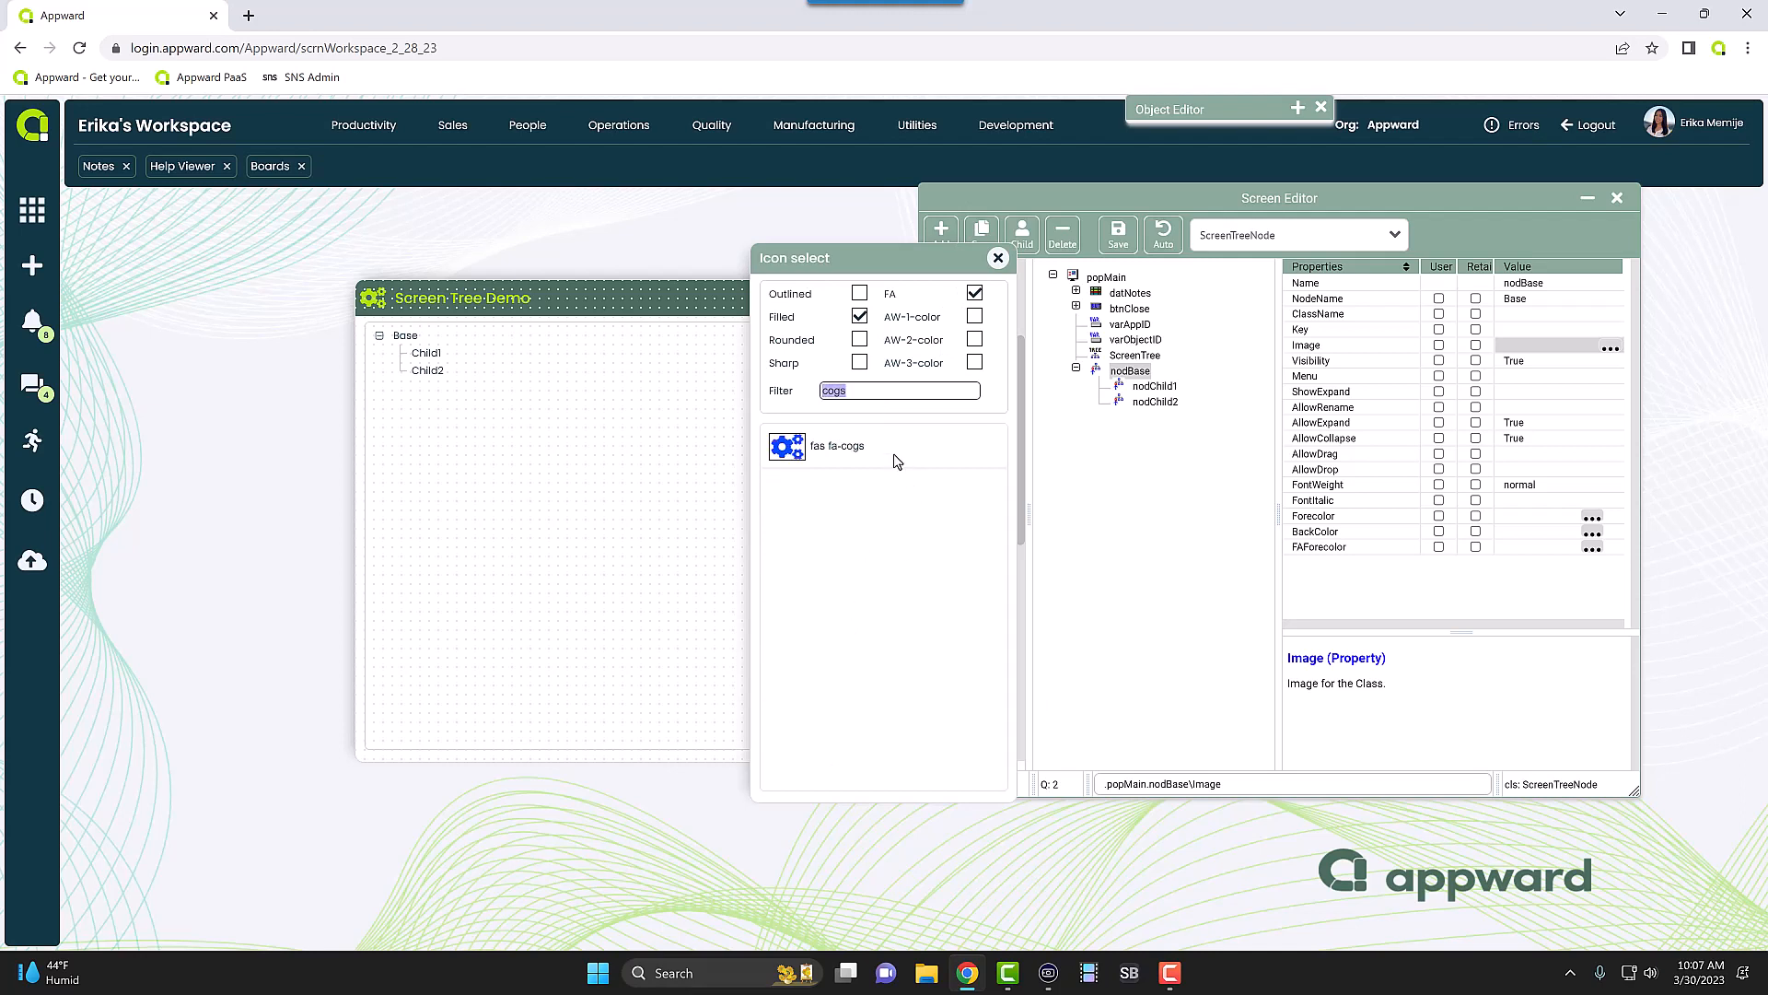
click(835, 445)
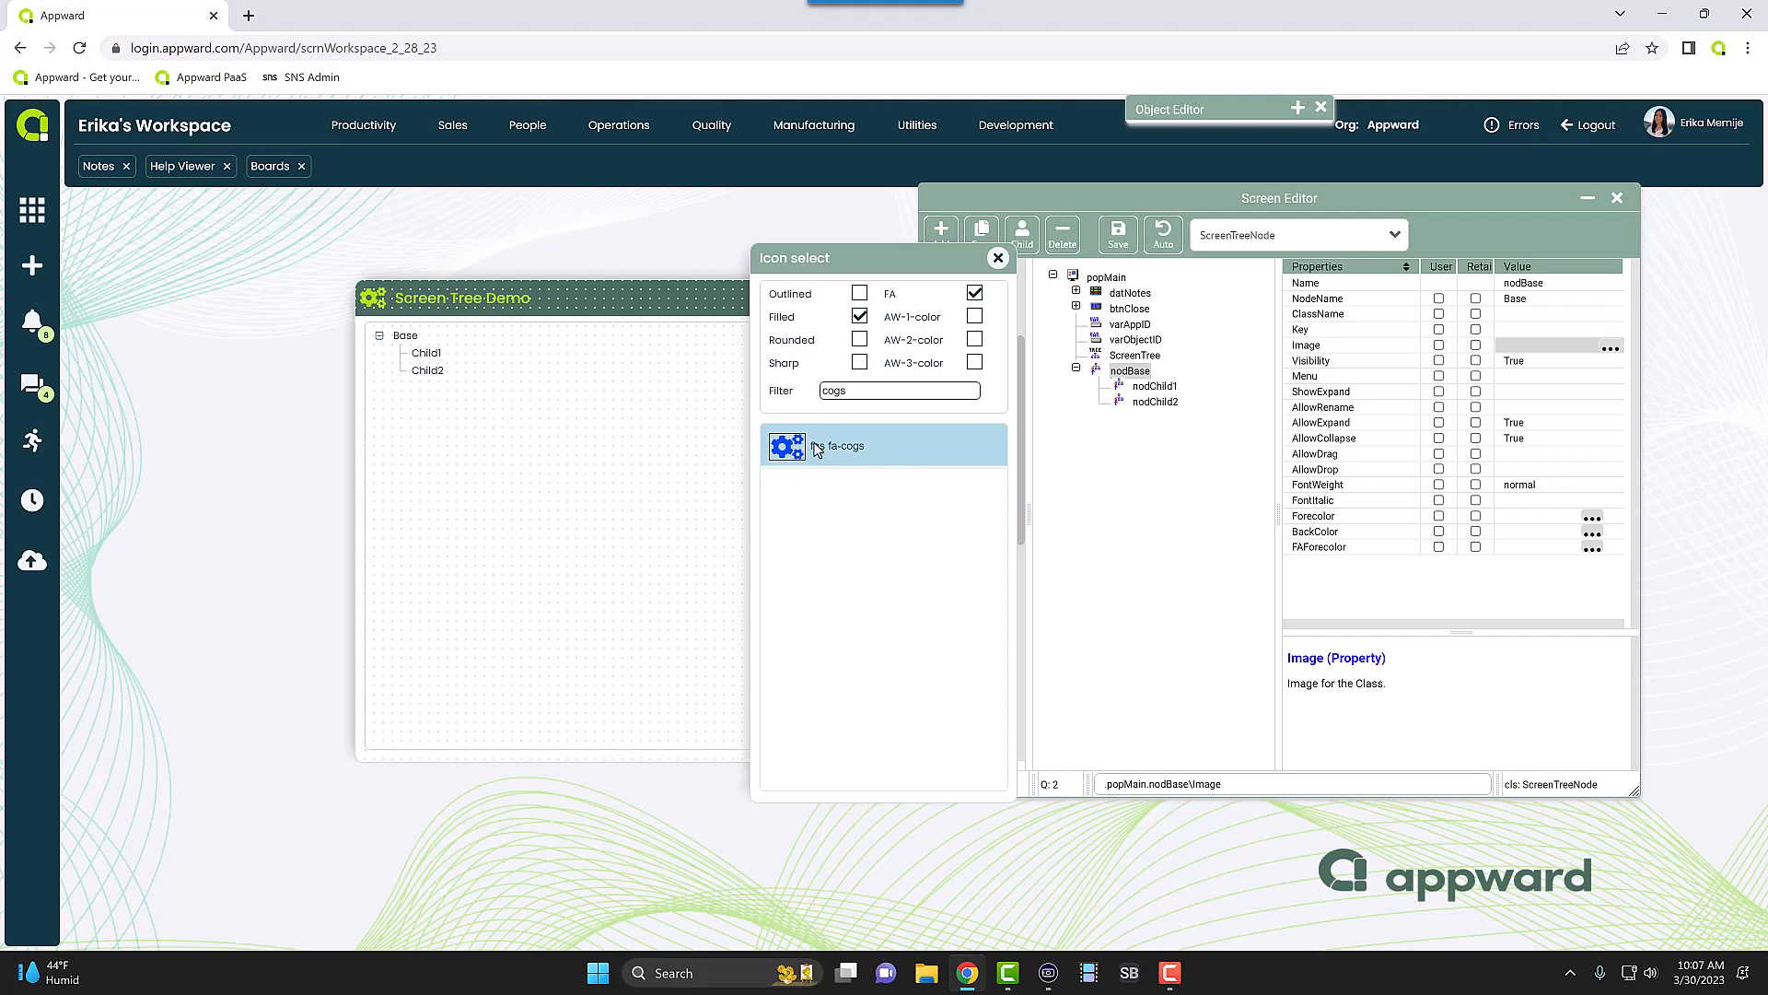
double_click(862, 445)
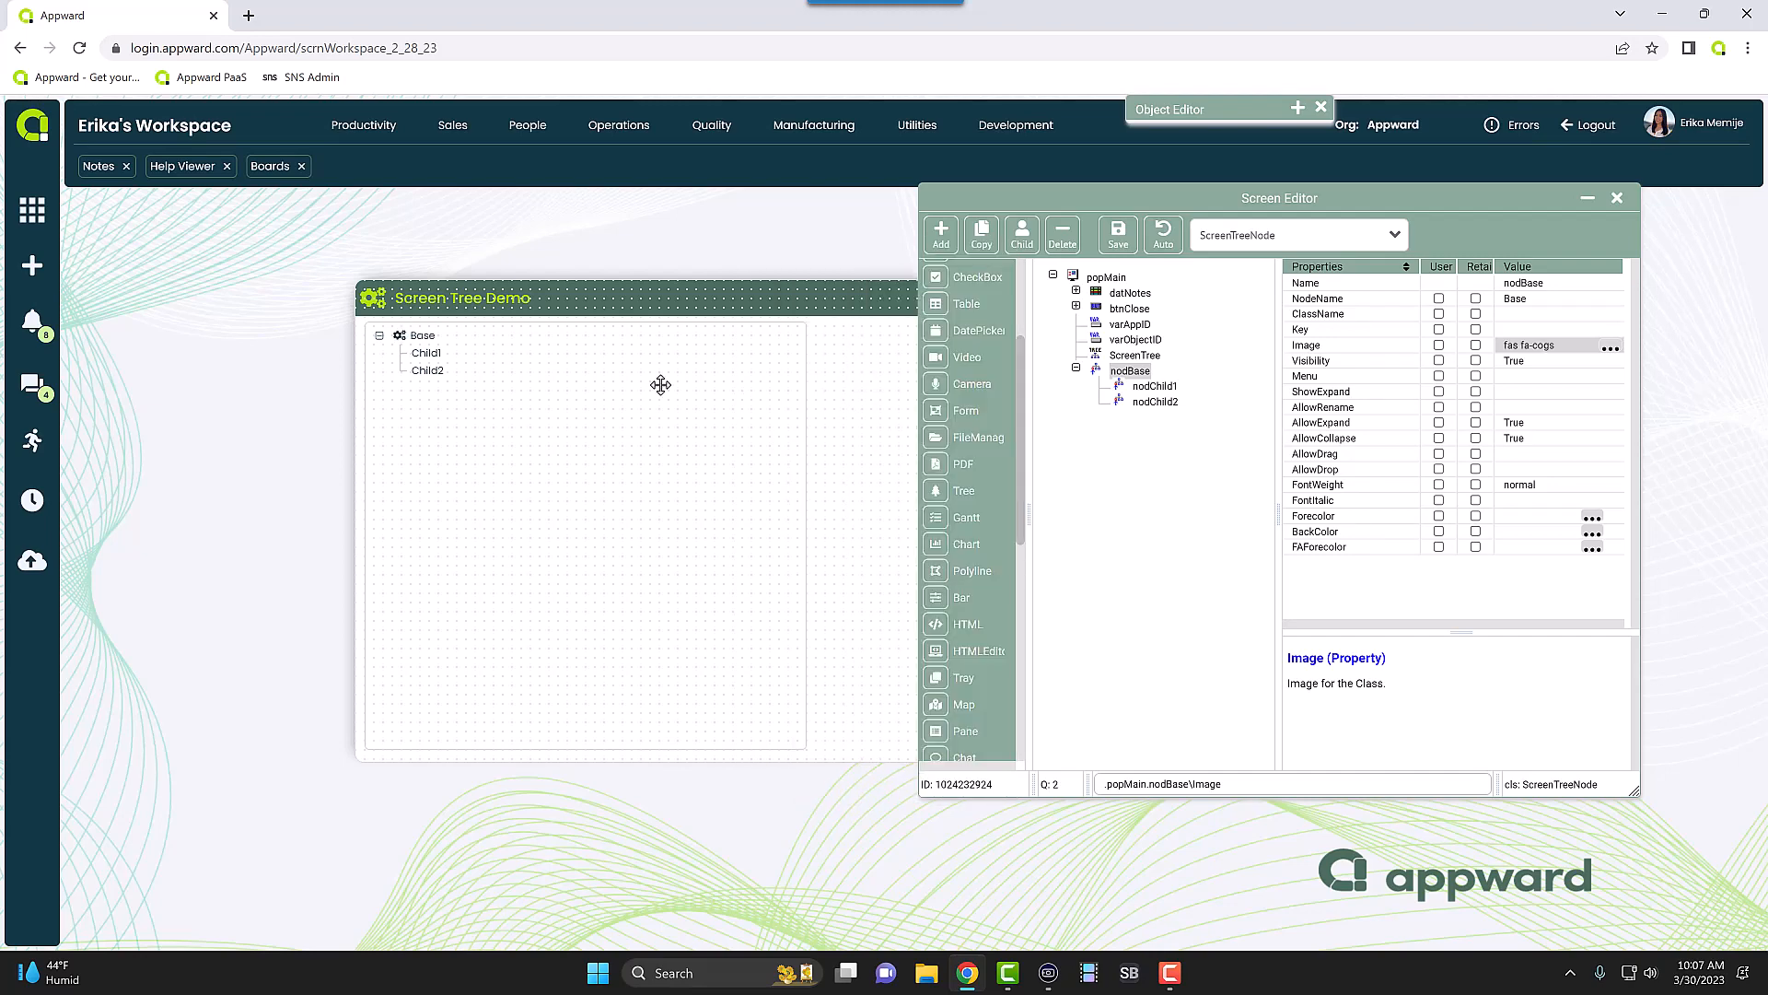
click(1153, 385)
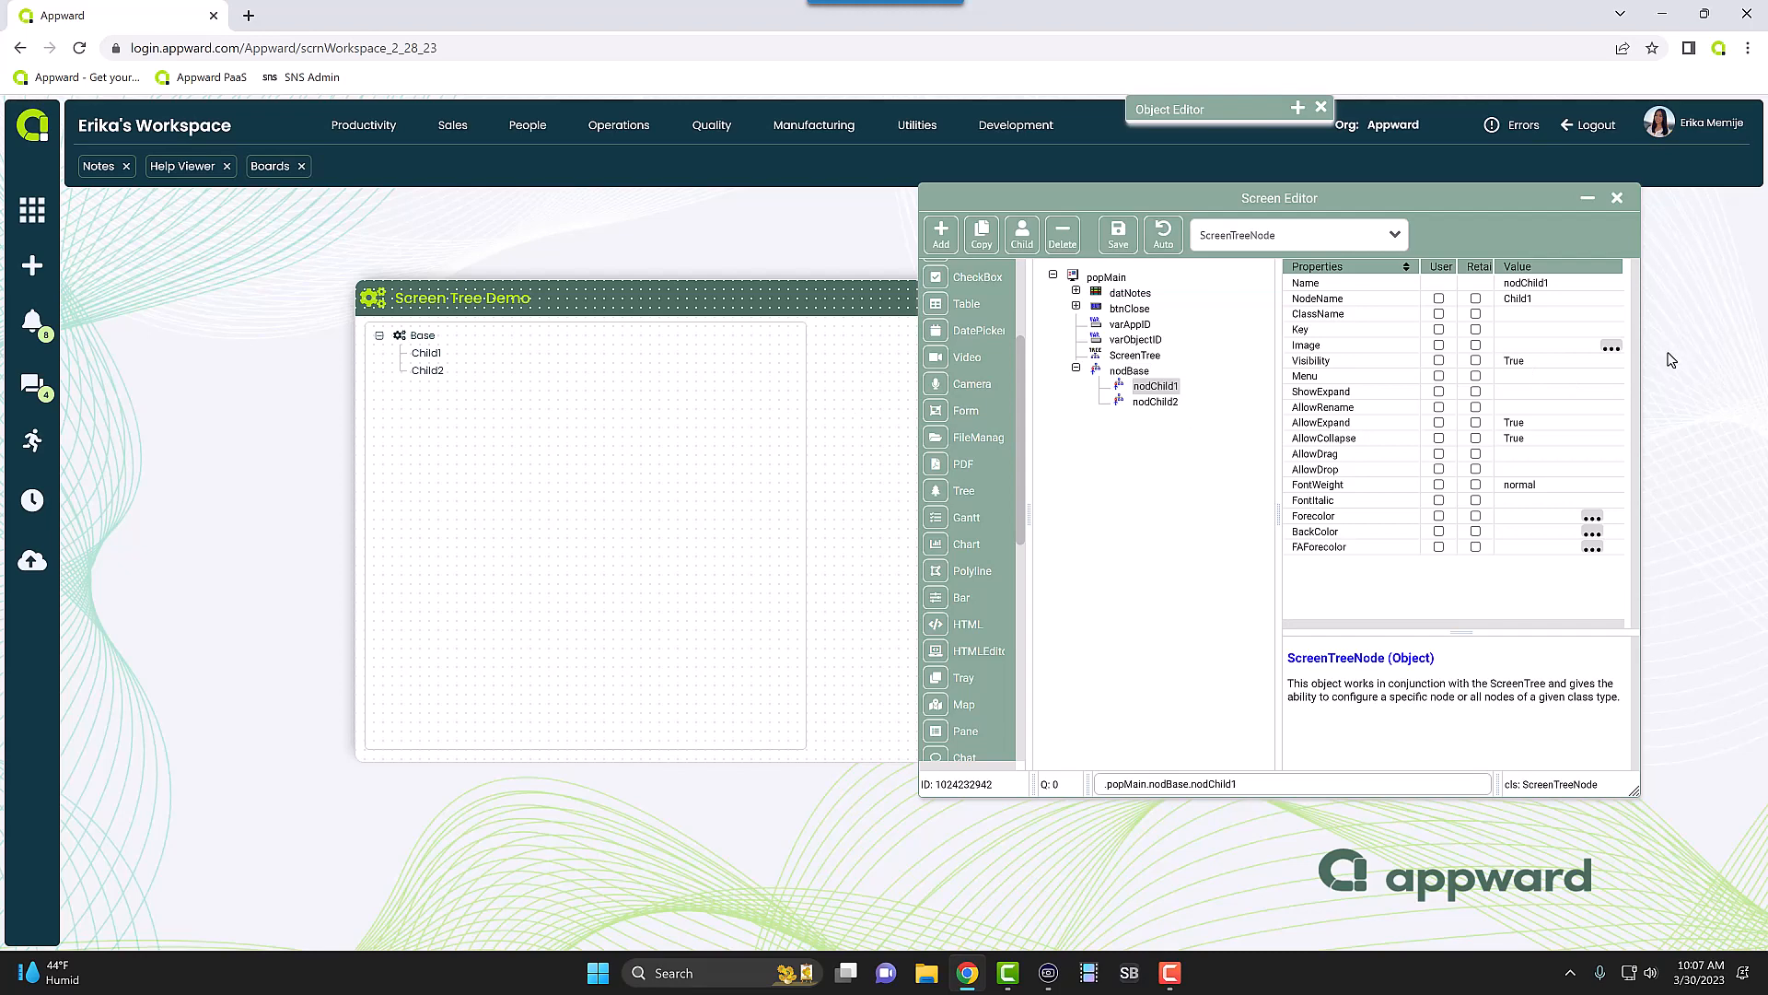
- Give nodChild1 the fas fa-cog icon, filtering the icon list by 'cog'
click(1610, 346)
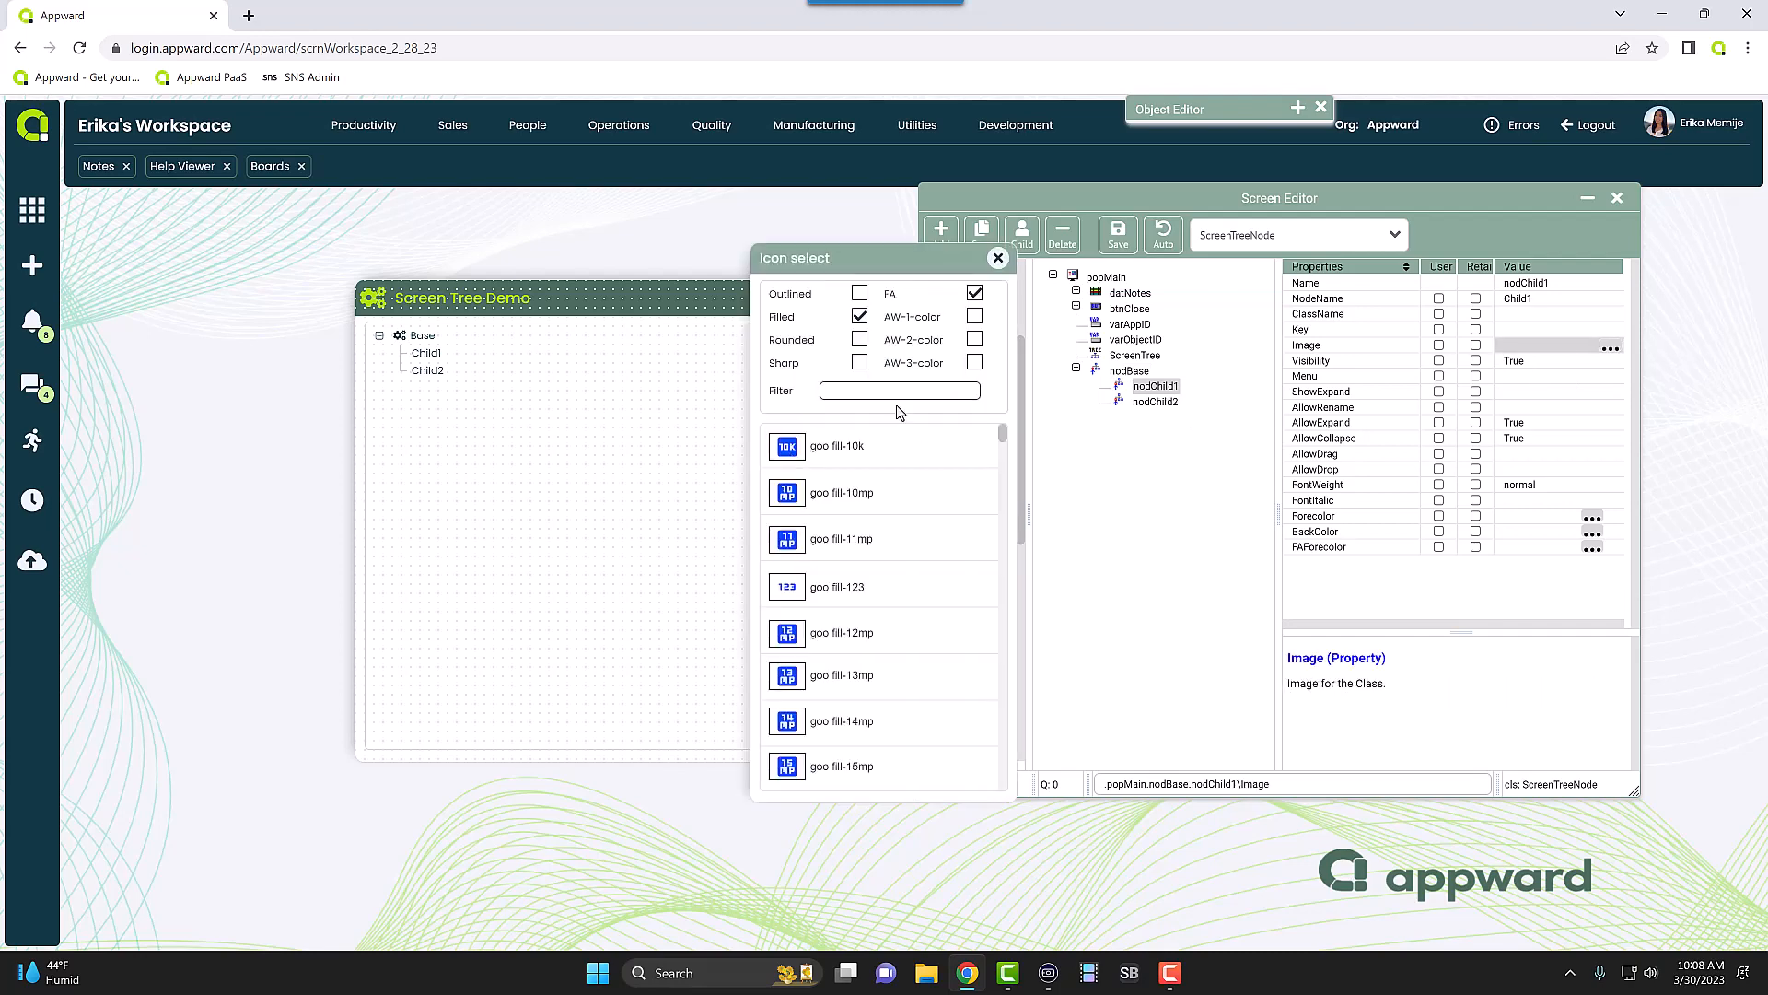
mouse_move(913, 412)
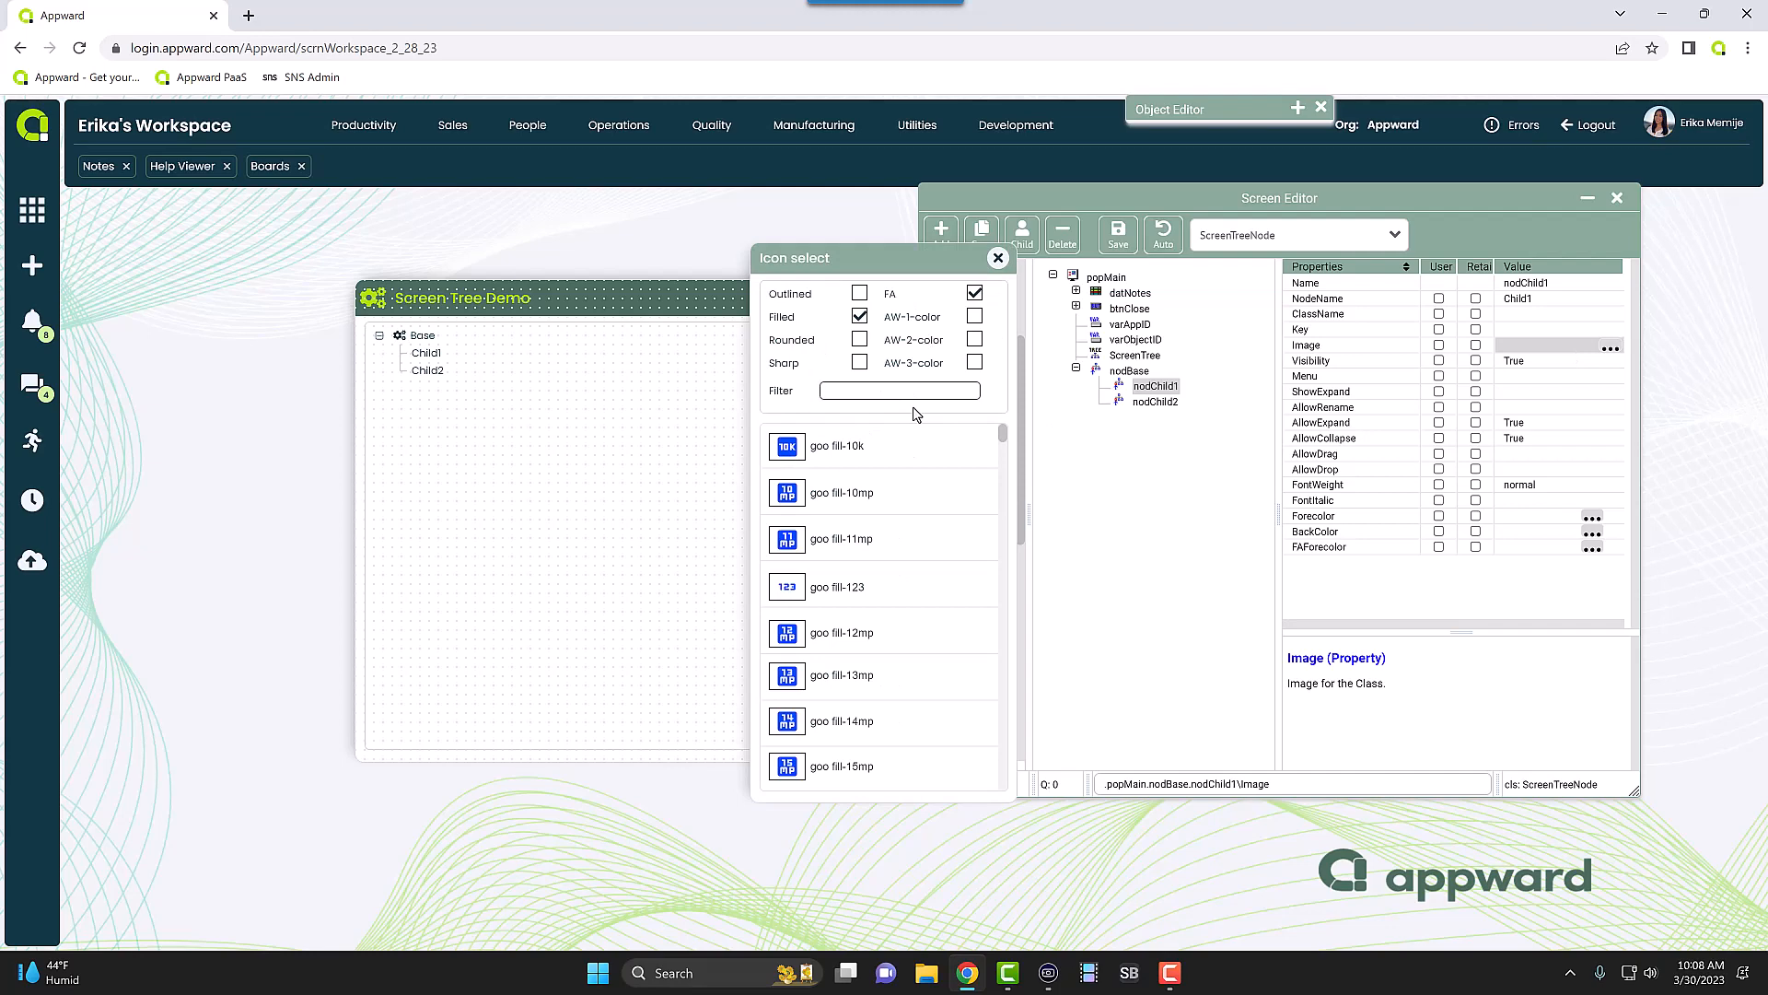
text(cog)
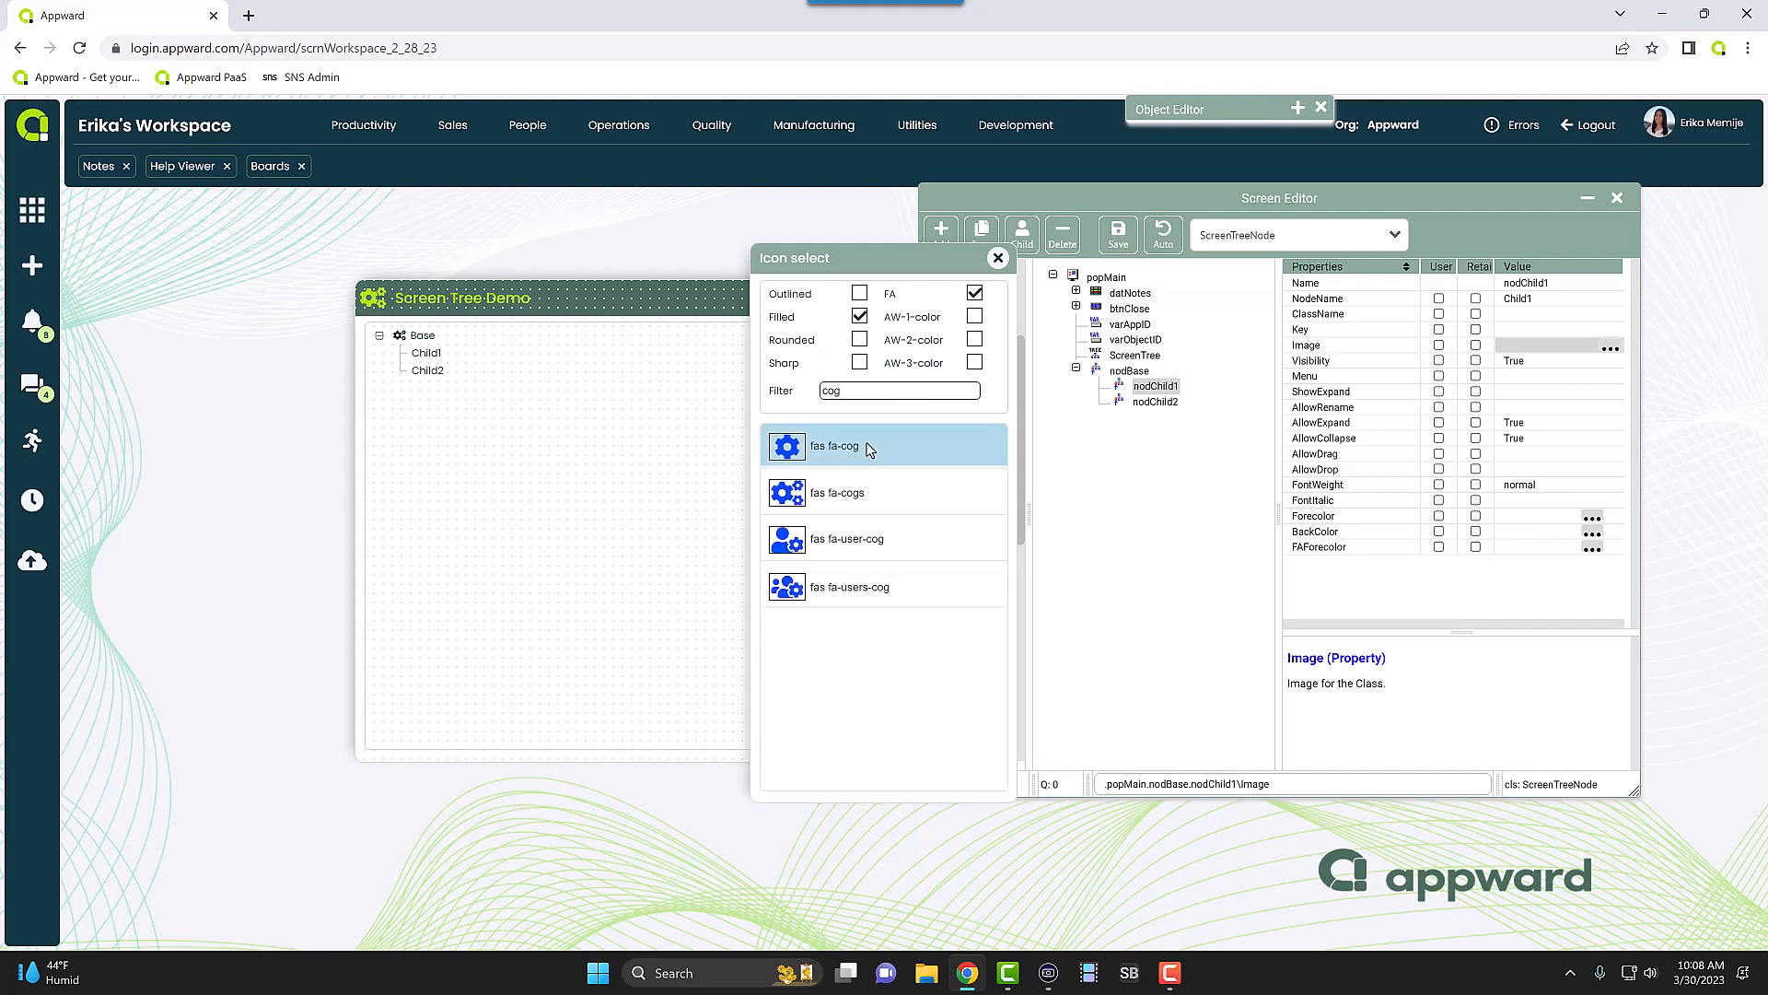
click(835, 446)
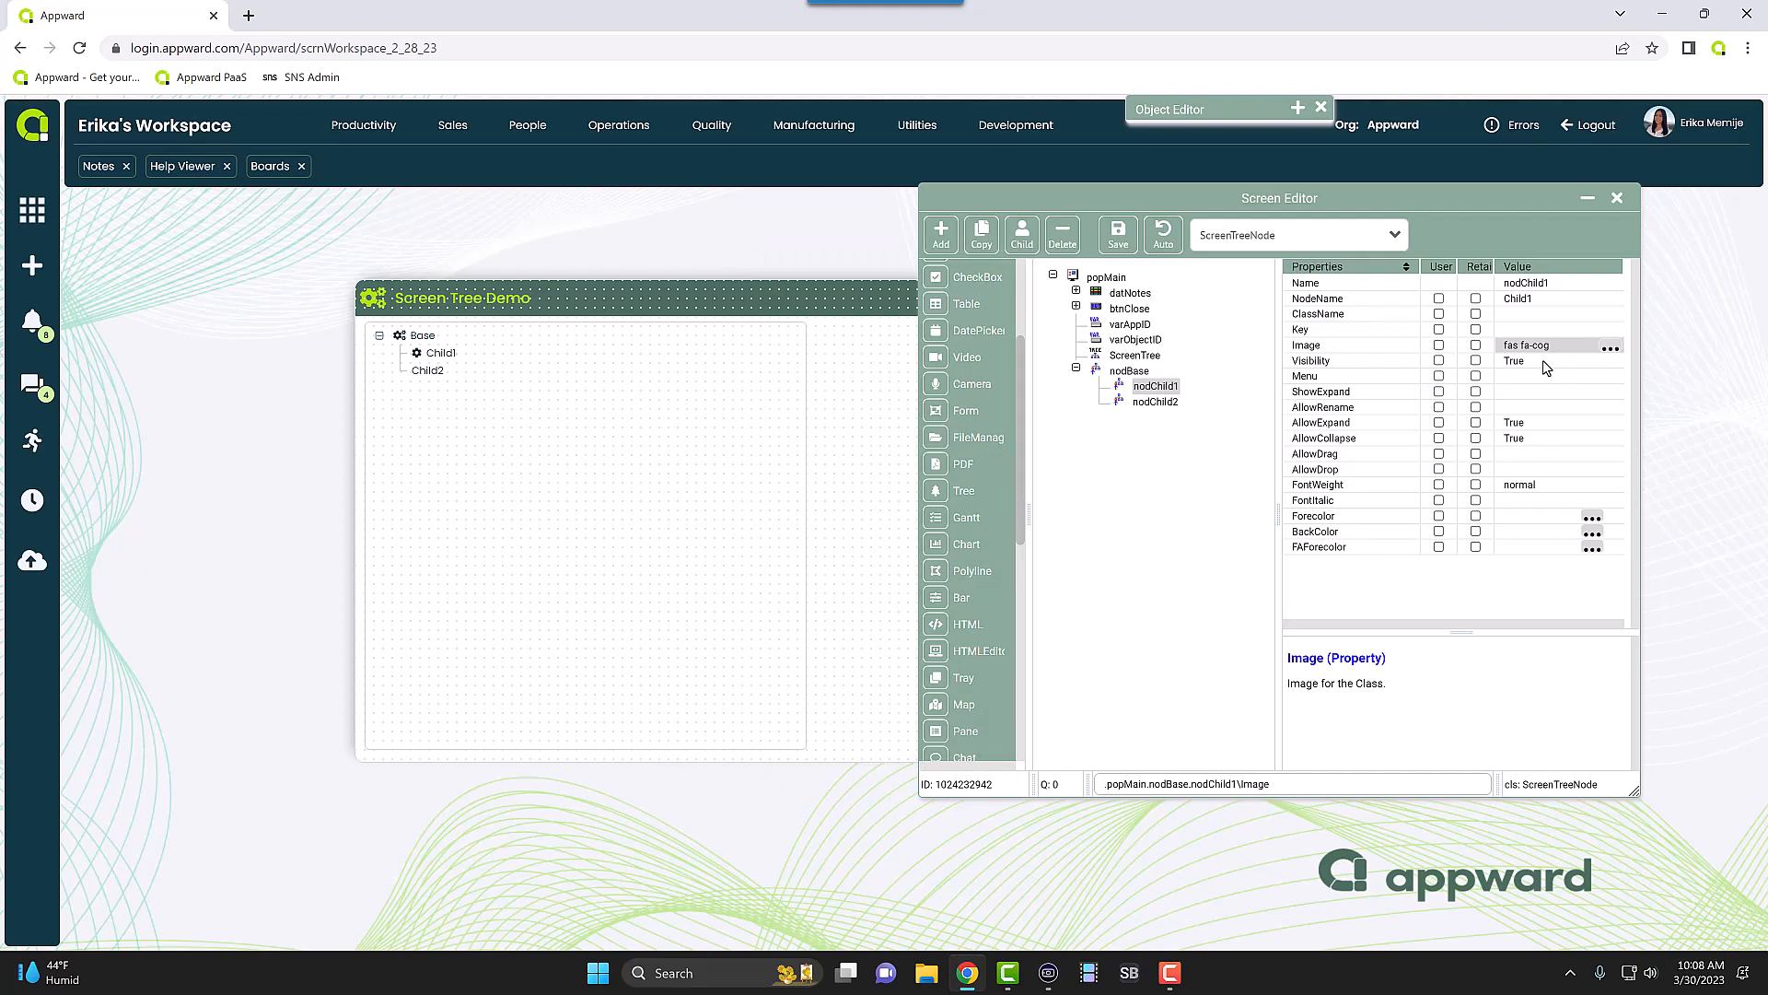
mouse_move(1501, 466)
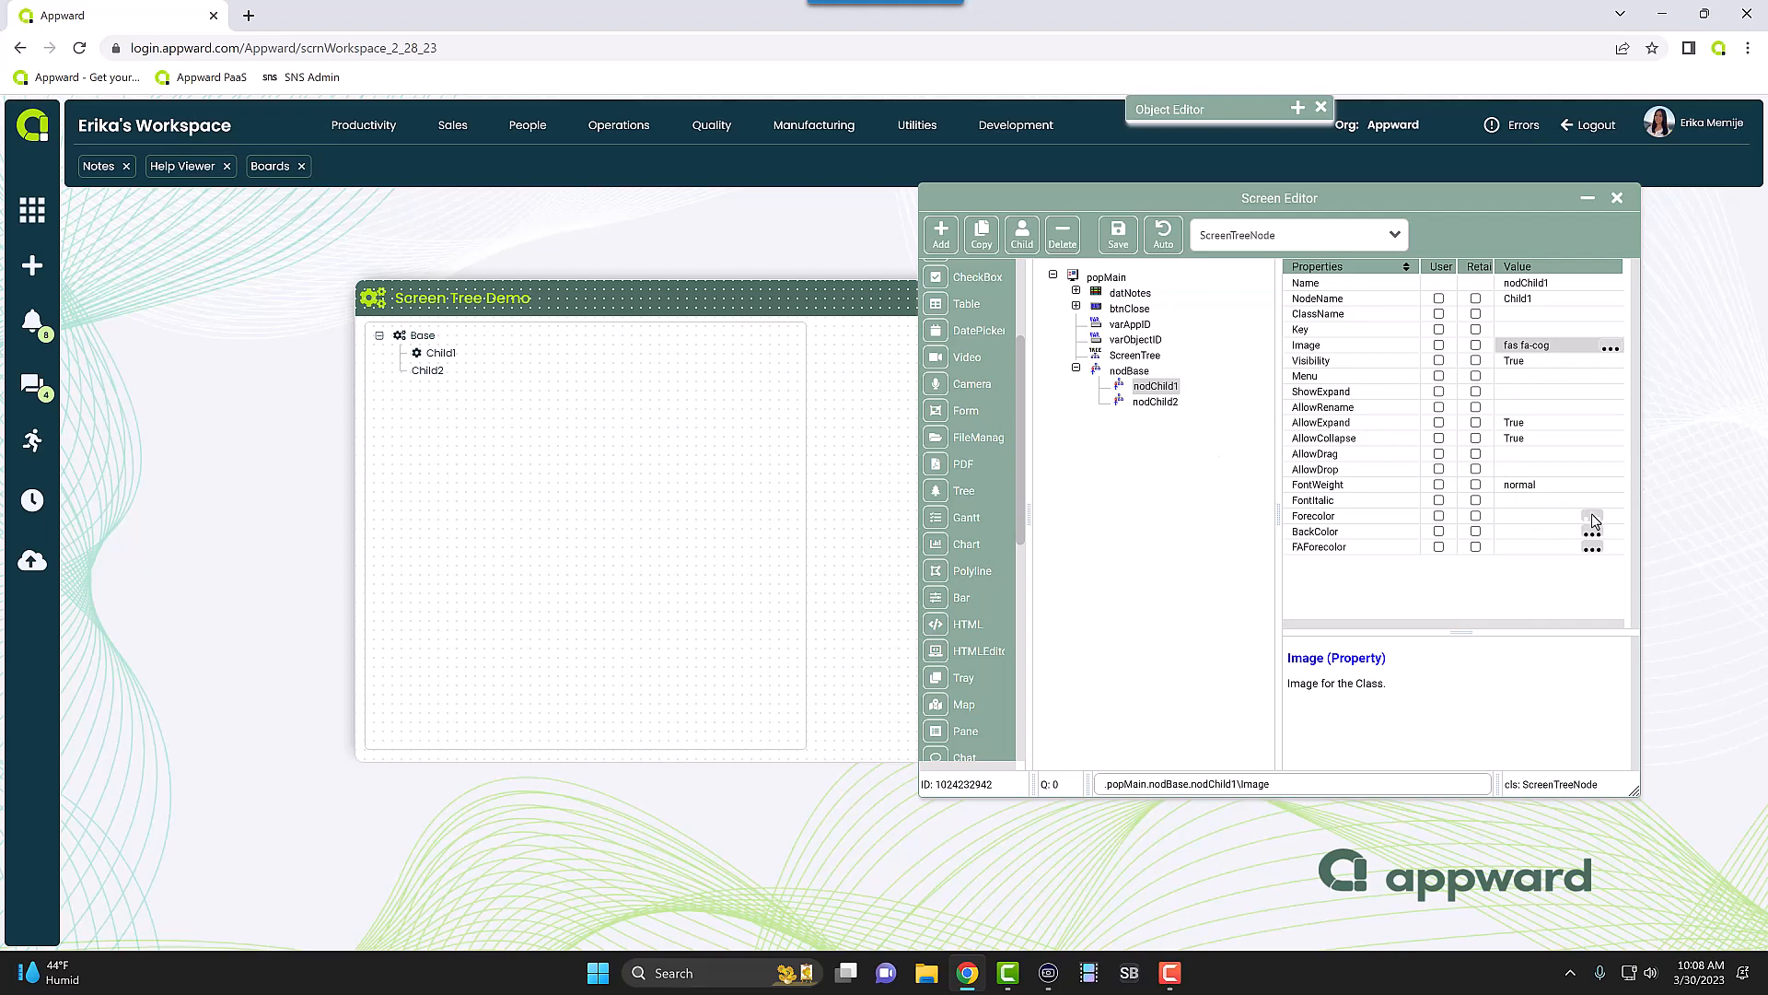
- Set Child1's FAForecolor to blue #0049FF so the cog icon shows blue
click(1592, 516)
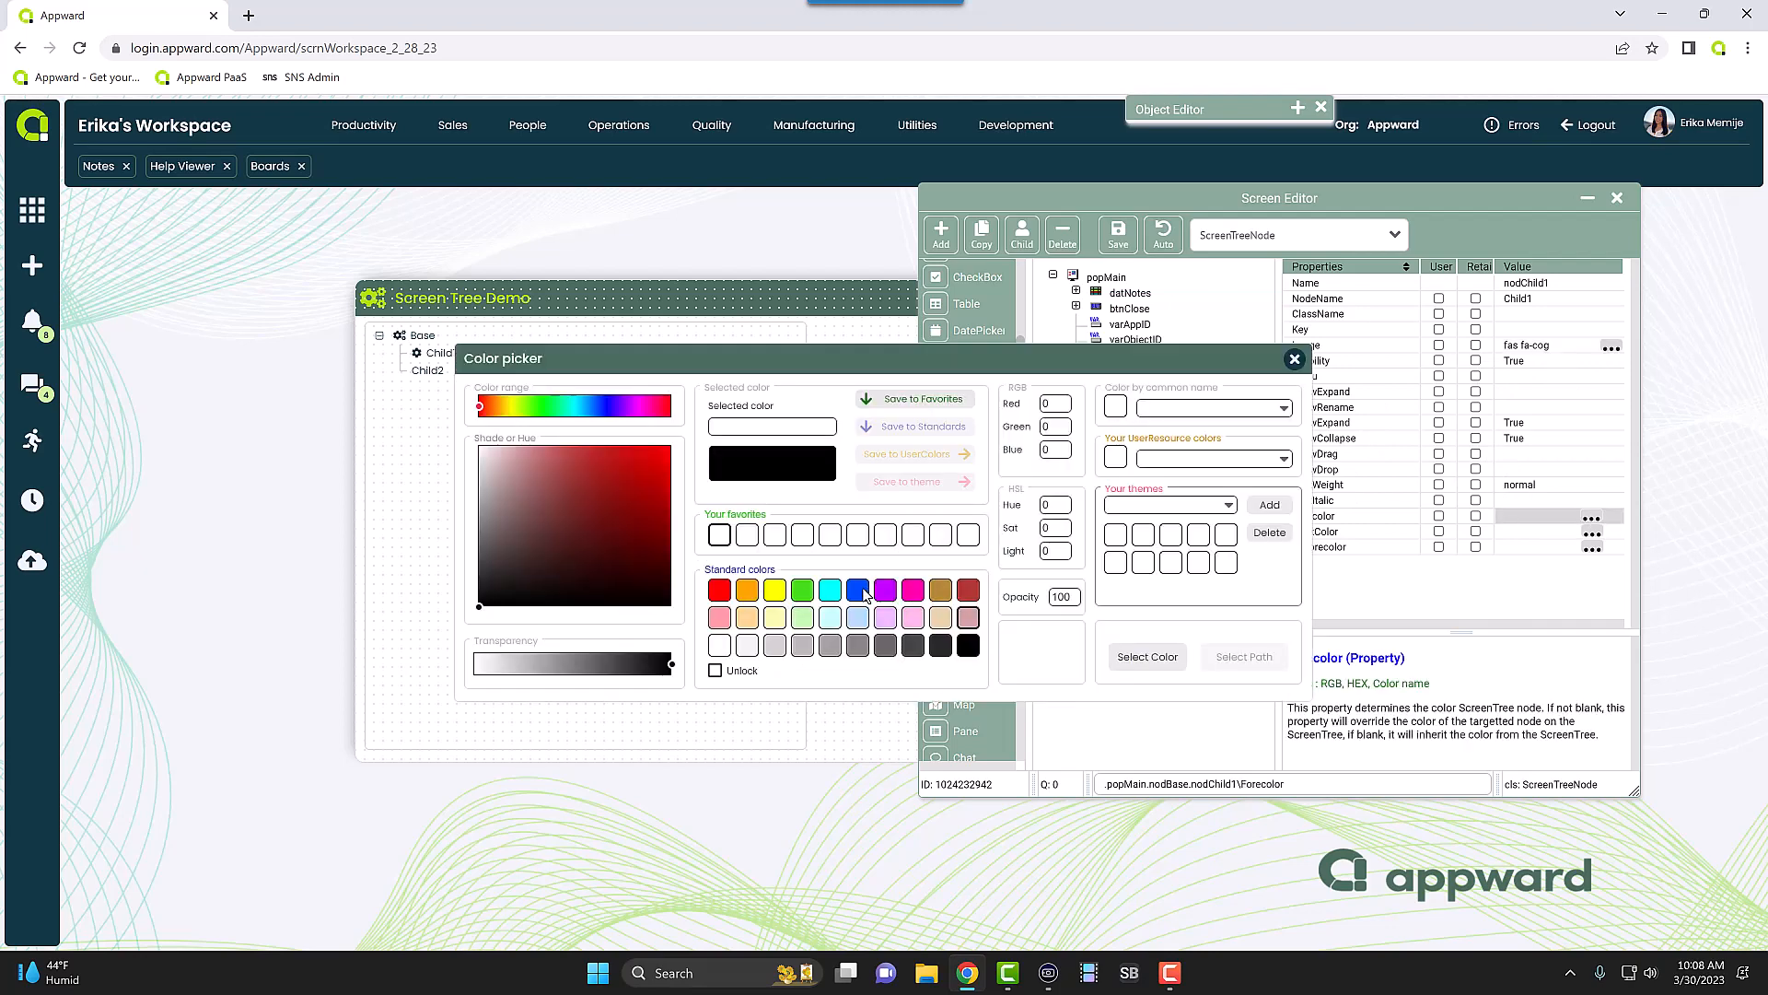
click(857, 590)
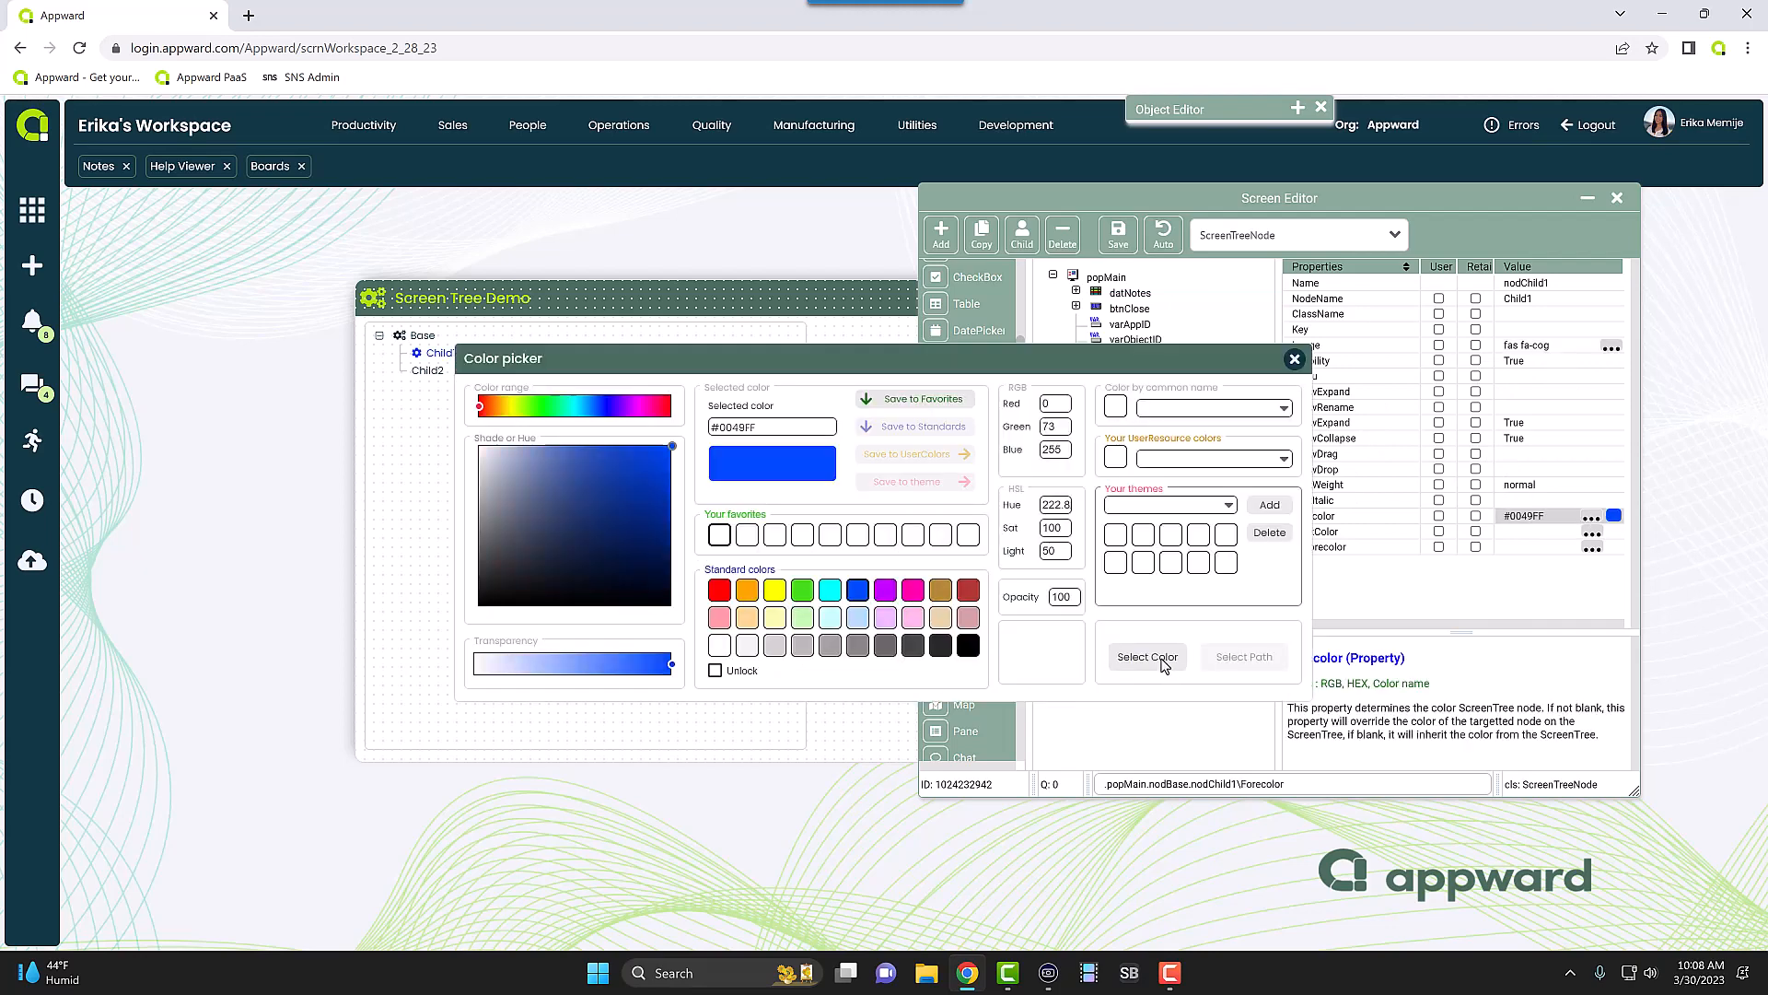
click(1145, 656)
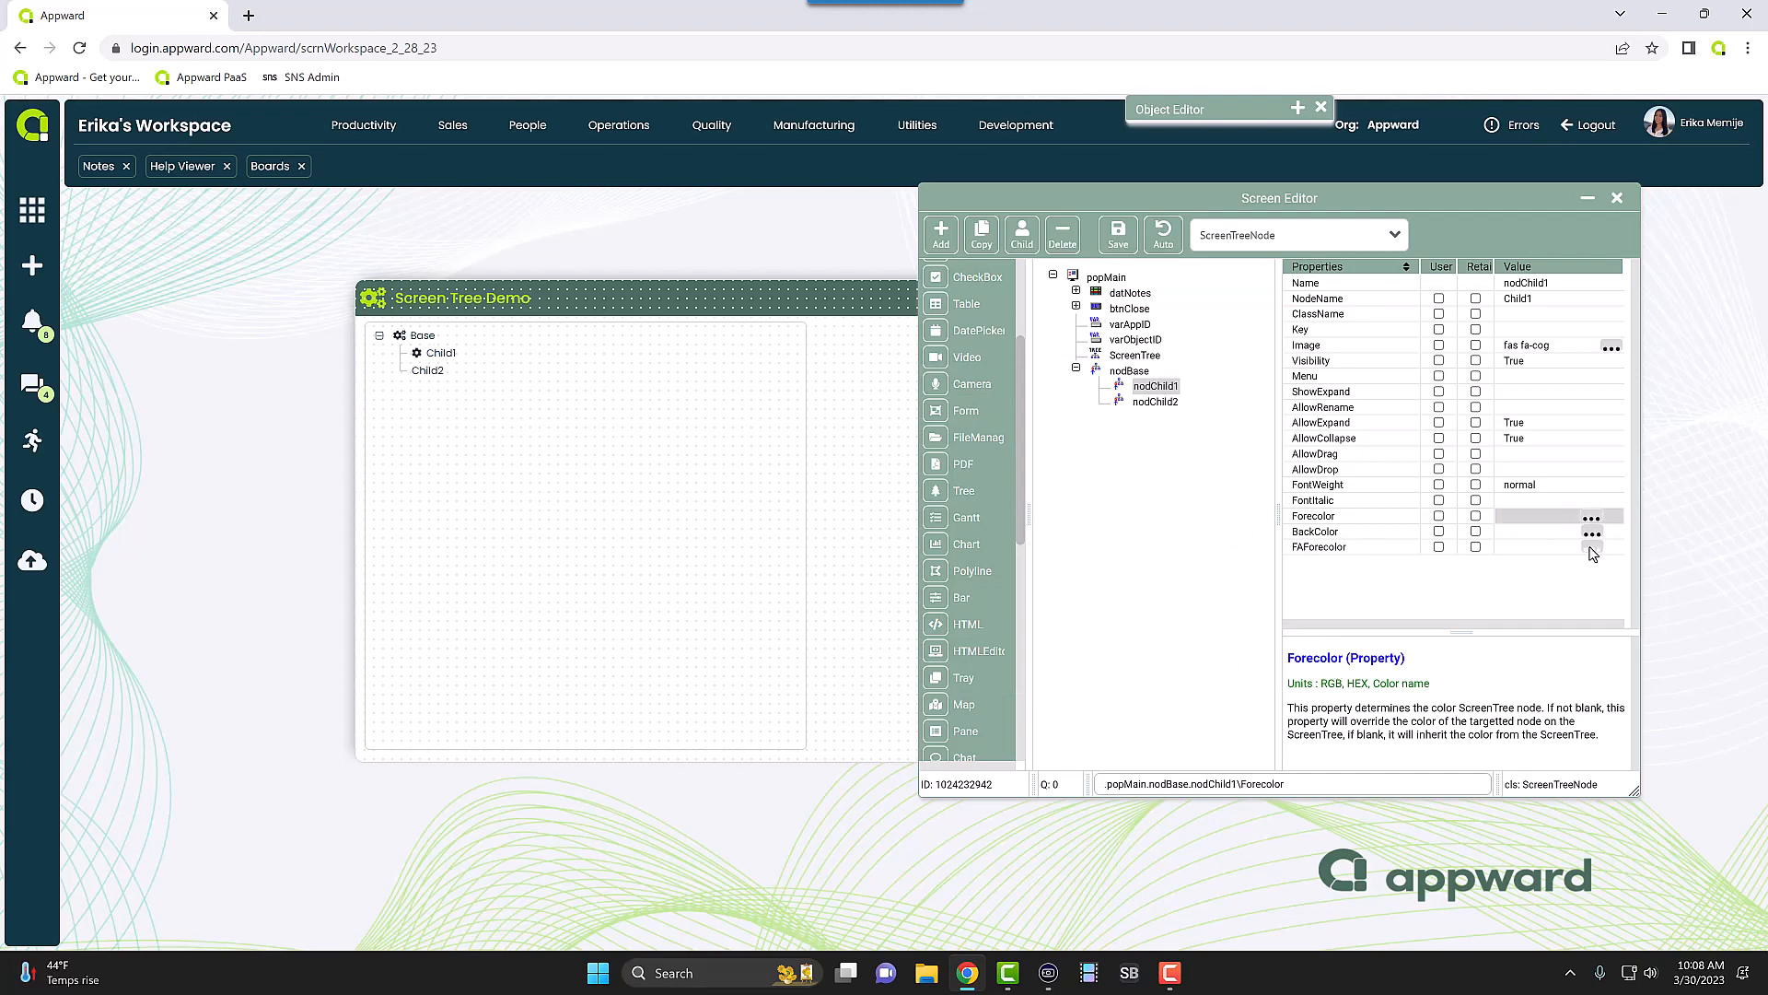
click(1592, 549)
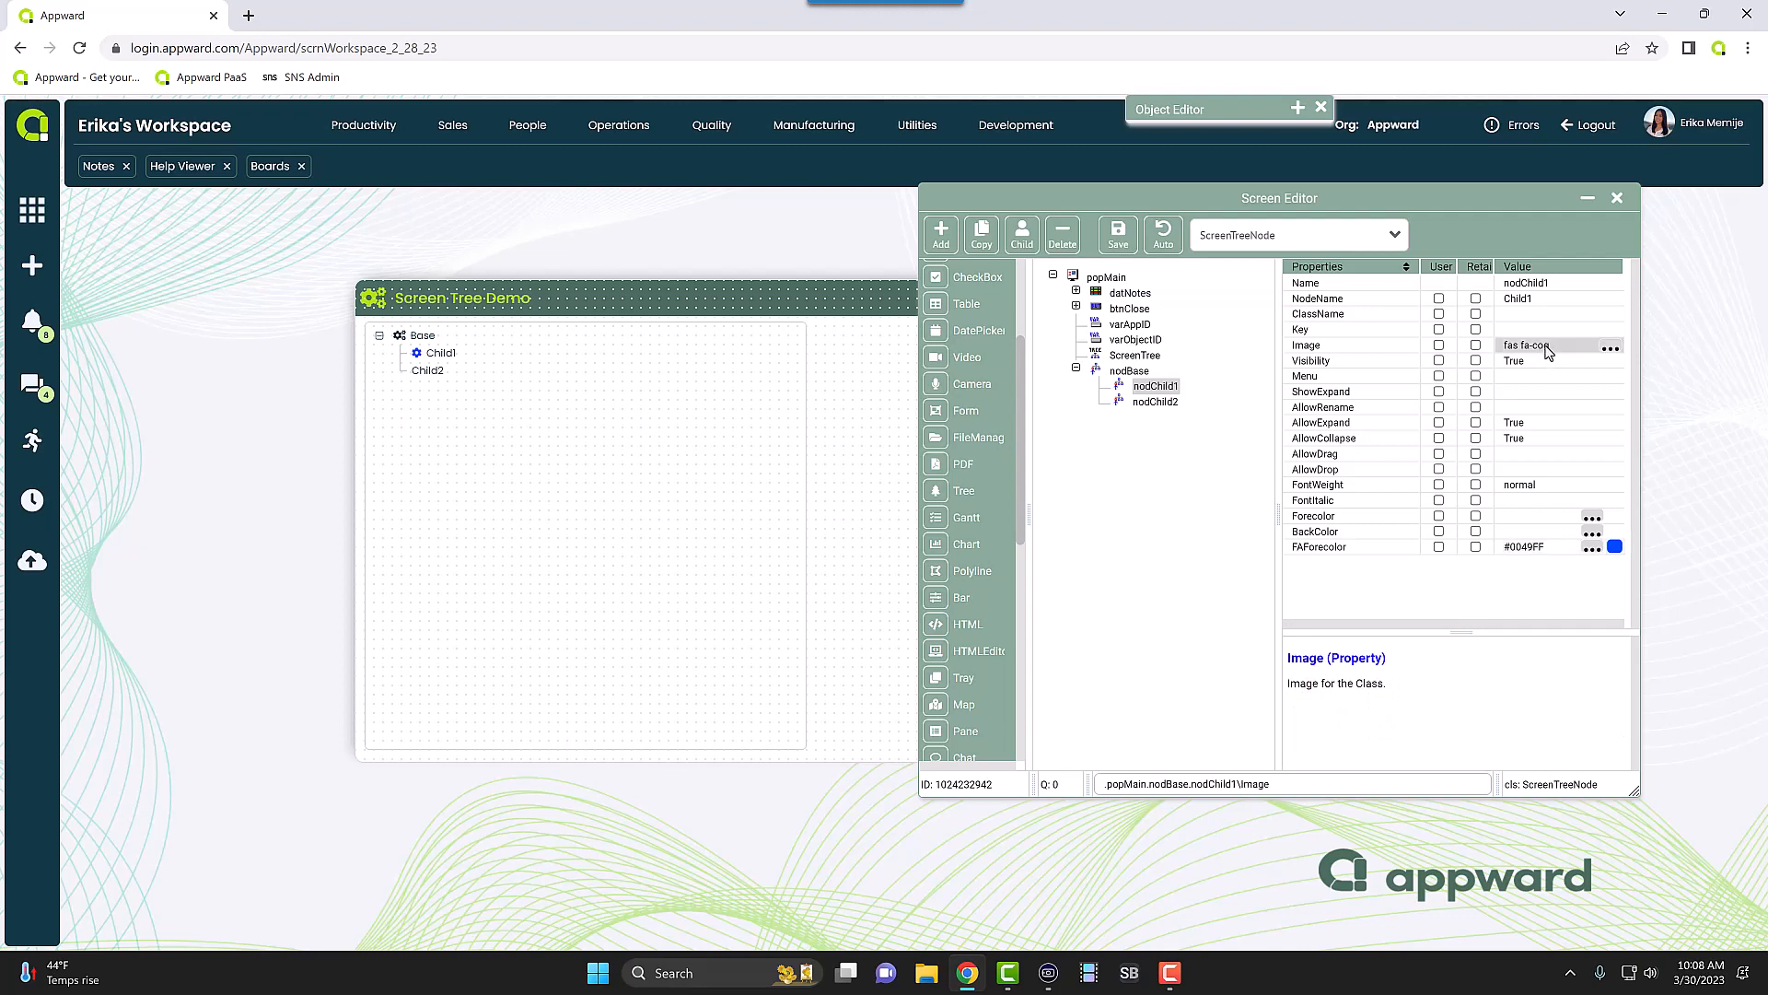
double_click(1529, 345)
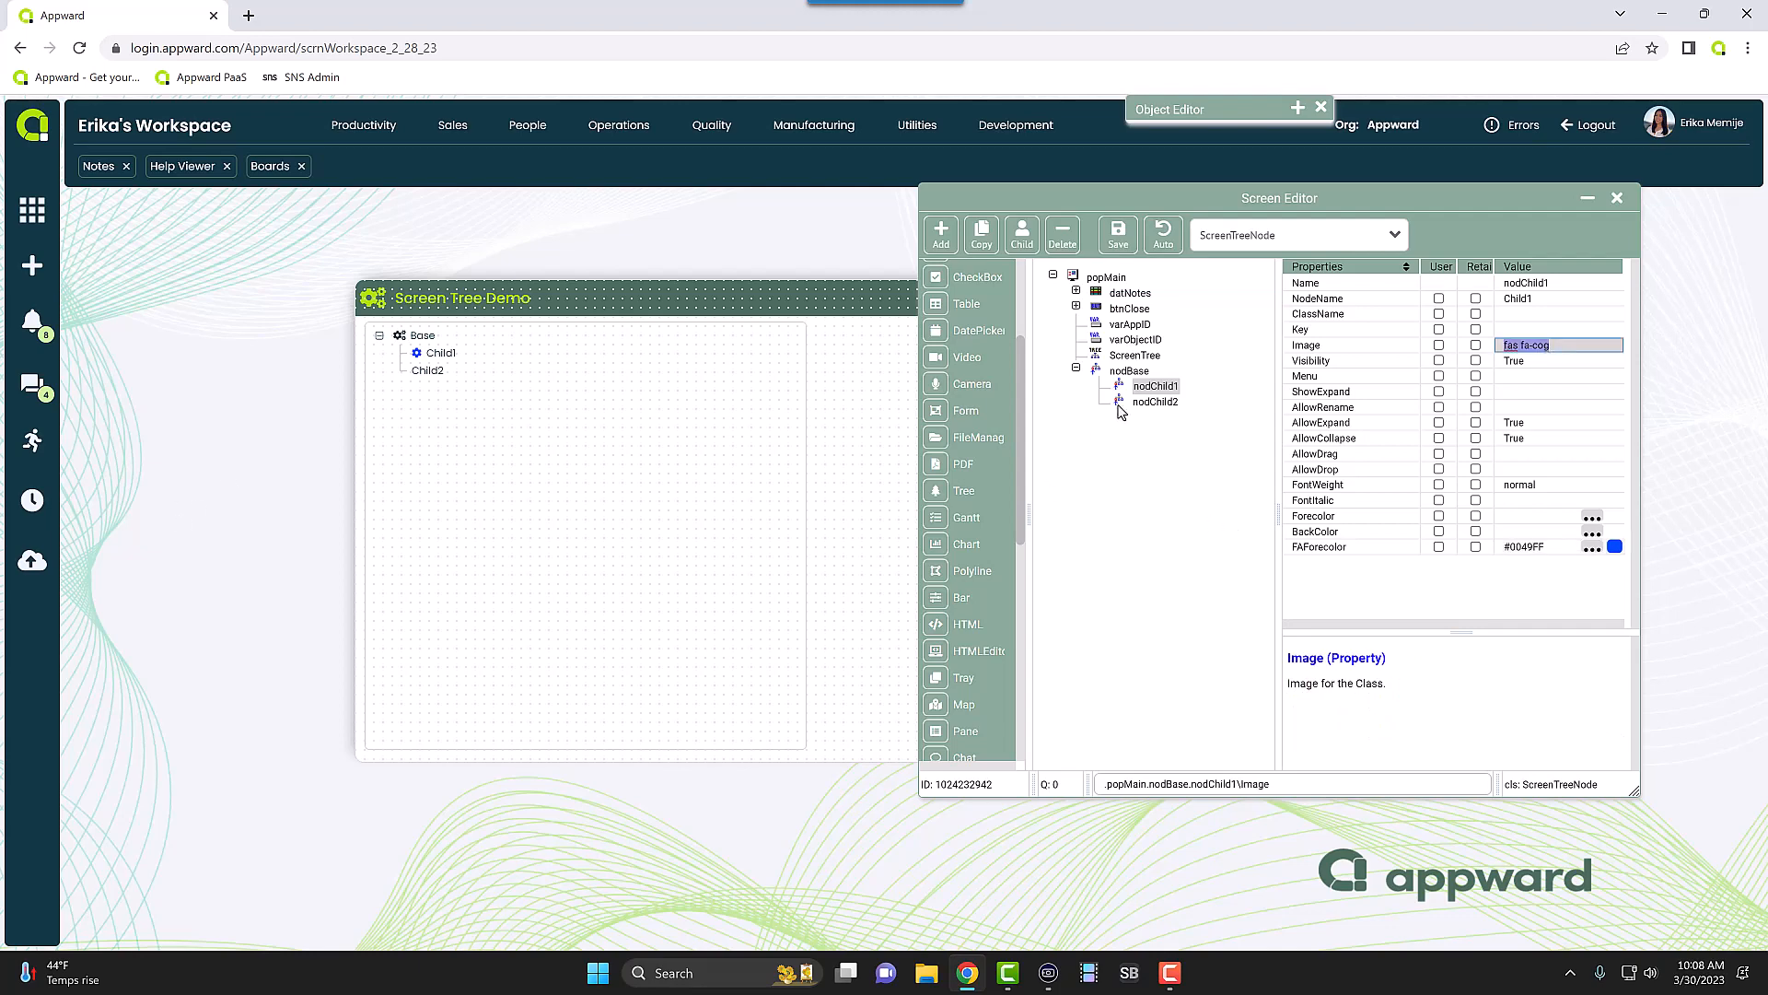
- Give nodChild2 the fas fa-user-cog icon, filtering the icon list by 'cogs'
click(1155, 401)
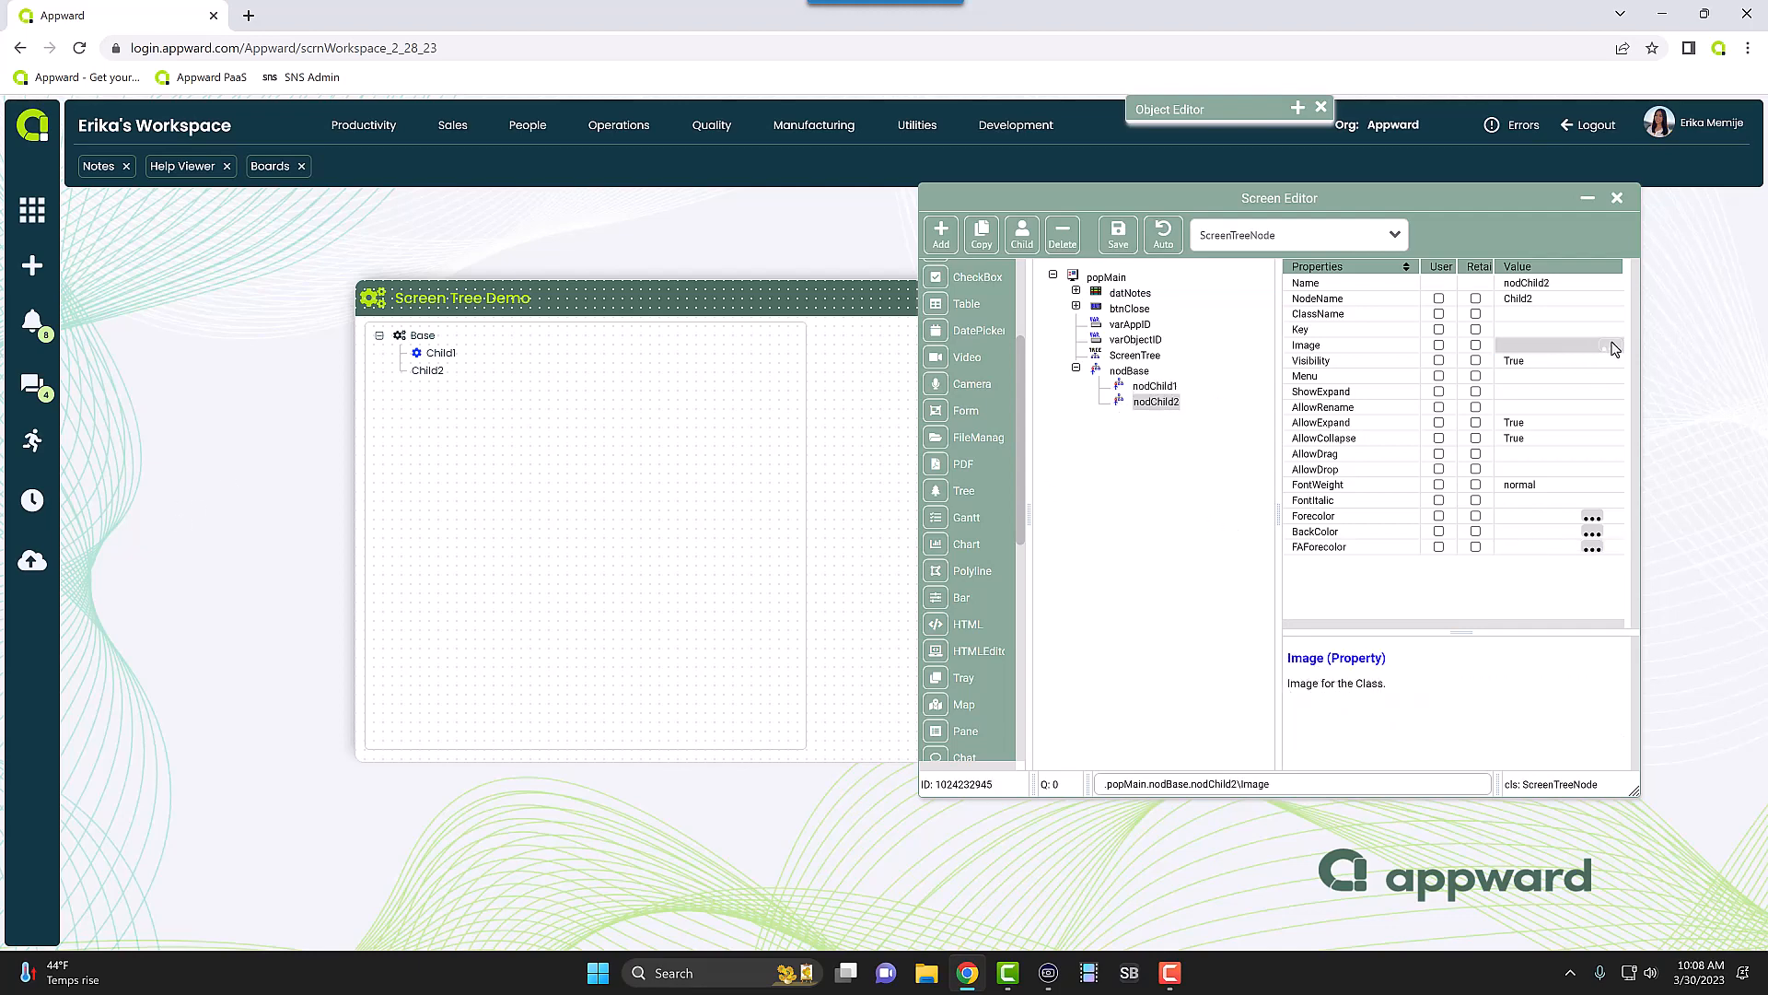
click(1589, 346)
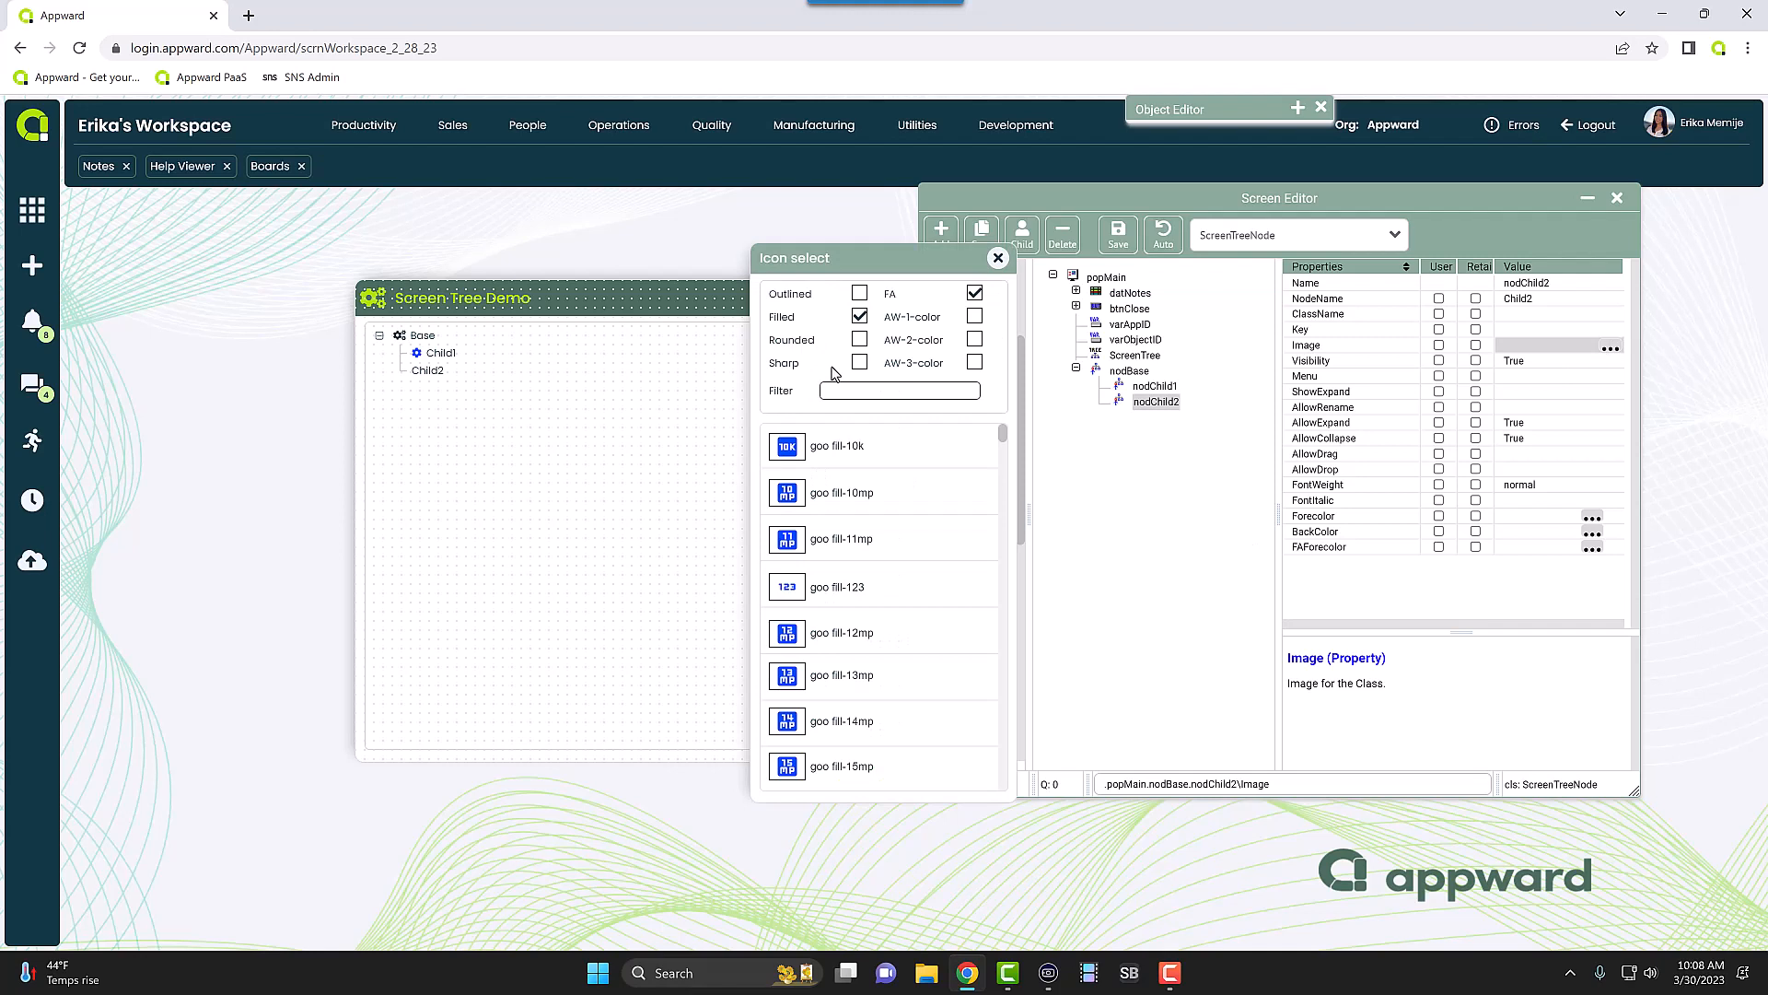
text(cogs)
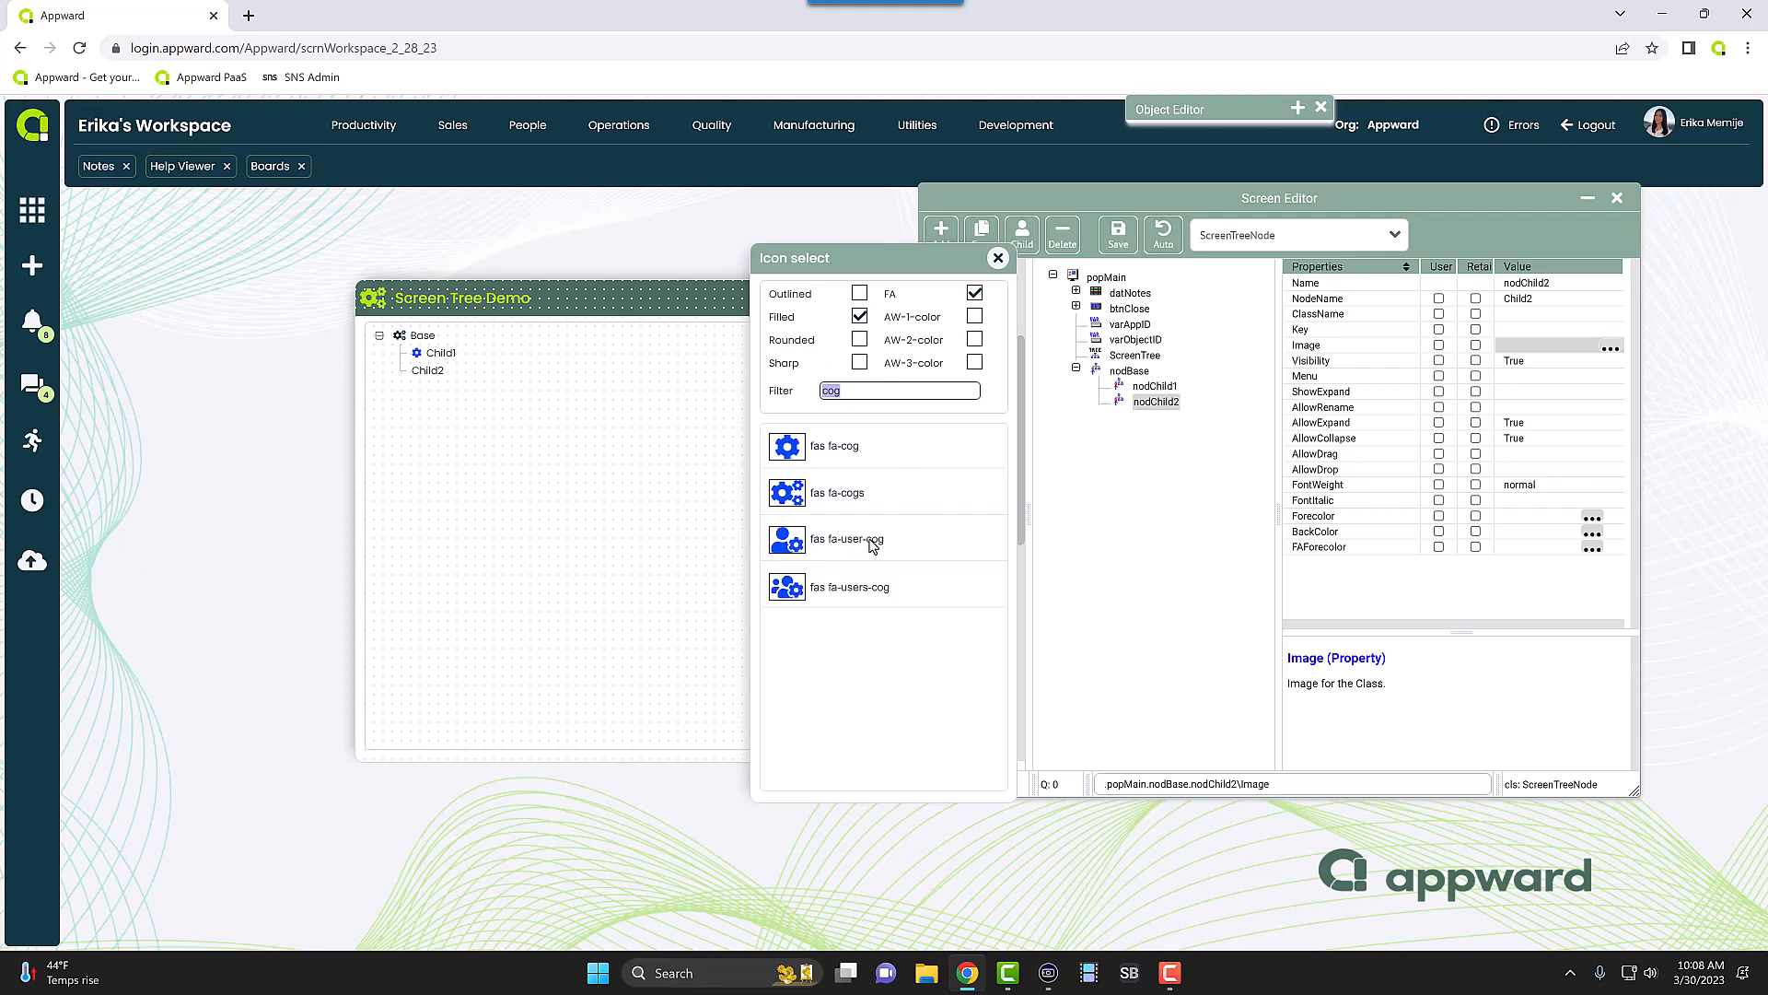
click(846, 540)
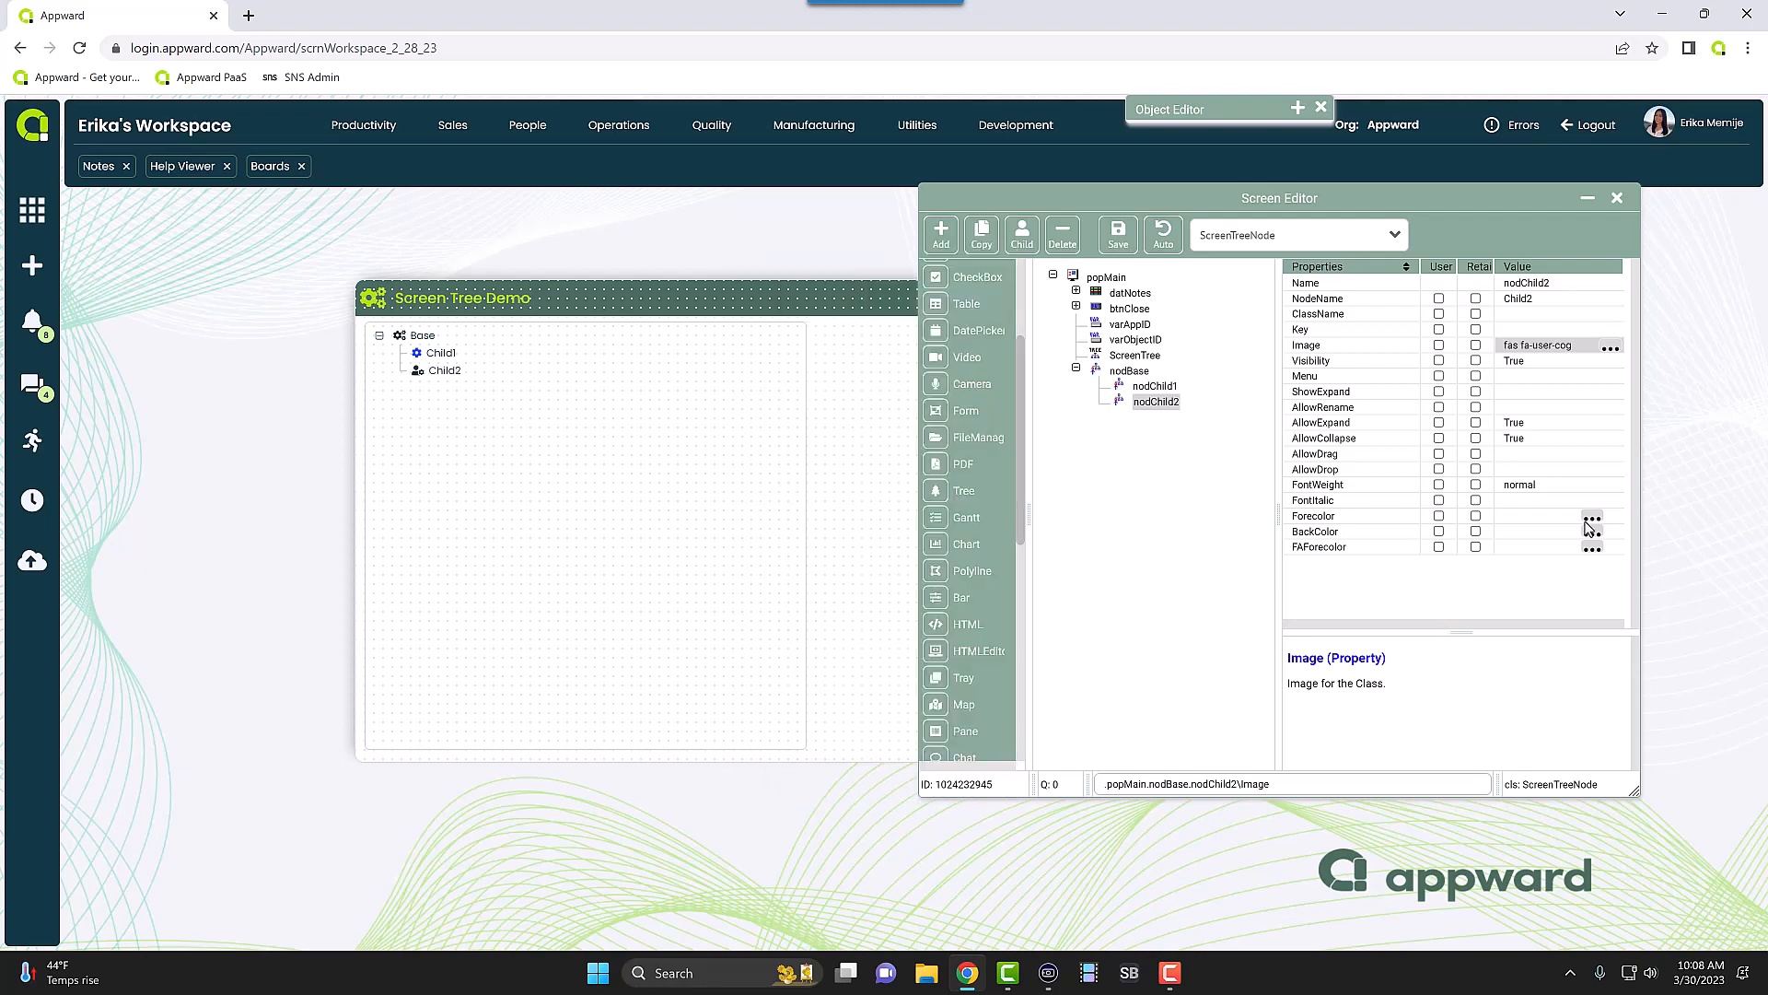
- Set Child2's FAForecolor to purple #BD00FF
click(1317, 547)
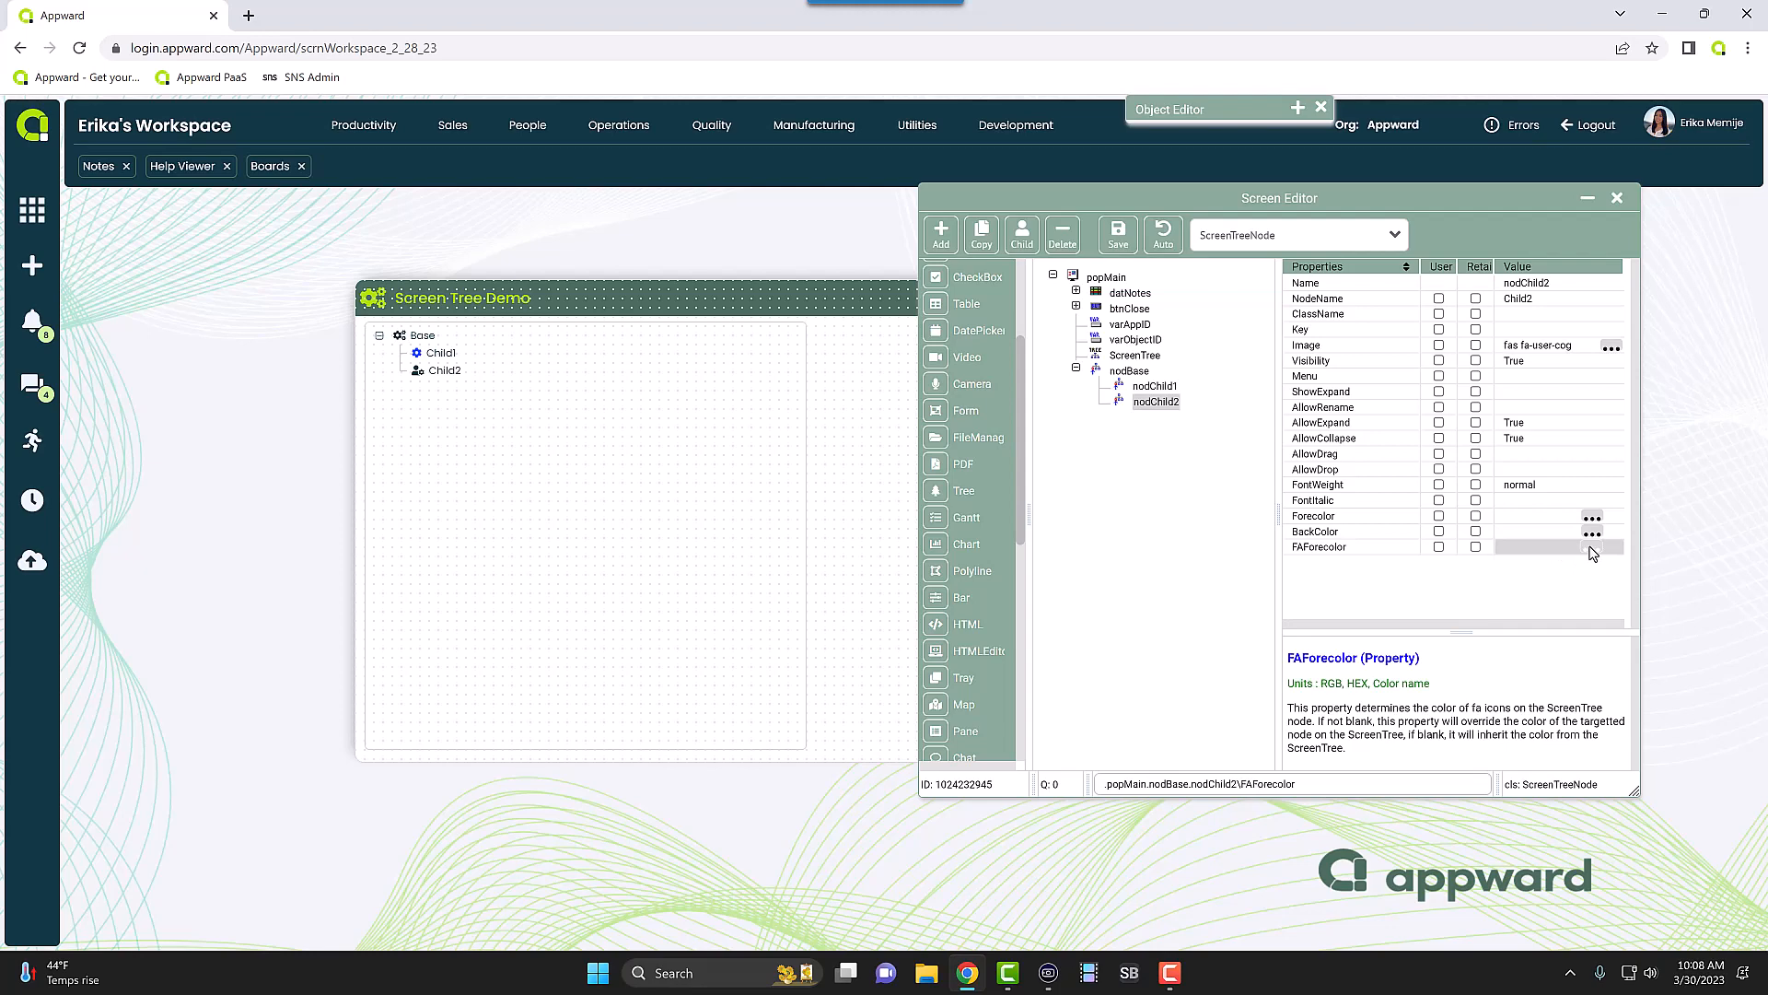
click(1592, 549)
text(#BD00FF)
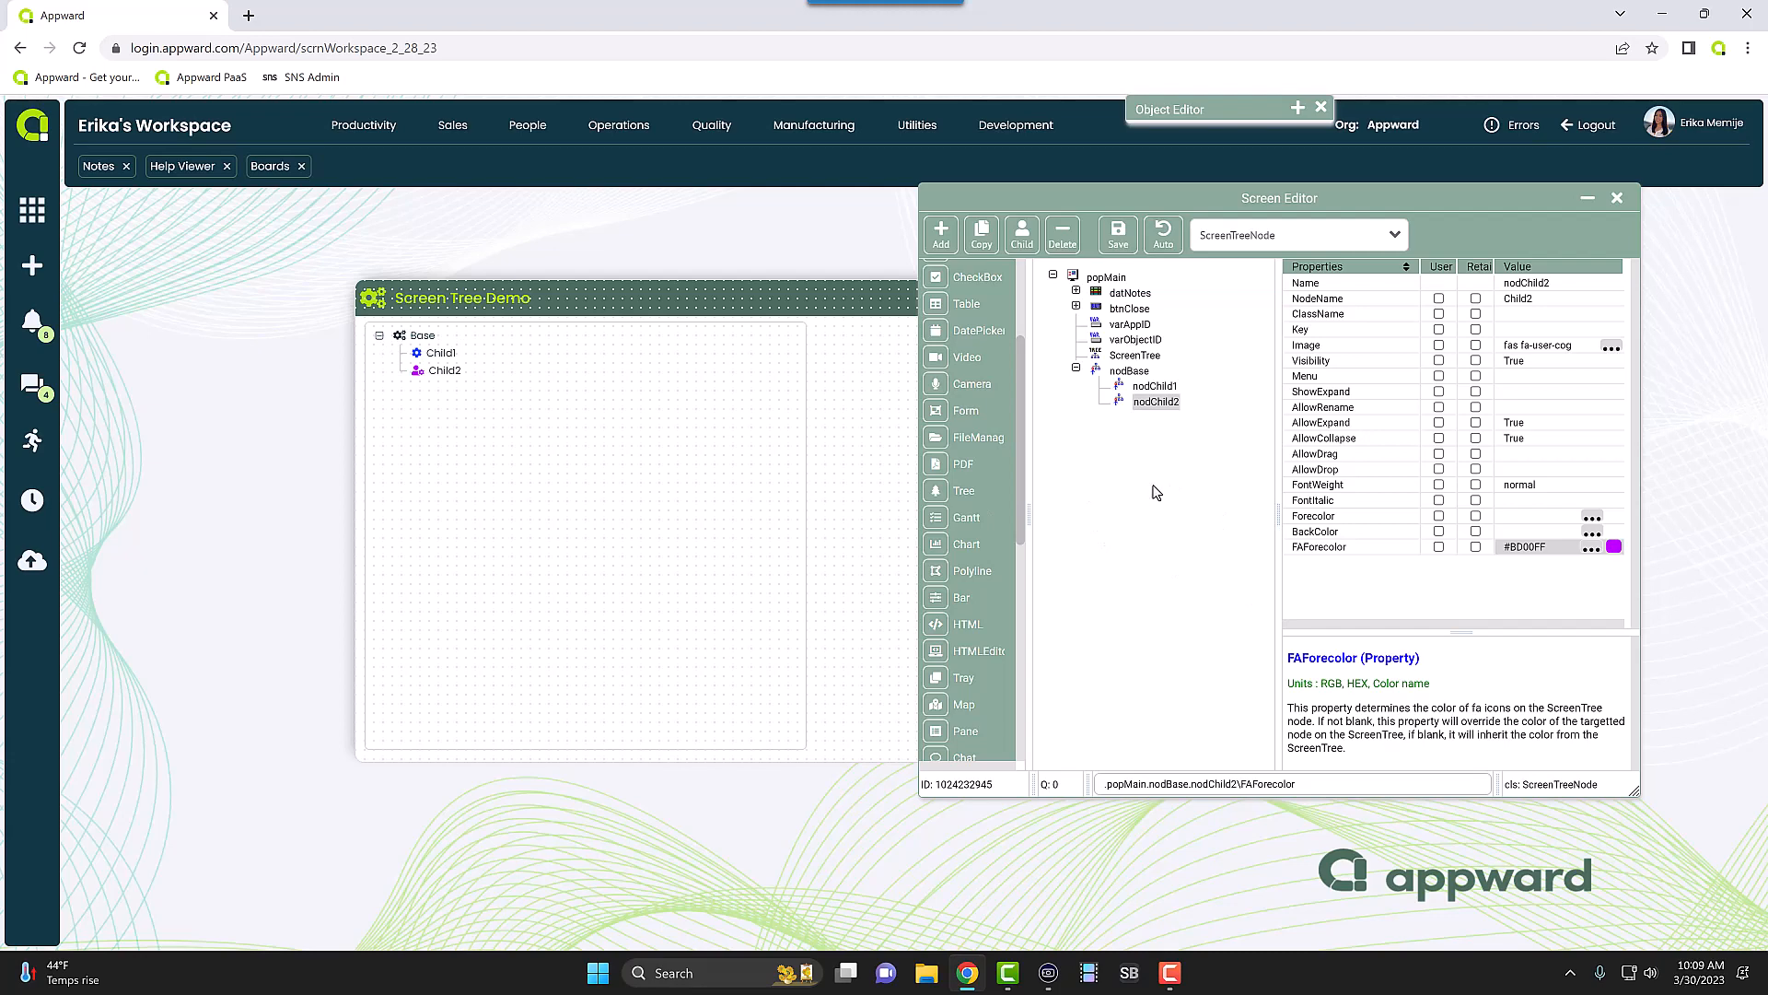
mouse_move(1167, 488)
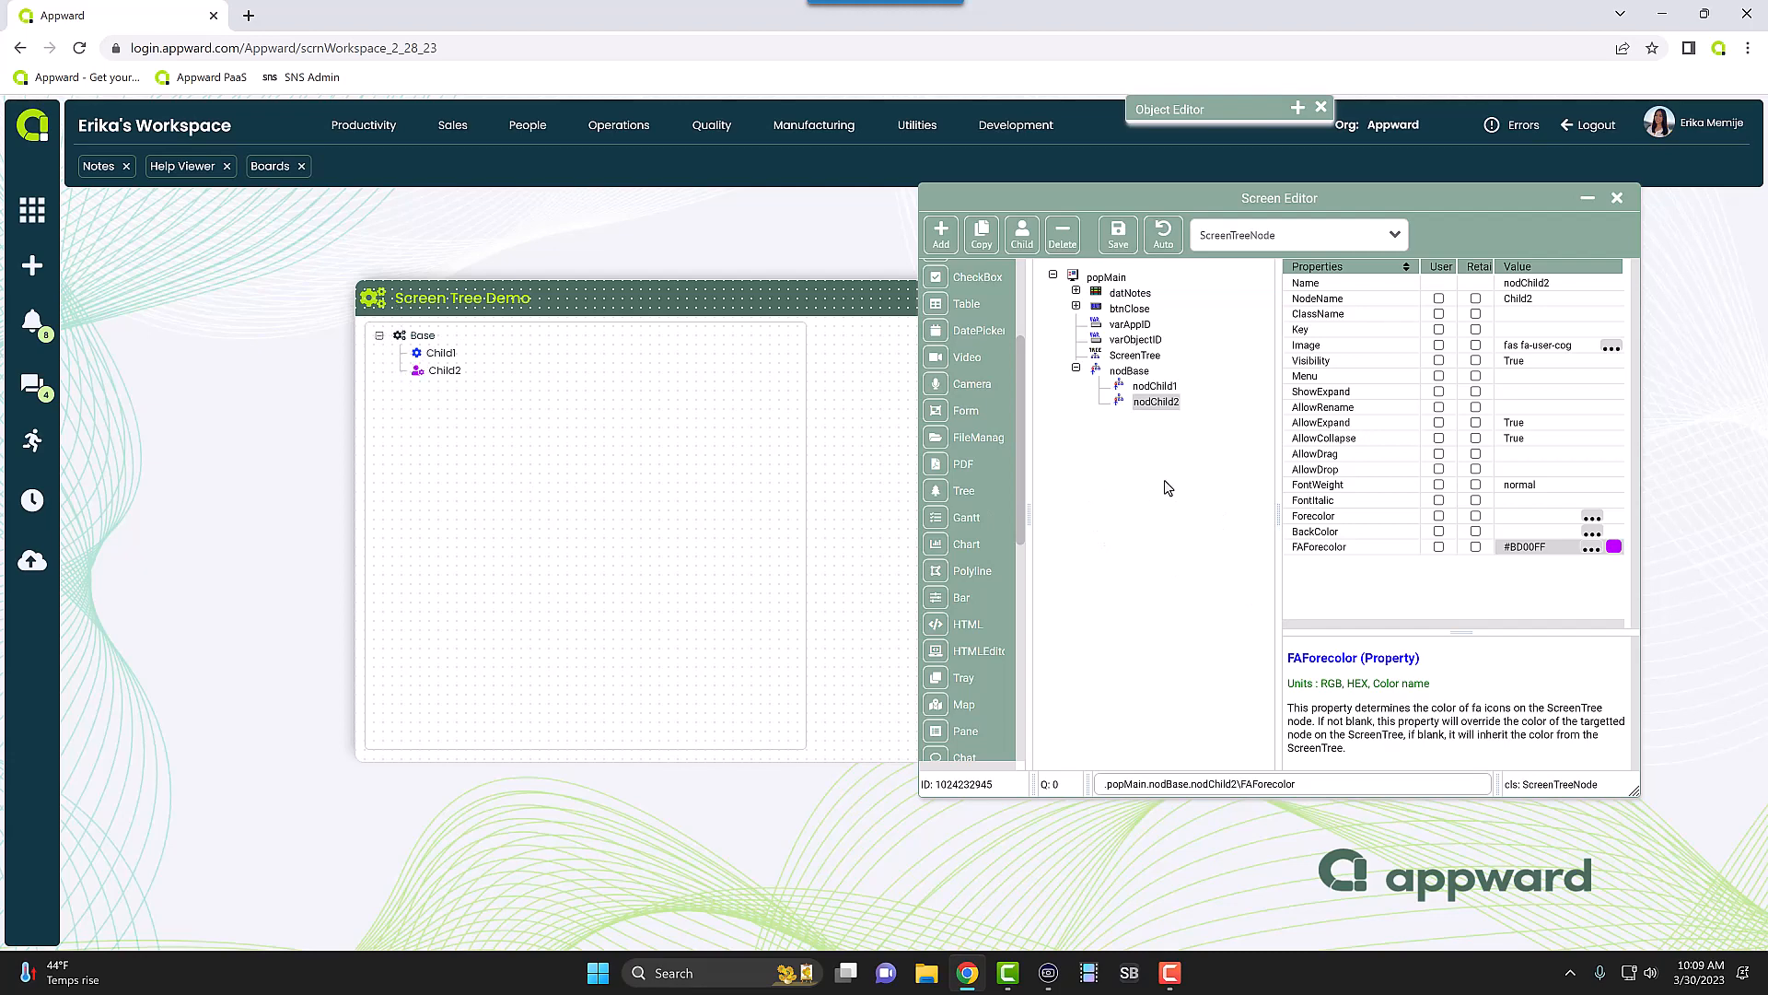
mouse_move(568, 565)
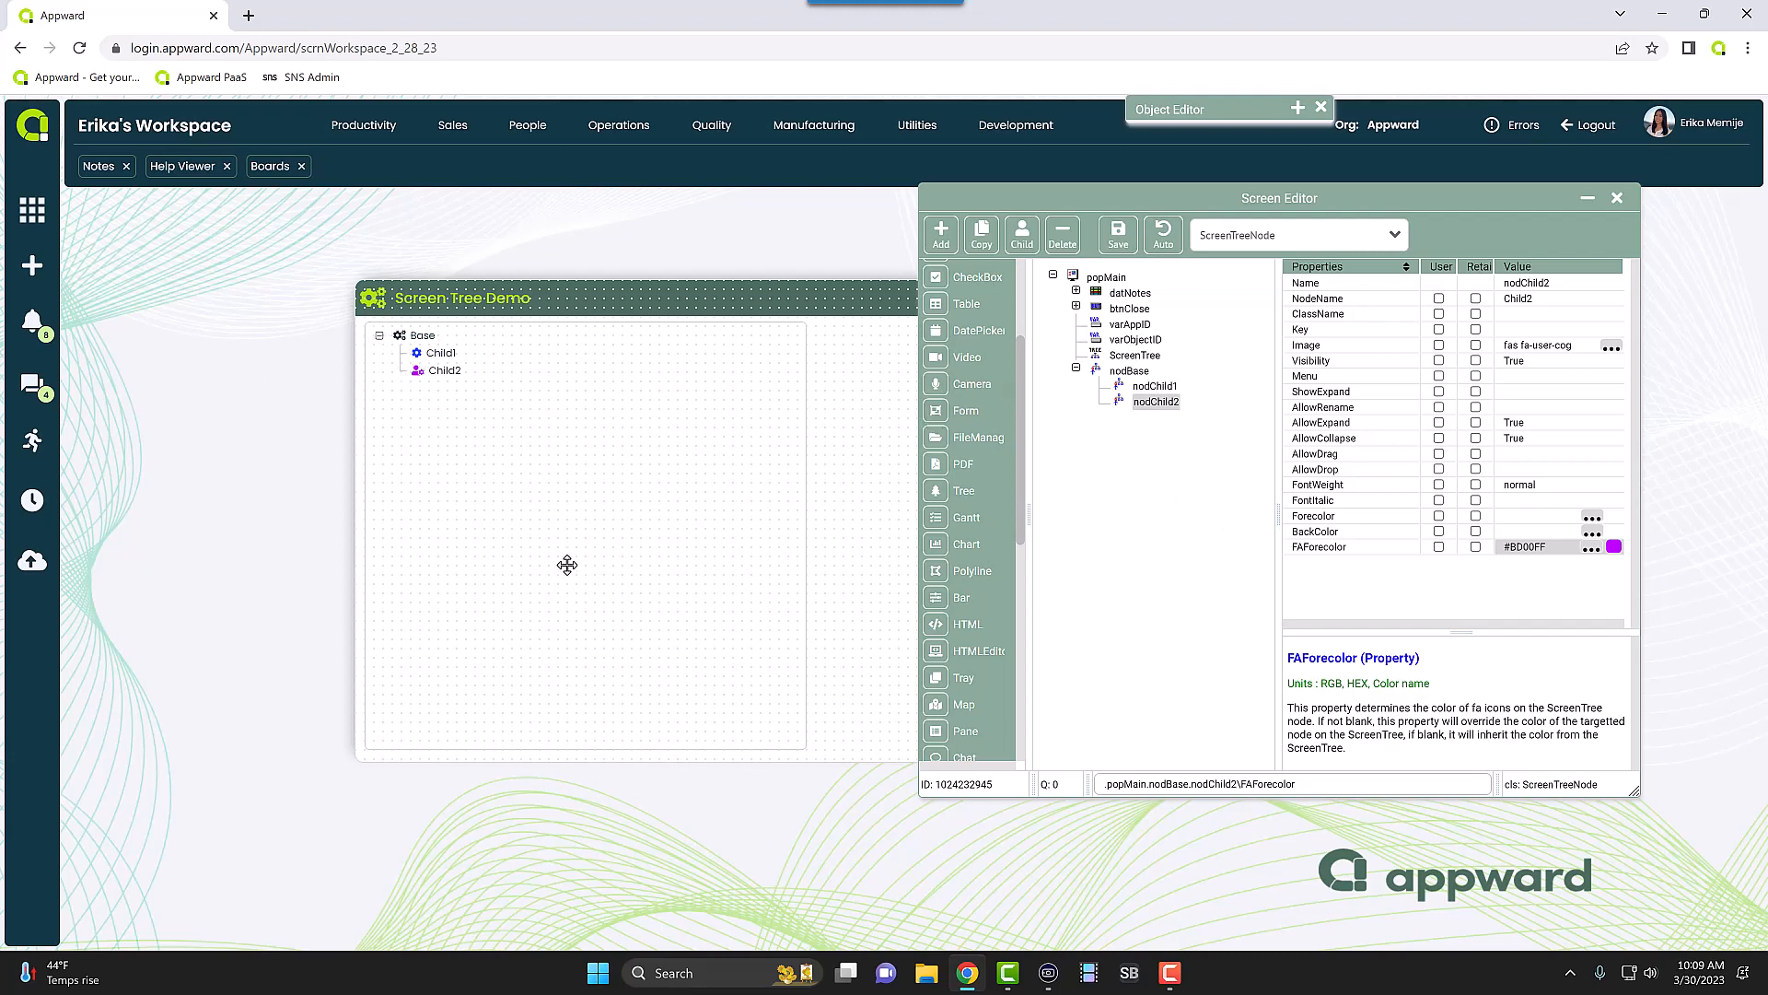
mouse_move(406, 400)
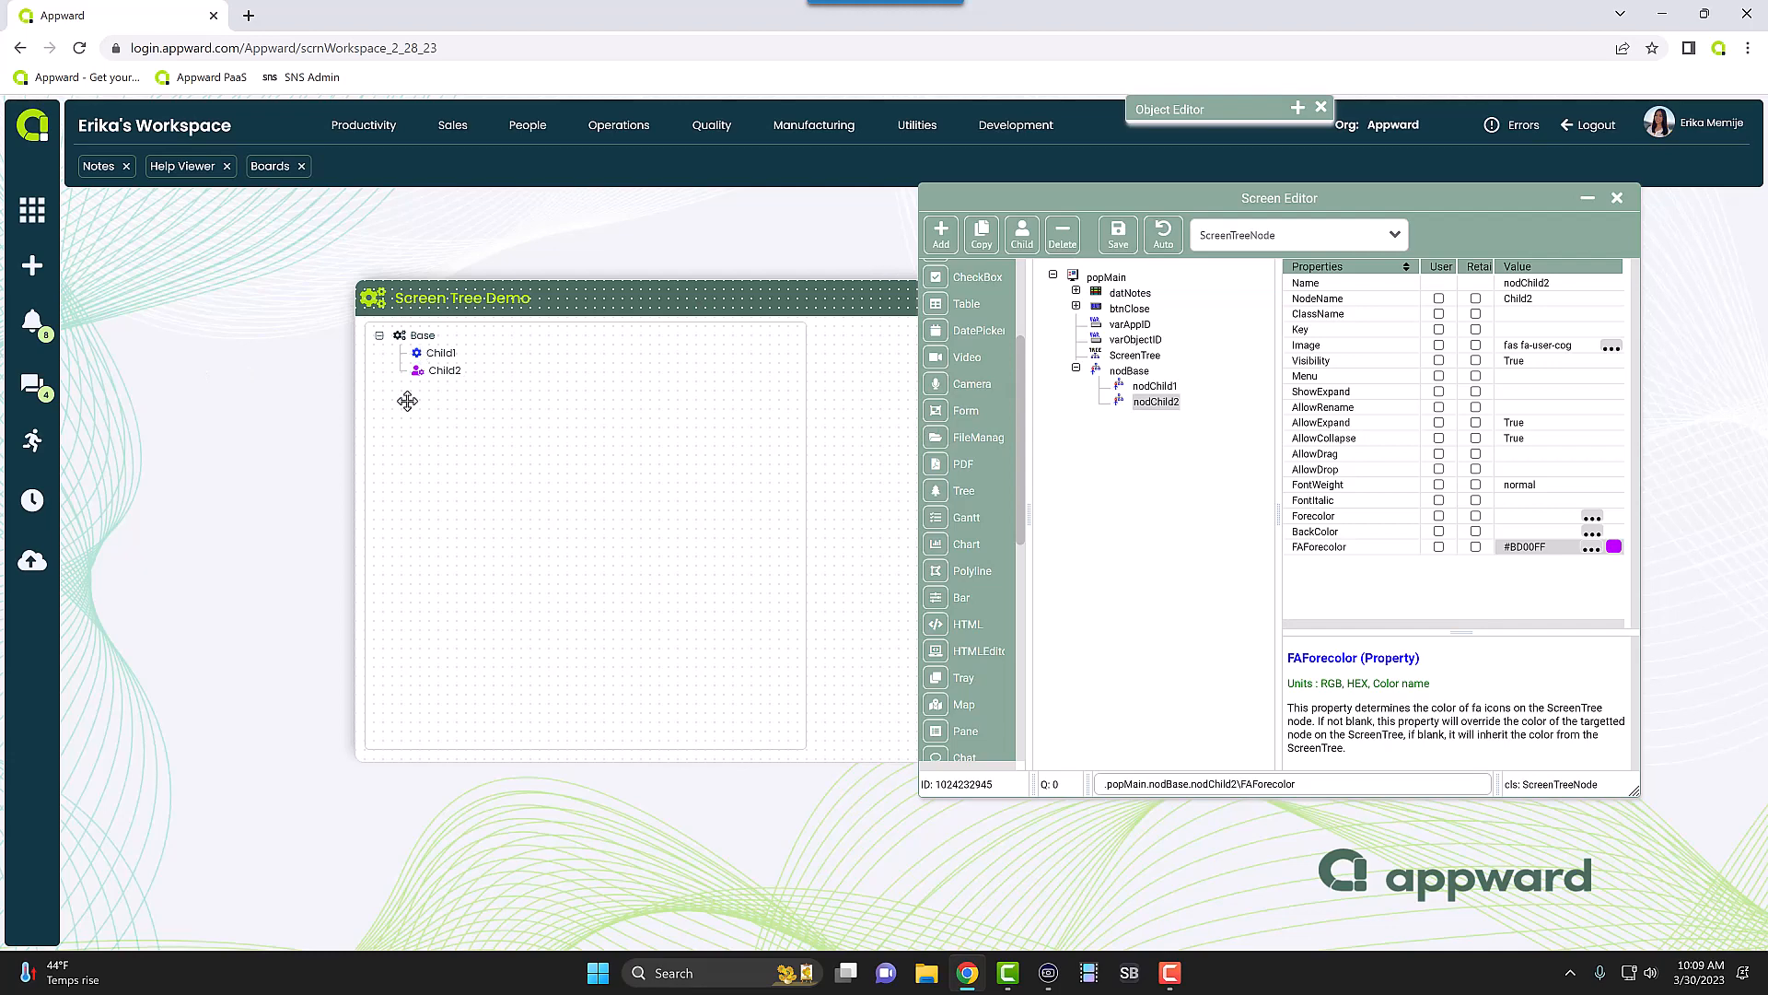
mouse_move(427, 427)
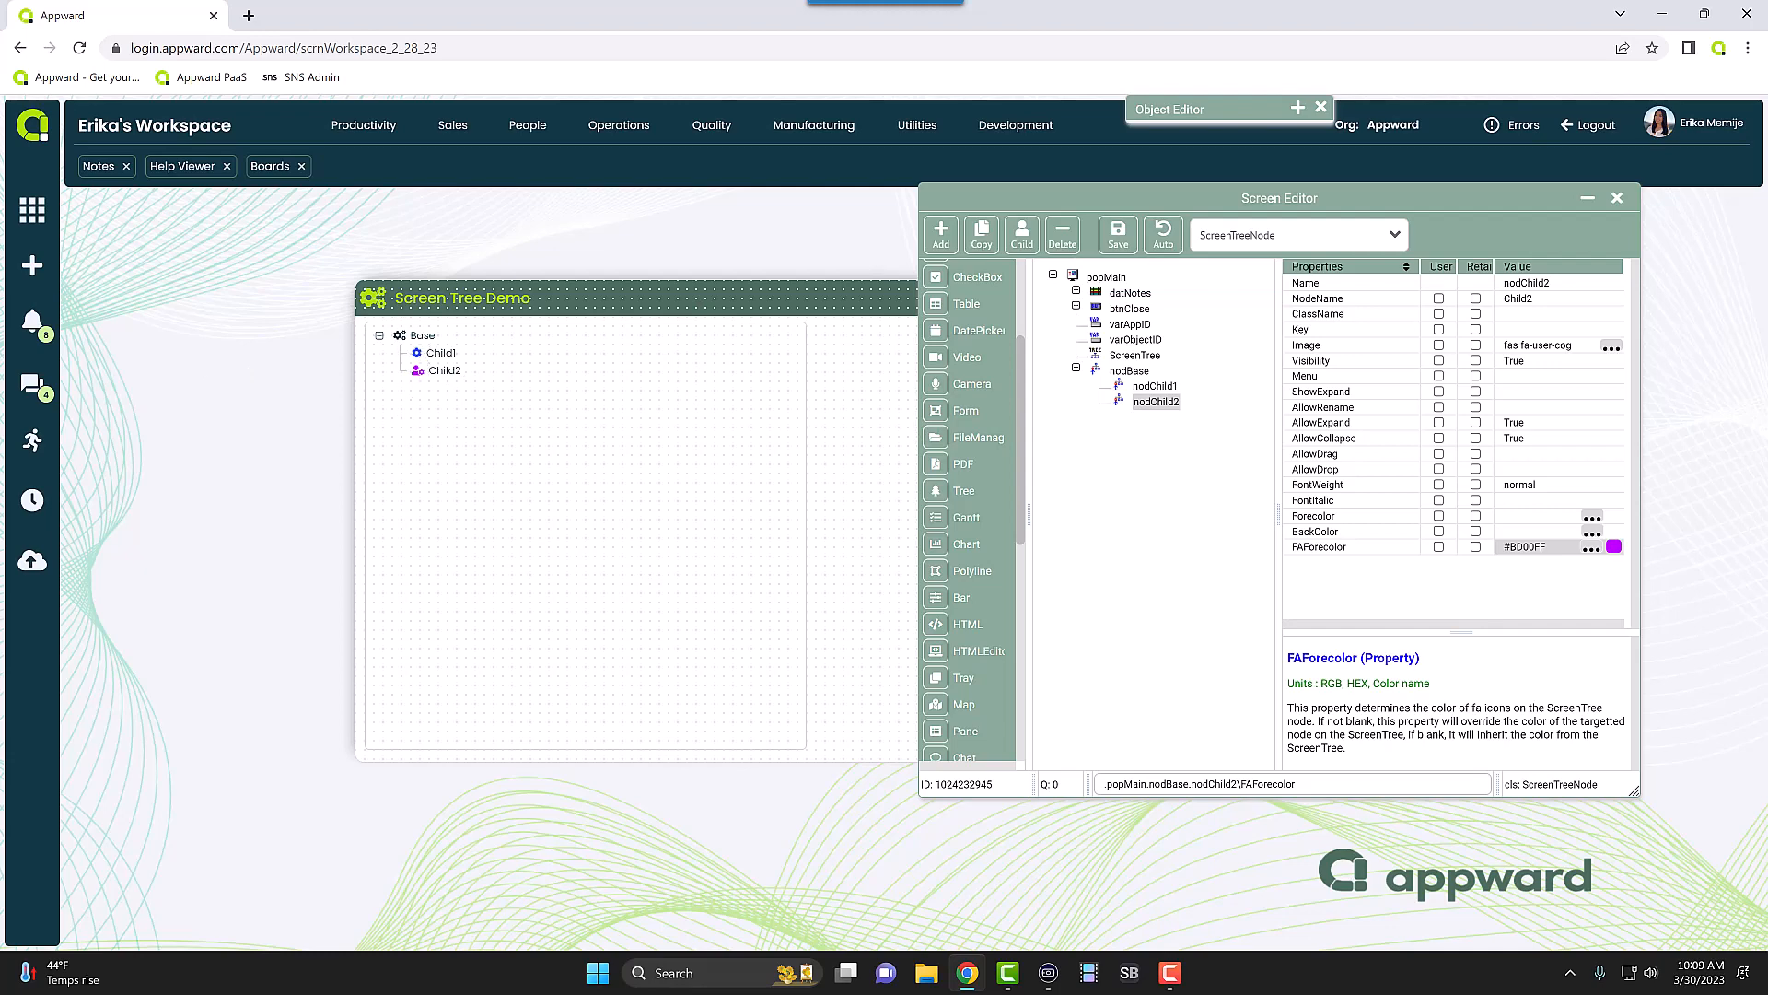
- Add a ScreenTreeAttribute child object named treeAtt under the ScreenTree
click(1131, 371)
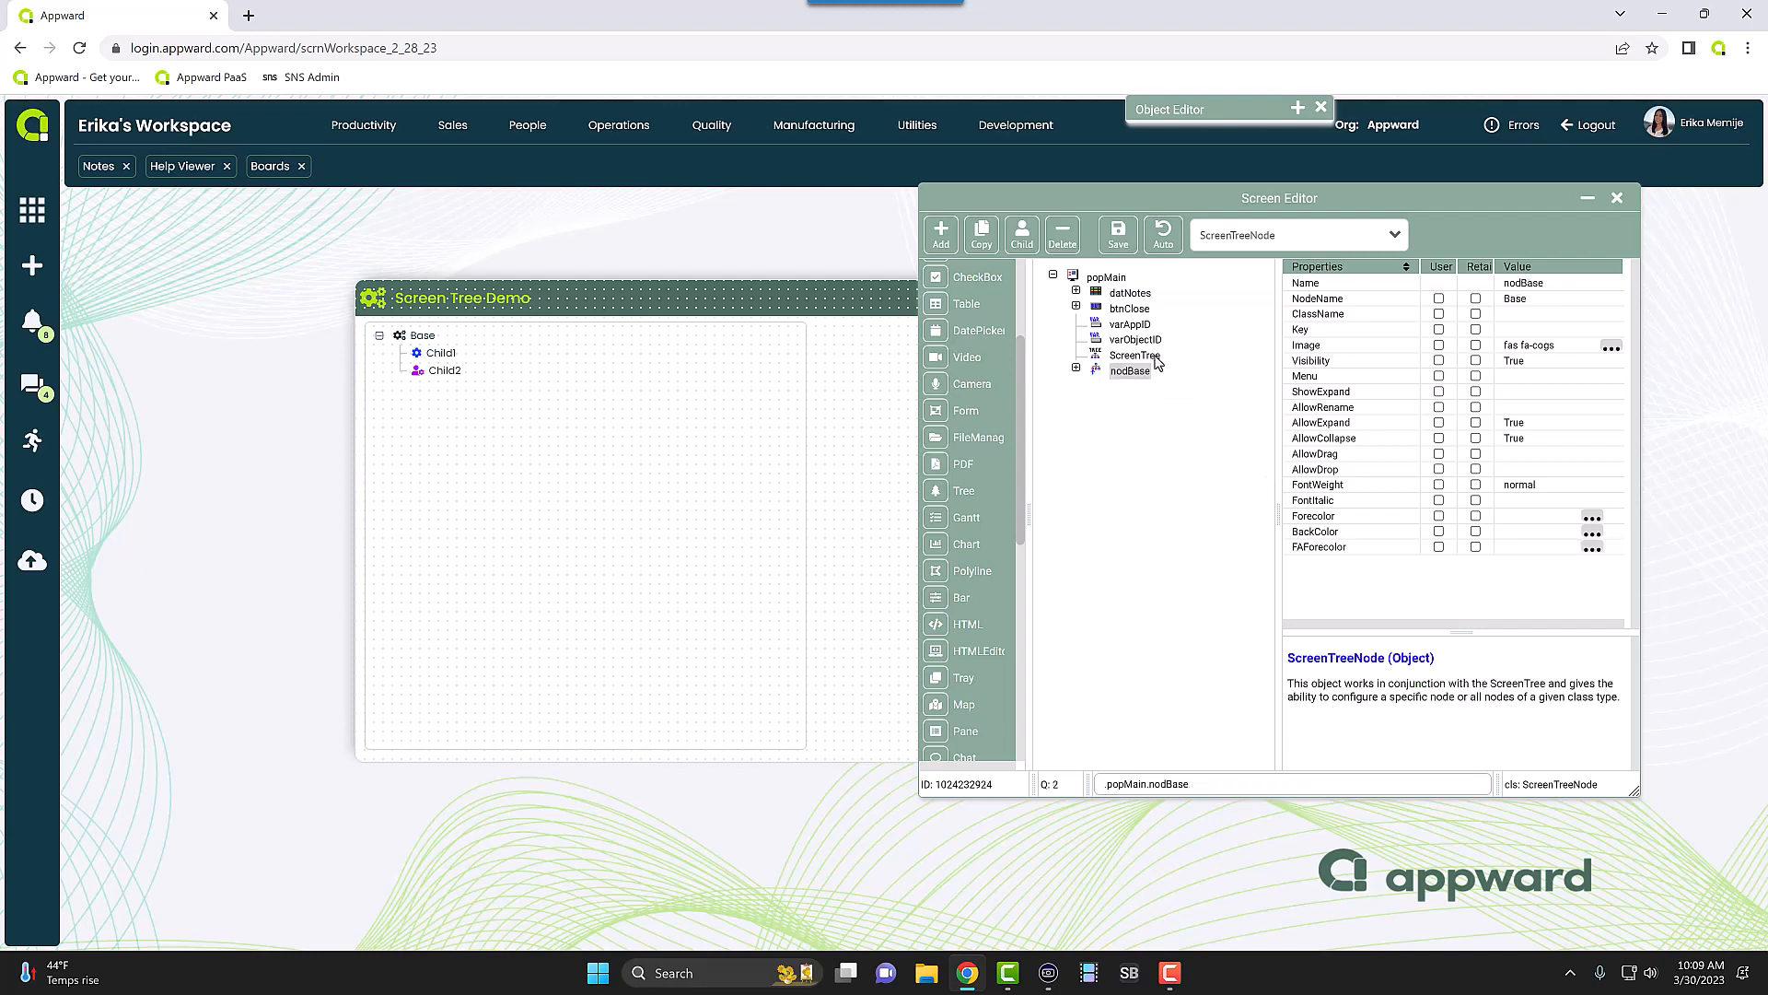
click(1137, 355)
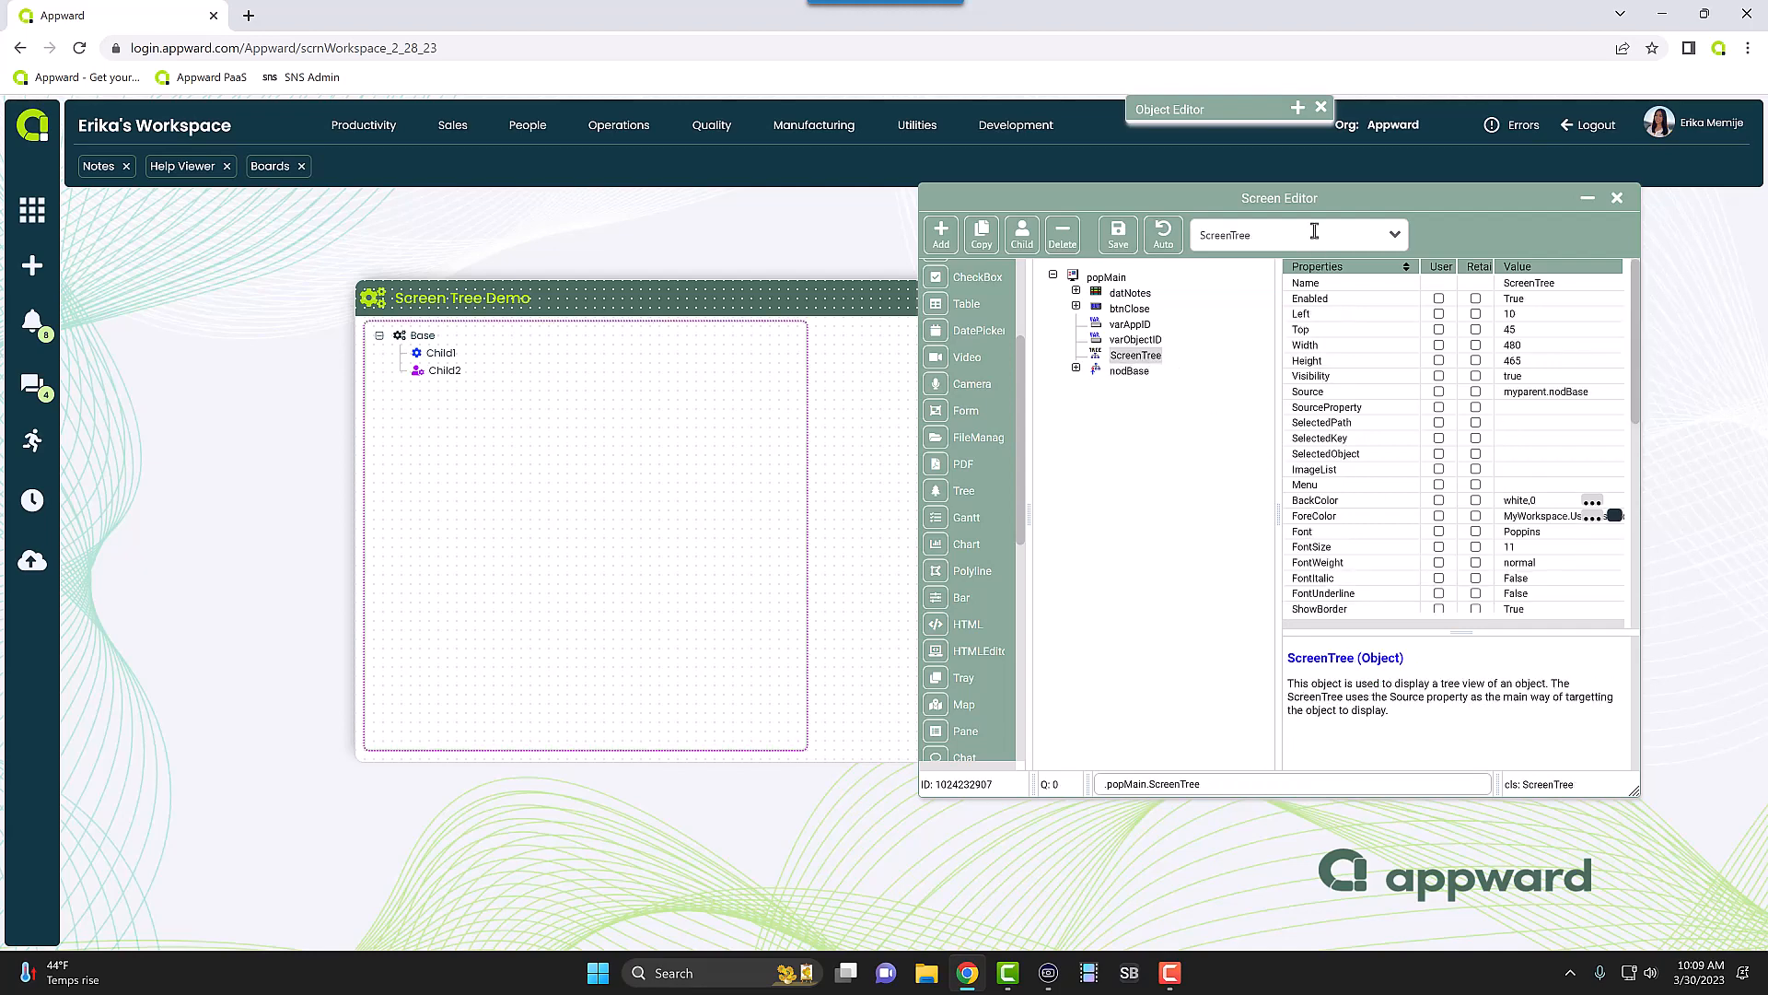
click(1394, 234)
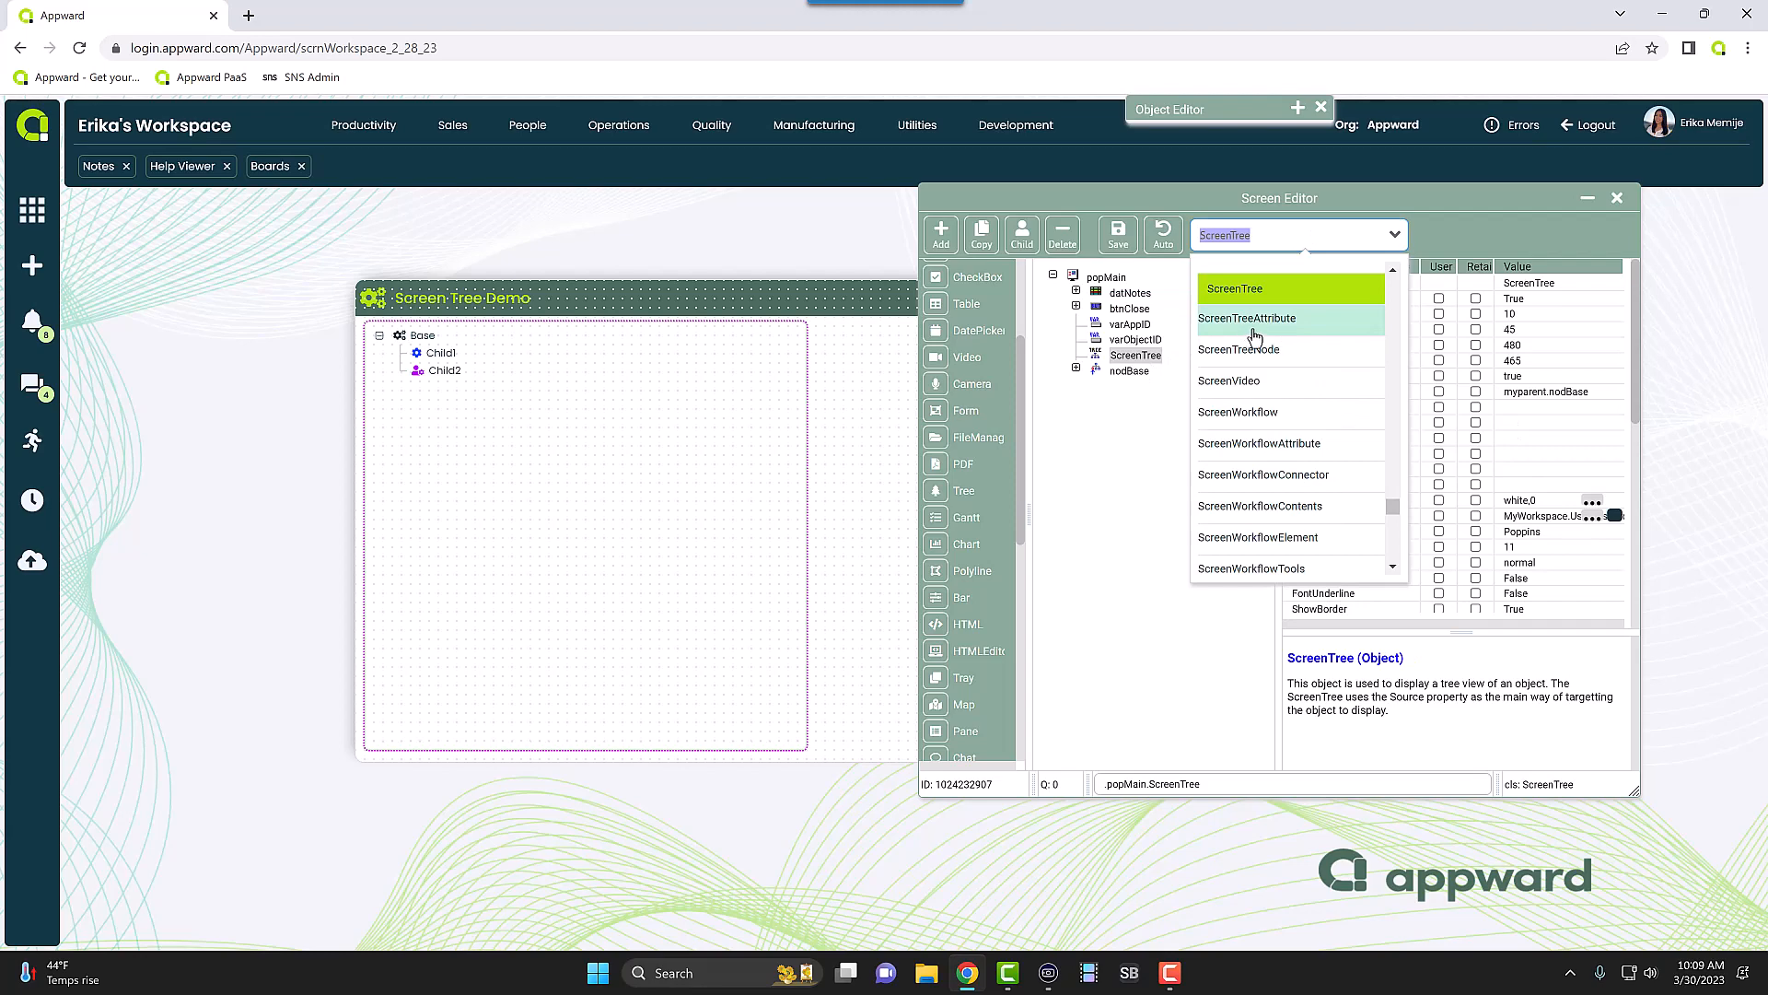
mouse_move(1151, 360)
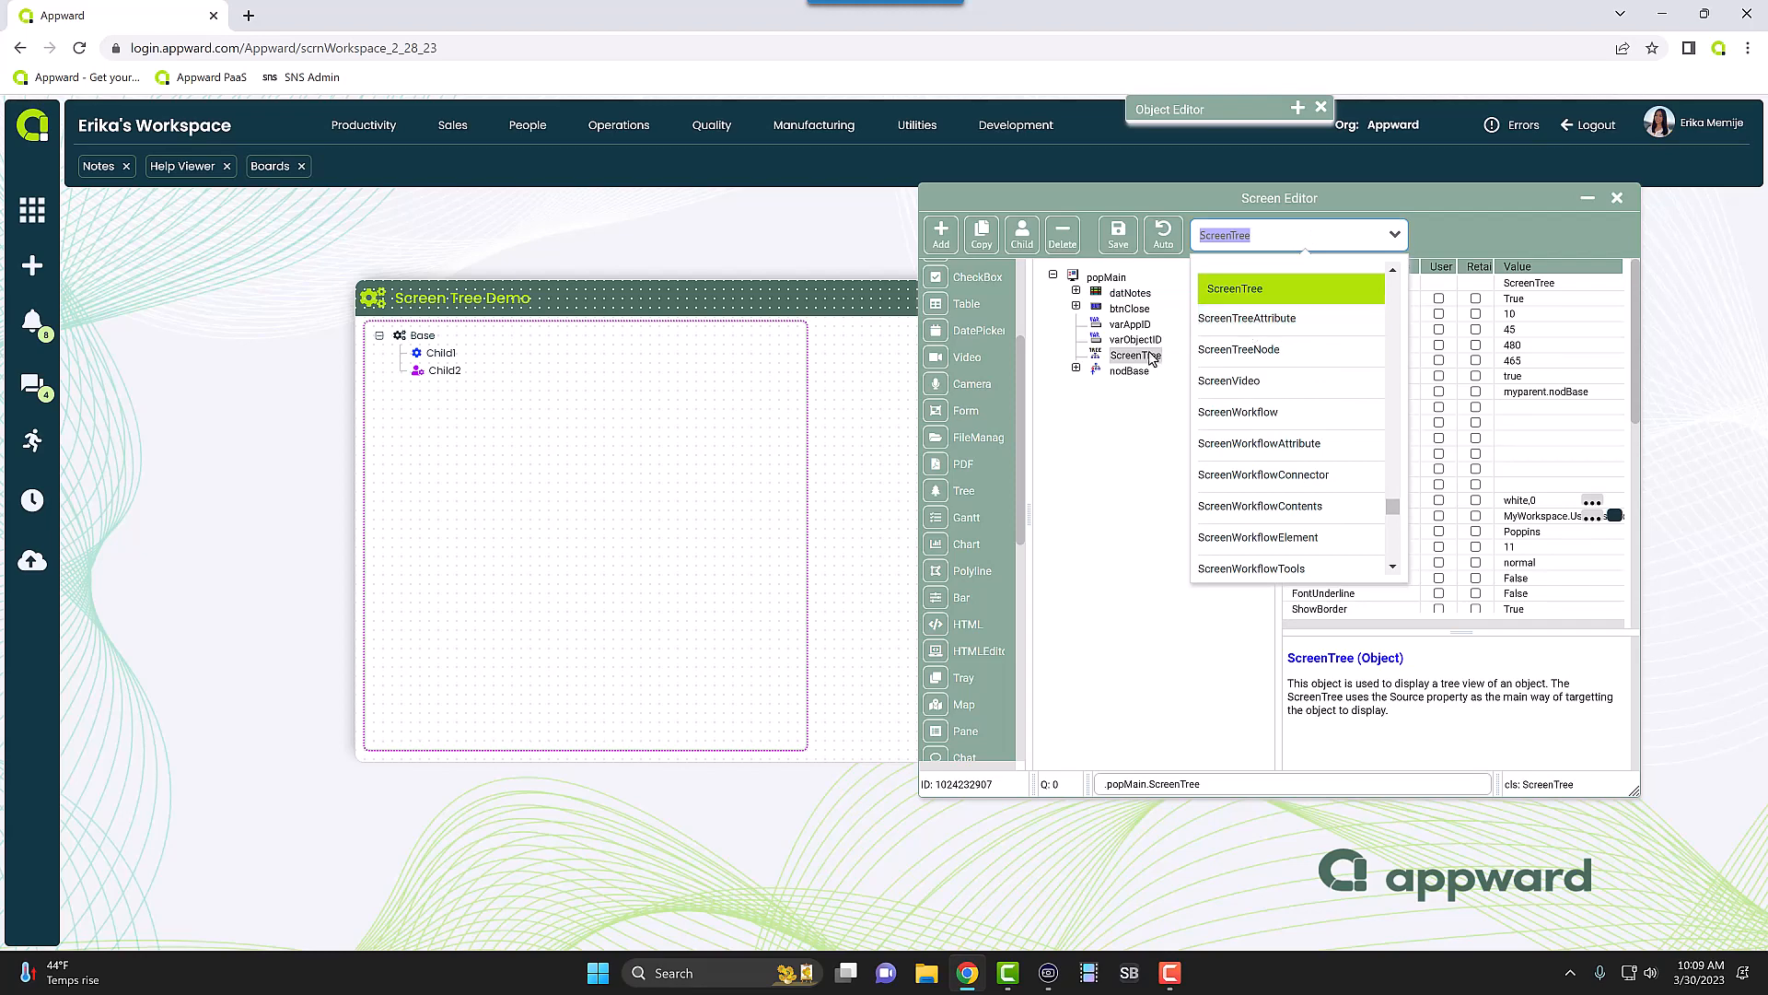
click(1247, 319)
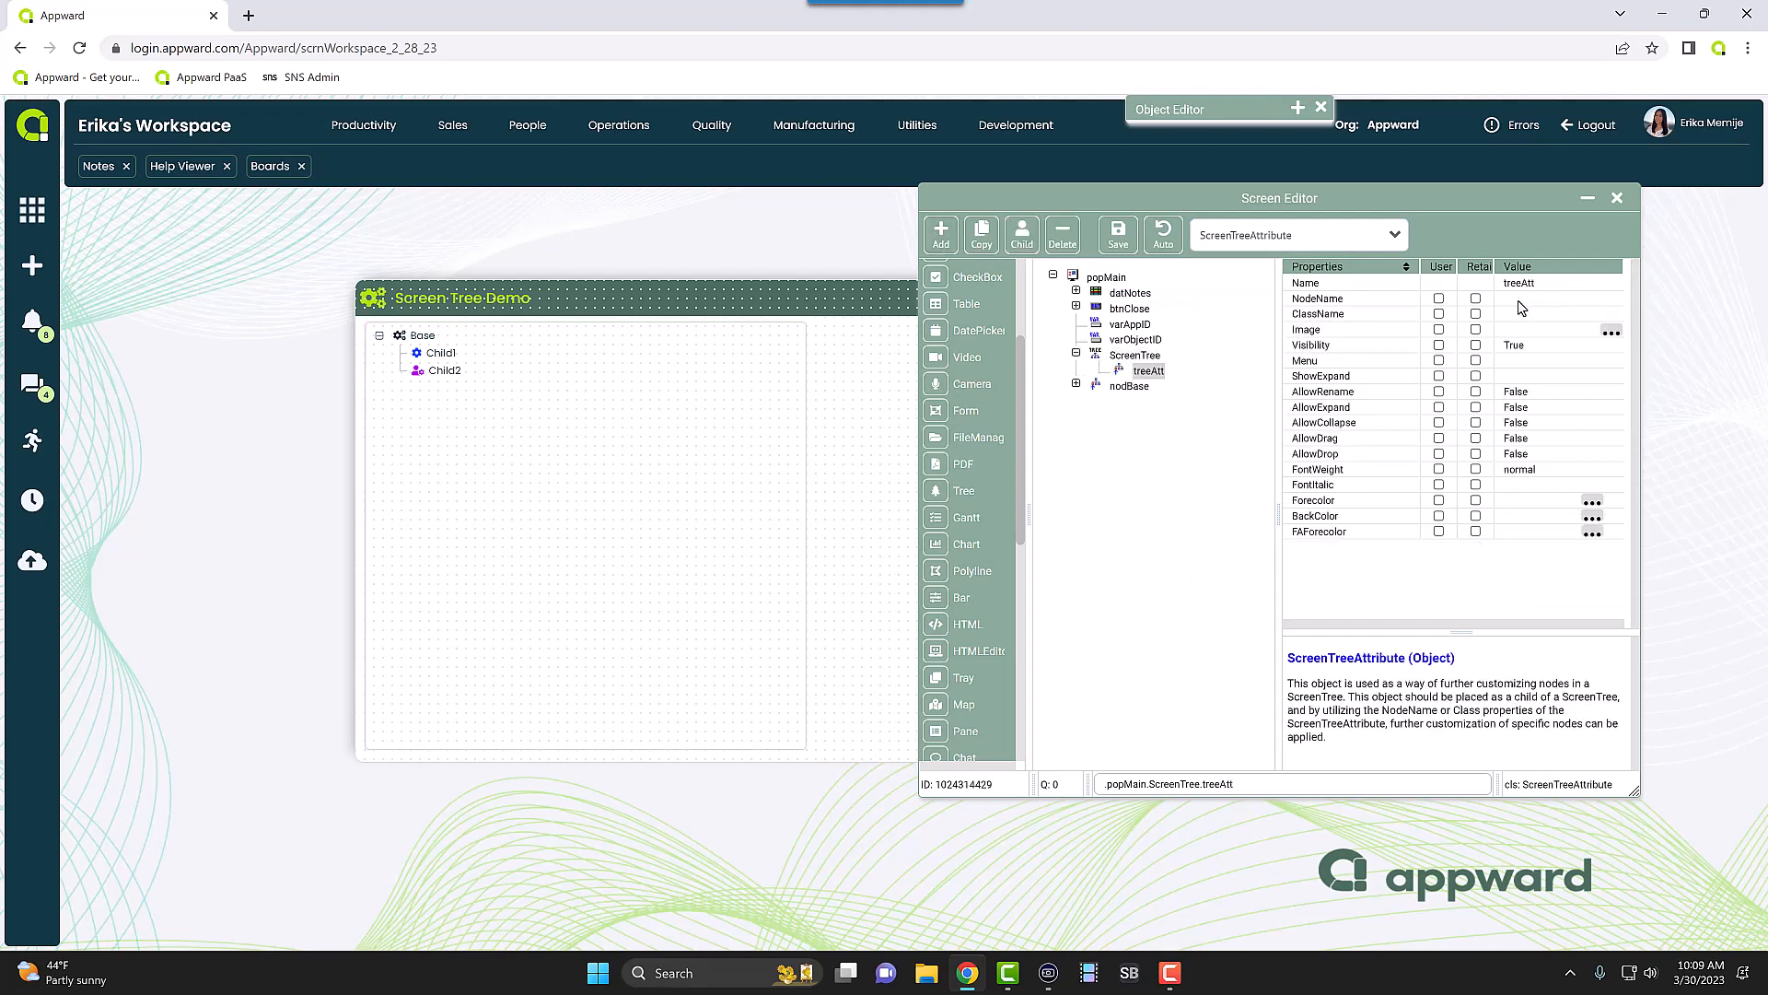
mouse_move(1535, 319)
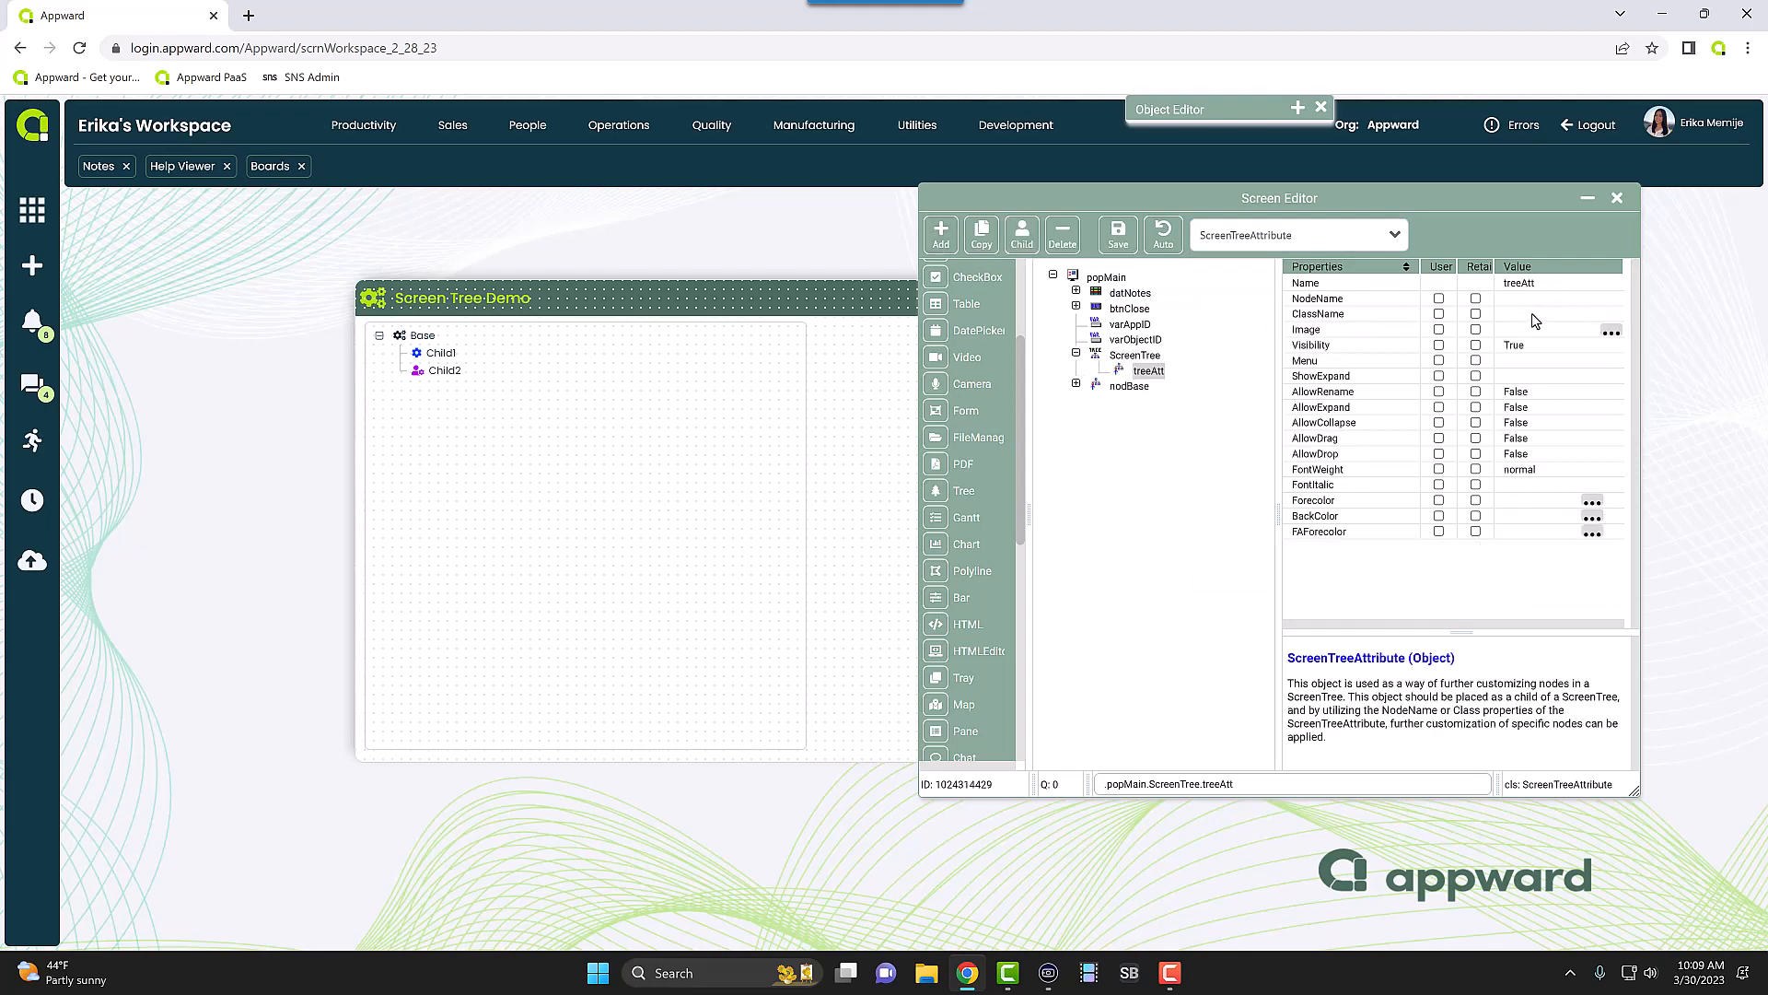
- Set treeAtt's ClassName to Children and its Image to fas fa-user-cog
click(1556, 313)
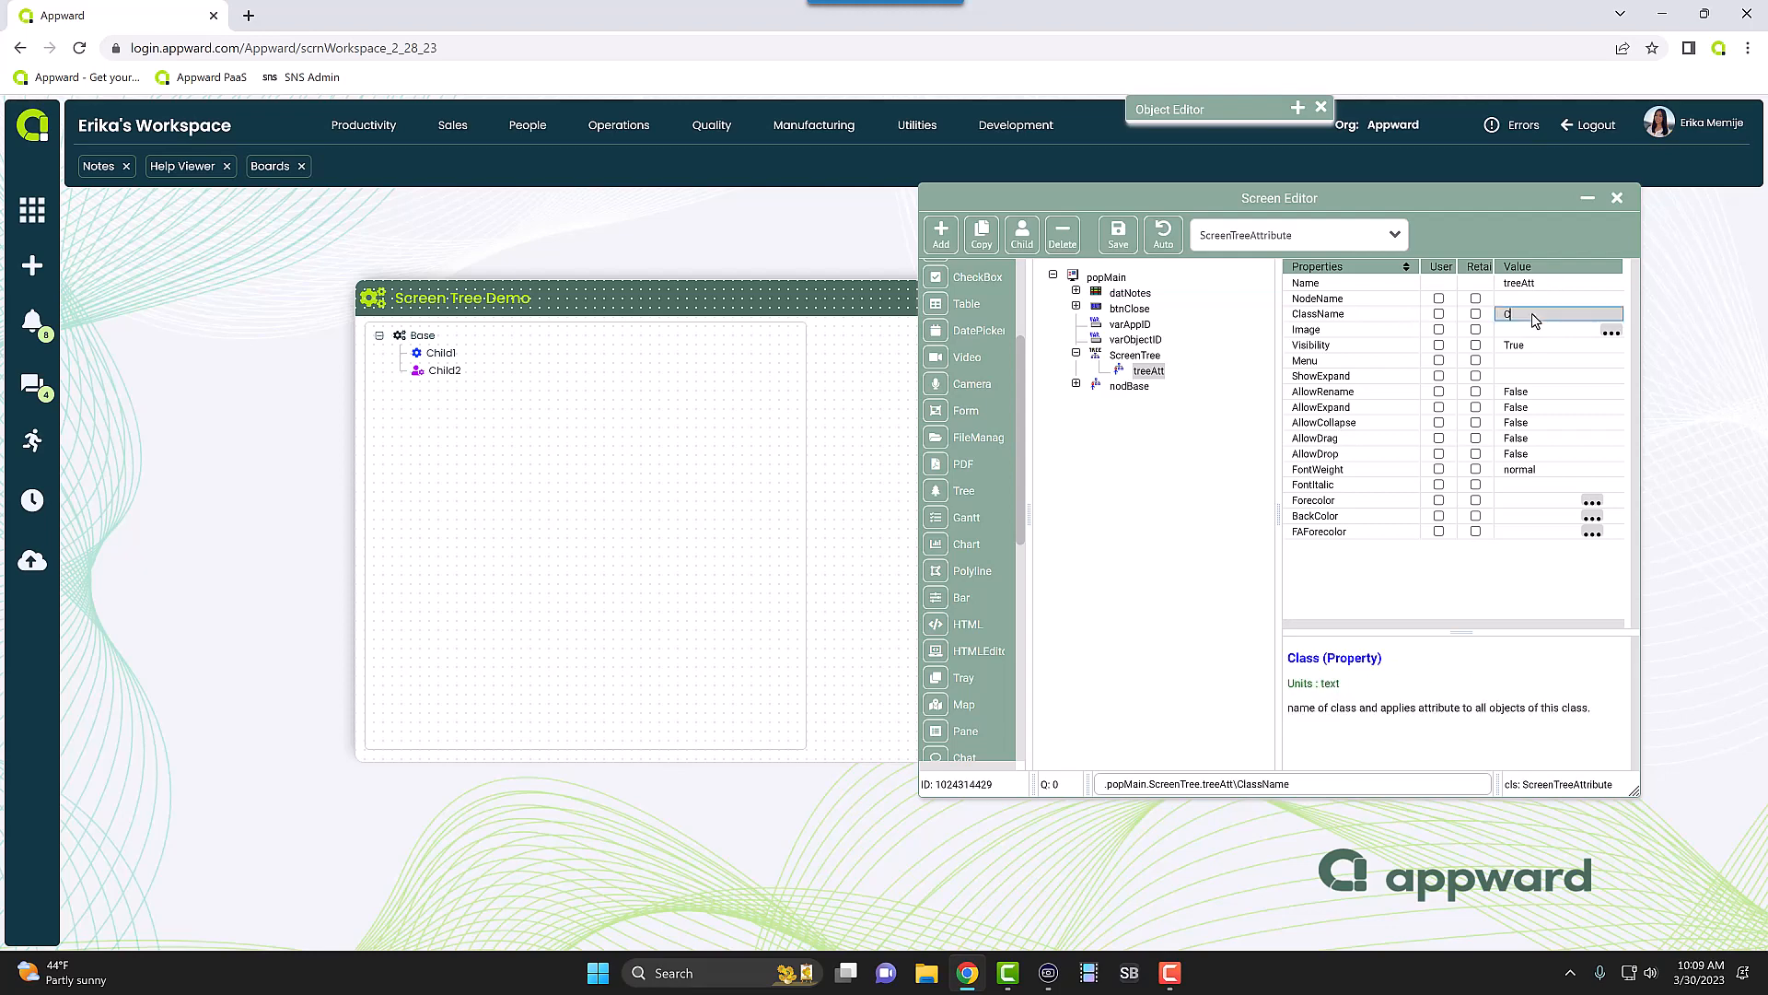
text(Children)
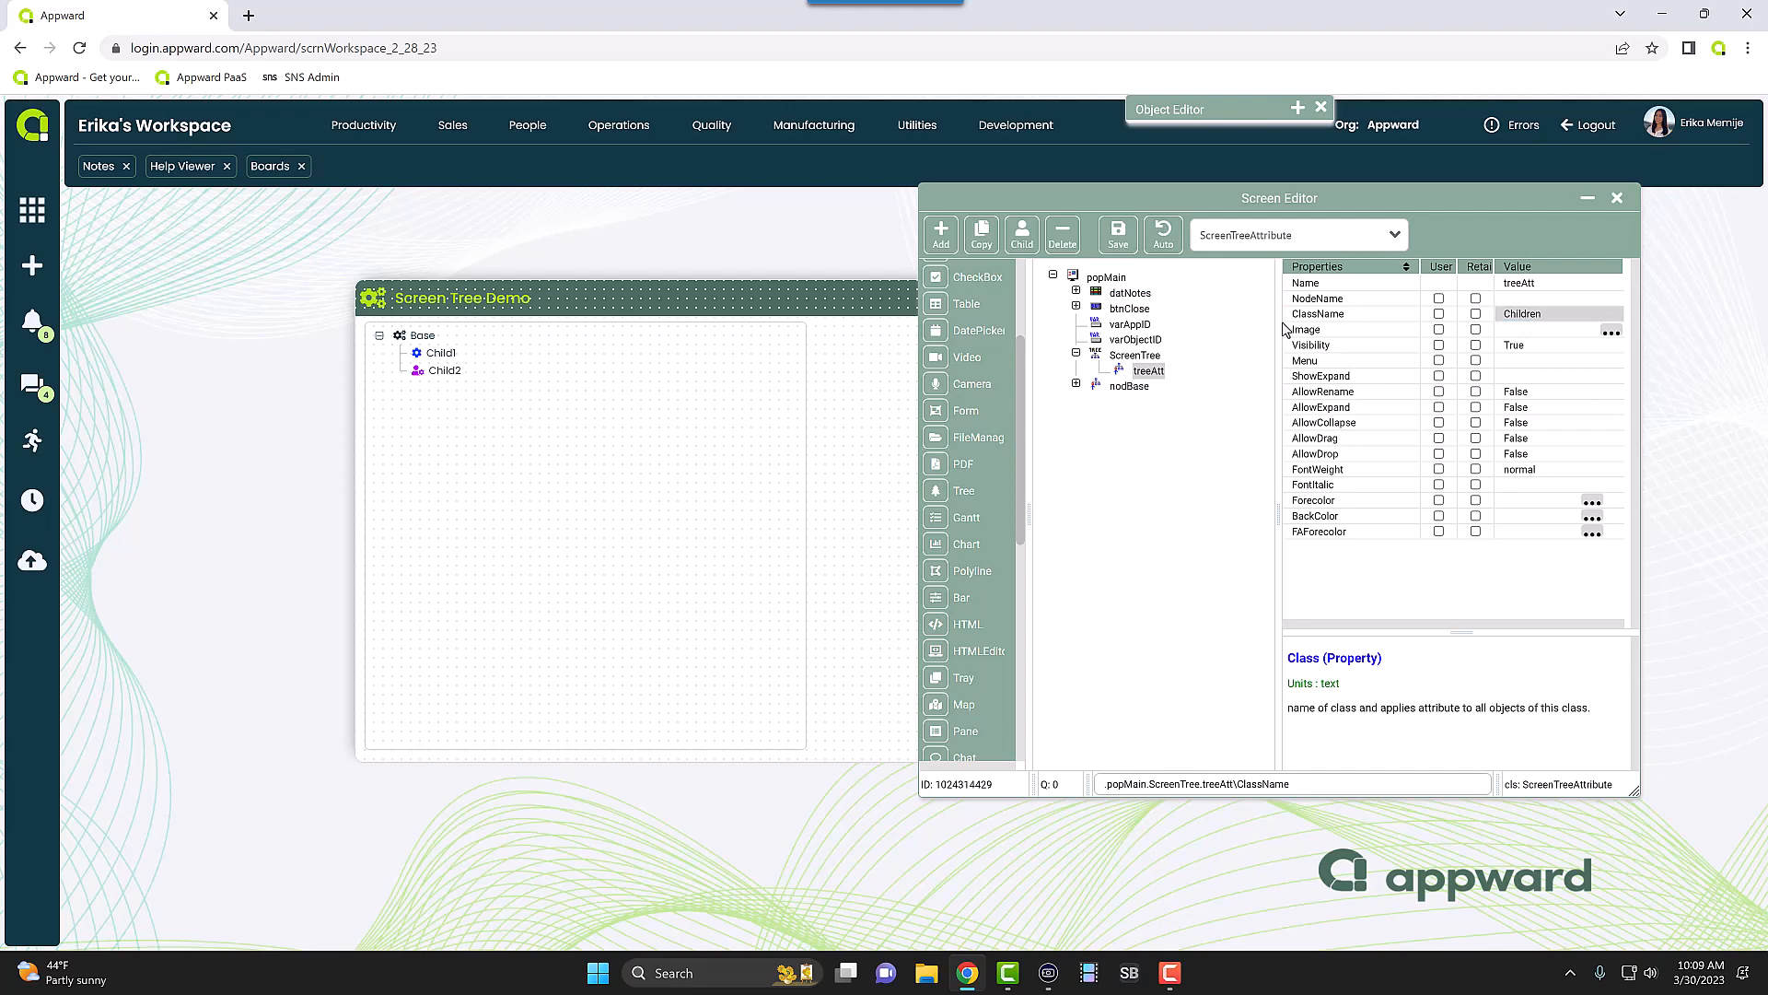
mouse_move(1368, 466)
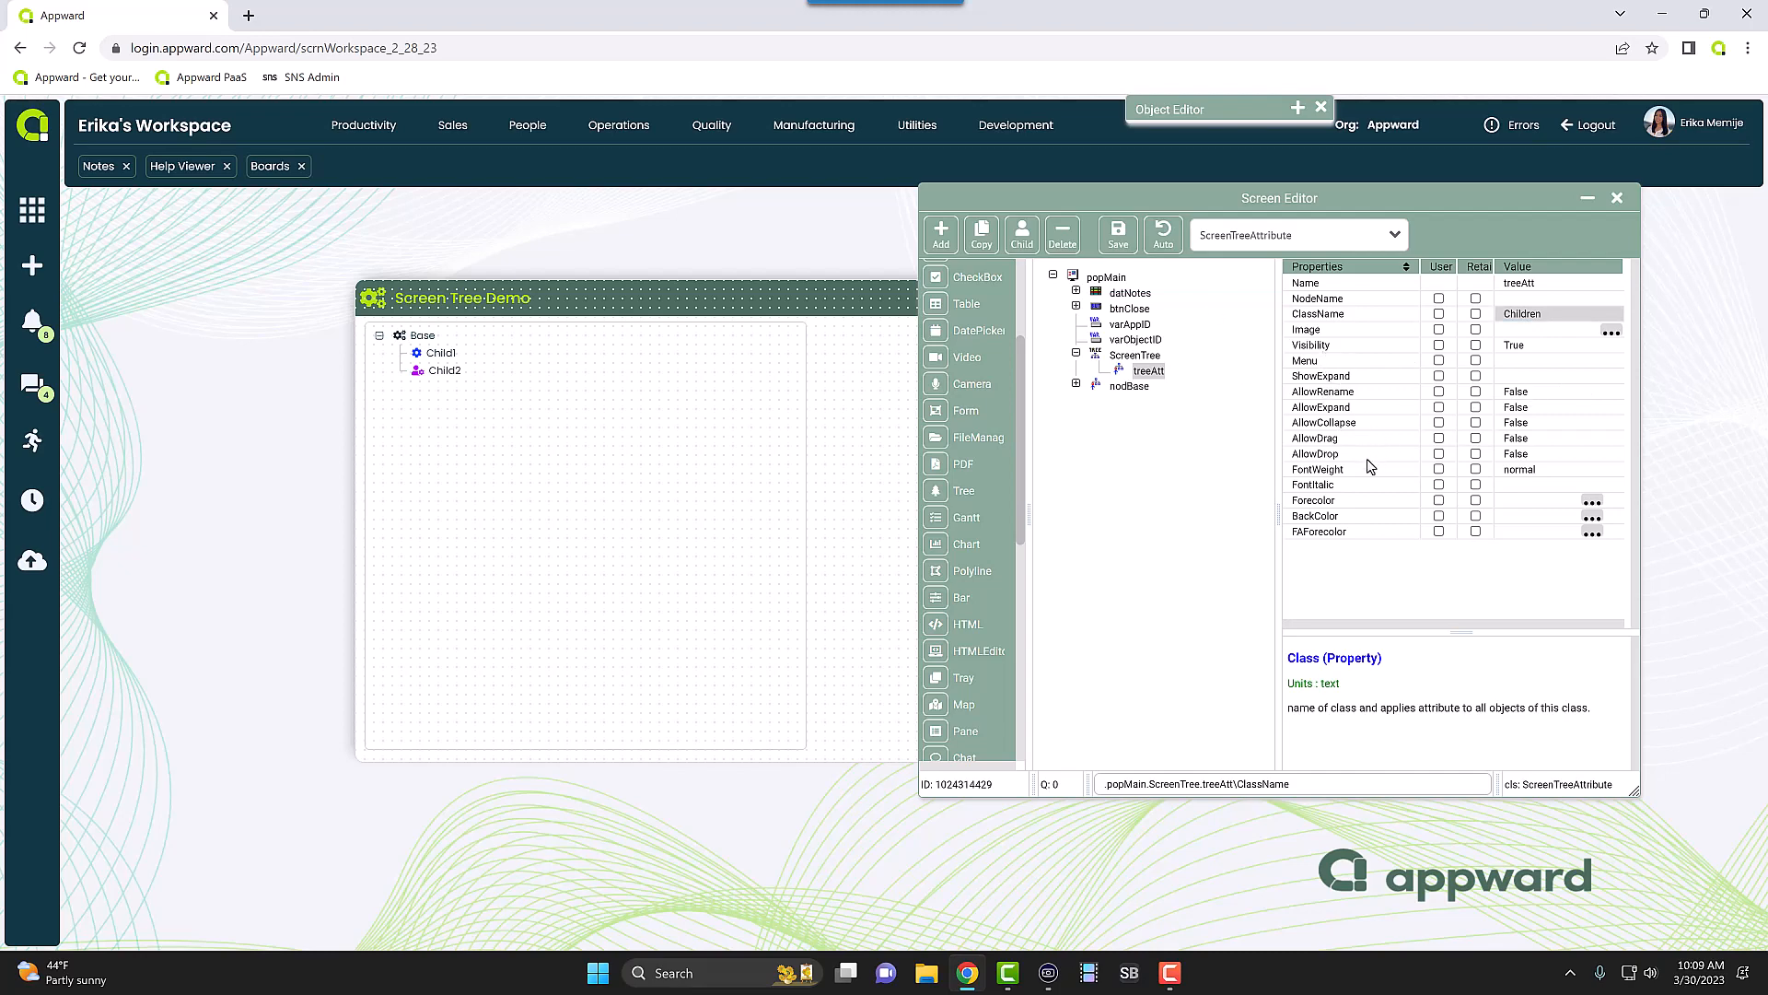
mouse_move(1553, 503)
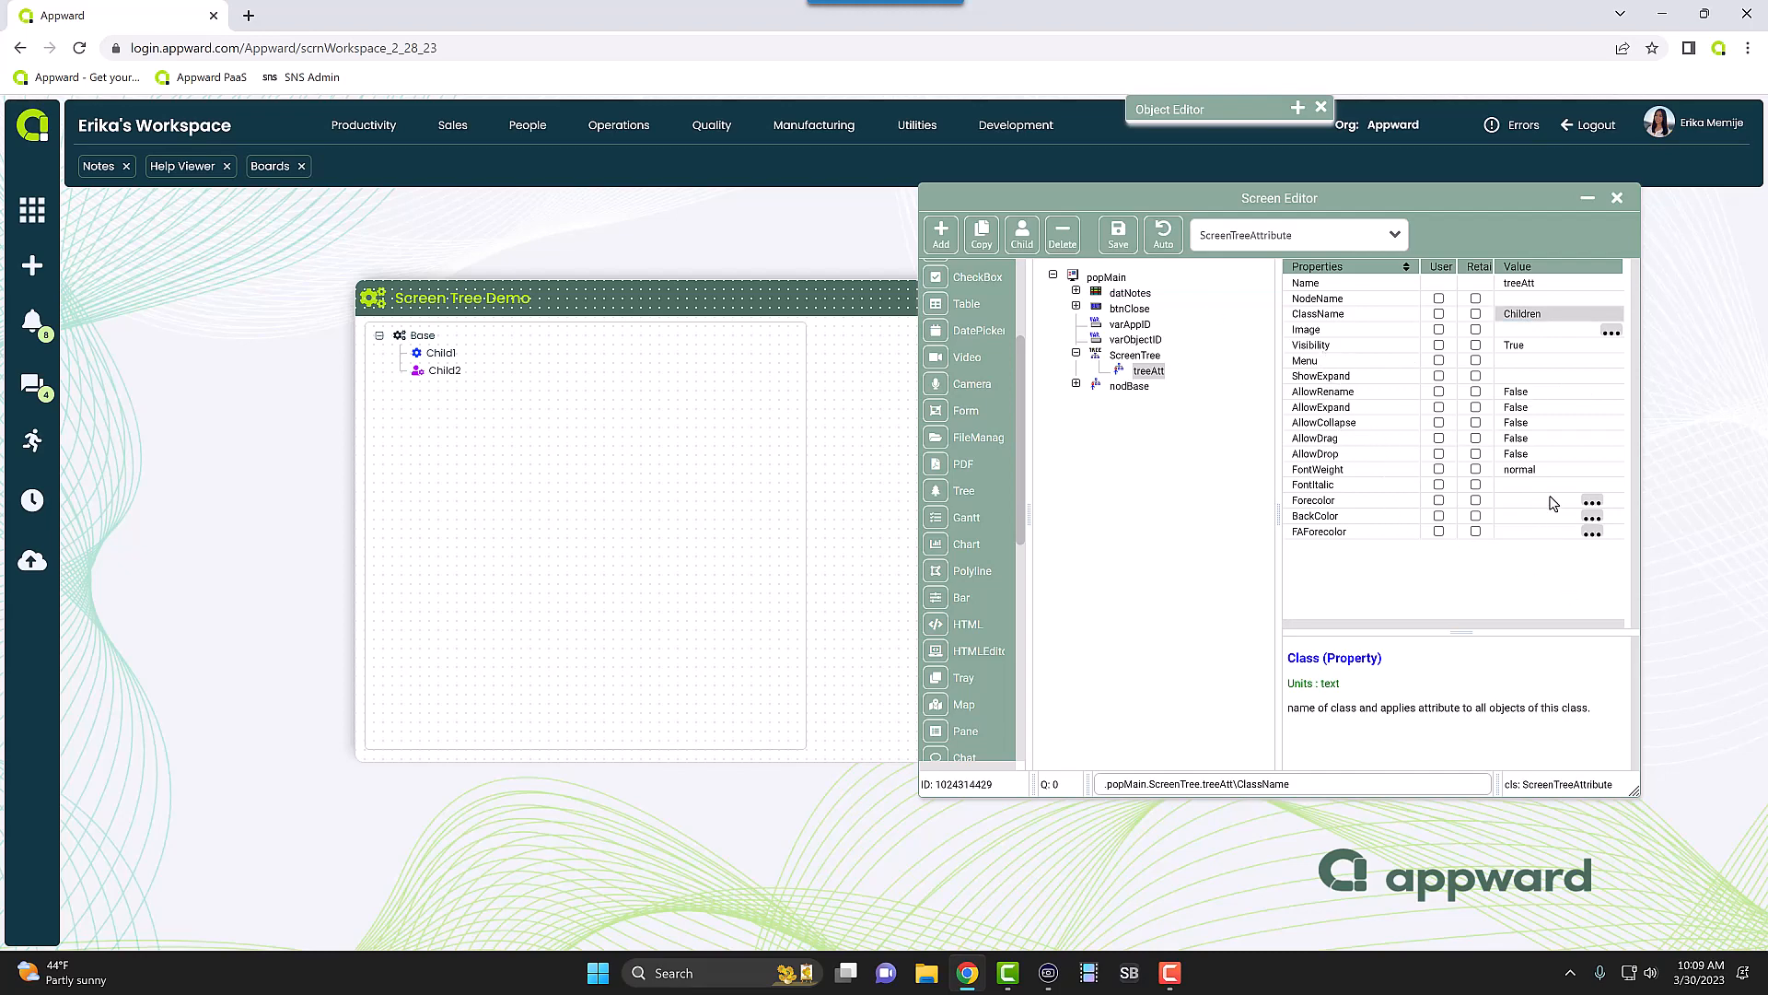
click(1306, 330)
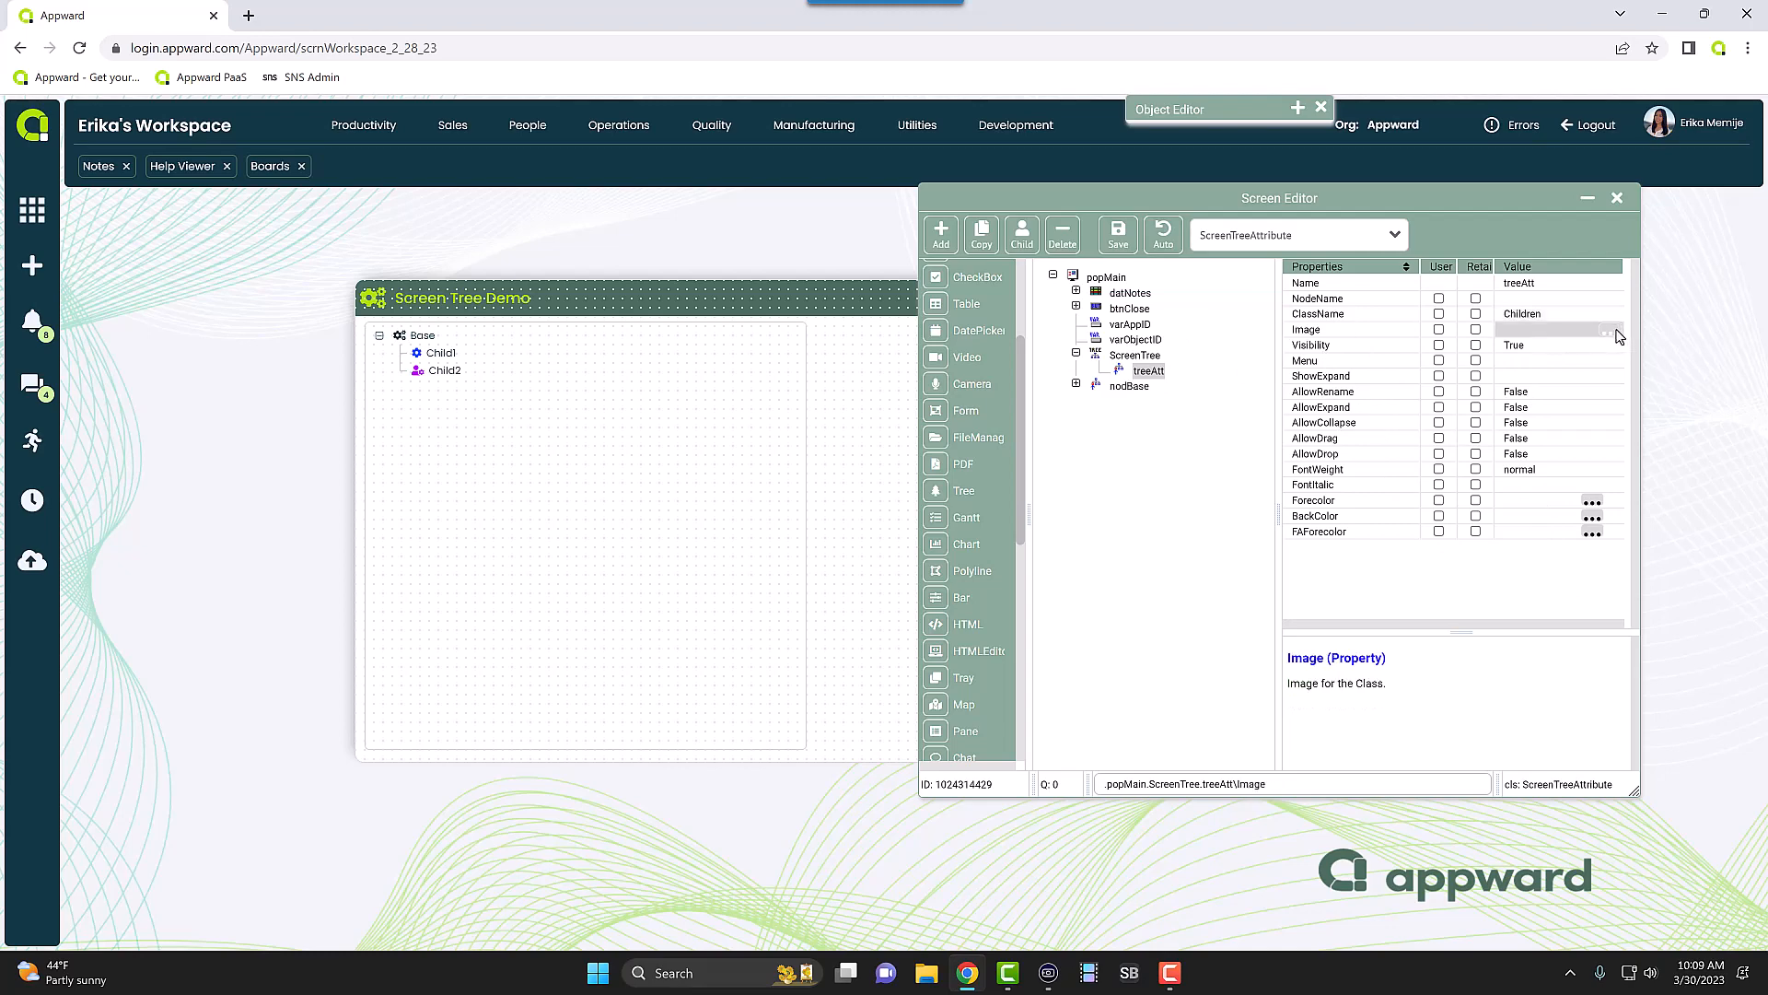
click(1610, 332)
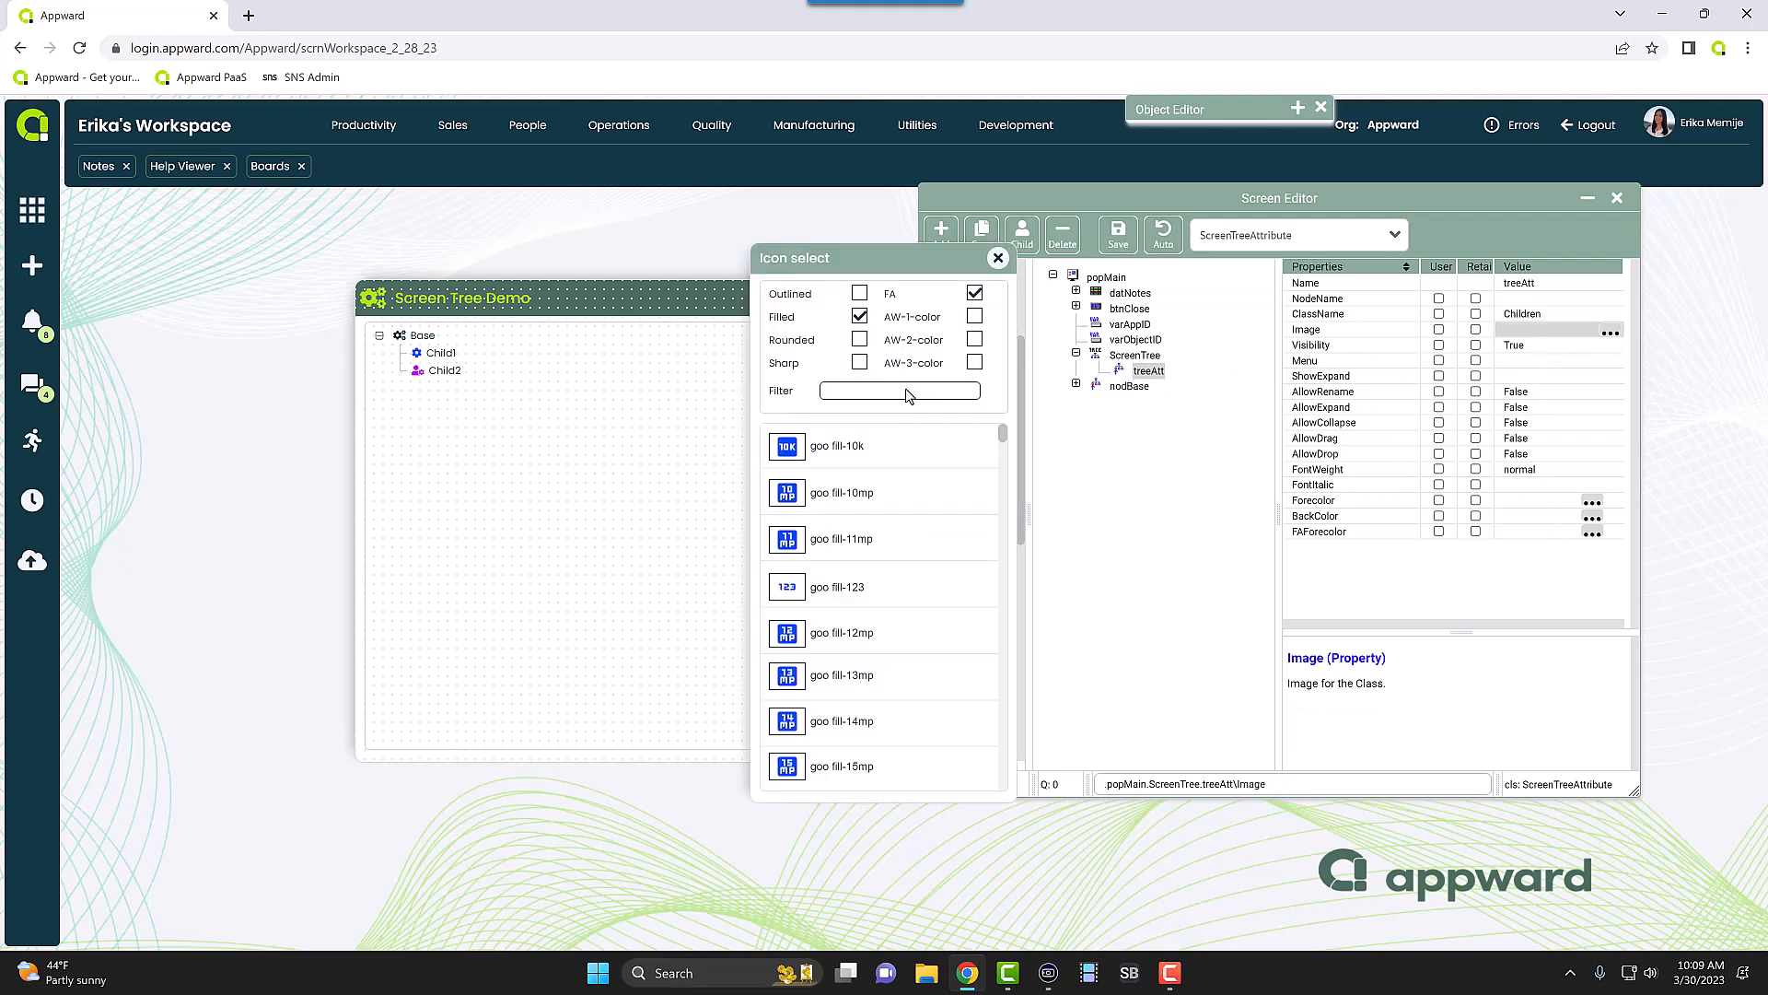
text(cog)
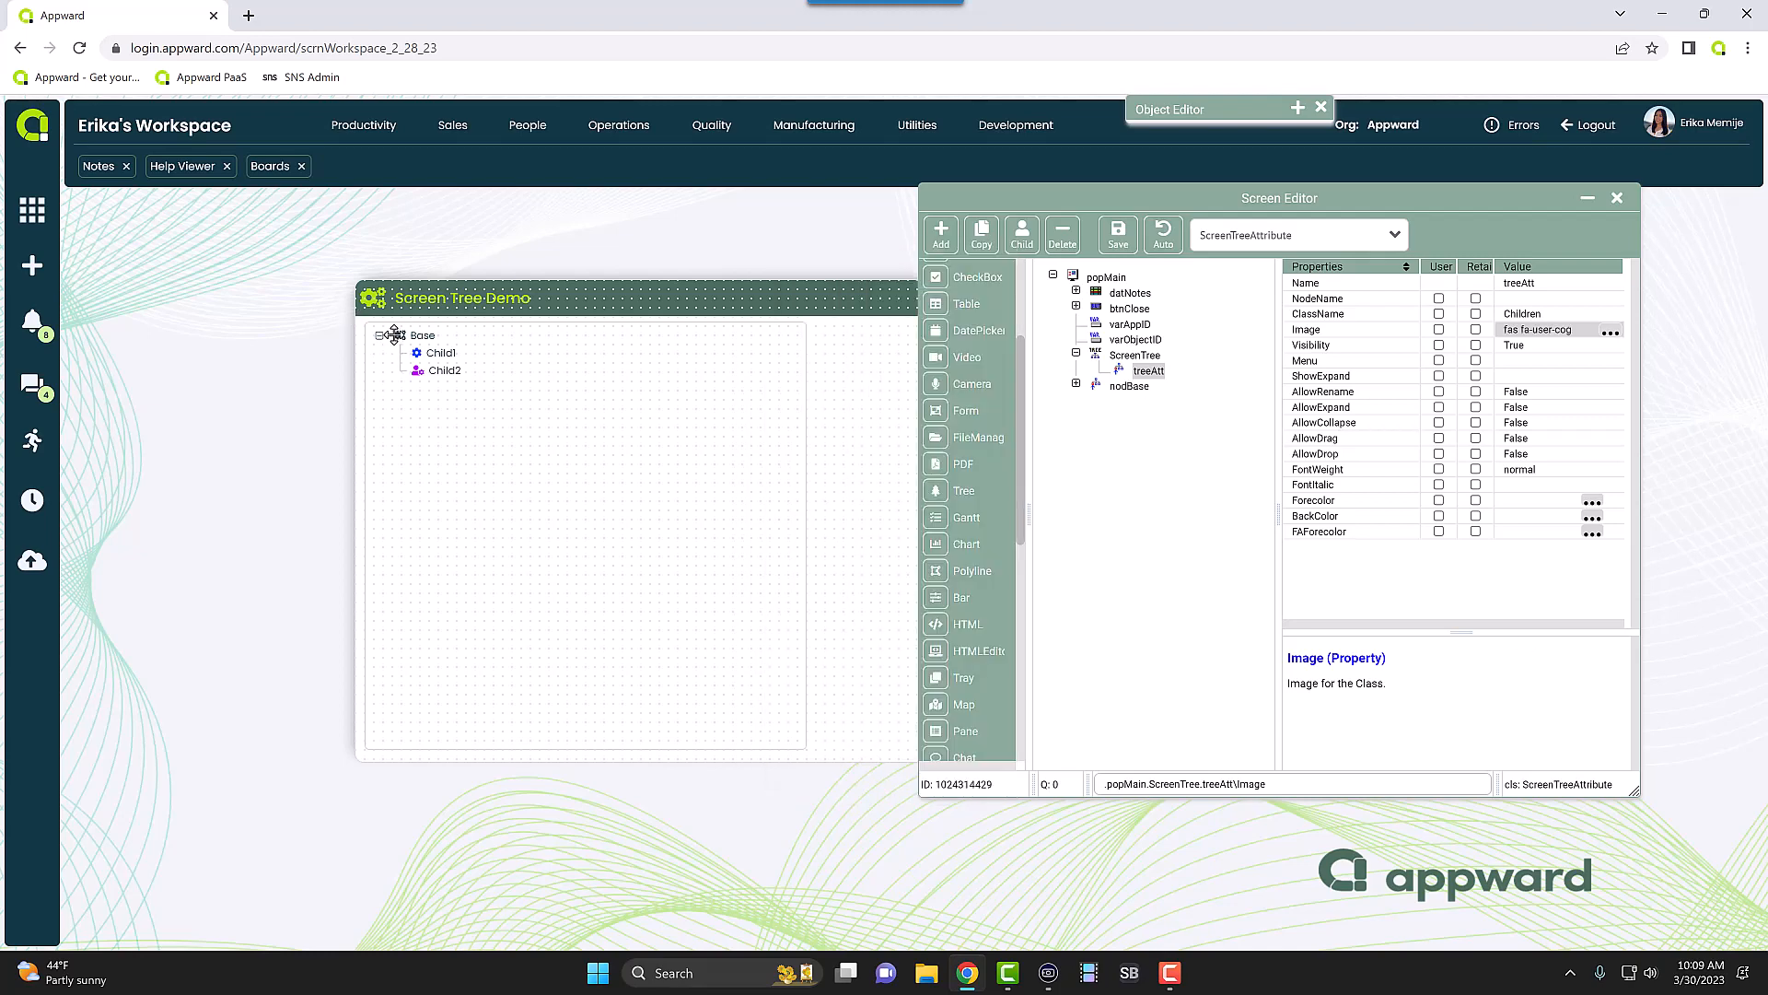
- Set treeAtt's FAForecolor to green #42E01A
click(1319, 530)
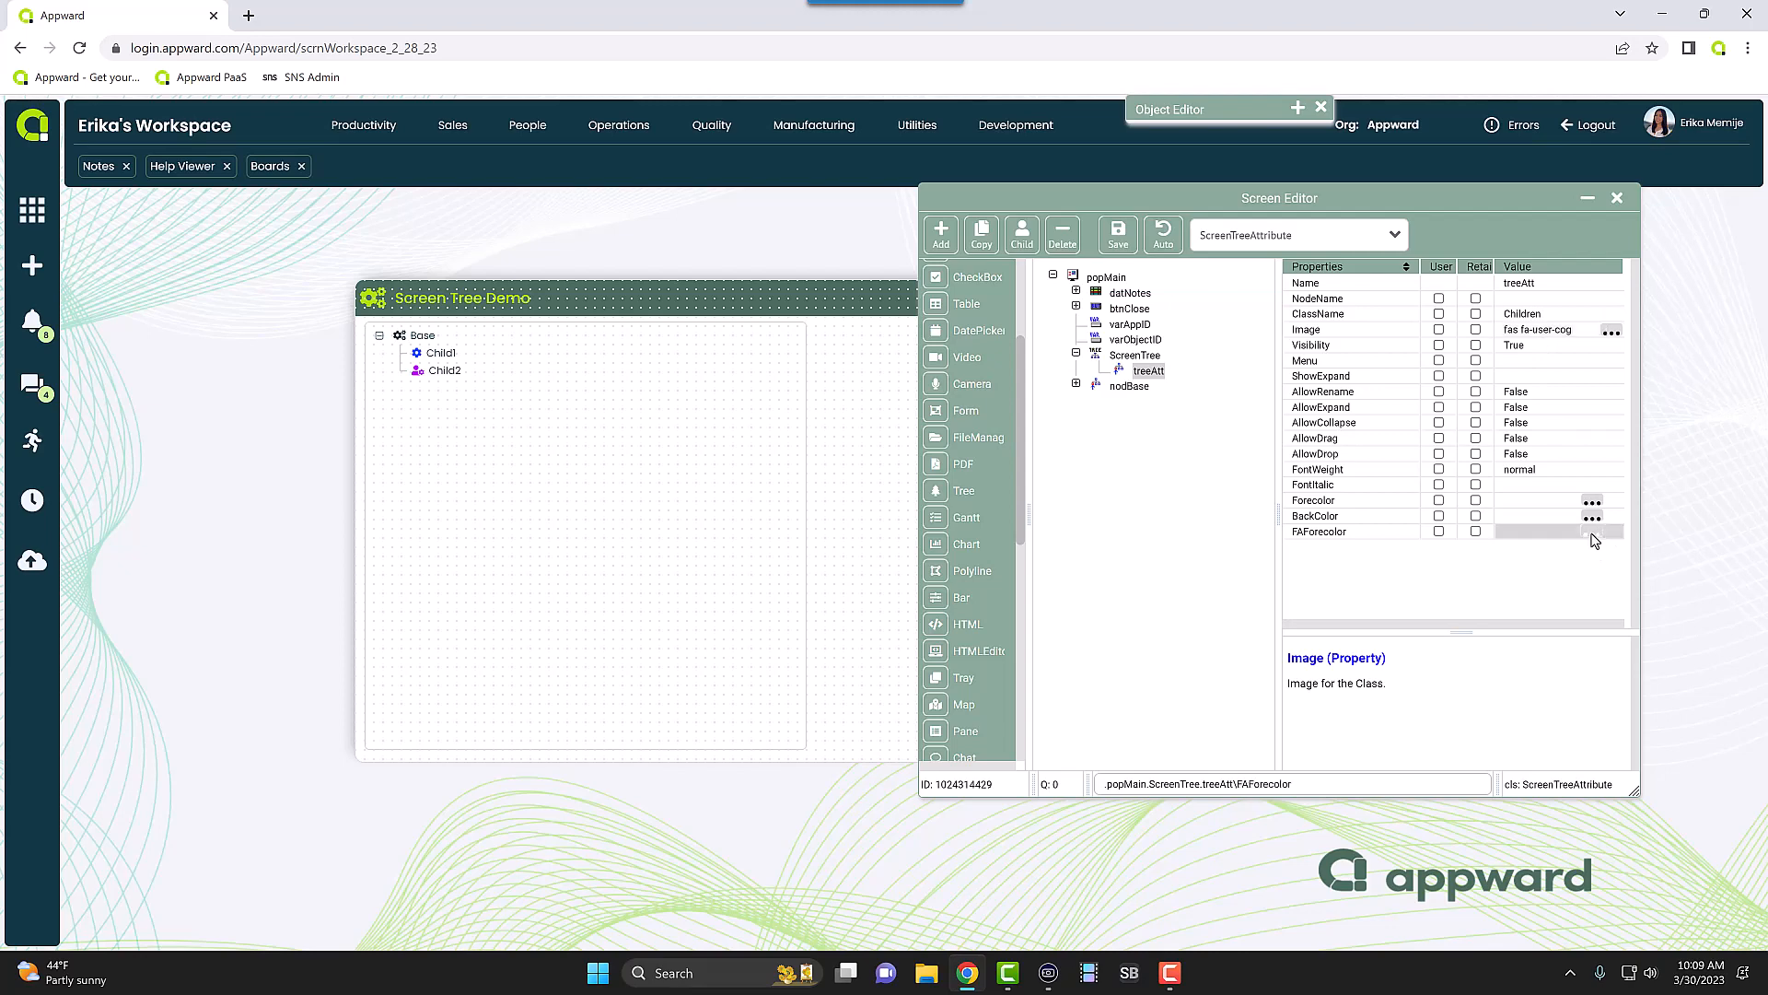
click(1591, 531)
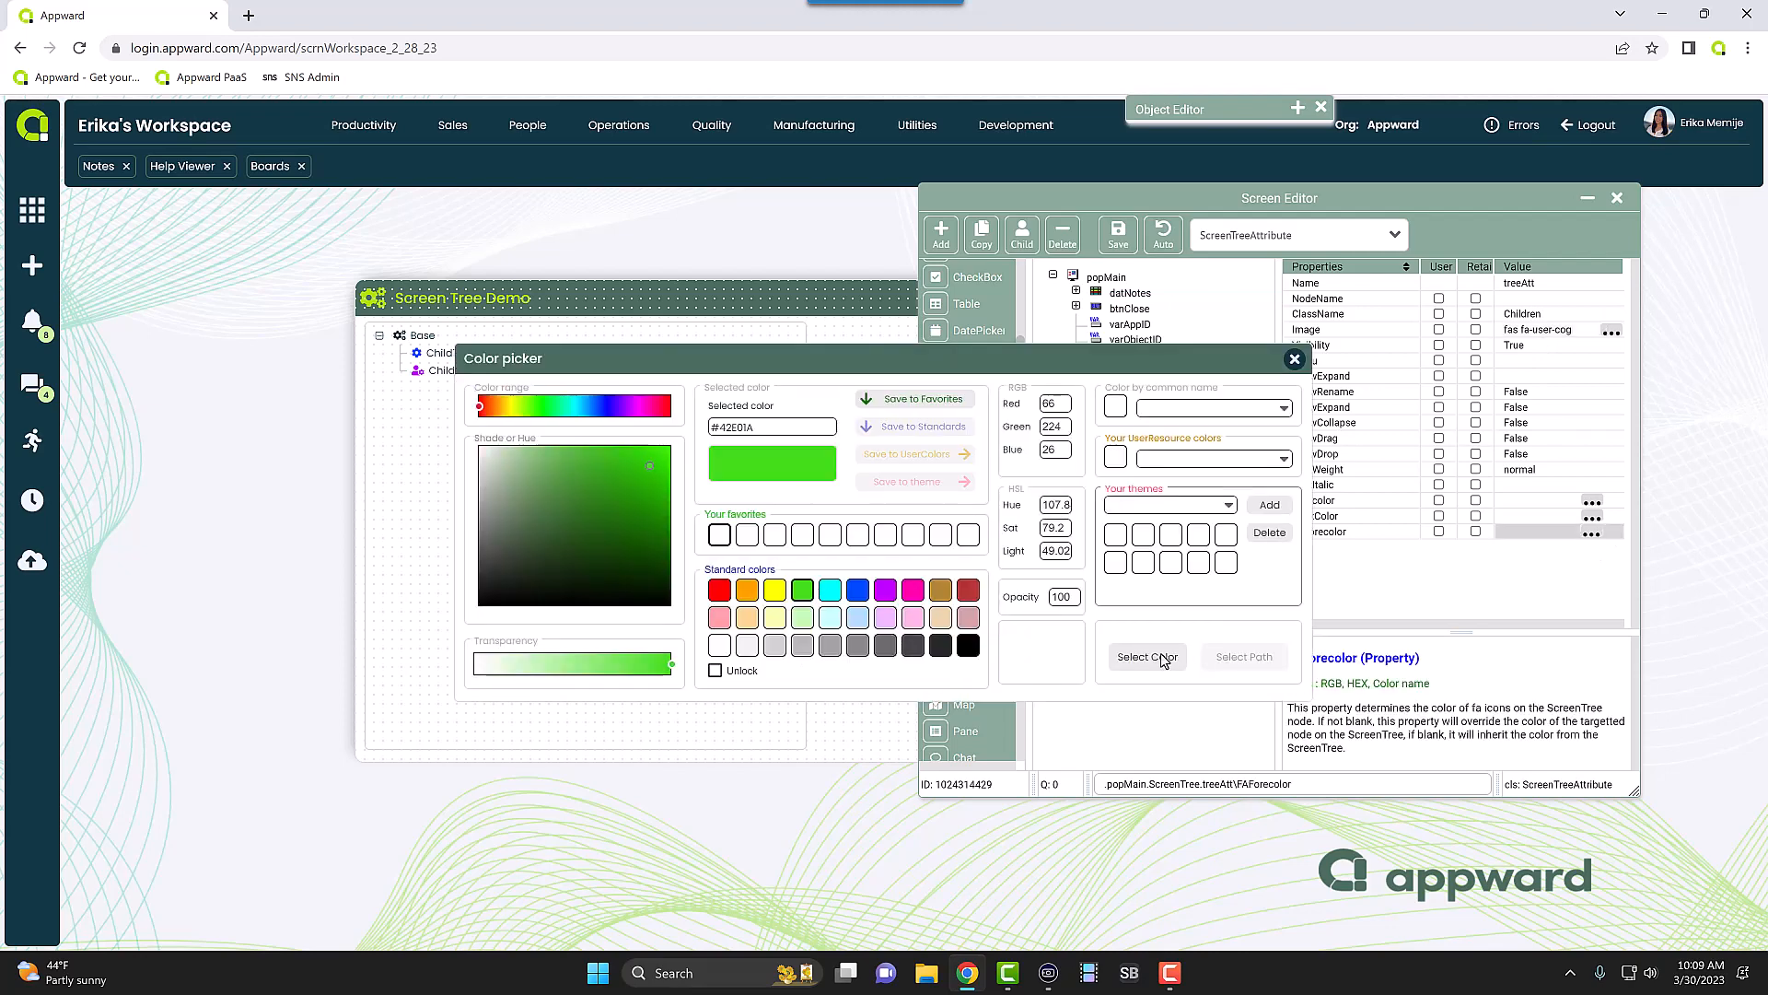
click(1146, 655)
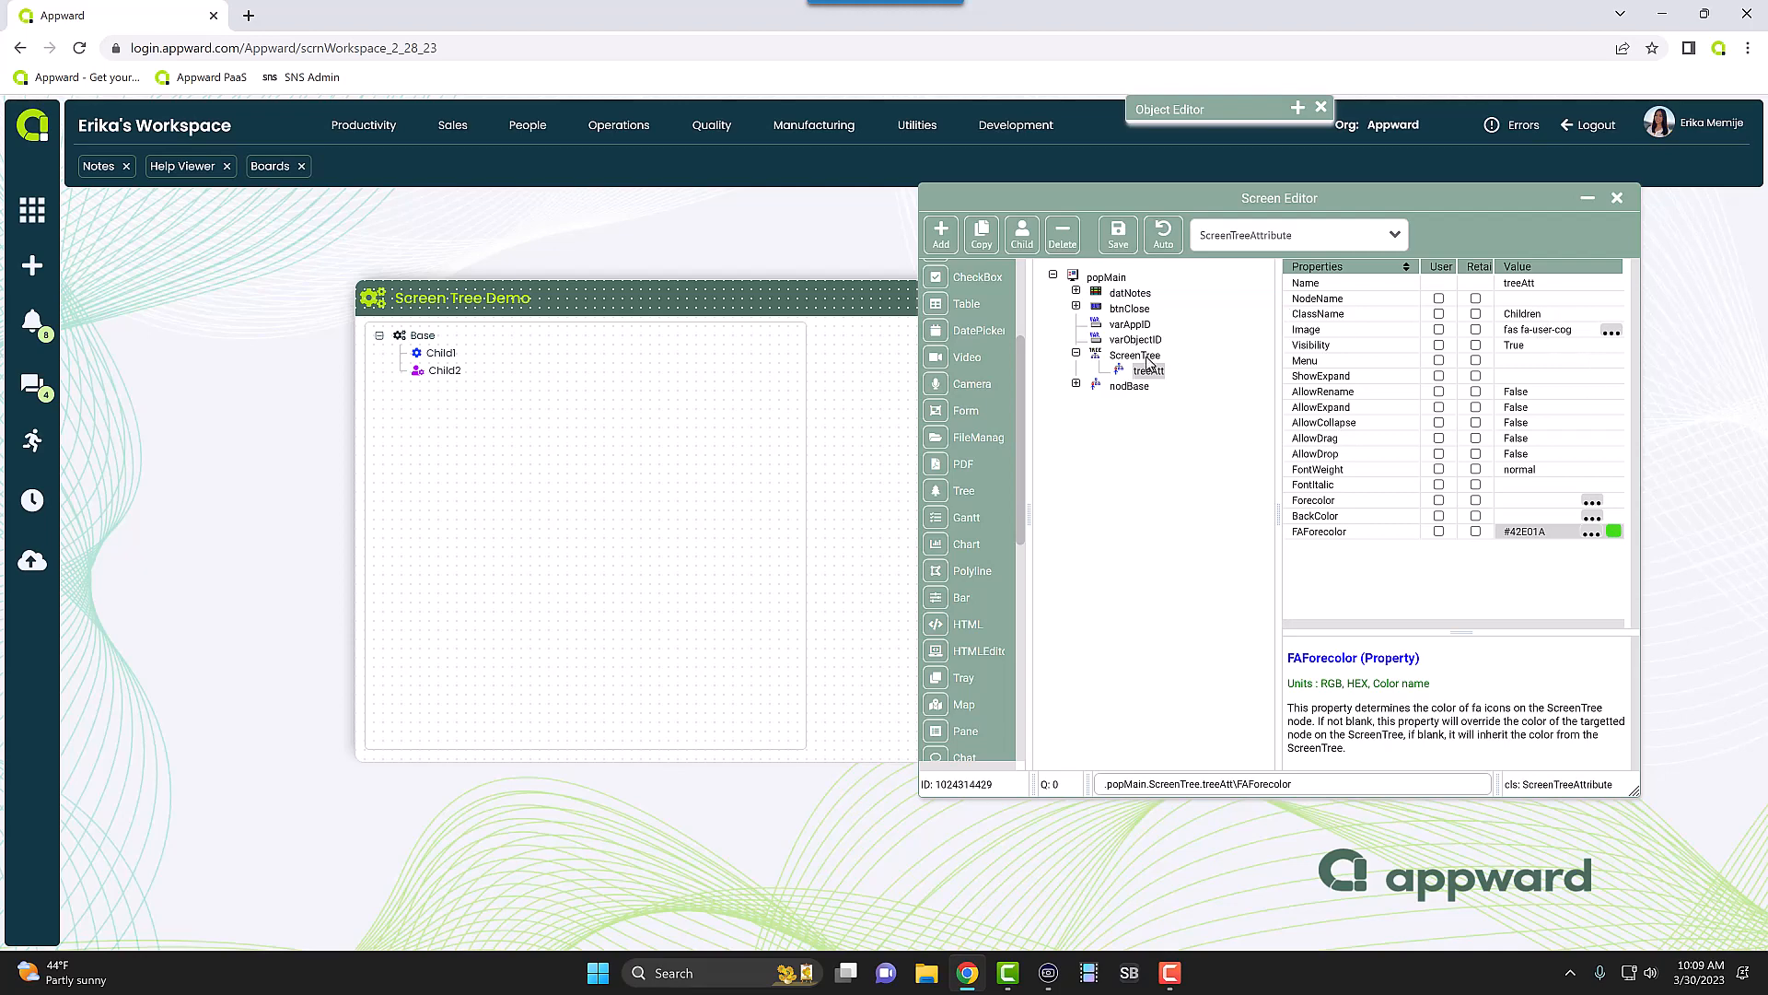
mouse_move(1077, 393)
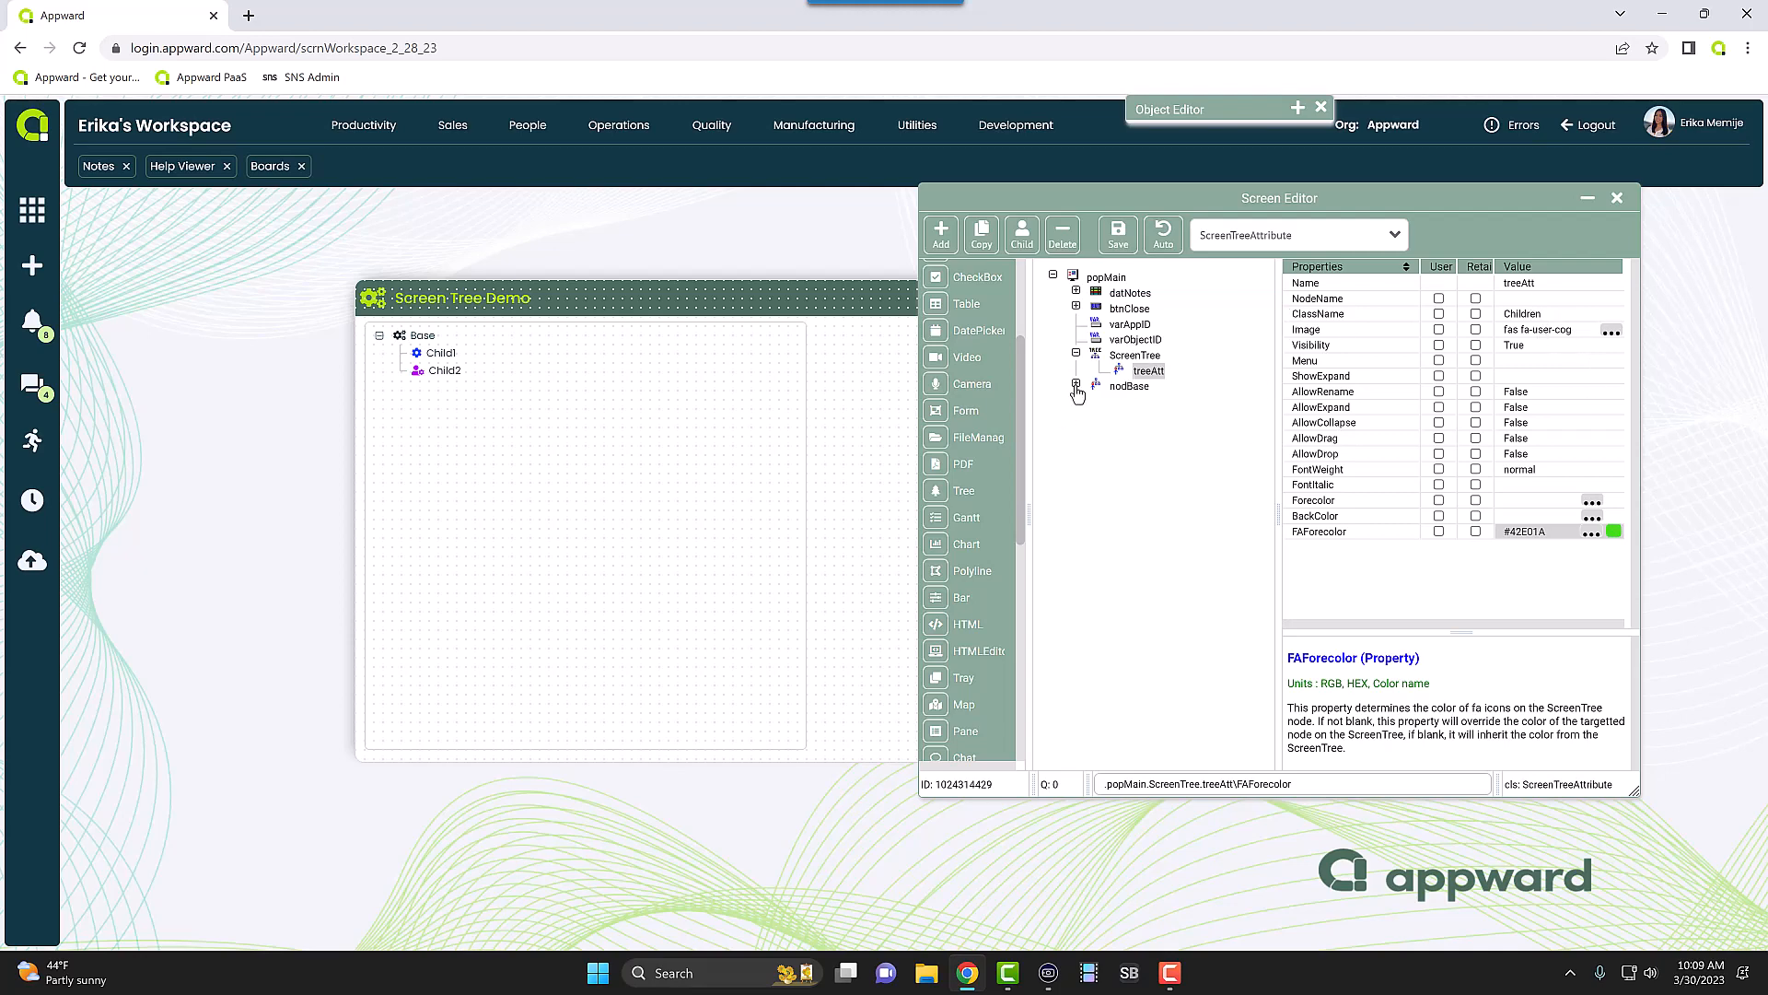
- Clear nodChild1's own Image and set its ClassName to Children
click(1074, 388)
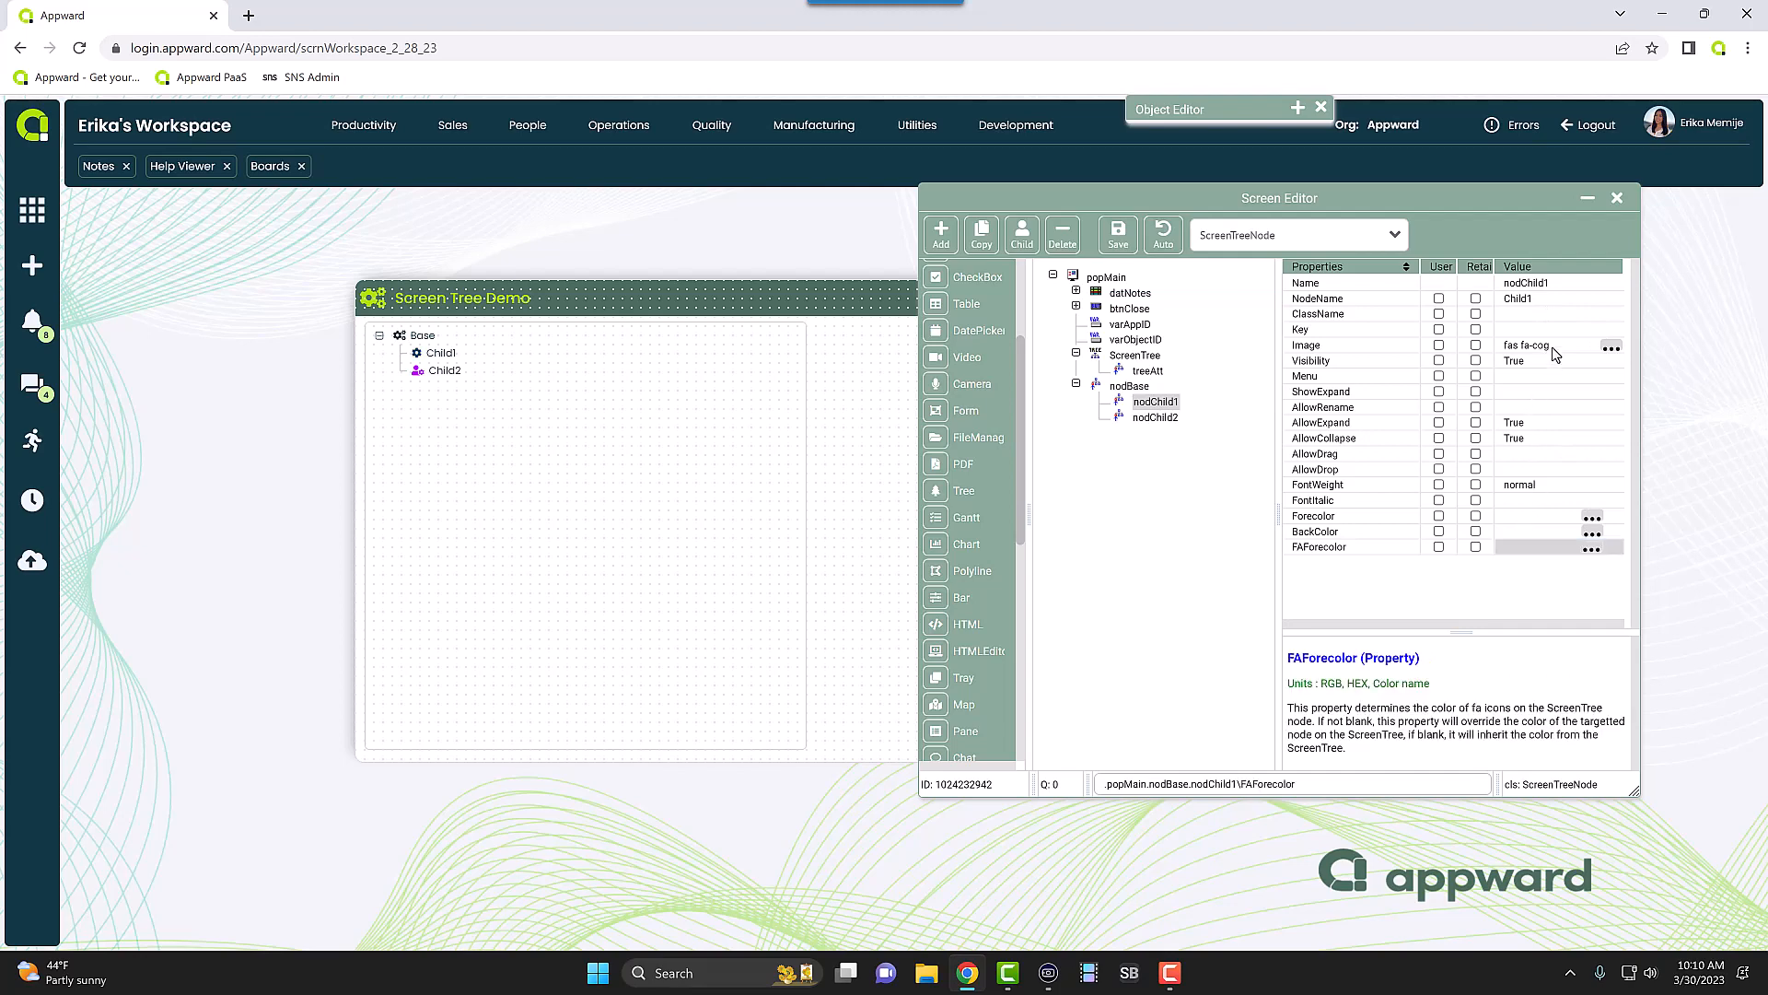
click(1354, 344)
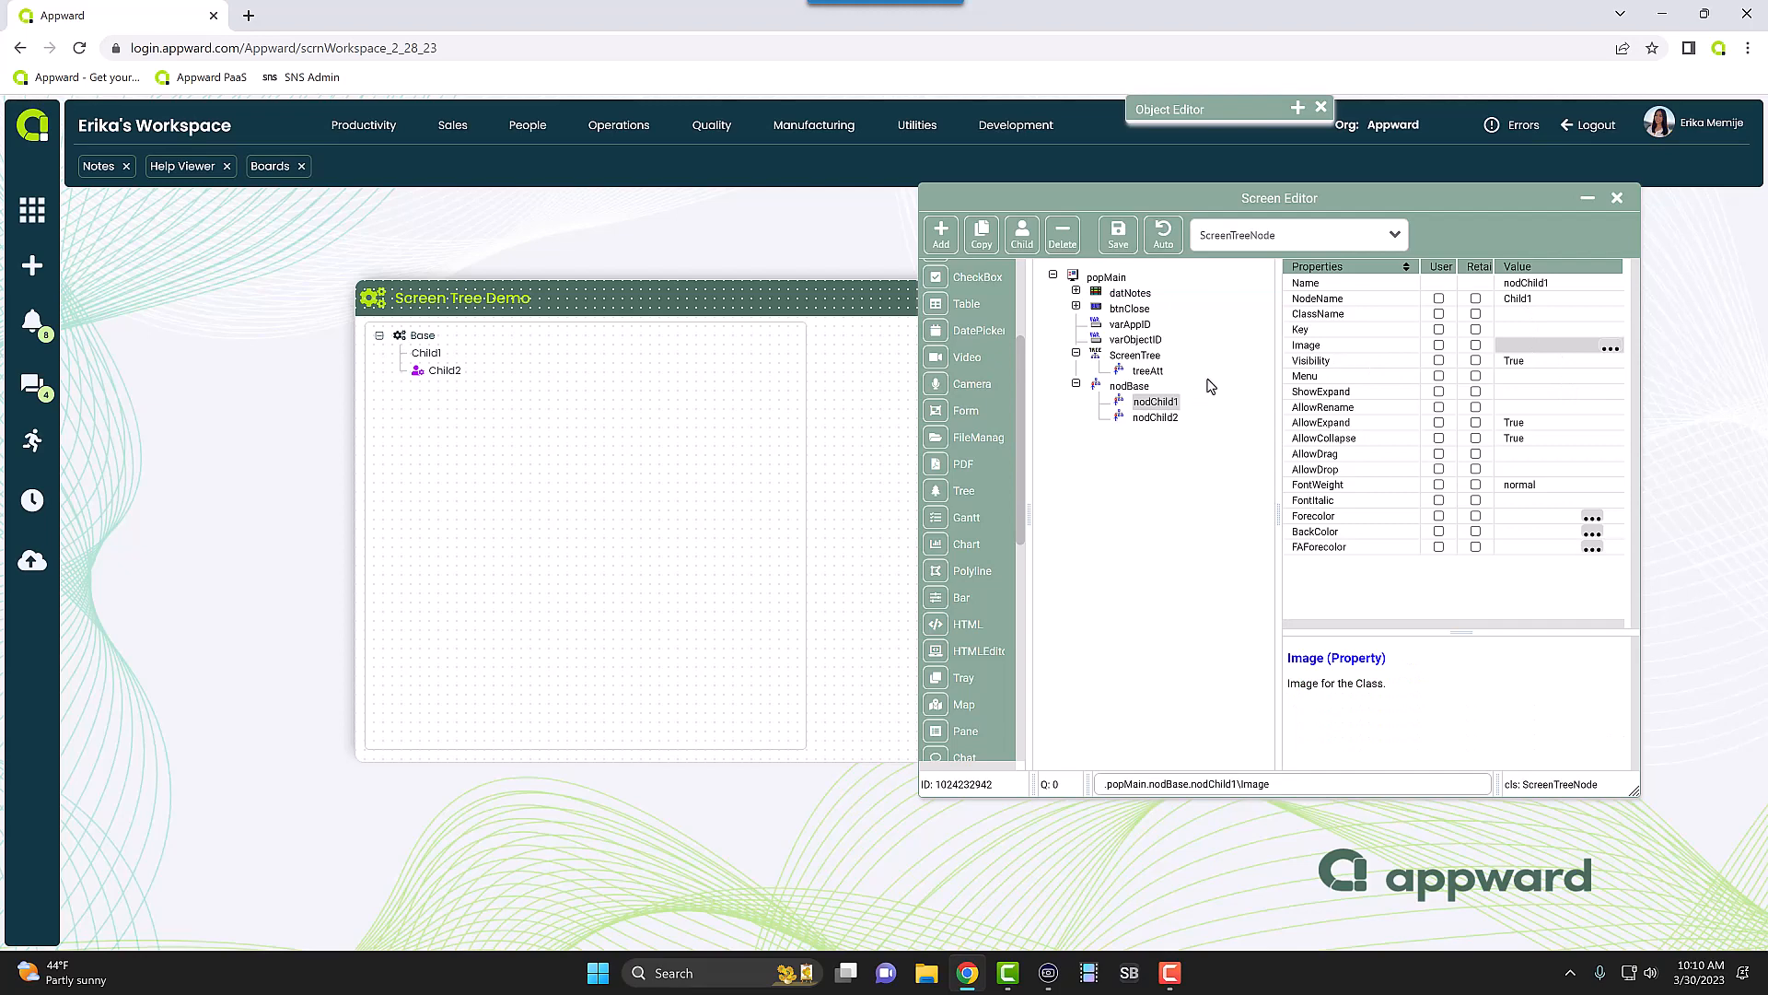
click(1317, 313)
text(Children)
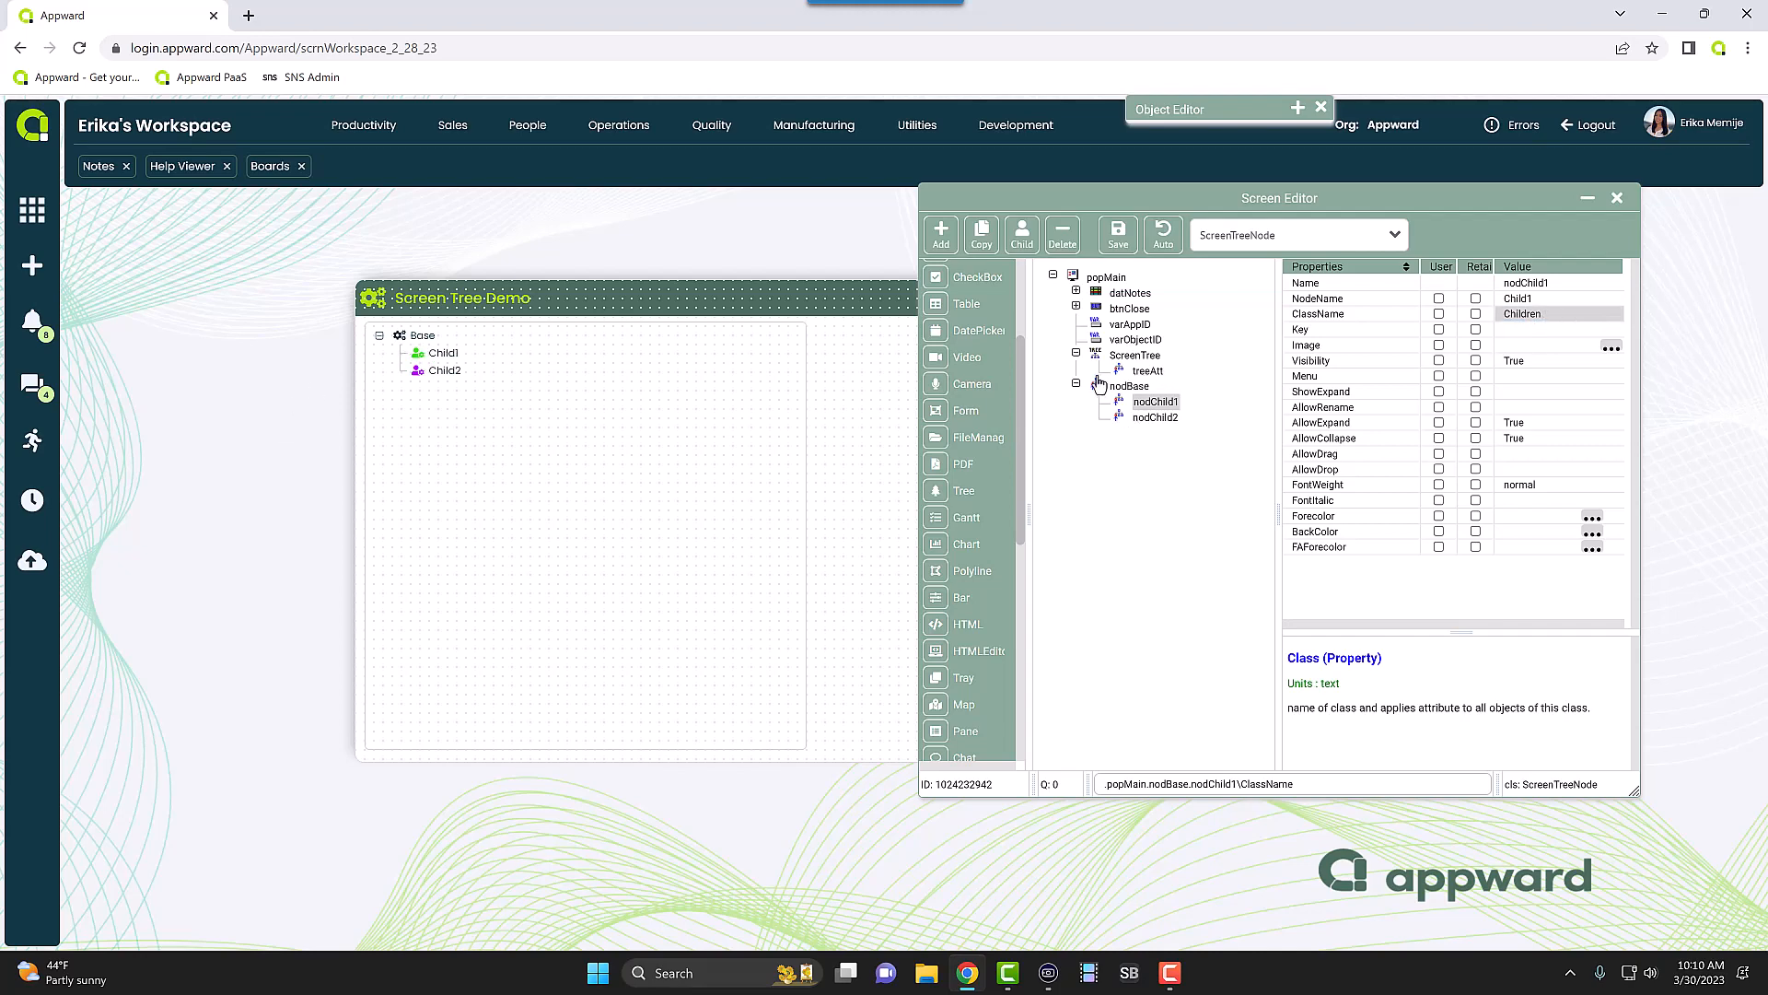
mouse_move(1433, 356)
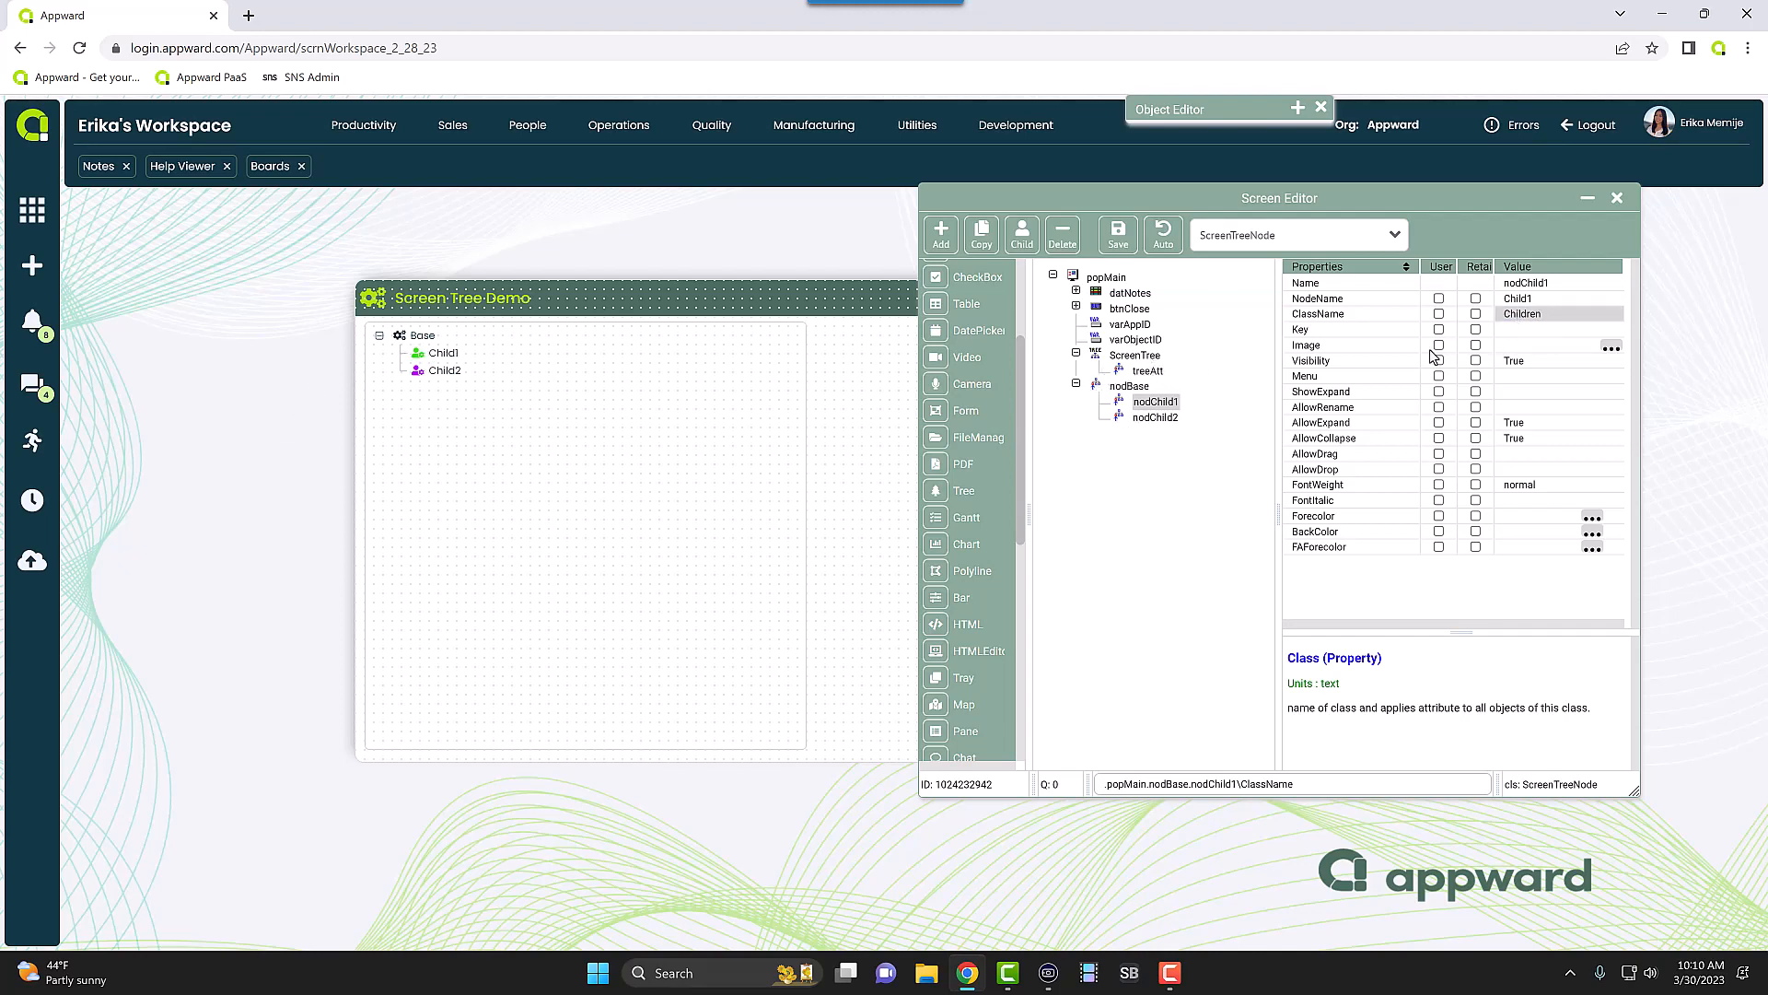
click(1147, 370)
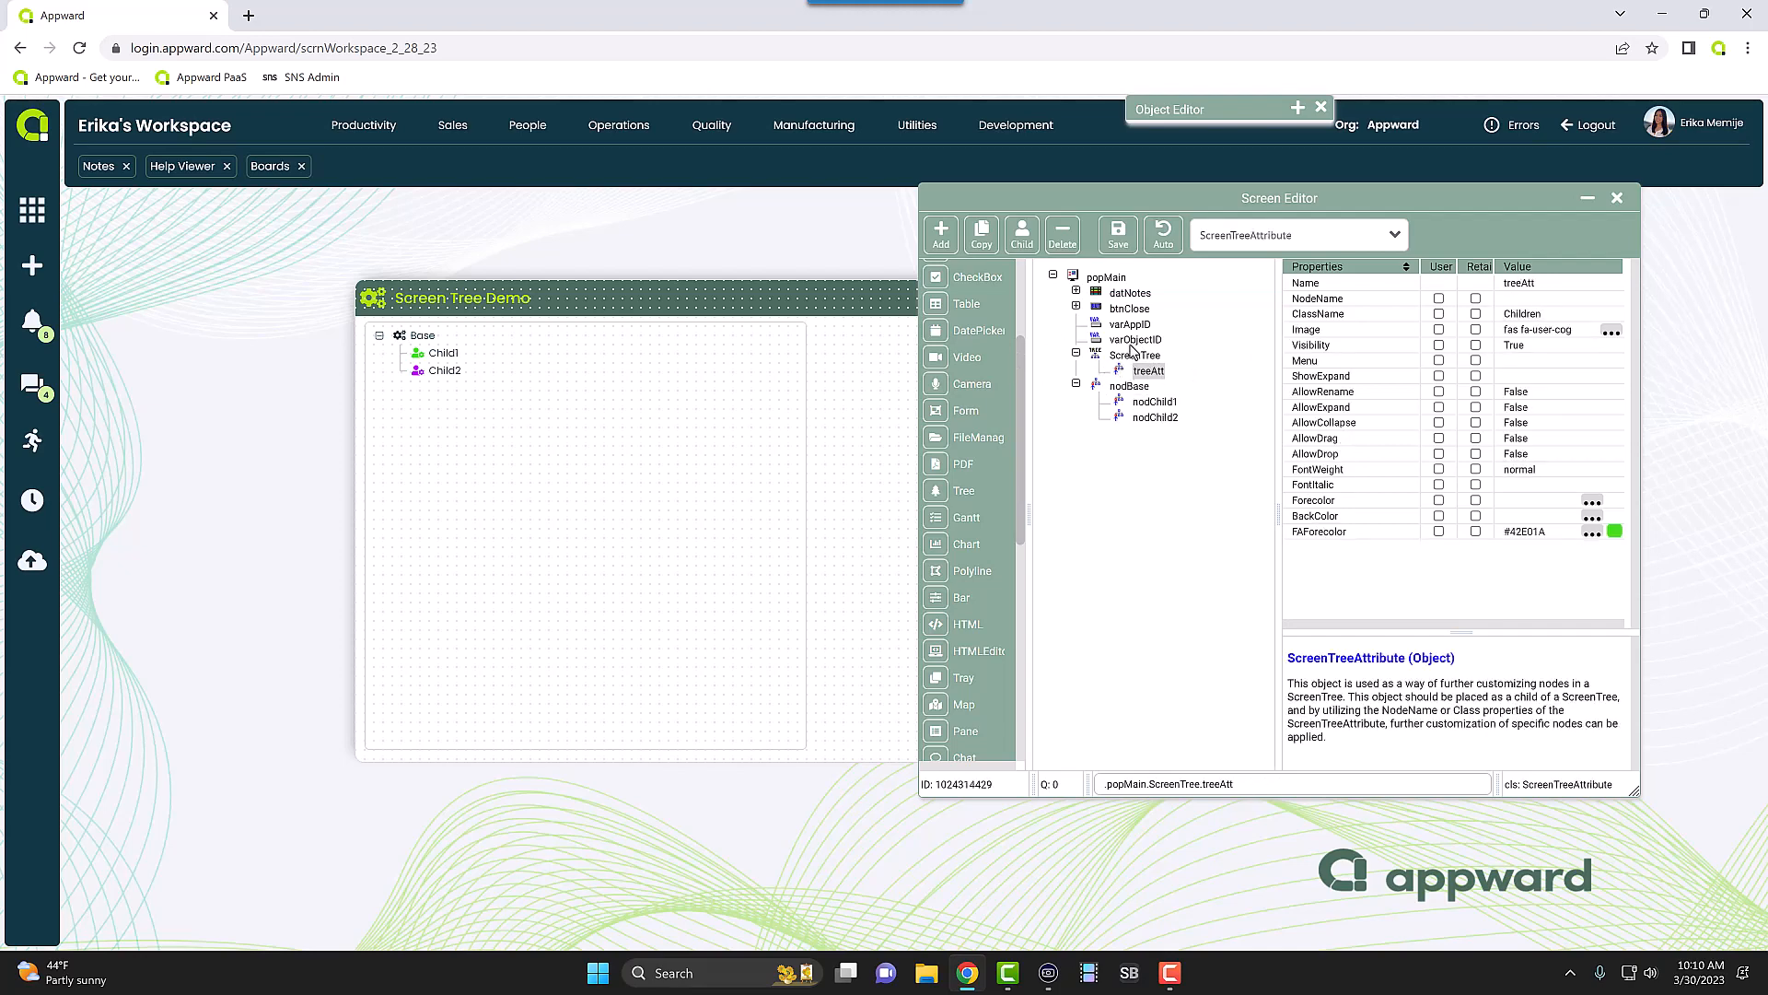
mouse_move(1164, 388)
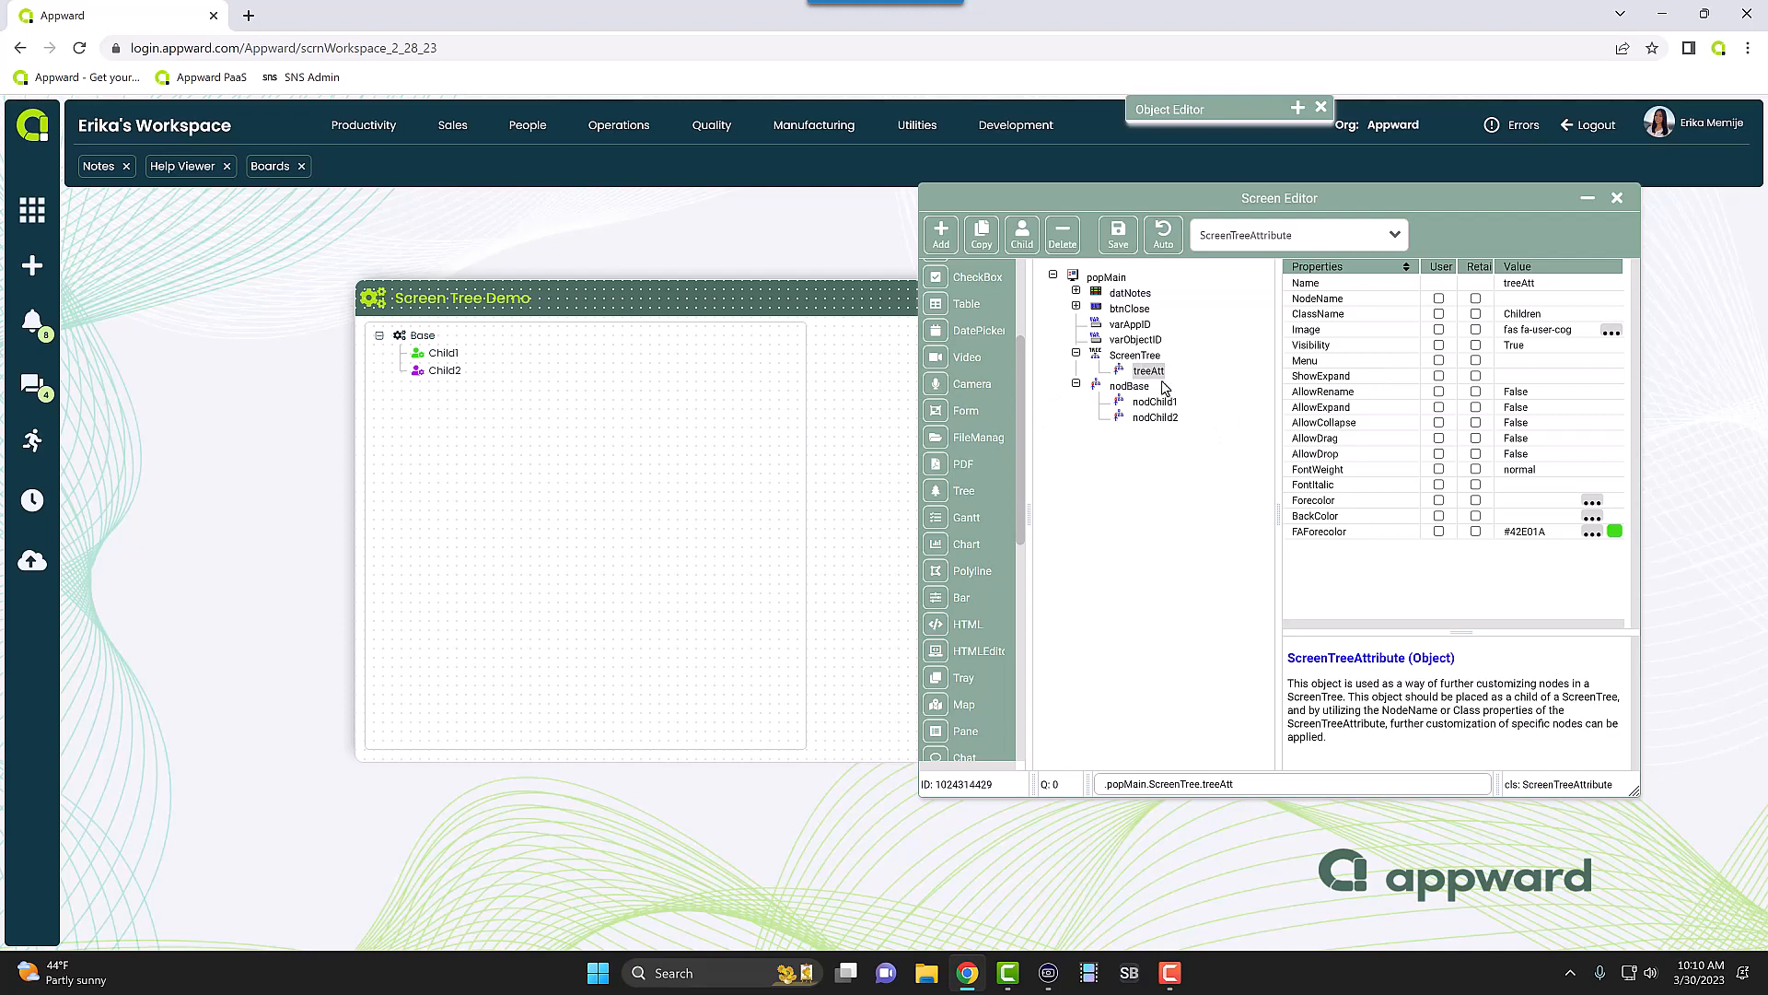
- Set nodChild2's ClassName to Children so it shows the green user-cog icon
click(1152, 402)
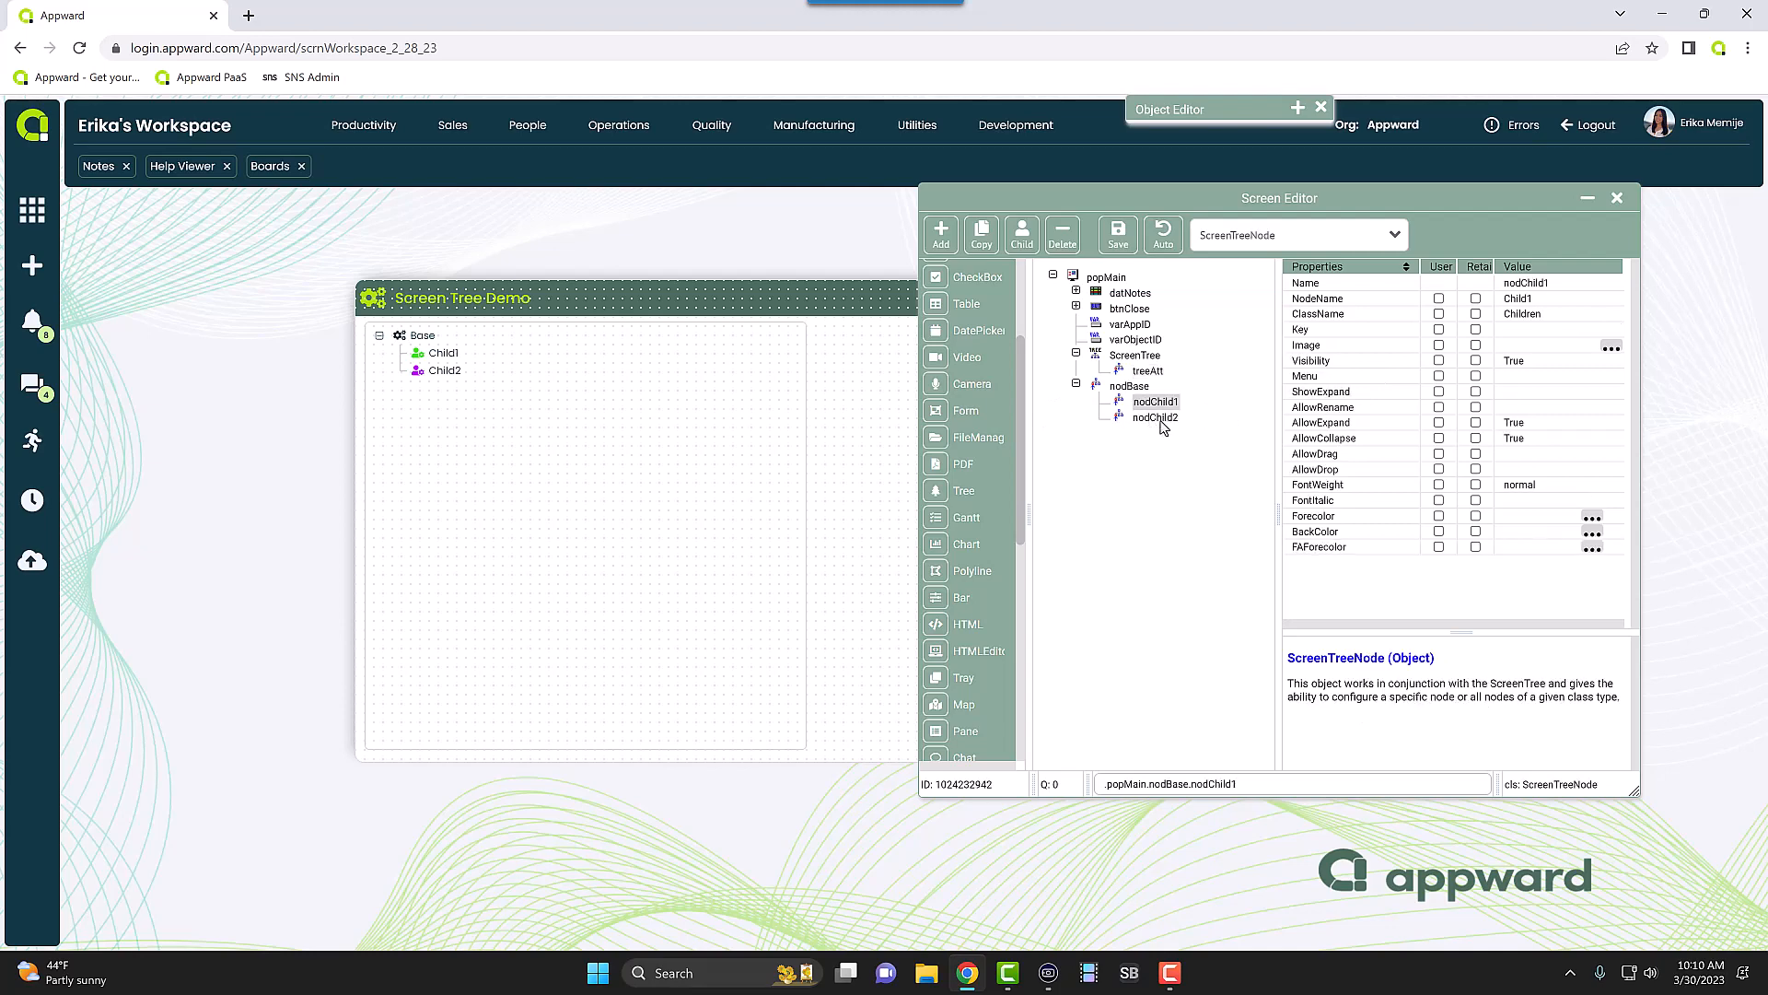
click(1153, 419)
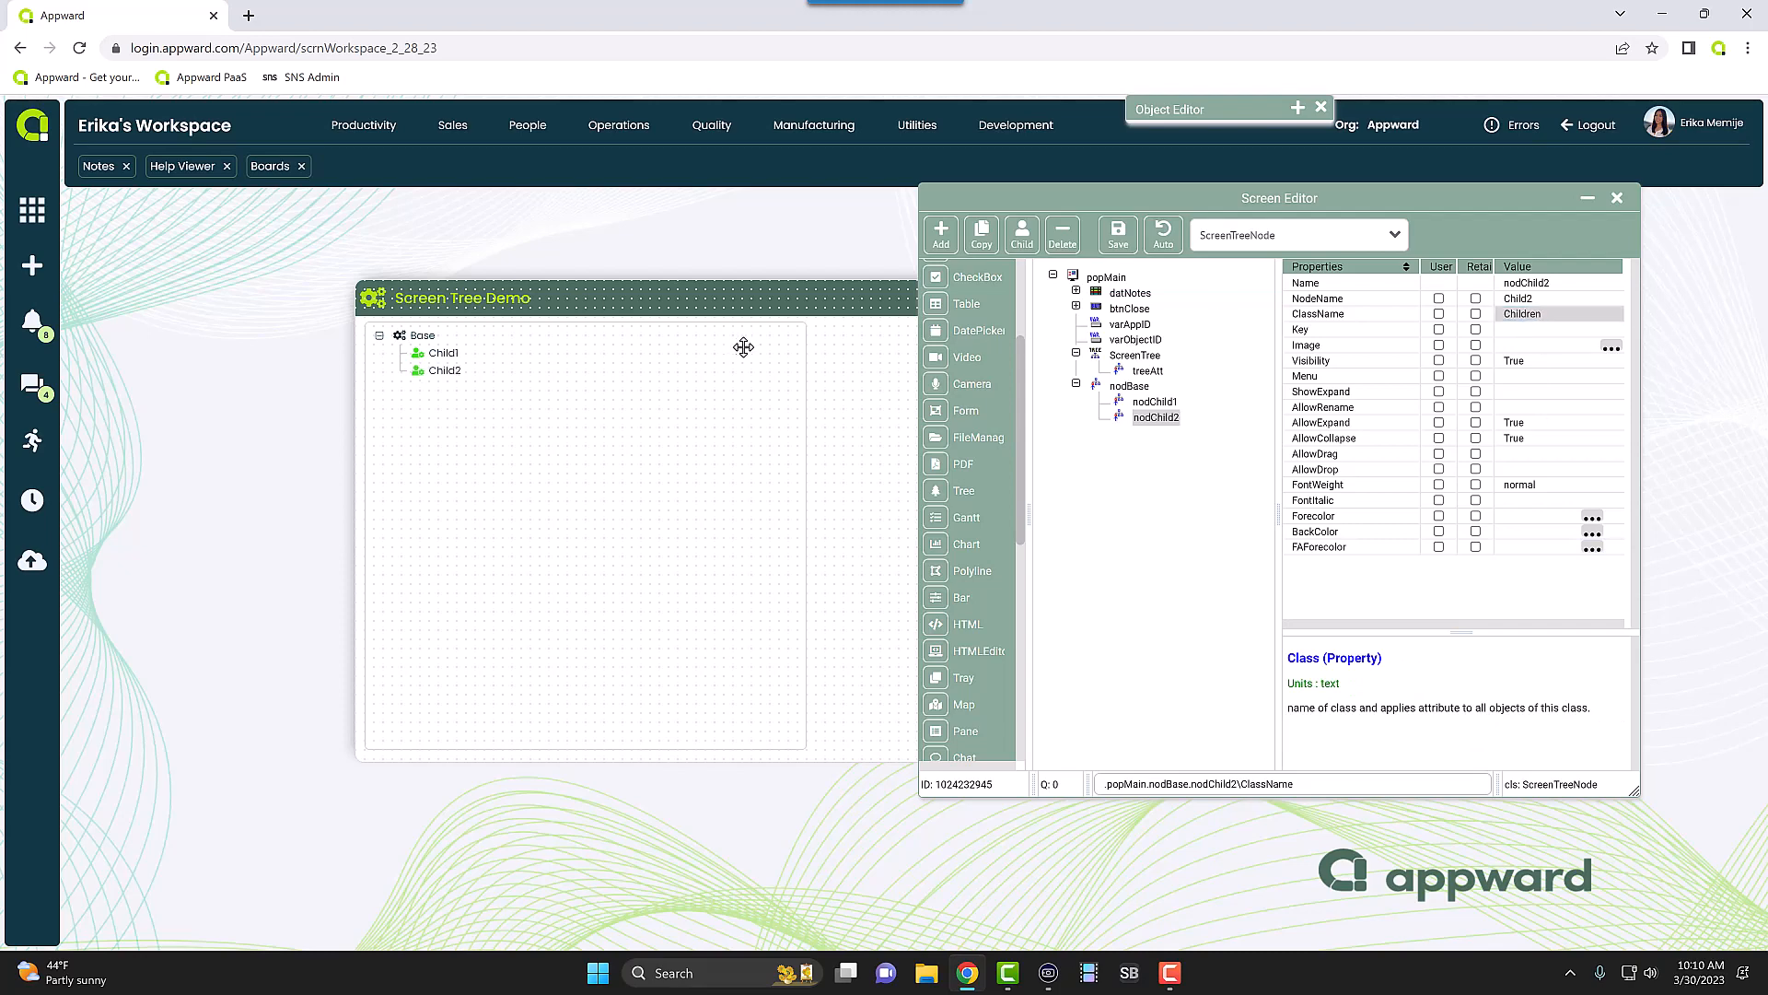
mouse_move(622, 439)
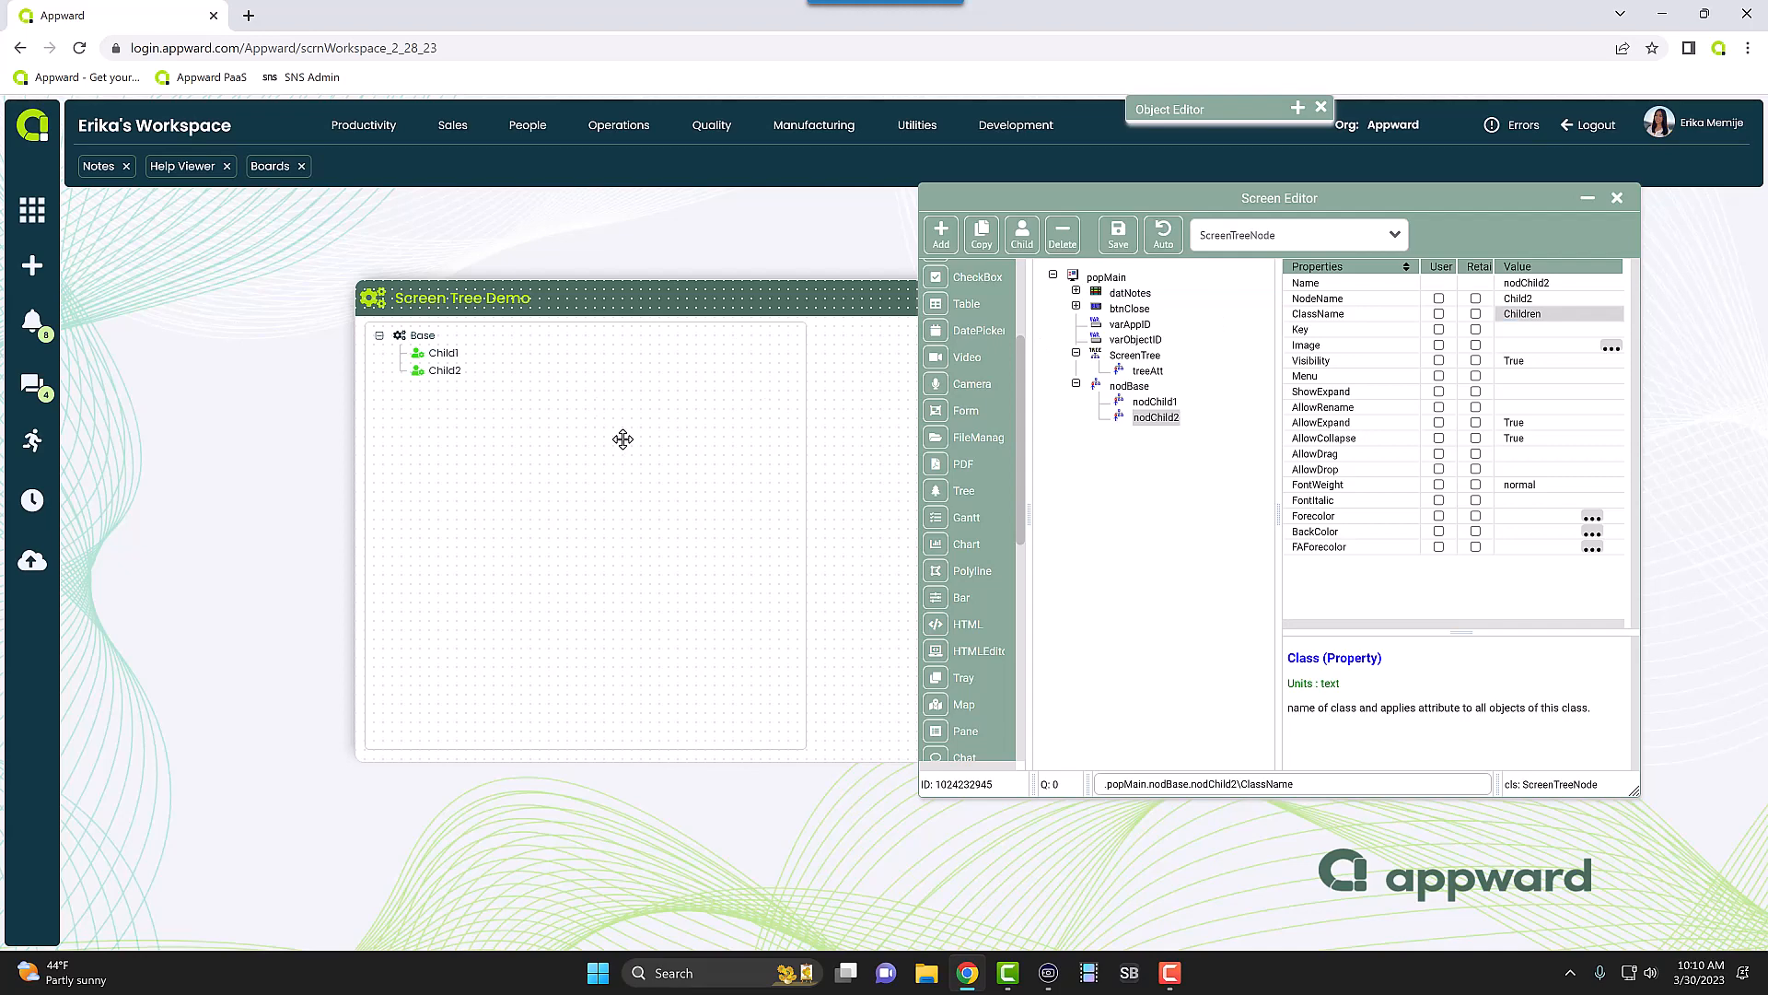
mouse_move(606, 383)
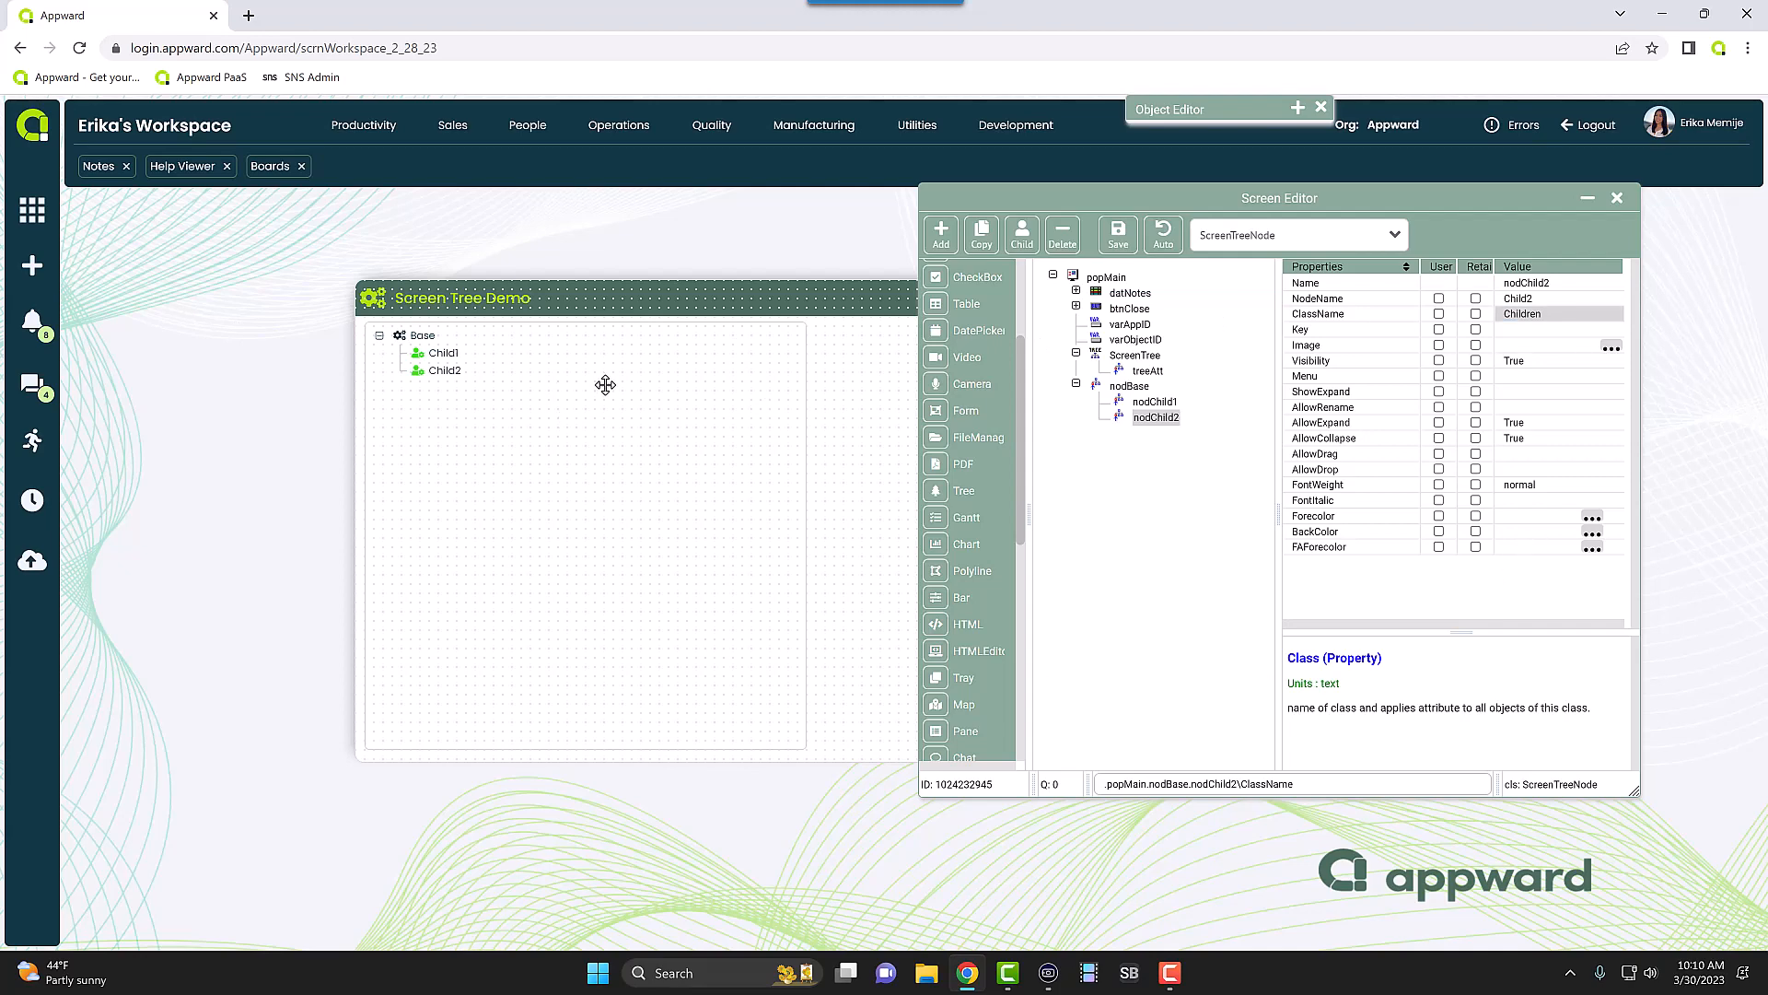
mouse_move(475, 350)
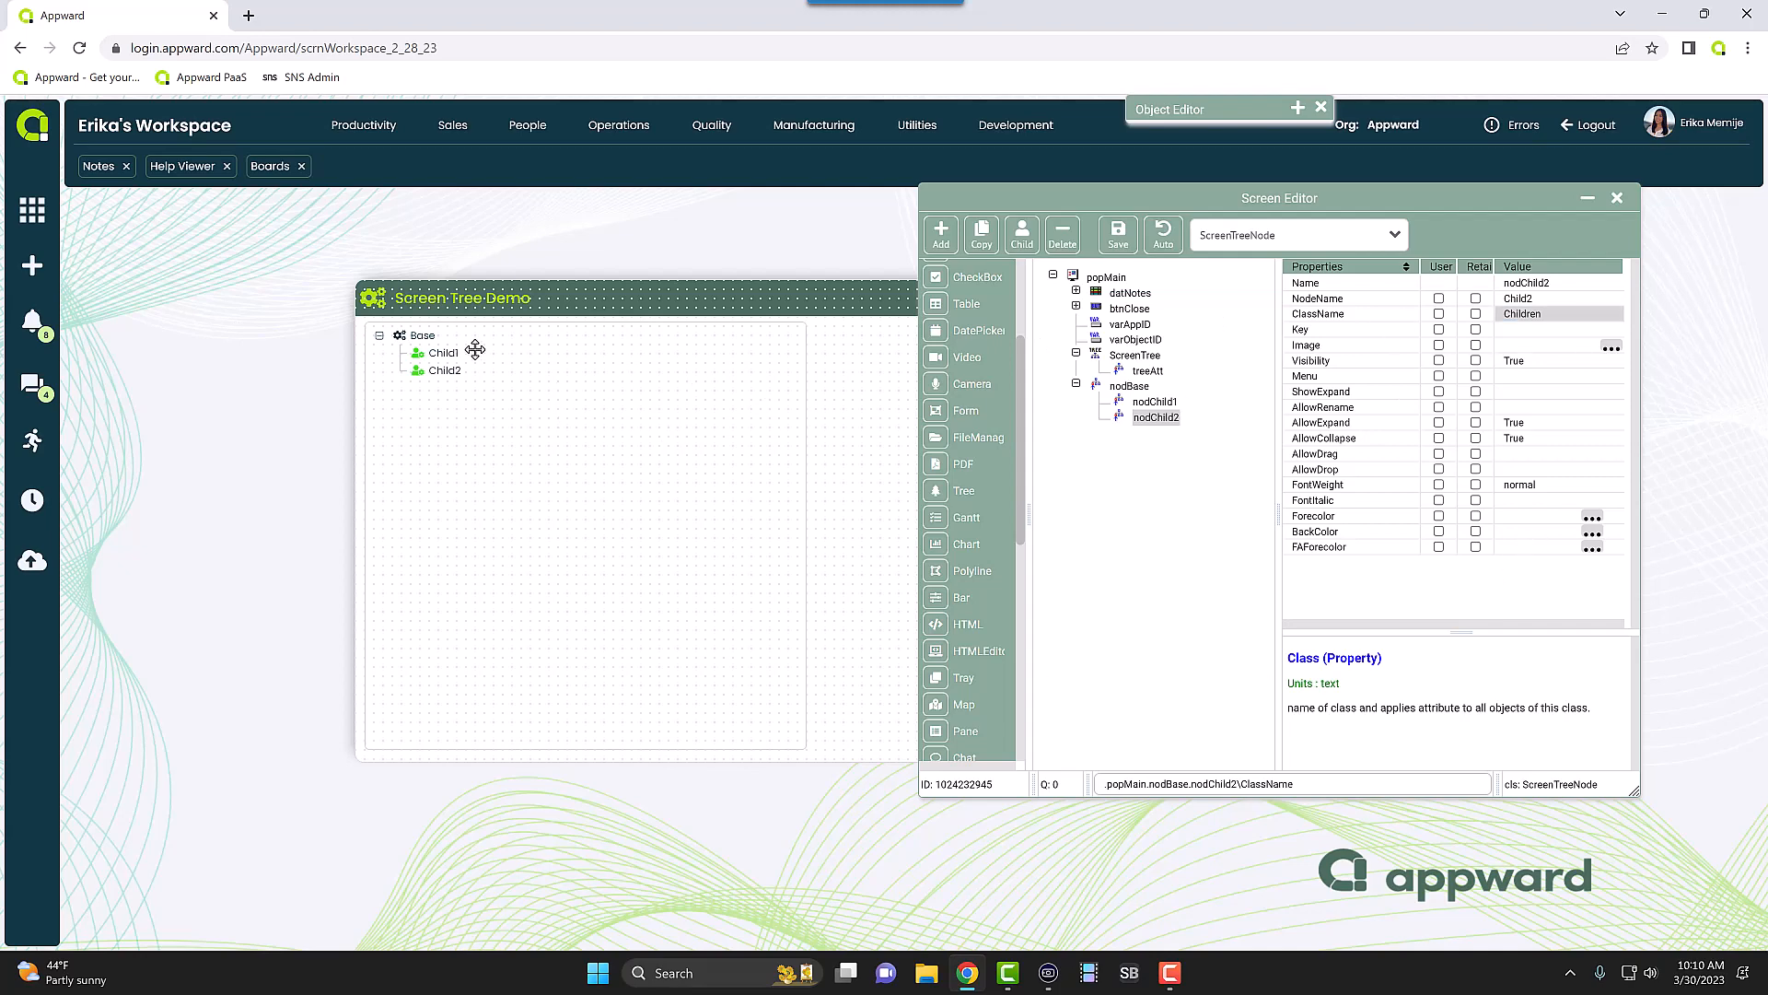
mouse_move(1173, 425)
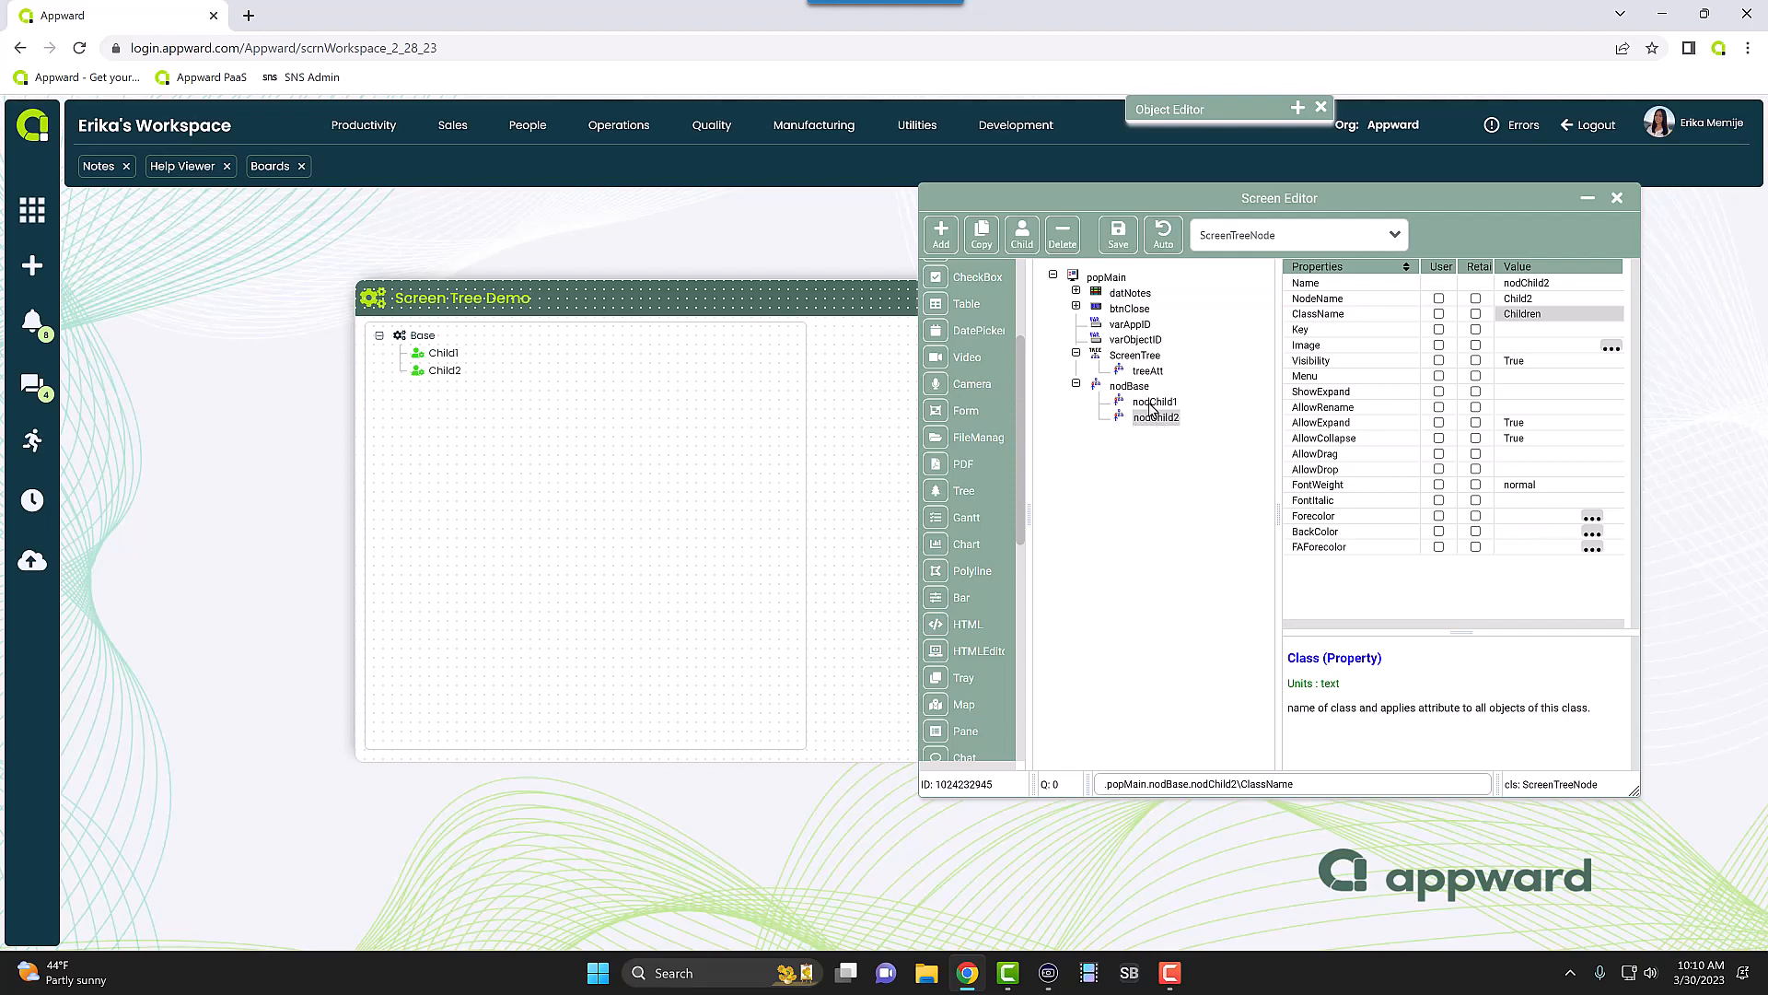
mouse_move(1237, 249)
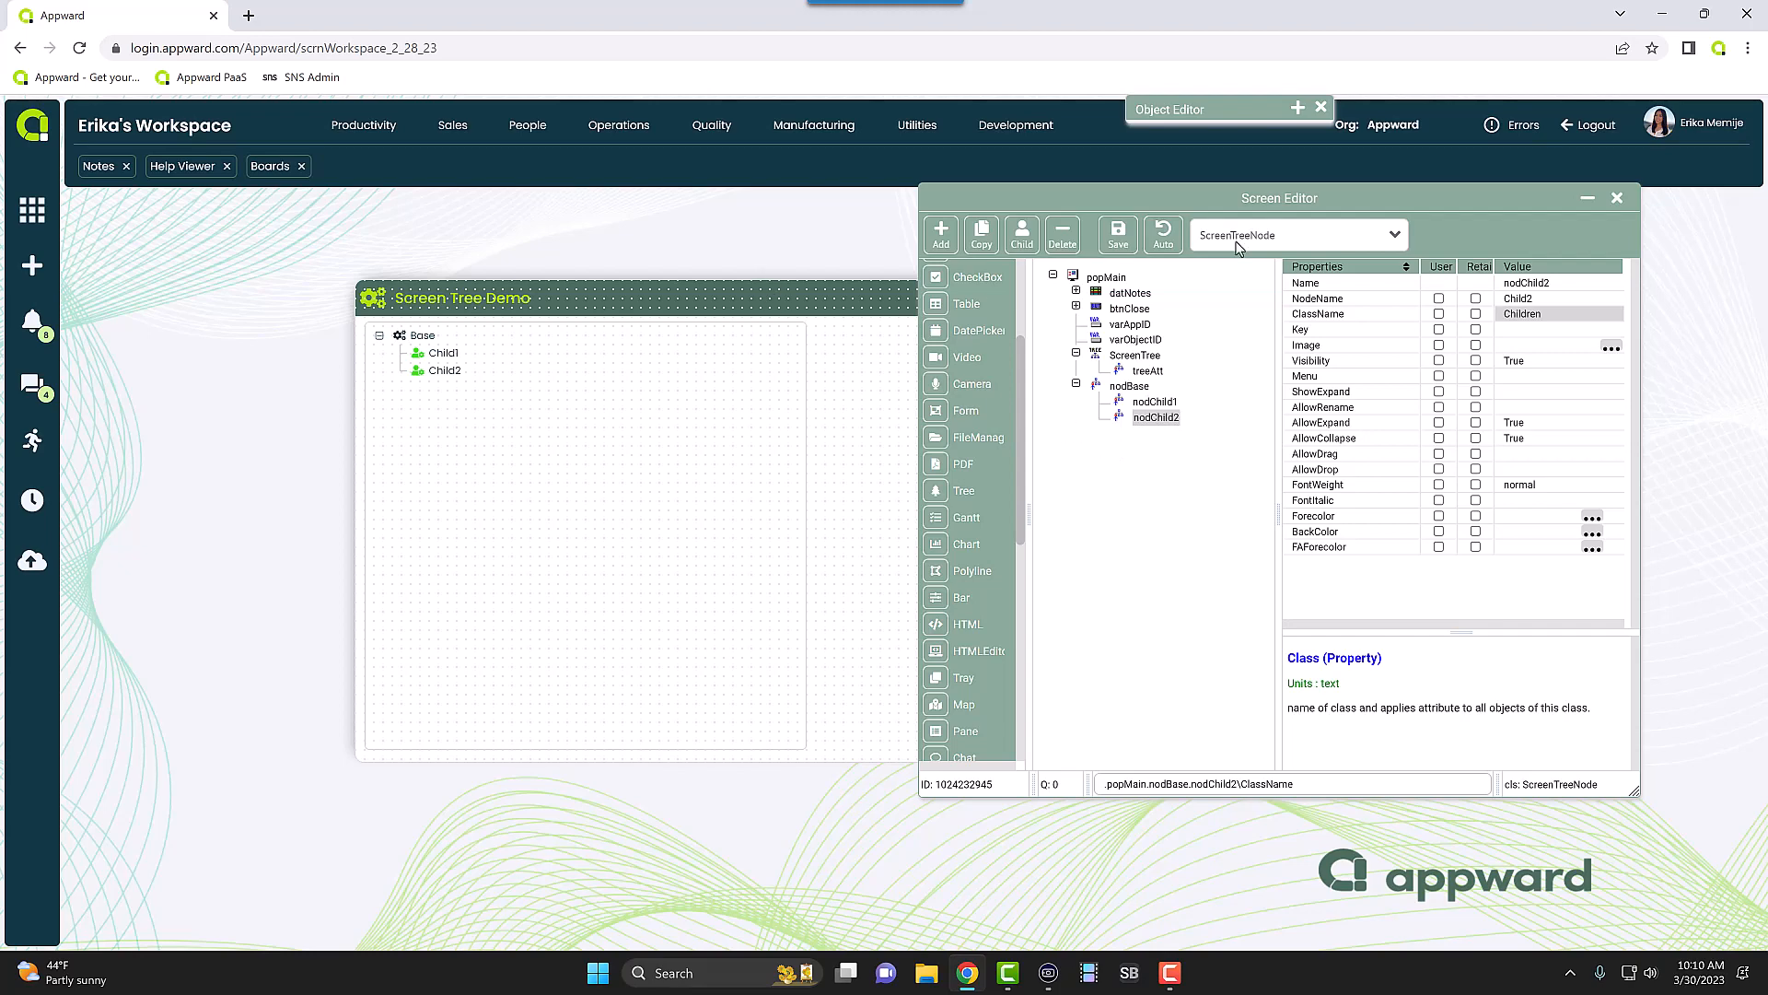